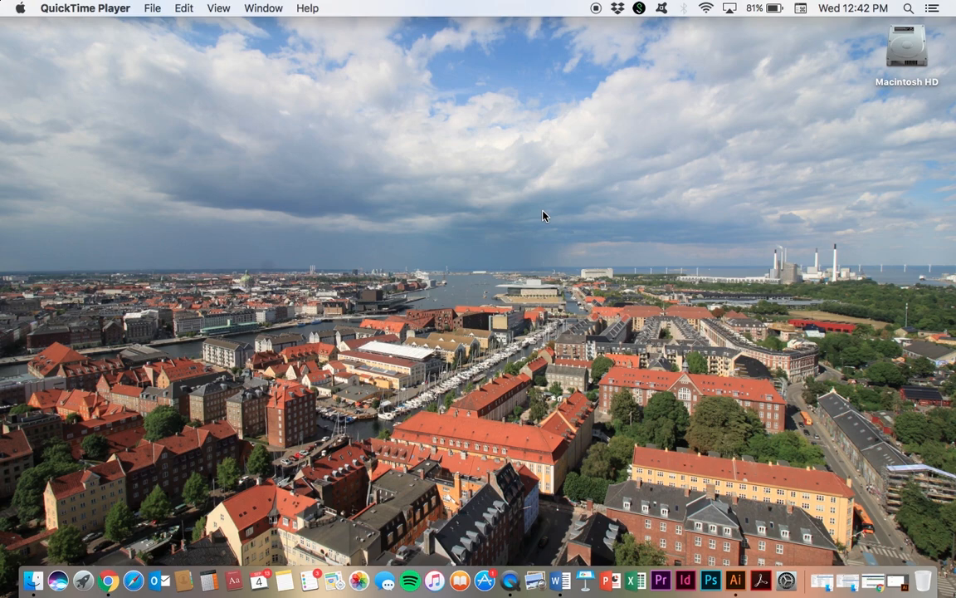
{"action": "mouse_move", "coordinate": [554, 213]}
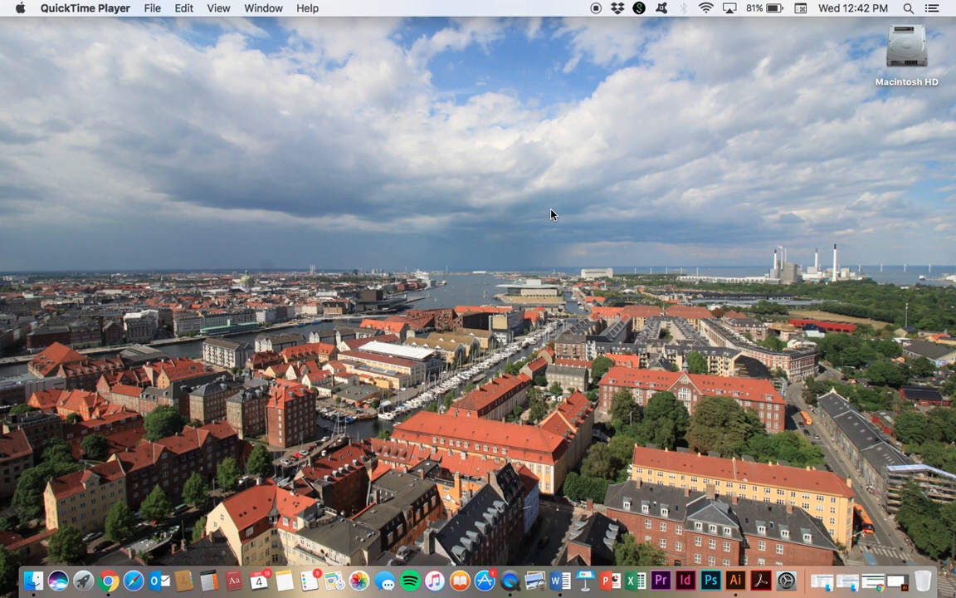
{"action": "mouse_move", "coordinate": [581, 211]}
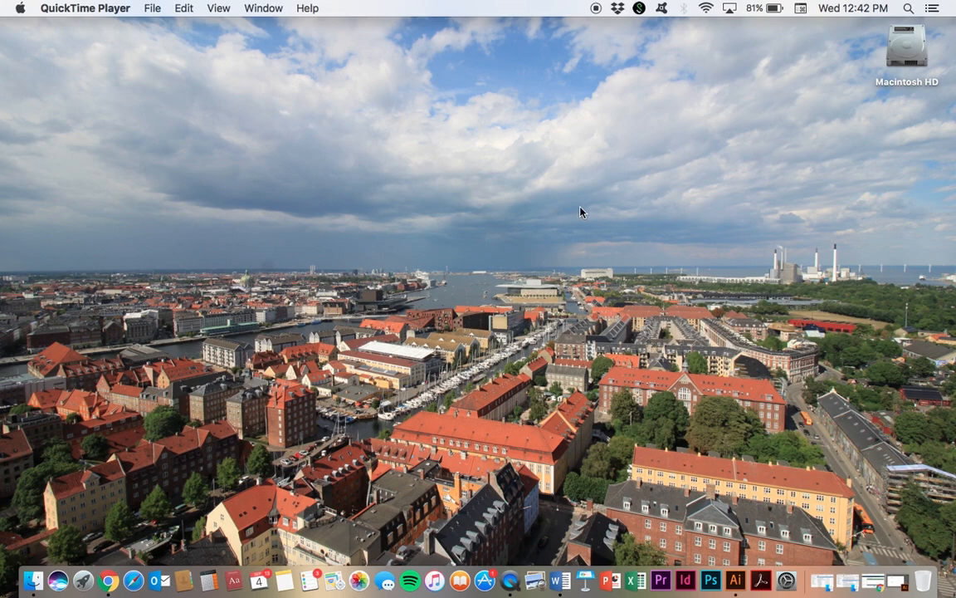
{"action": "mouse_move", "coordinate": [731, 436]}
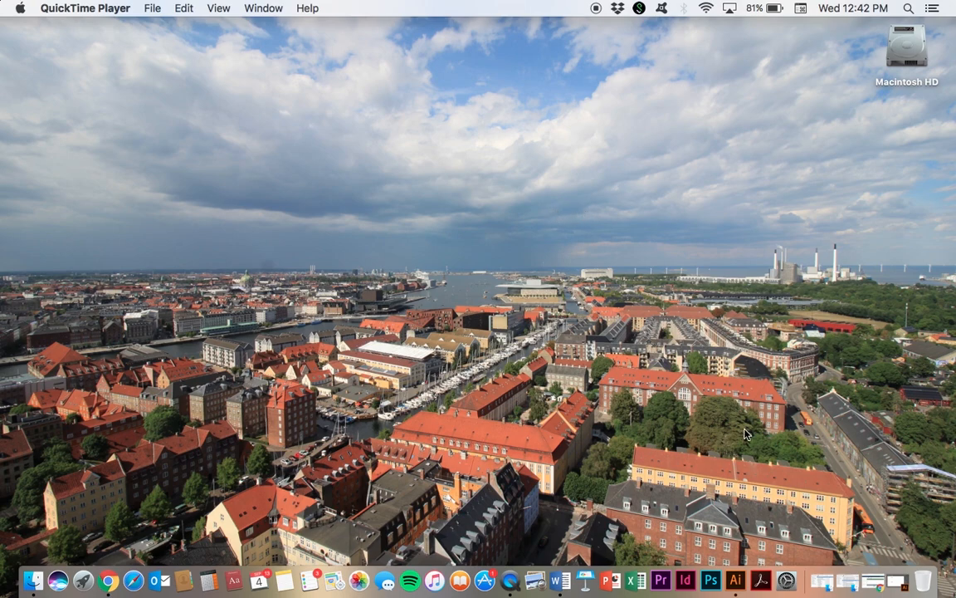
Step: Make the RM lettering 72 pt and set its font to Cooper Std Black
{"action": "left_click", "coordinate": [737, 579]}
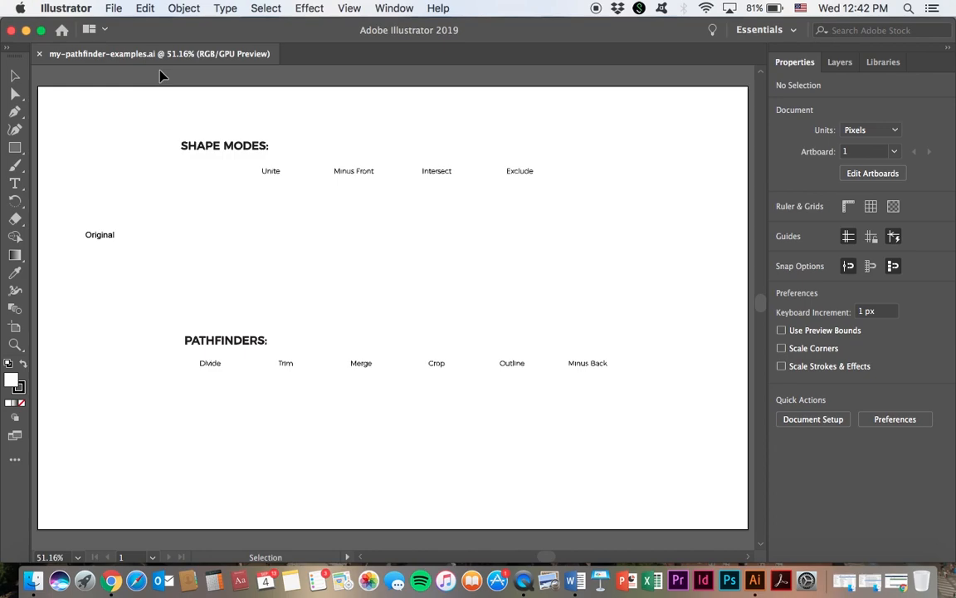
{"action": "mouse_move", "coordinate": [103, 209]}
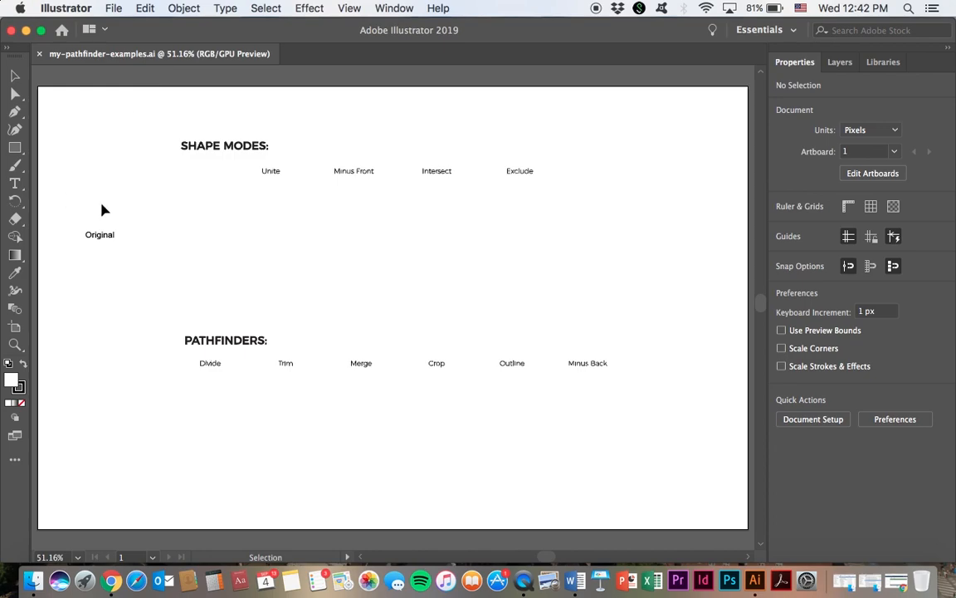
{"action": "mouse_move", "coordinate": [186, 193]}
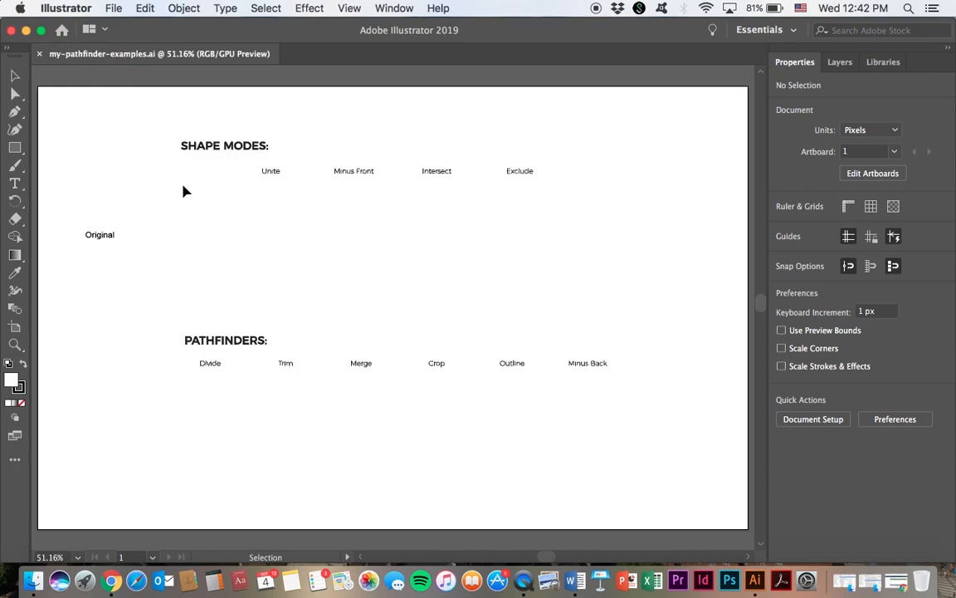
{"action": "mouse_move", "coordinate": [70, 281]}
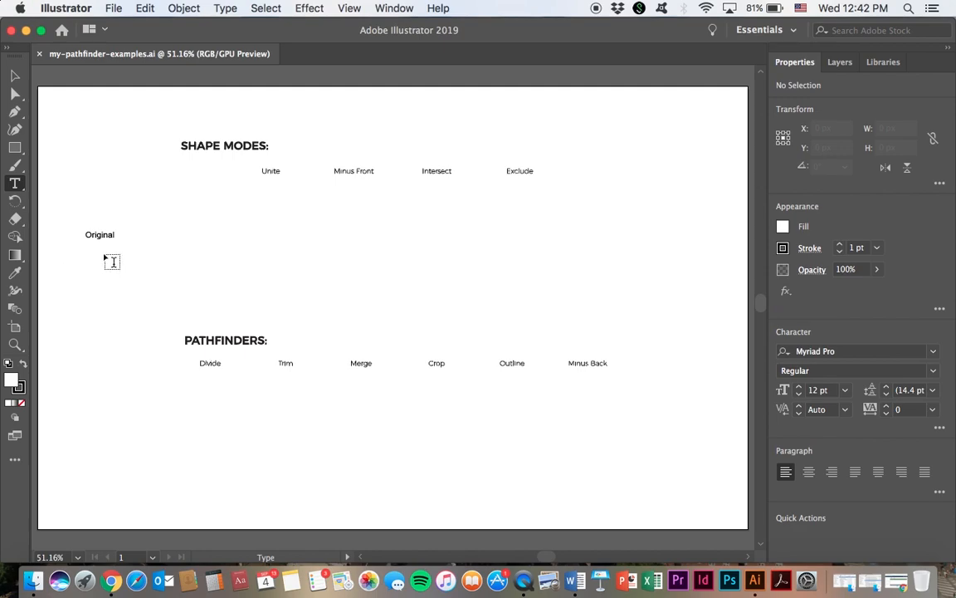
{"action": "mouse_move", "coordinate": [92, 272]}
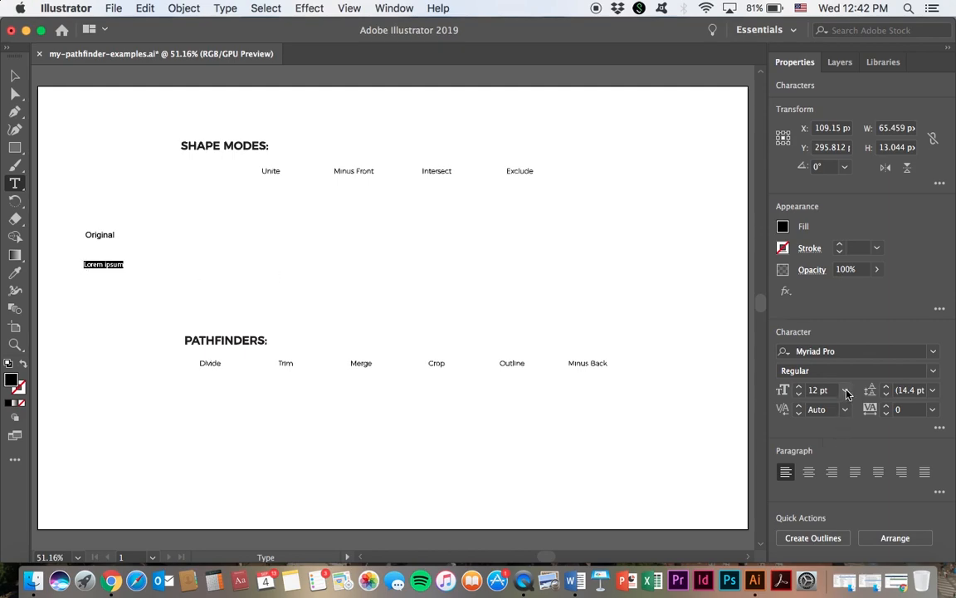
{"action": "left_click", "coordinate": [847, 390]}
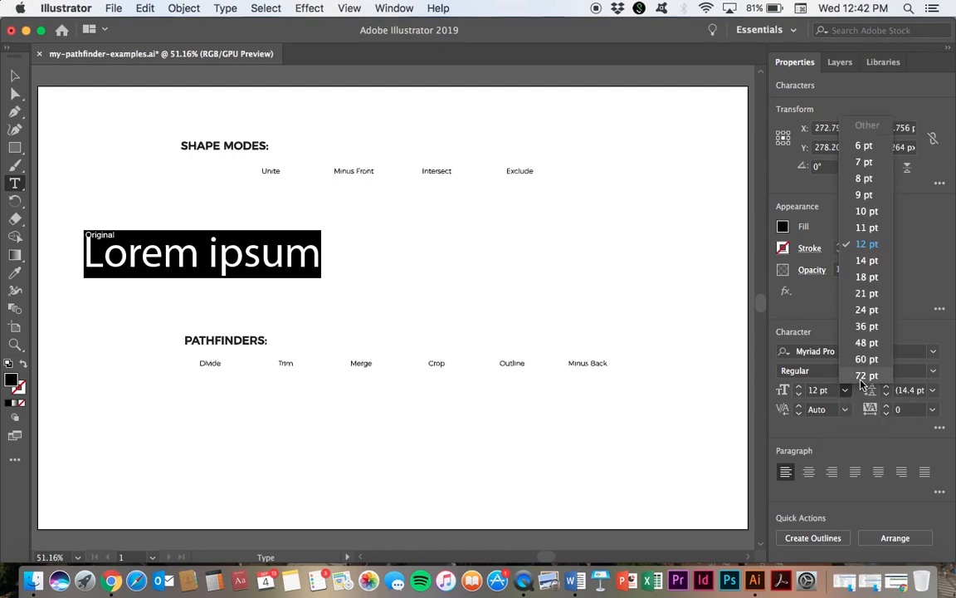
{"action": "left_click", "coordinate": [867, 376]}
{"action": "type", "text": "RM"}
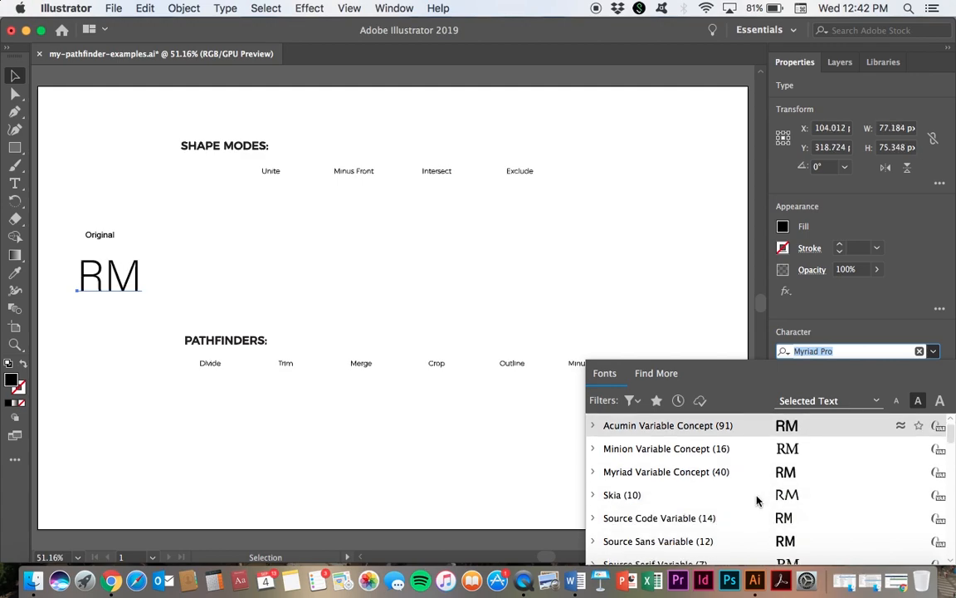
{"action": "scroll", "scroll_direction": "down", "scroll_amount": 3}
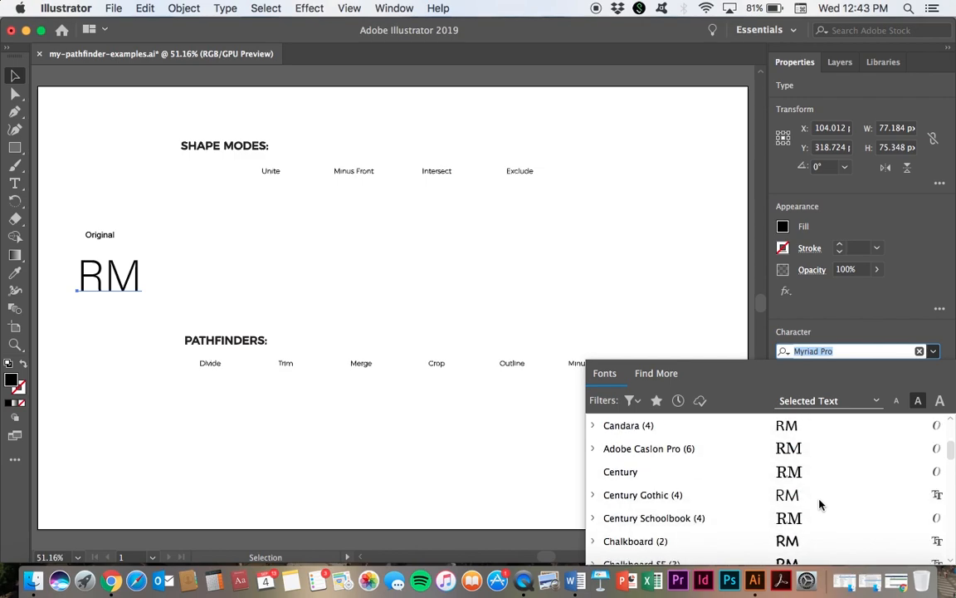
{"action": "scroll", "scroll_direction": "down", "scroll_amount": 3}
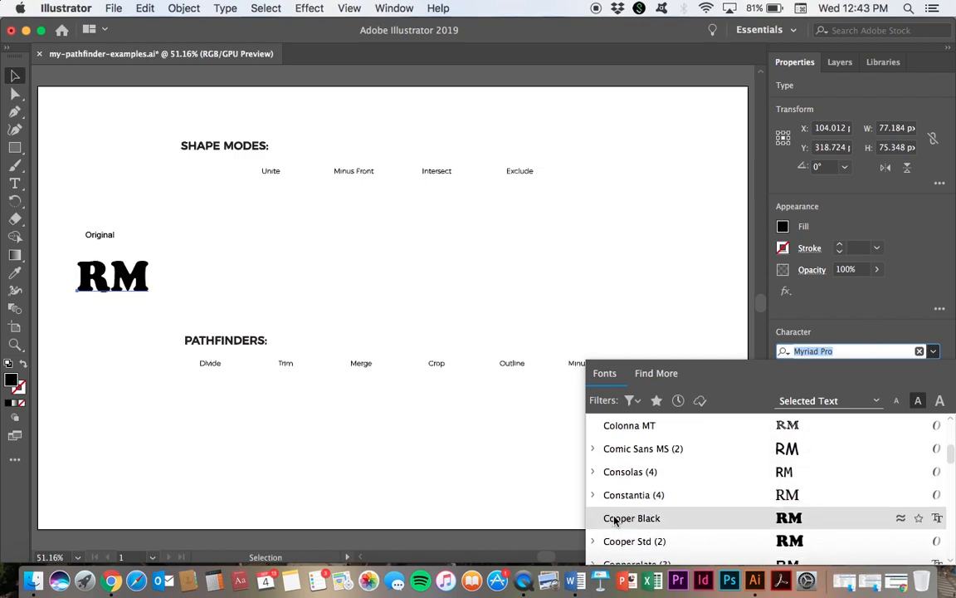
{"action": "left_click", "coordinate": [634, 541]}
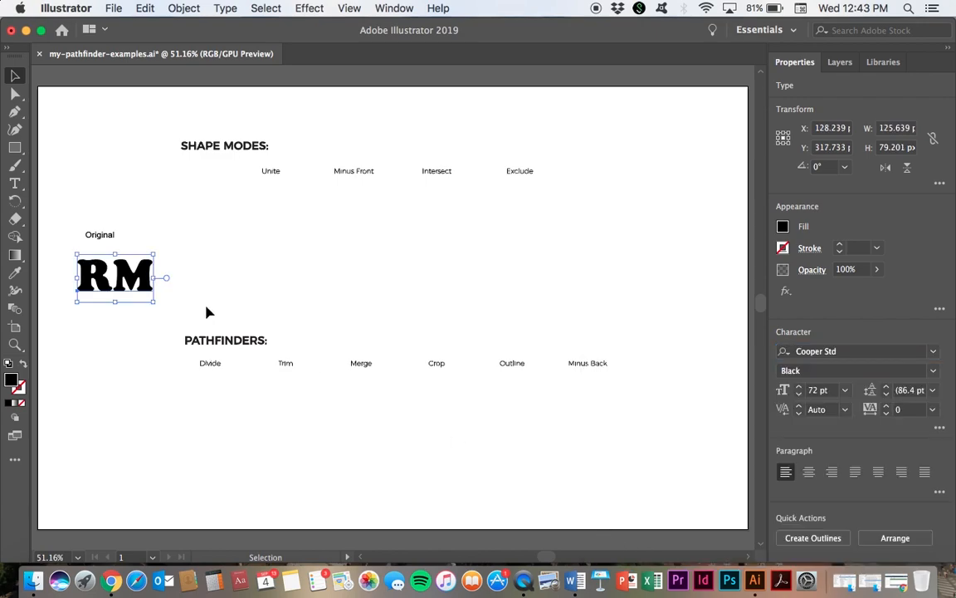
{"action": "mouse_move", "coordinate": [100, 382]}
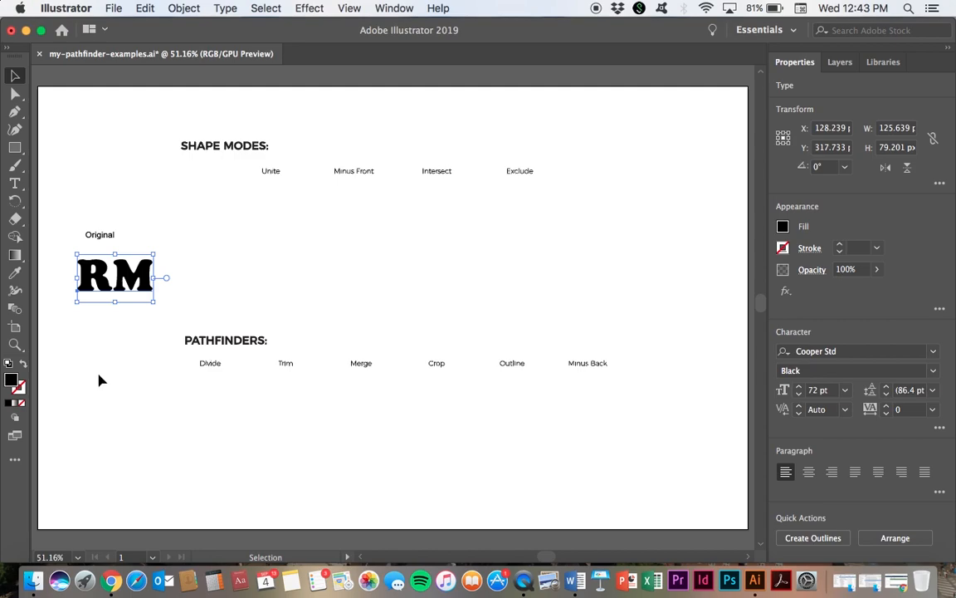
{"action": "mouse_move", "coordinate": [136, 196]}
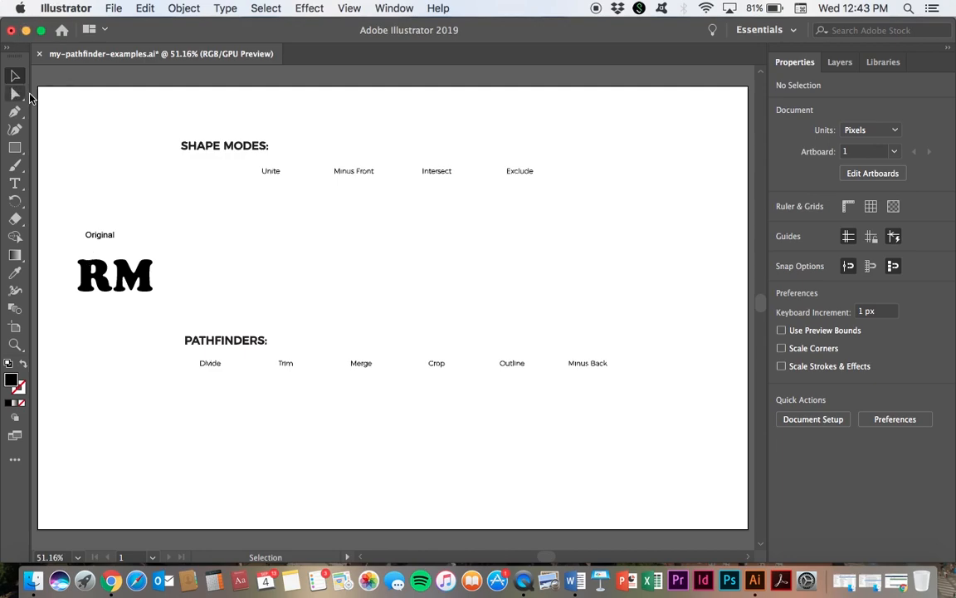
Step: Convert the RM text to outlines via Type > Create Outlines and select the outlined R
{"action": "left_click", "coordinate": [114, 275]}
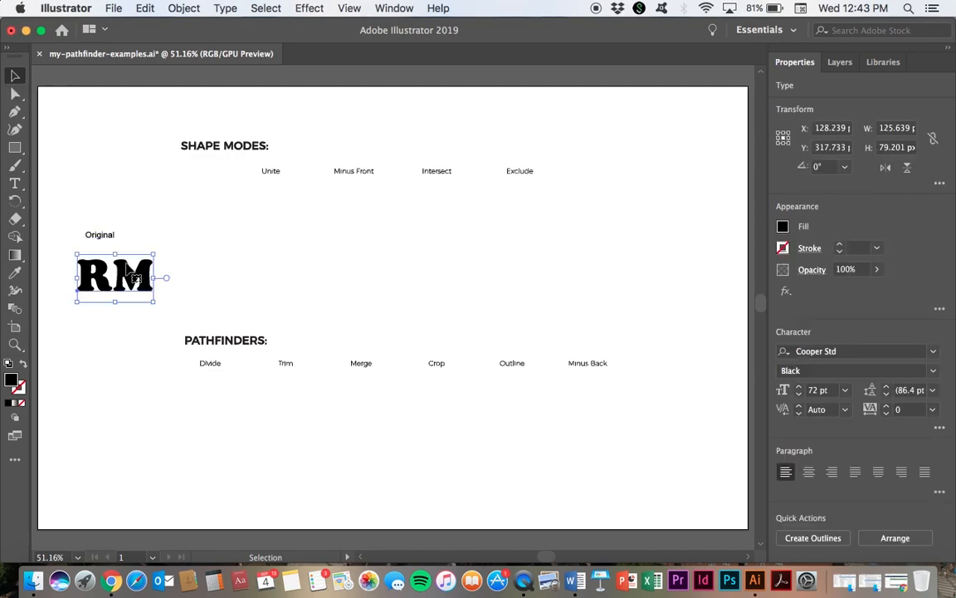
{"action": "left_click", "coordinate": [226, 7]}
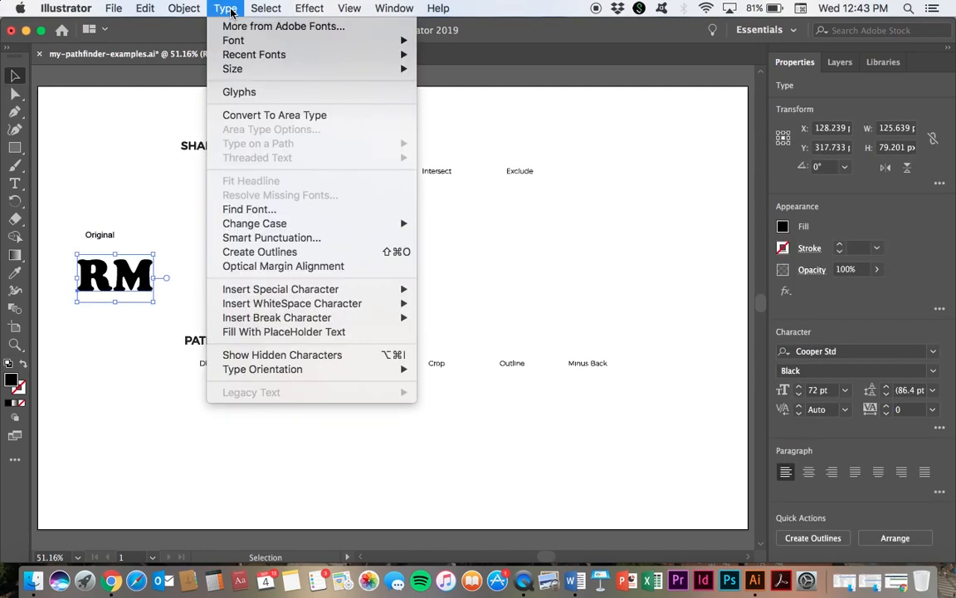
{"action": "left_click", "coordinate": [266, 259]}
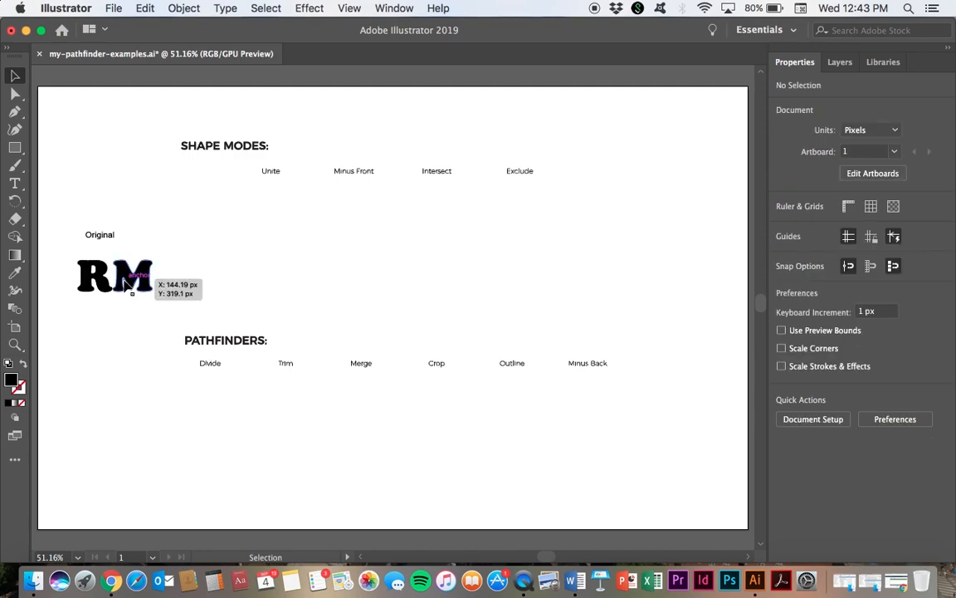
{"action": "left_click", "coordinate": [115, 276]}
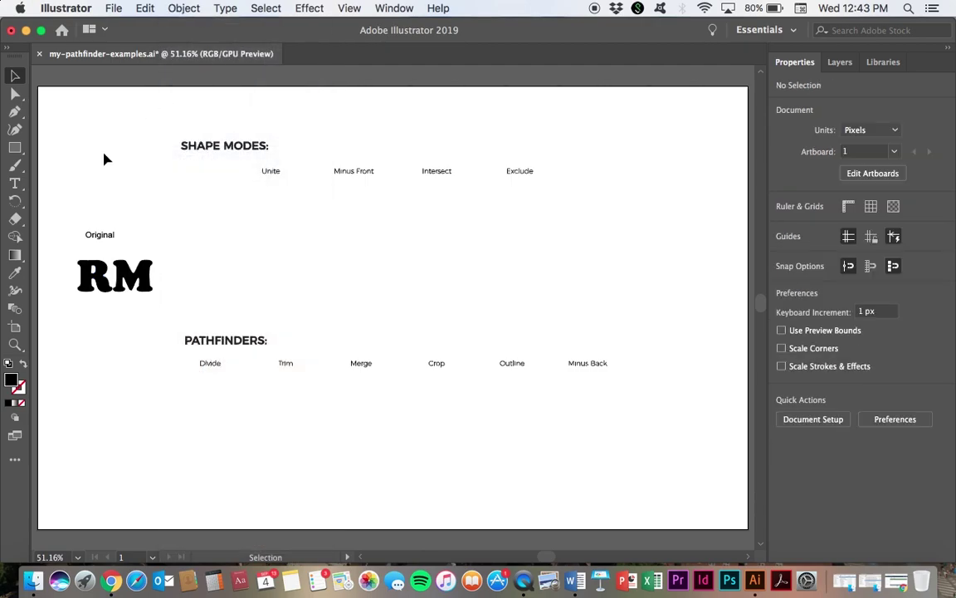
{"action": "left_click", "coordinate": [114, 275]}
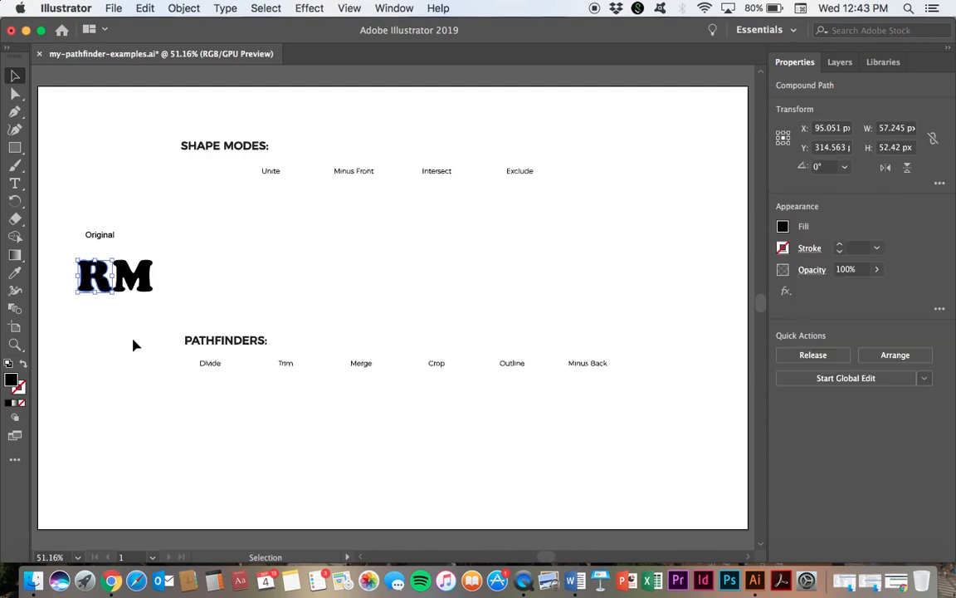
{"action": "mouse_move", "coordinate": [91, 286]}
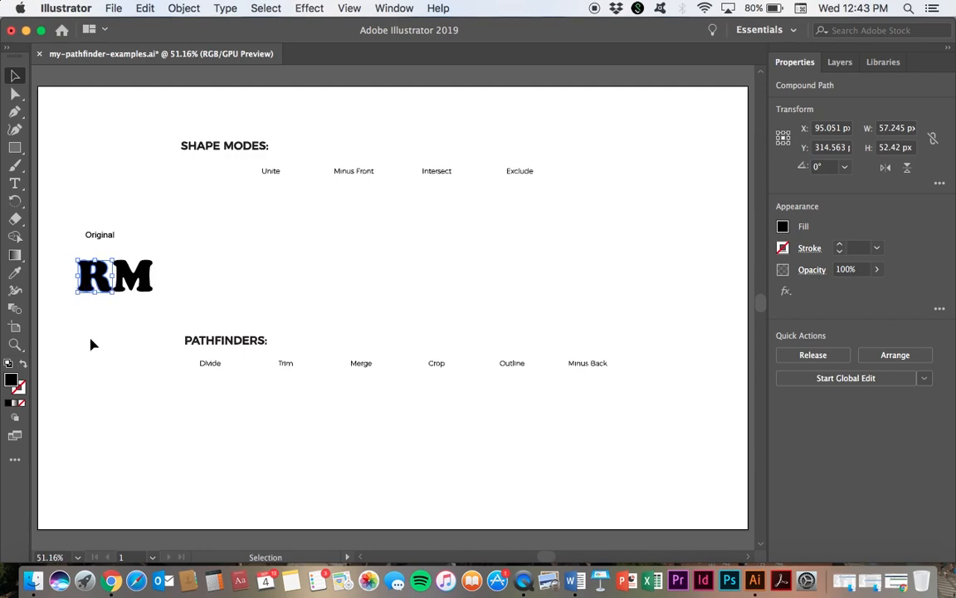
{"action": "mouse_move", "coordinate": [45, 366]}
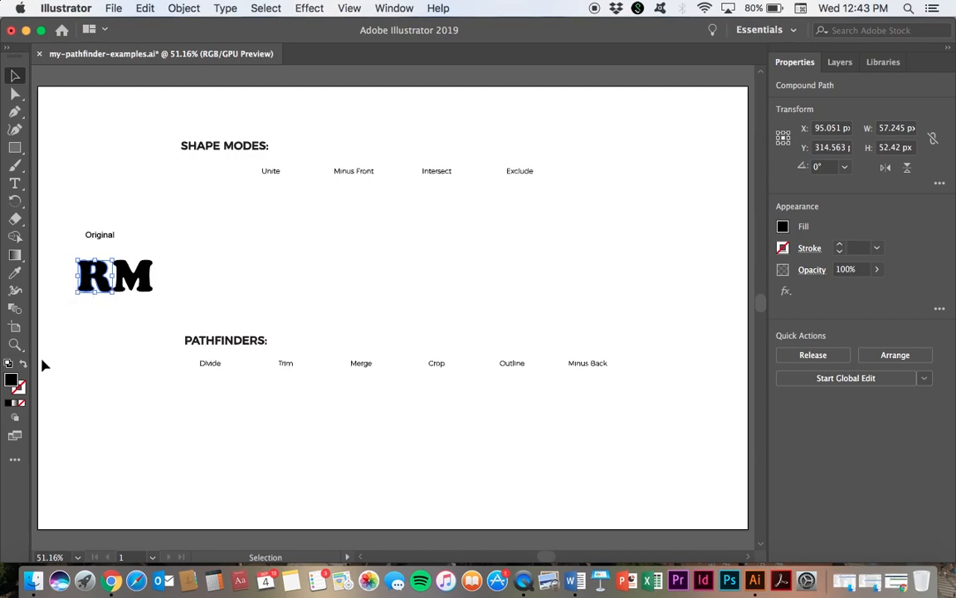
{"action": "mouse_move", "coordinate": [10, 389]}
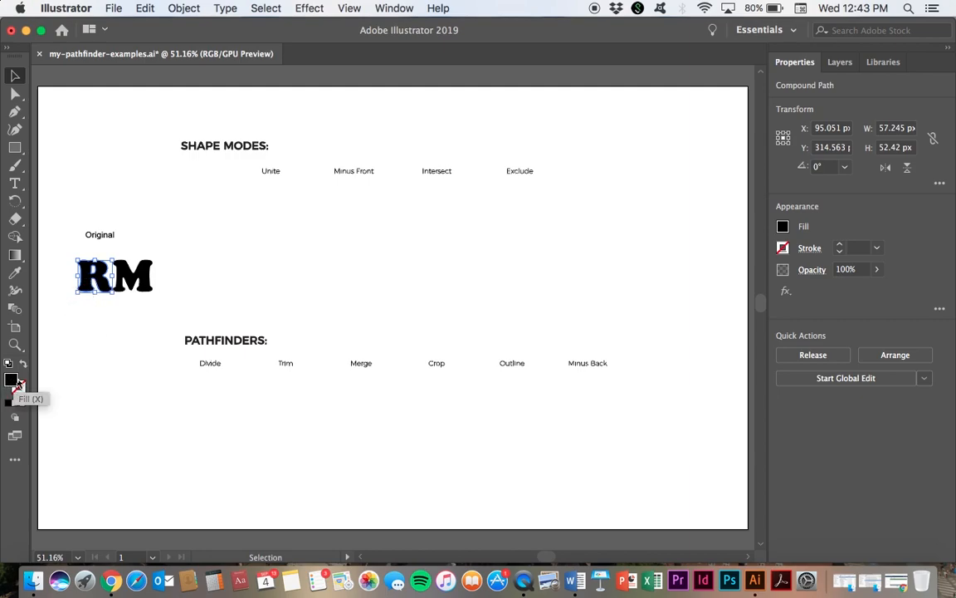
{"action": "mouse_move", "coordinate": [20, 391]}
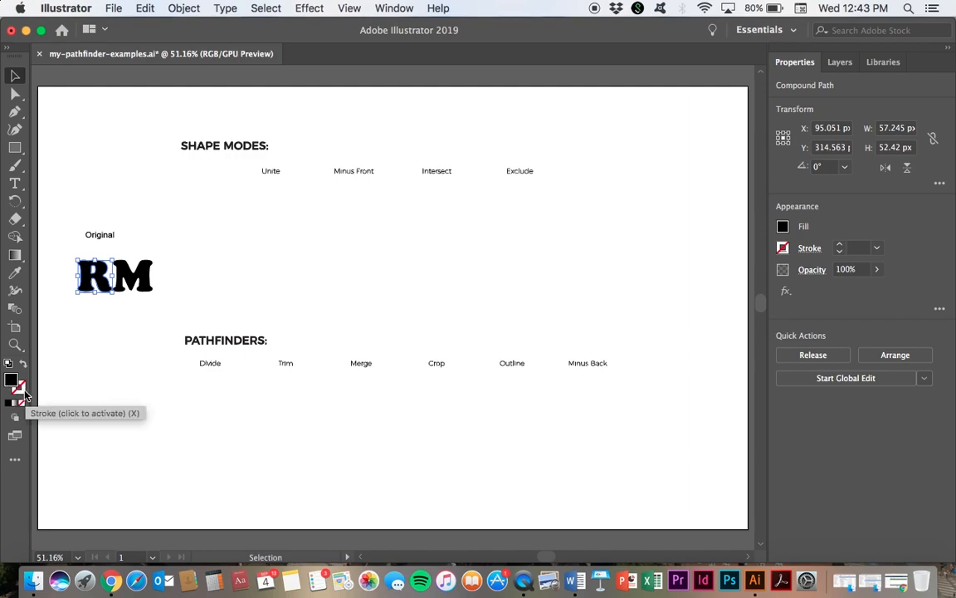
{"action": "mouse_move", "coordinate": [845, 228]}
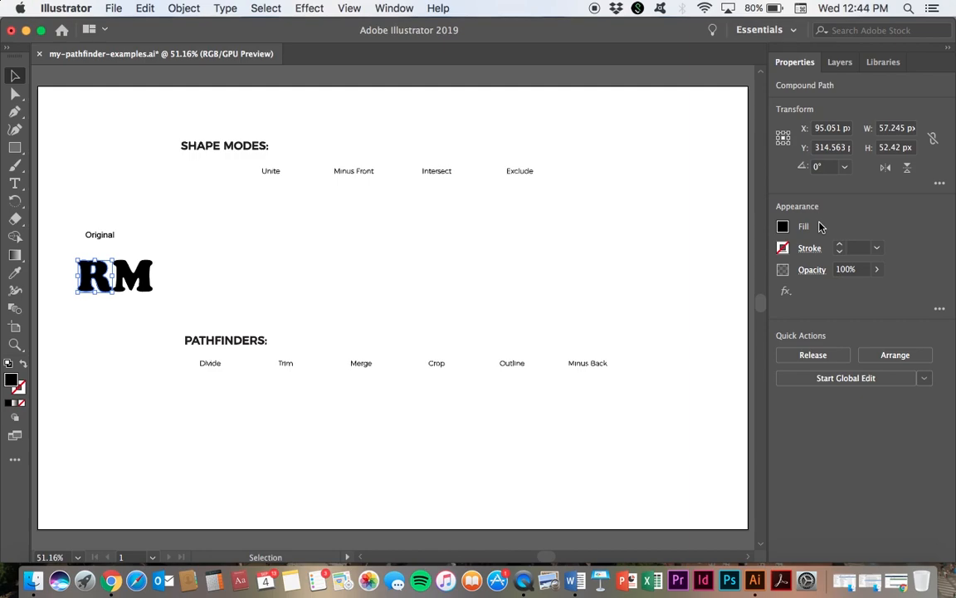
Step: Give the R an orange fill and a 3 pt black stroke, leaving the M black
{"action": "left_click", "coordinate": [392, 7]}
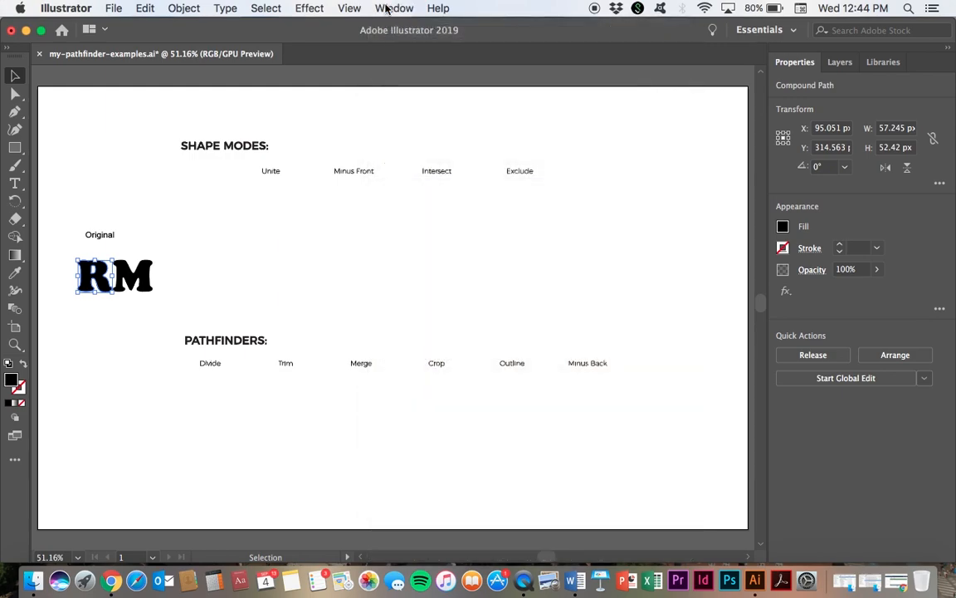
{"action": "mouse_move", "coordinate": [833, 203]}
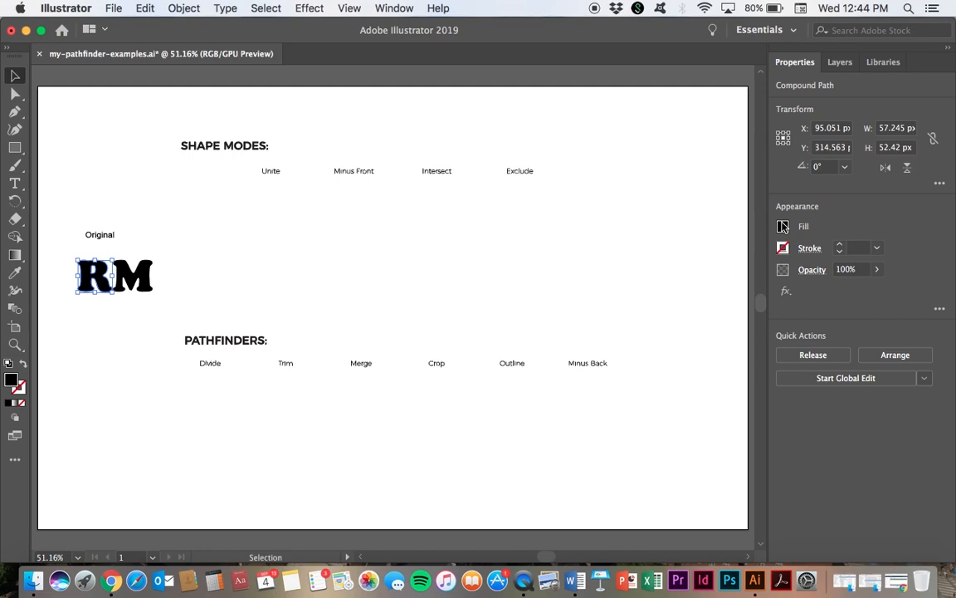
{"action": "left_click", "coordinate": [782, 226]}
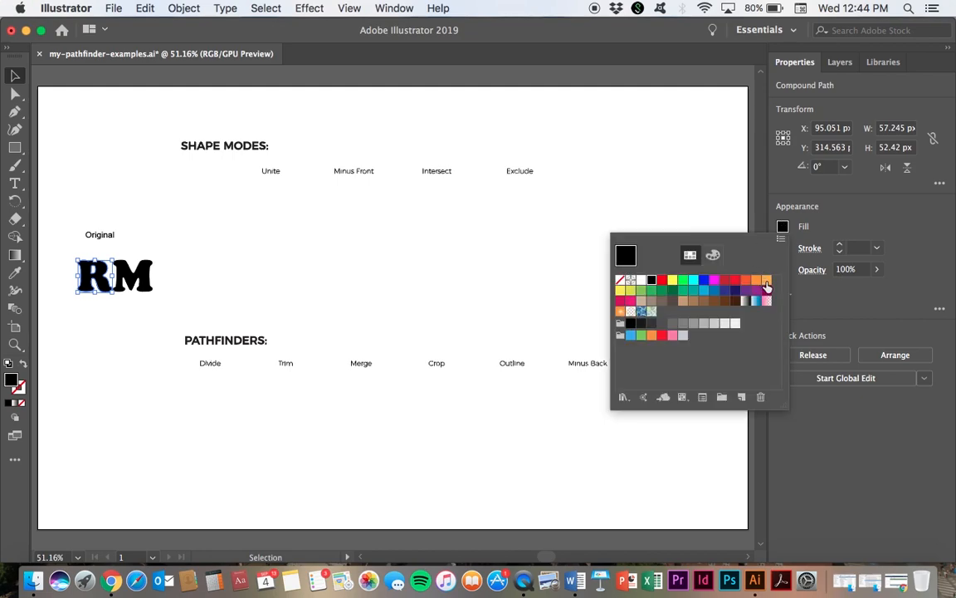
{"action": "left_click", "coordinate": [766, 280]}
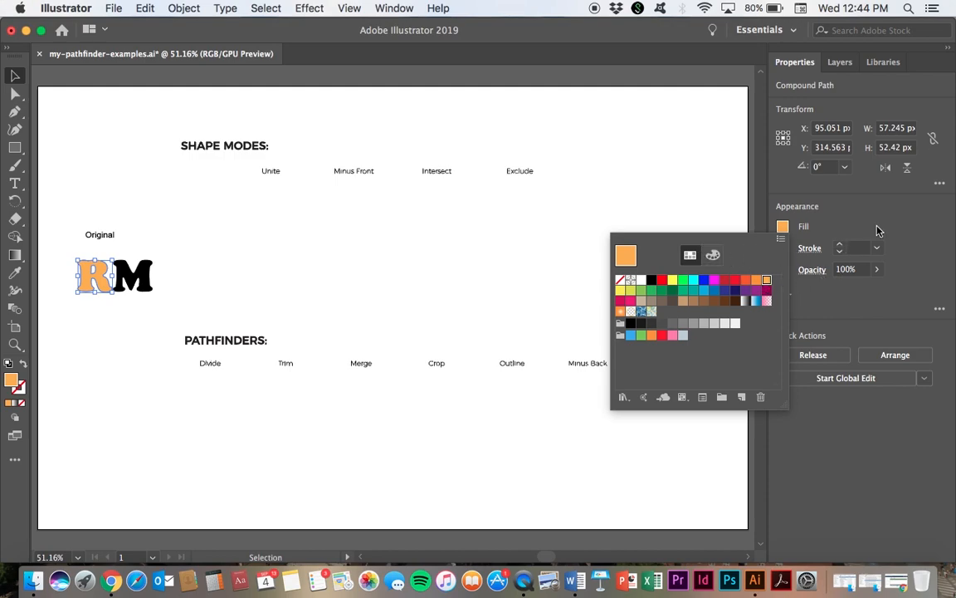
{"action": "left_click", "coordinate": [876, 248]}
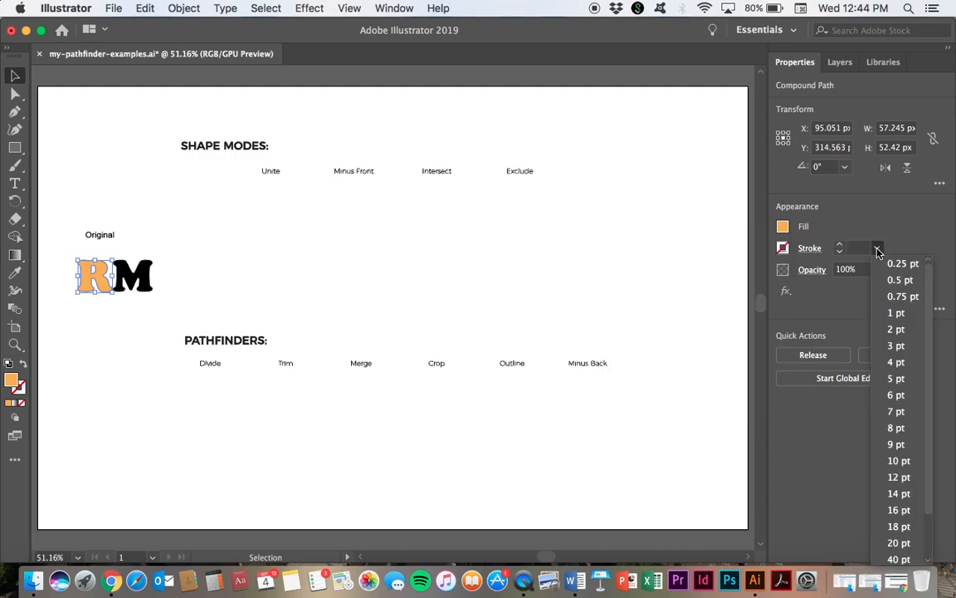
{"action": "left_click", "coordinate": [895, 345]}
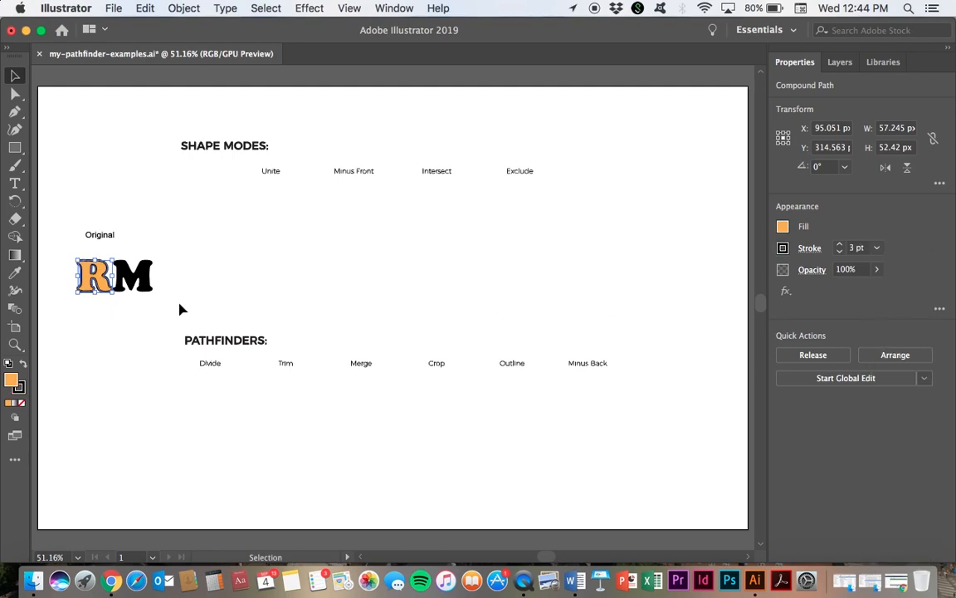
{"action": "left_click", "coordinate": [106, 339]}
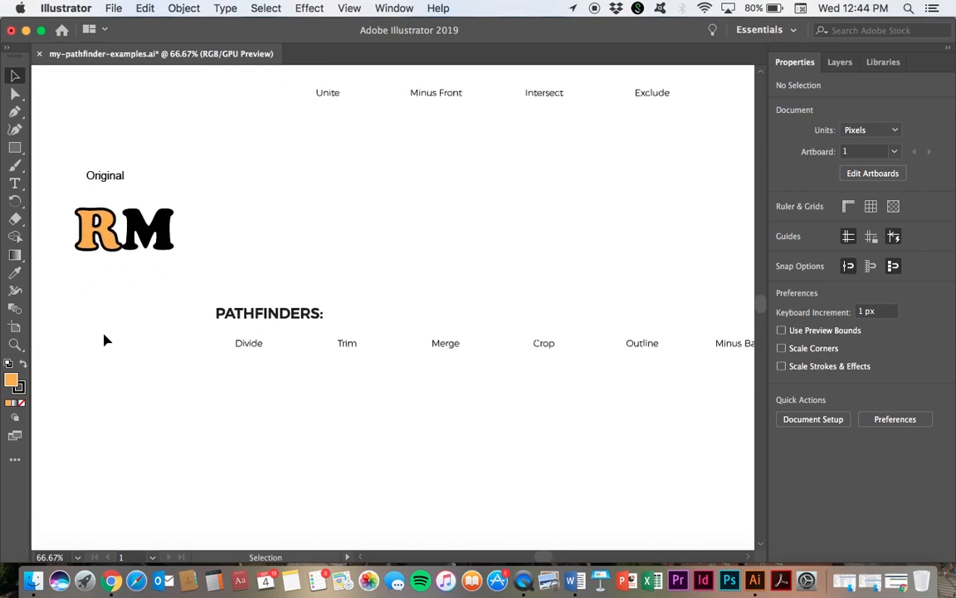
{"action": "mouse_move", "coordinate": [166, 241]}
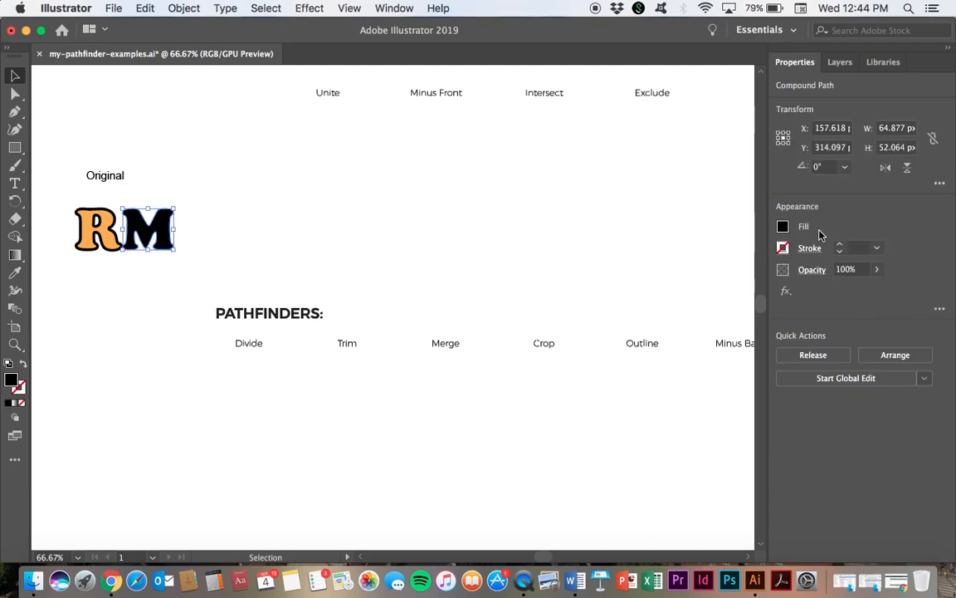
Step: Give the M a purple fill and a 1 pt stroke, then deselect it
{"action": "left_click", "coordinate": [784, 226]}
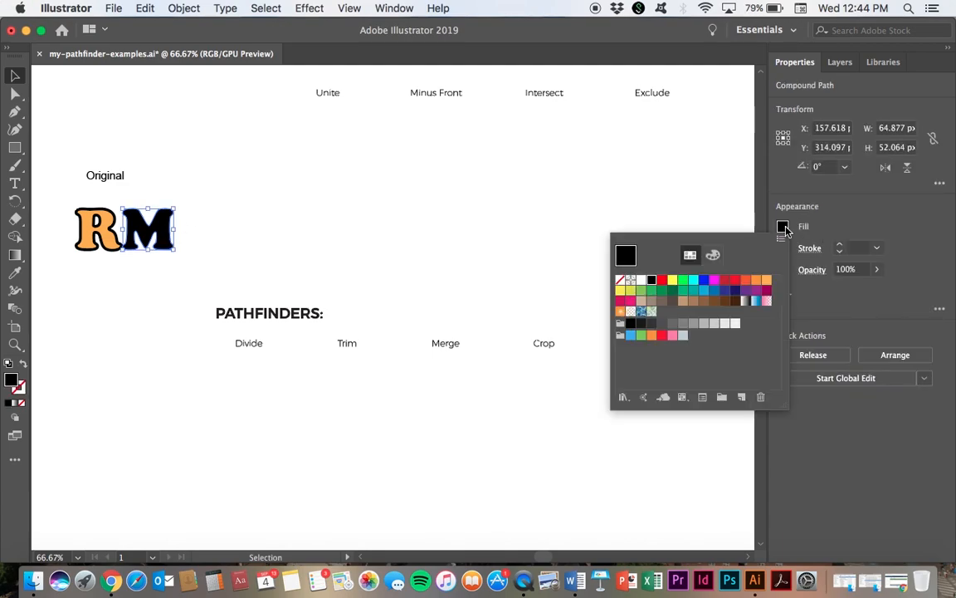
{"action": "left_click", "coordinate": [747, 292]}
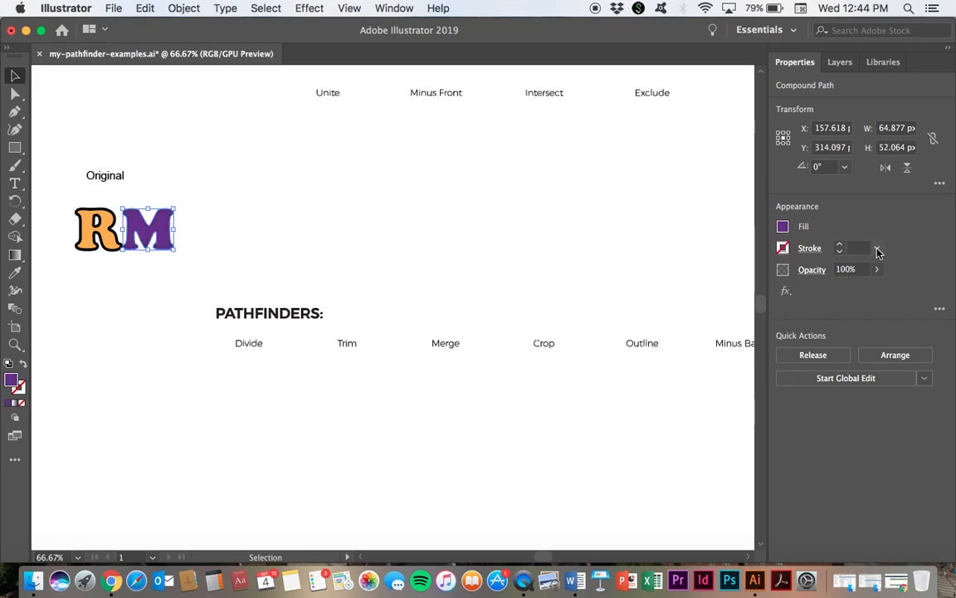
{"action": "left_click", "coordinate": [876, 247]}
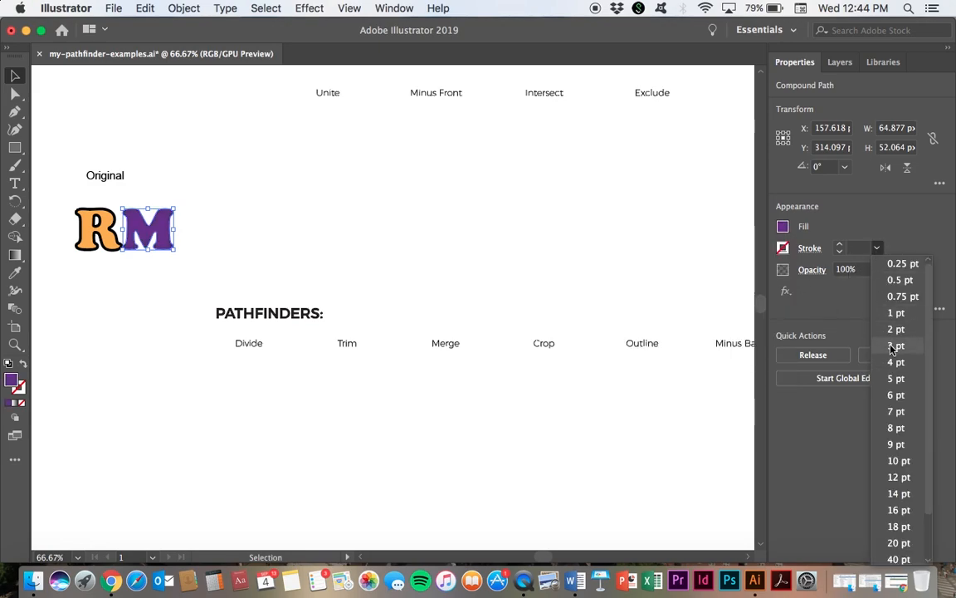
{"action": "left_click", "coordinate": [897, 345]}
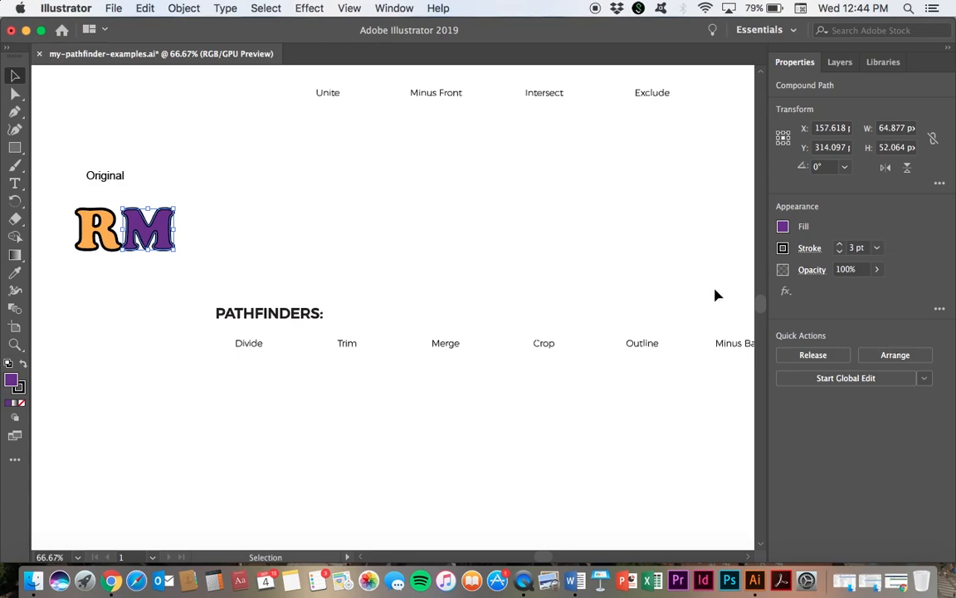
{"action": "left_click", "coordinate": [409, 252]}
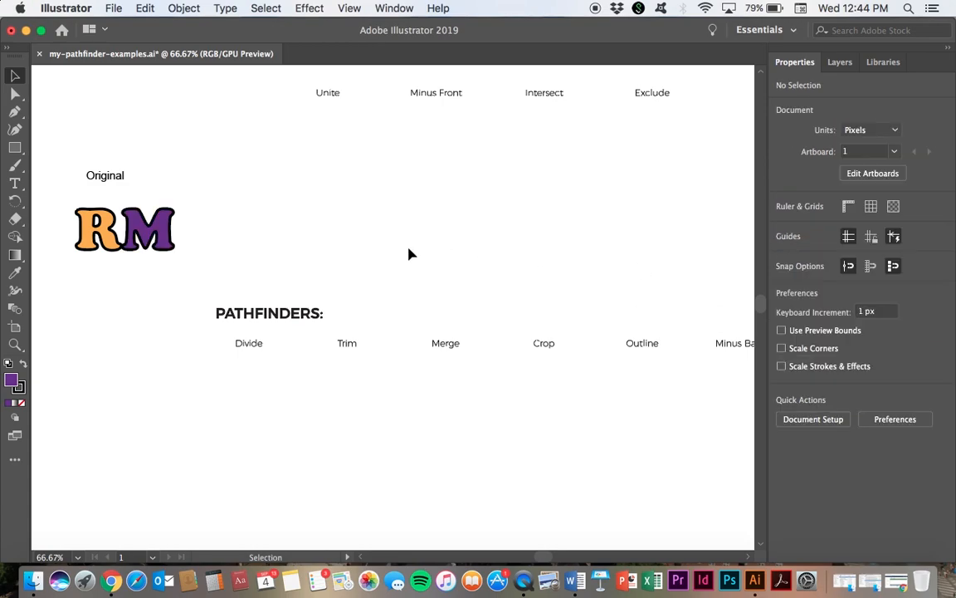
{"action": "mouse_move", "coordinate": [134, 275]}
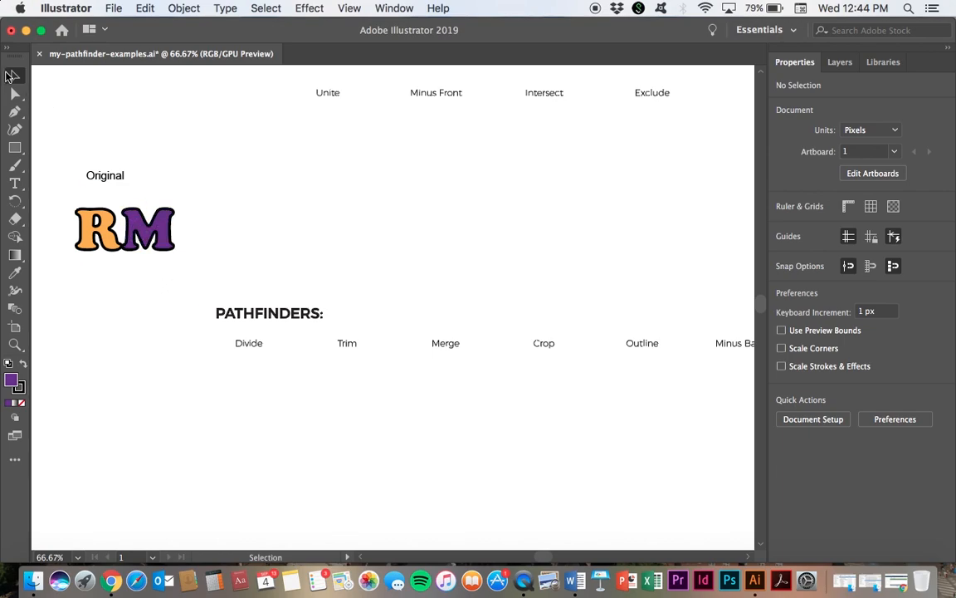
Step: Drag the purple M left until it overlaps the orange R
{"action": "left_click", "coordinate": [152, 233]}
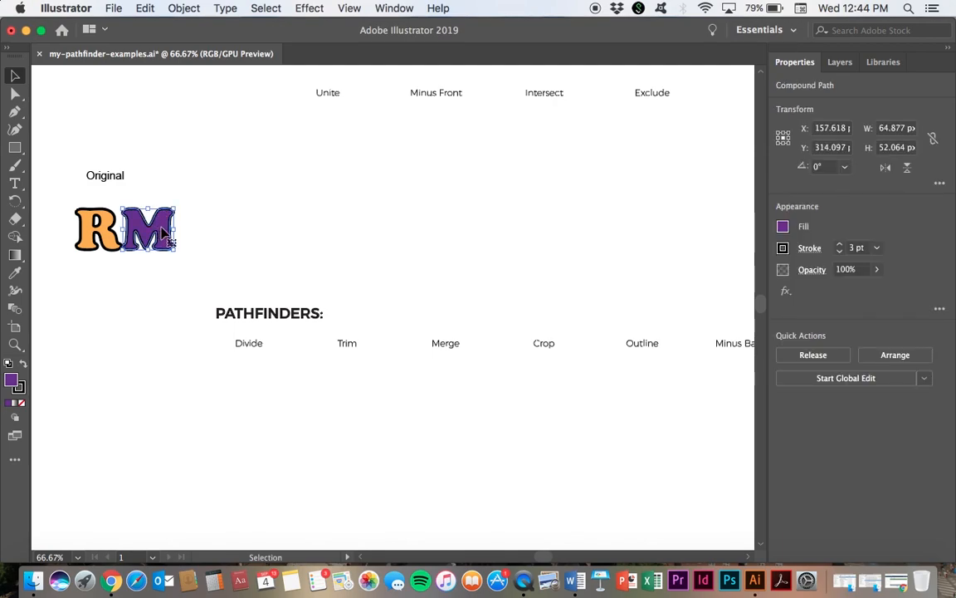
{"action": "left_click_drag", "start_coordinate": [152, 229], "coordinate": [126, 229]}
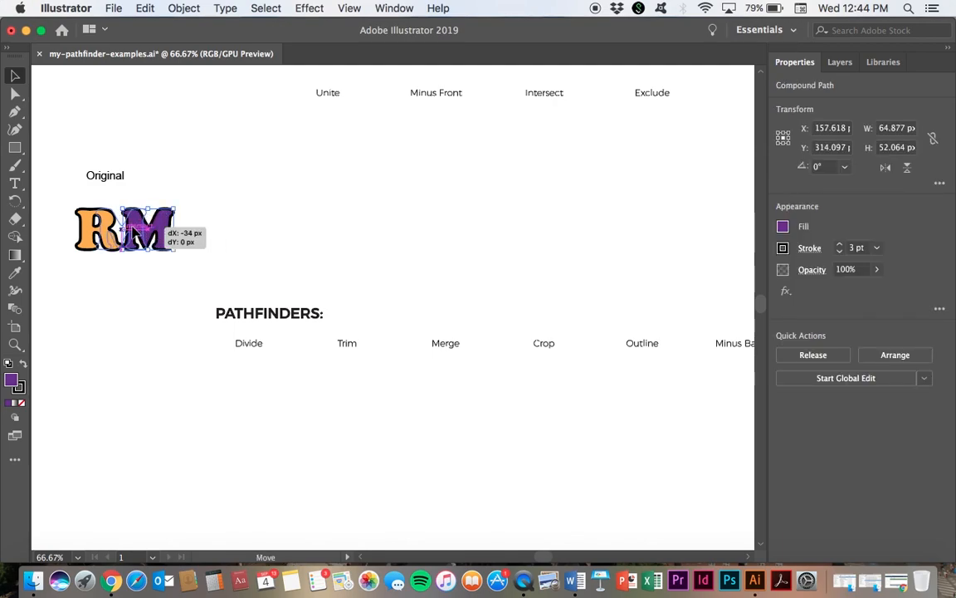
{"action": "left_click_drag", "start_coordinate": [124, 229], "coordinate": [112, 229]}
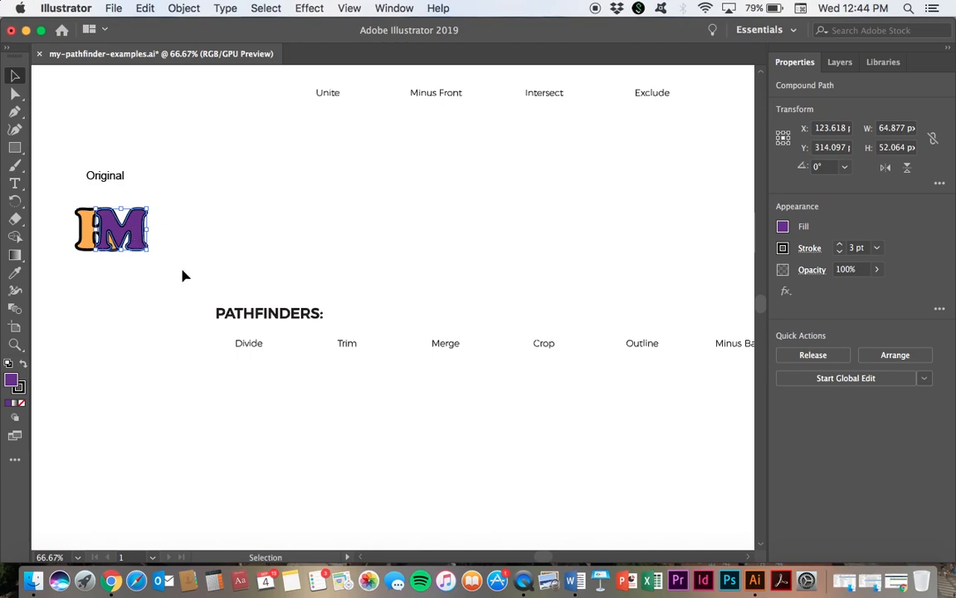
{"action": "mouse_move", "coordinate": [123, 249]}
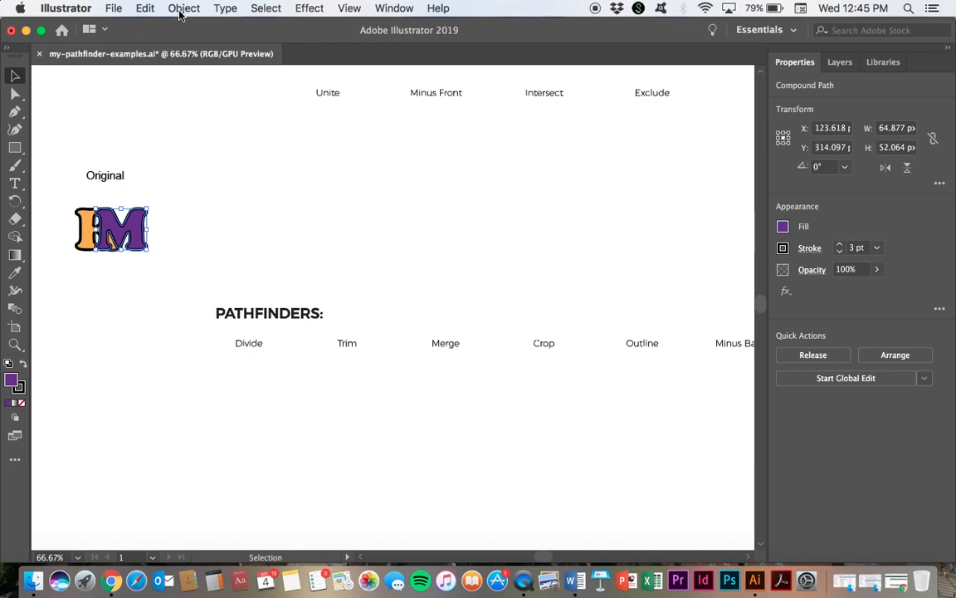
{"action": "left_click", "coordinate": [182, 6]}
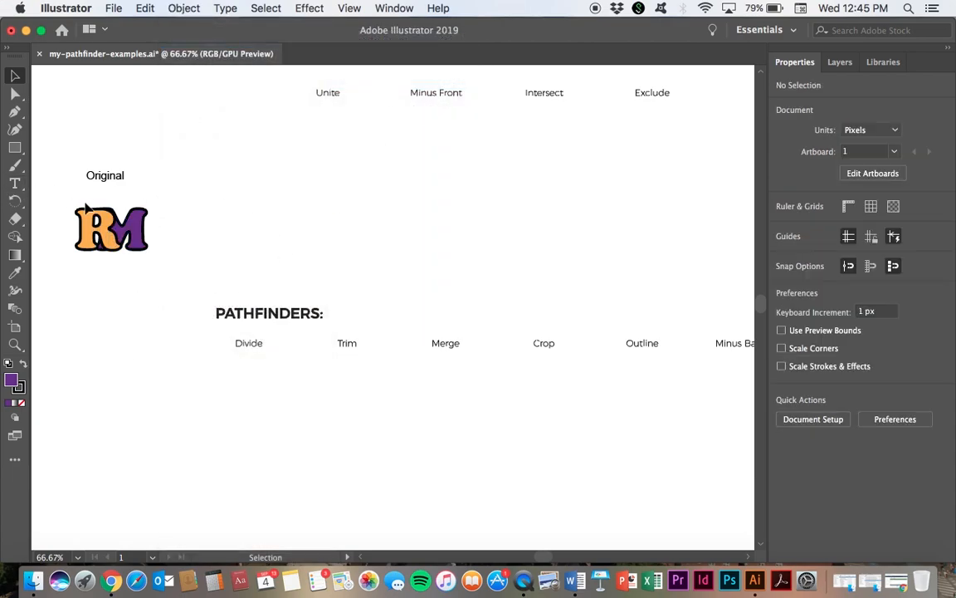
Step: Select both letters and group them with Object > Group
{"action": "left_click", "coordinate": [112, 229]}
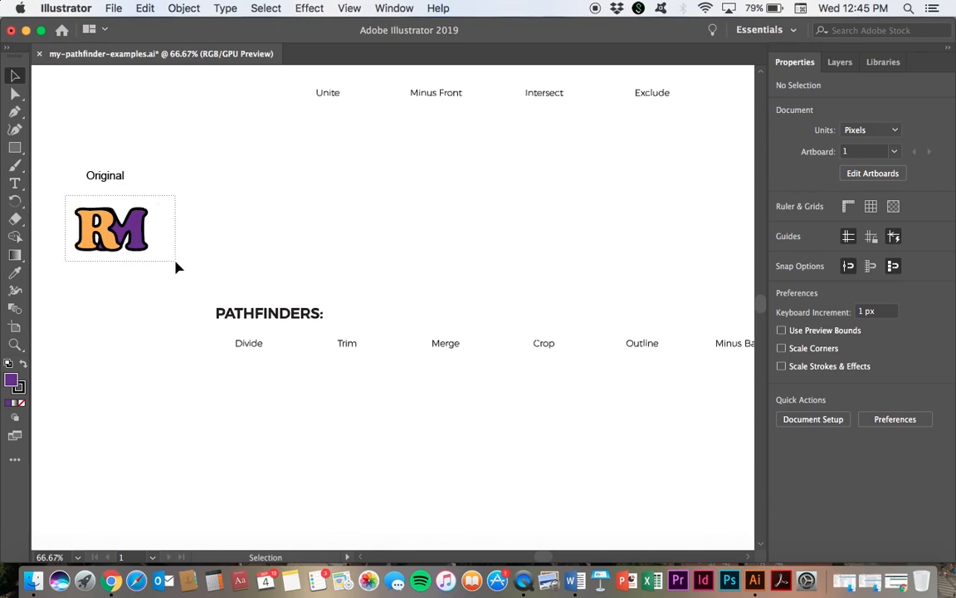
{"action": "left_click", "coordinate": [111, 229]}
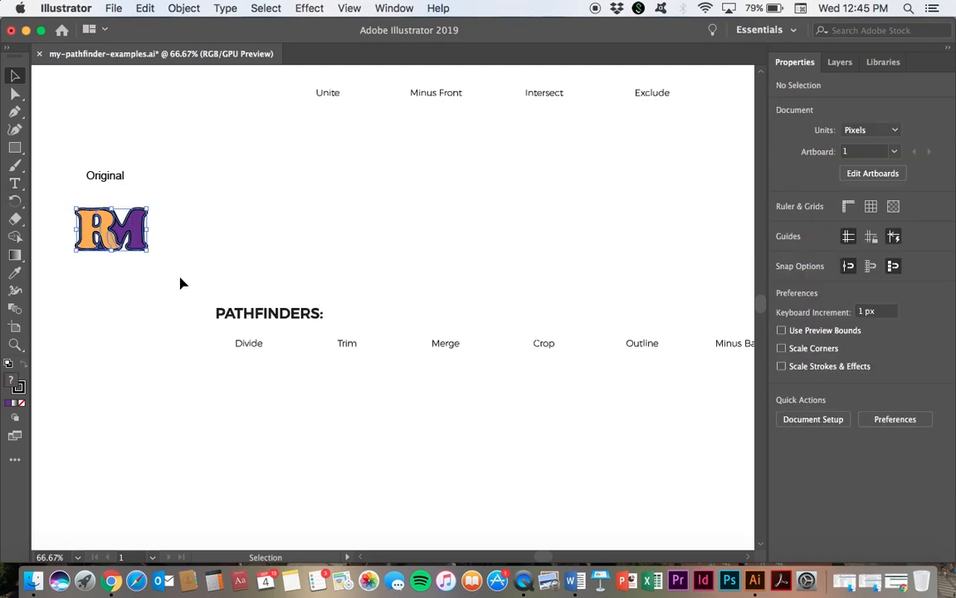
{"action": "left_click", "coordinate": [189, 7]}
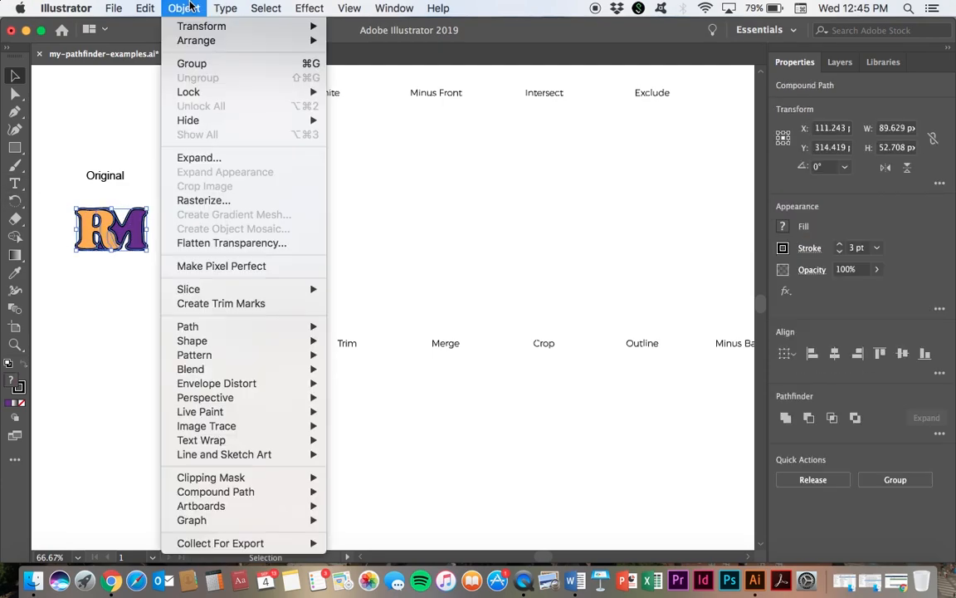
{"action": "mouse_move", "coordinate": [192, 63]}
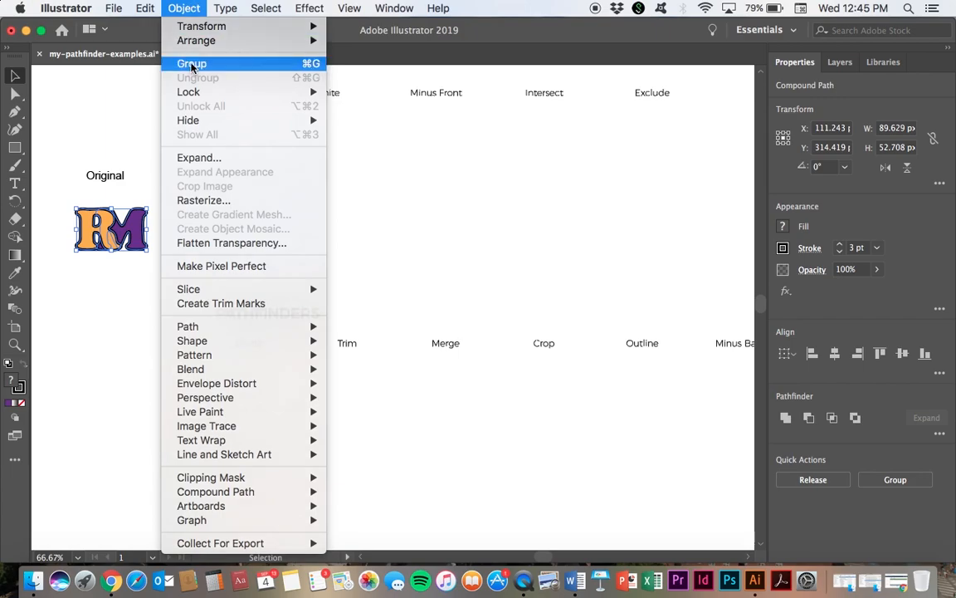
{"action": "left_click", "coordinate": [192, 63]}
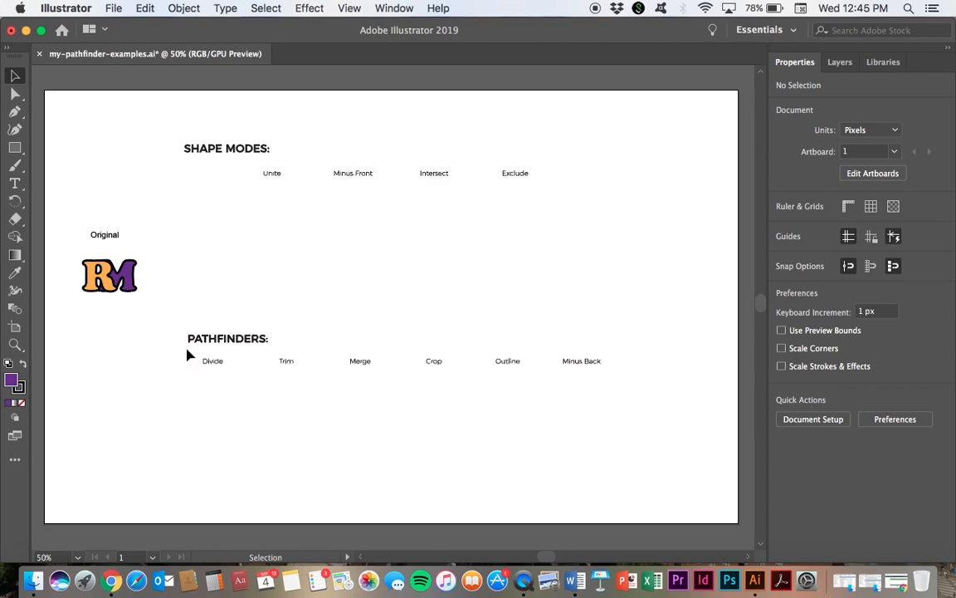
Step: Duplicate the RM group under all ten Shape Mode and Pathfinder labels, dismissing the Global Edit tip
{"action": "left_click", "coordinate": [110, 276]}
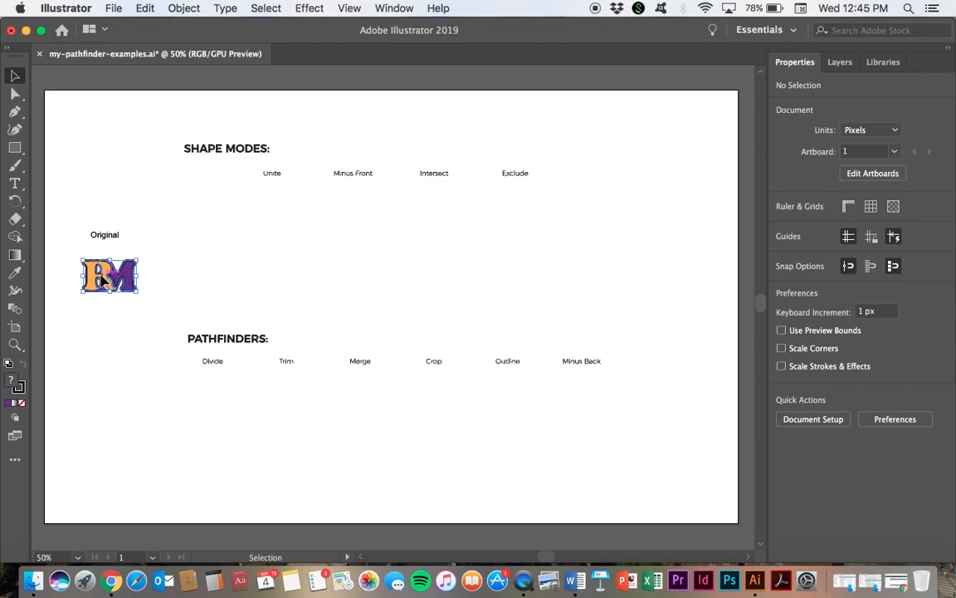
{"action": "left_click", "coordinate": [110, 276]}
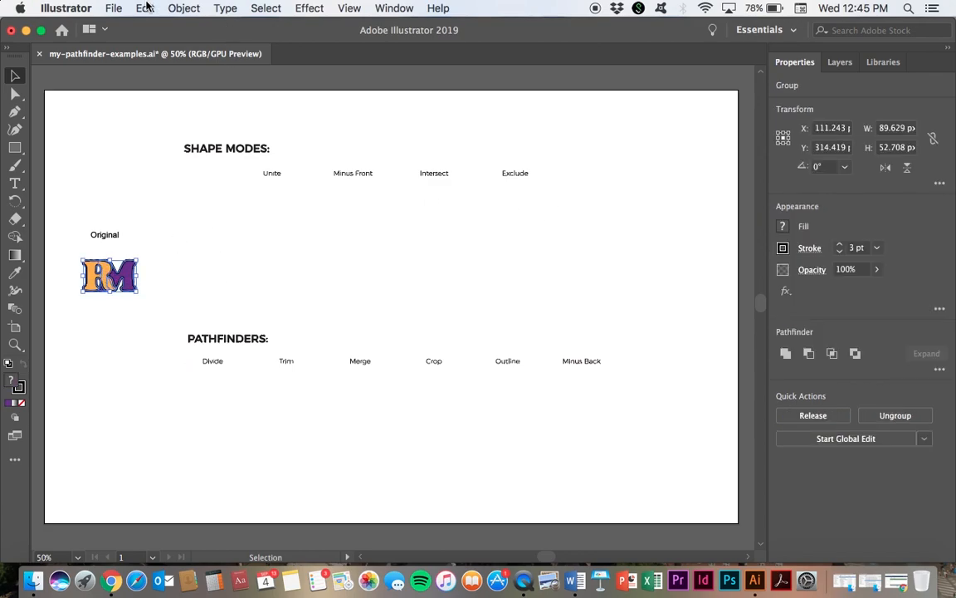
{"action": "mouse_move", "coordinate": [133, 36]}
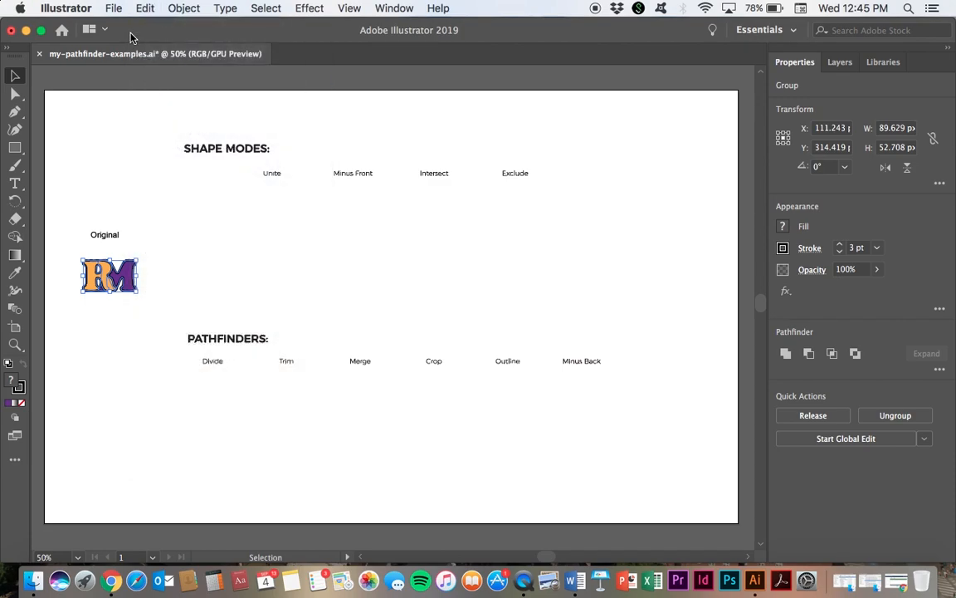
{"action": "left_click", "coordinate": [133, 7]}
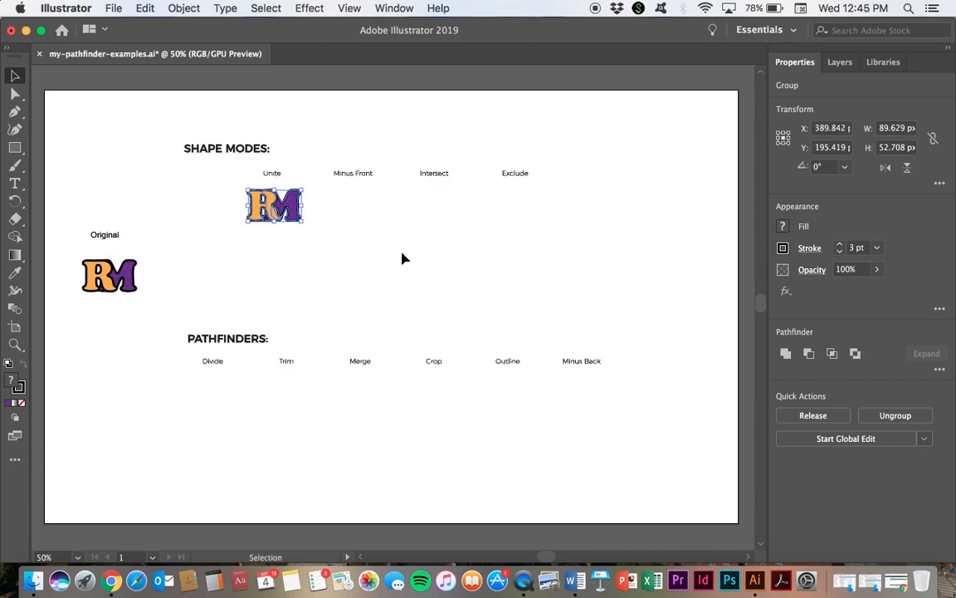
{"action": "mouse_move", "coordinate": [415, 216]}
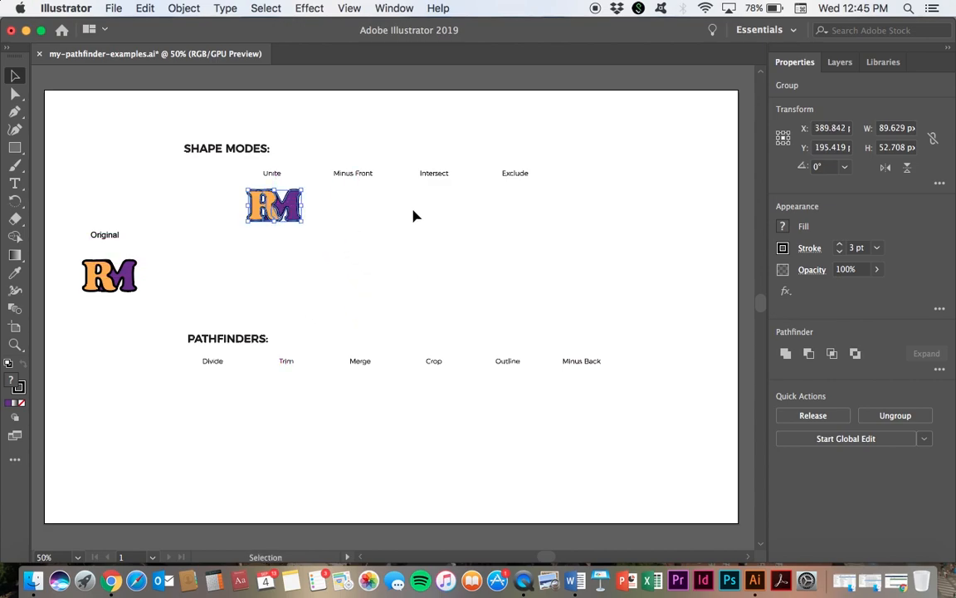
{"action": "mouse_move", "coordinate": [392, 210]}
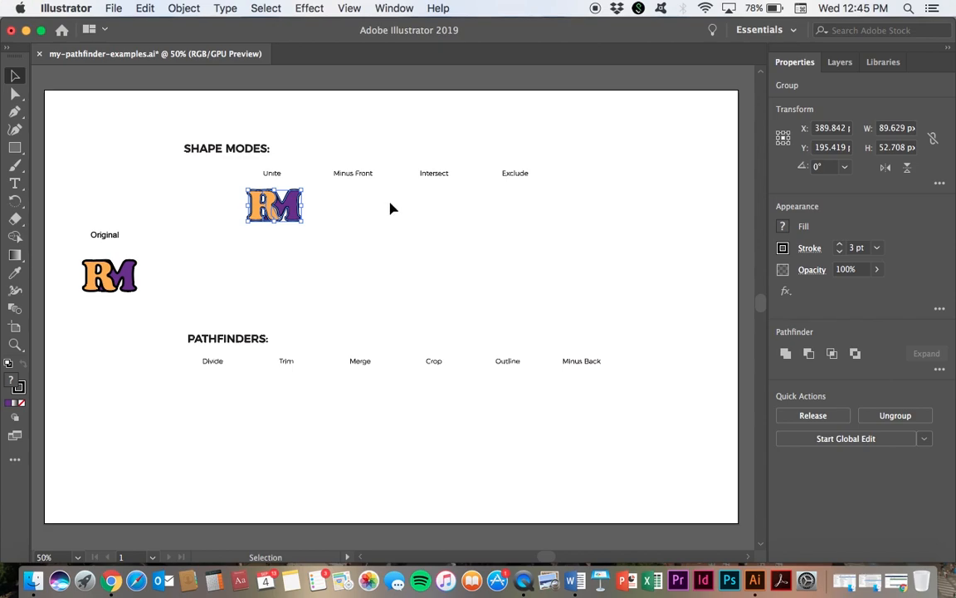
{"action": "mouse_move", "coordinate": [285, 214]}
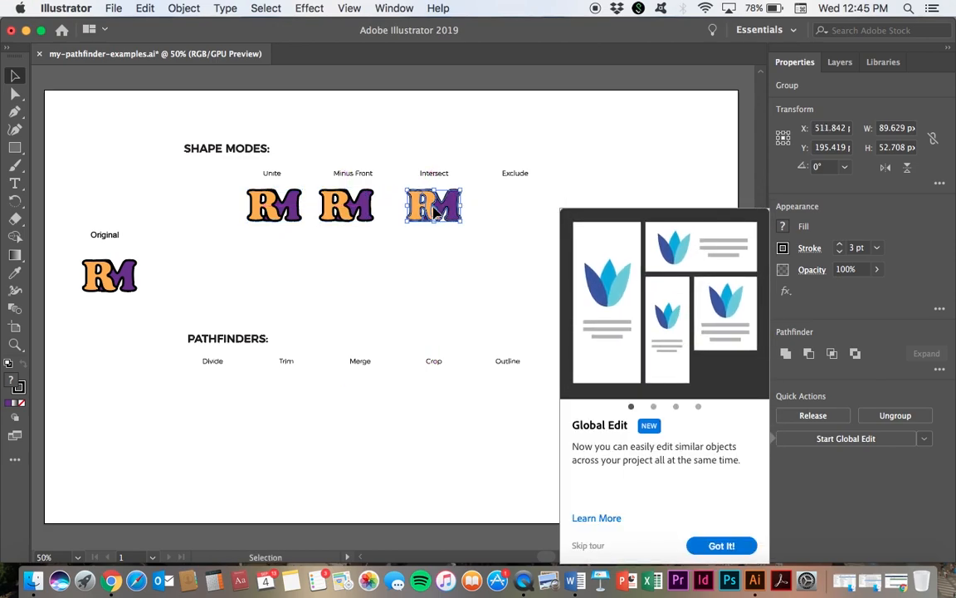
{"action": "left_click", "coordinate": [720, 544]}
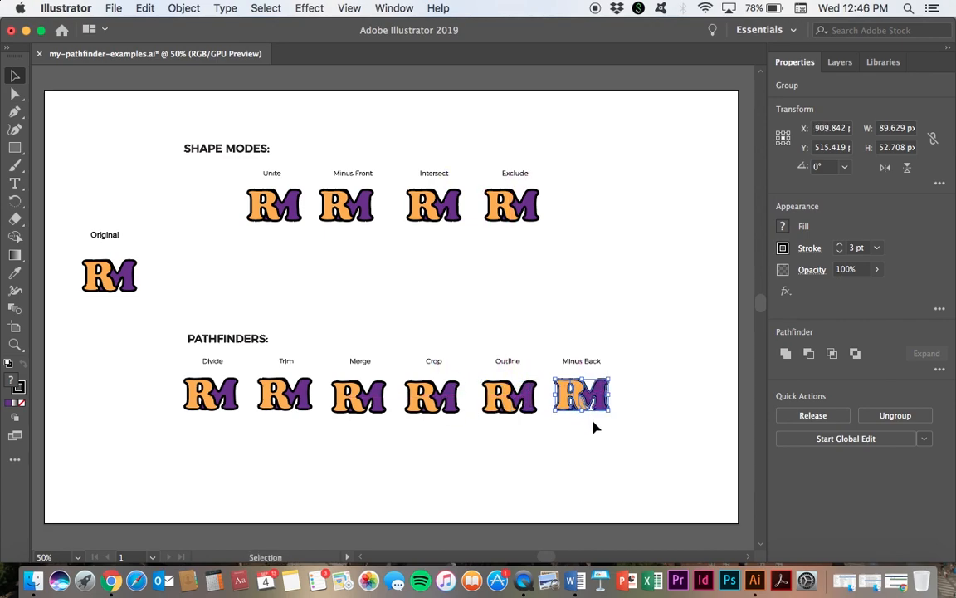
{"action": "left_click", "coordinate": [598, 435]}
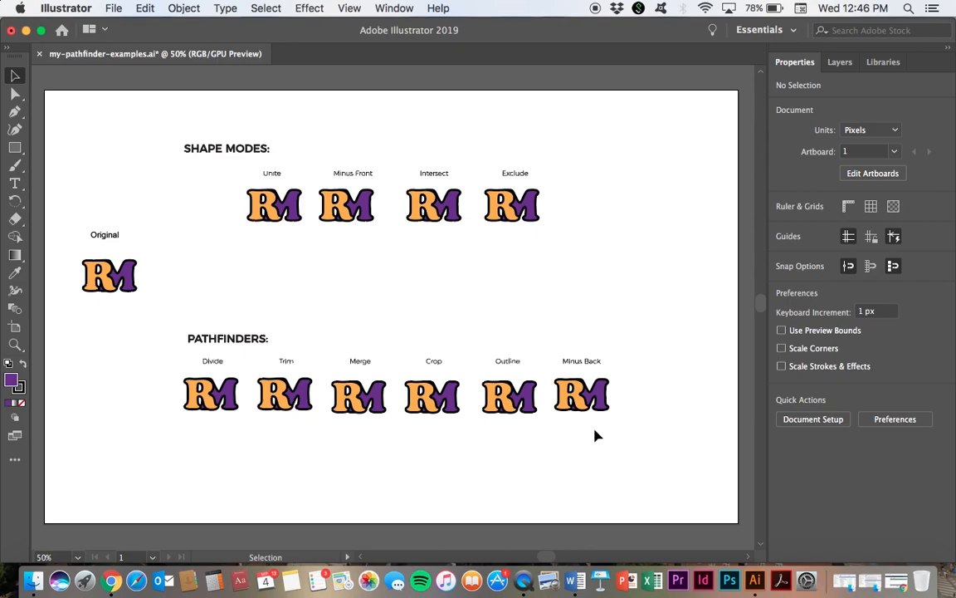
{"action": "mouse_move", "coordinate": [625, 344]}
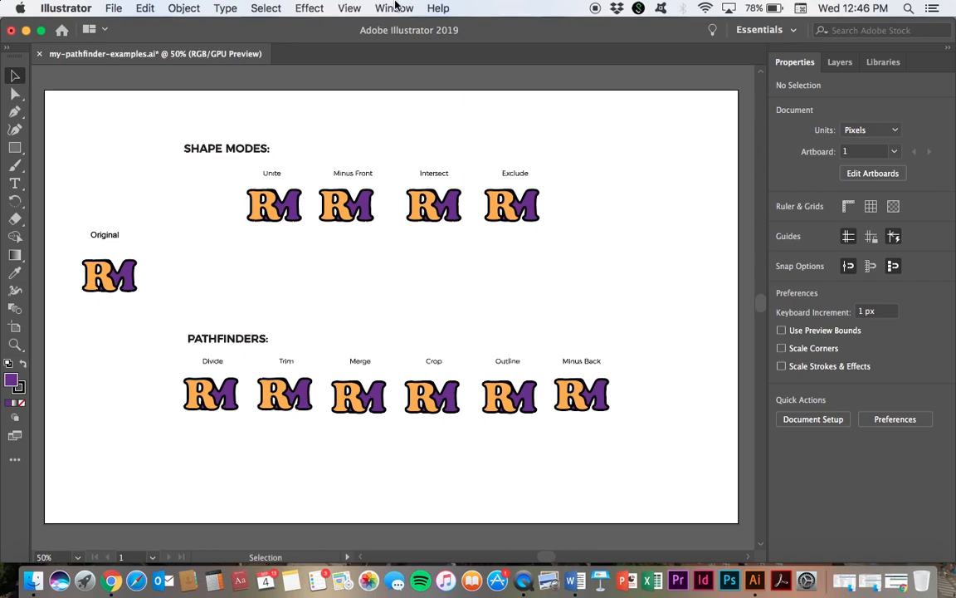
Step: Show the Pathfinder panel from the Window menu
{"action": "left_click", "coordinate": [401, 6]}
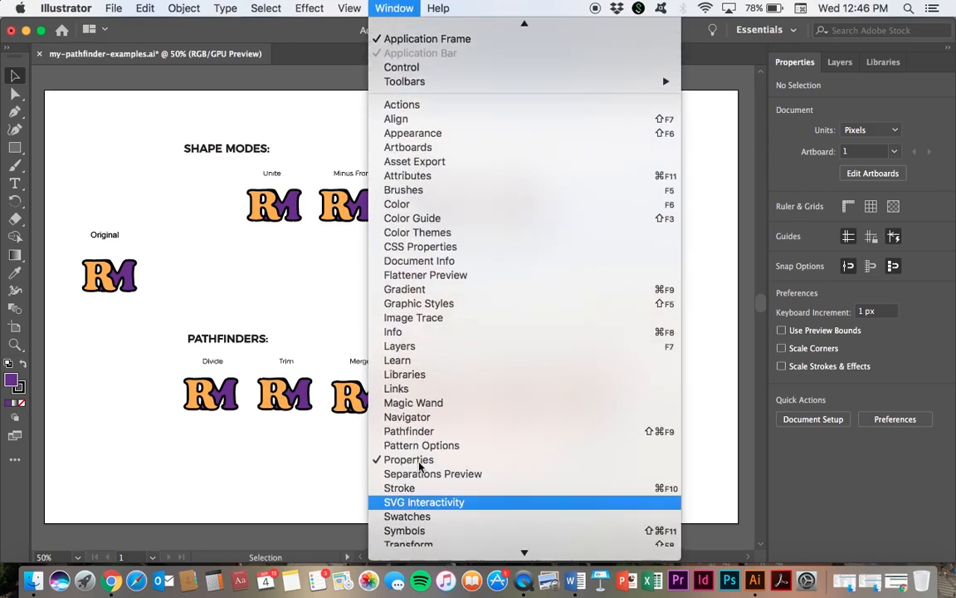
{"action": "left_click", "coordinate": [408, 432]}
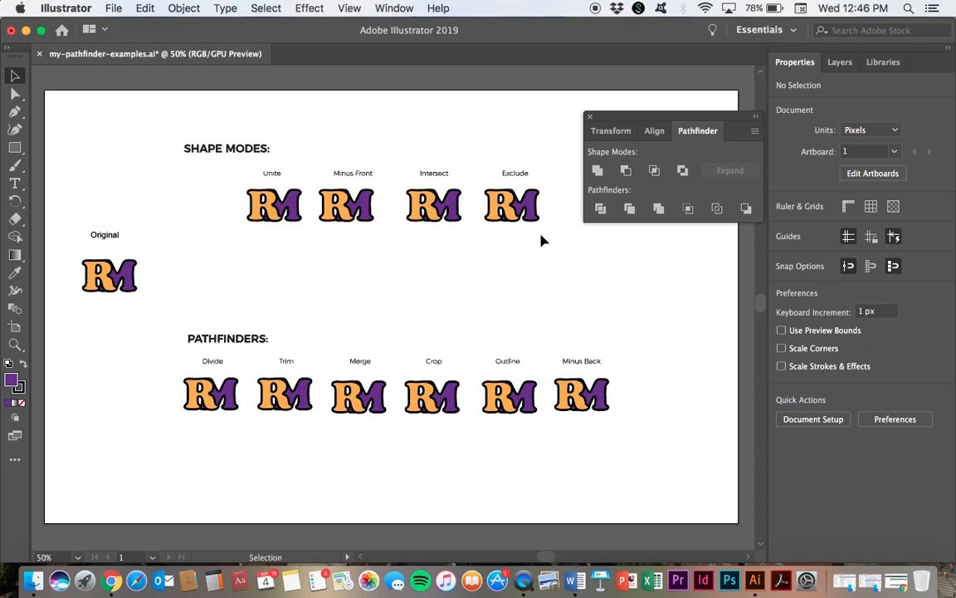
{"action": "mouse_move", "coordinate": [682, 169]}
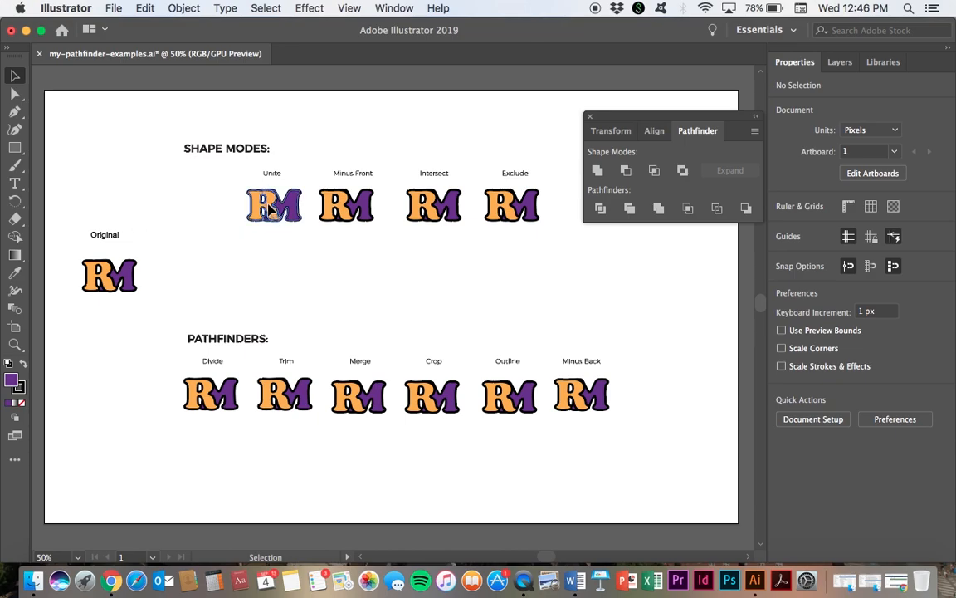
Step: Apply Unite and Minus Front to their RM example copies
{"action": "left_click", "coordinate": [274, 206]}
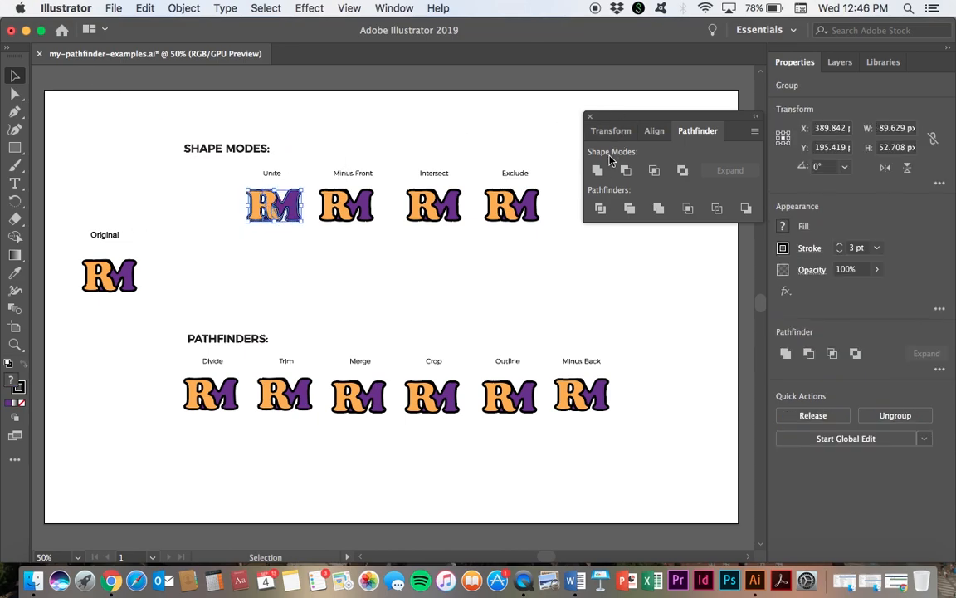
{"action": "left_click", "coordinate": [598, 169]}
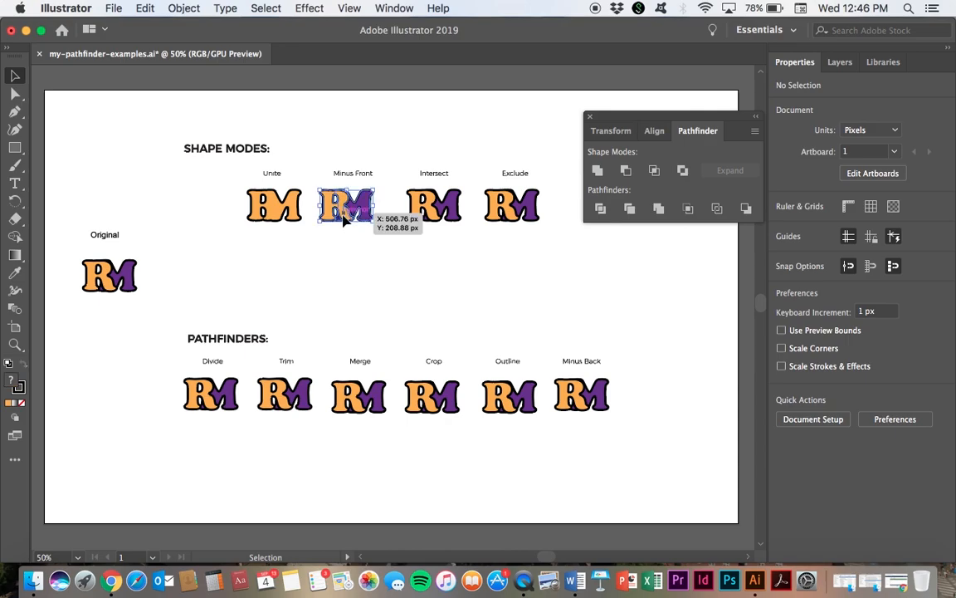
{"action": "left_click", "coordinate": [345, 206]}
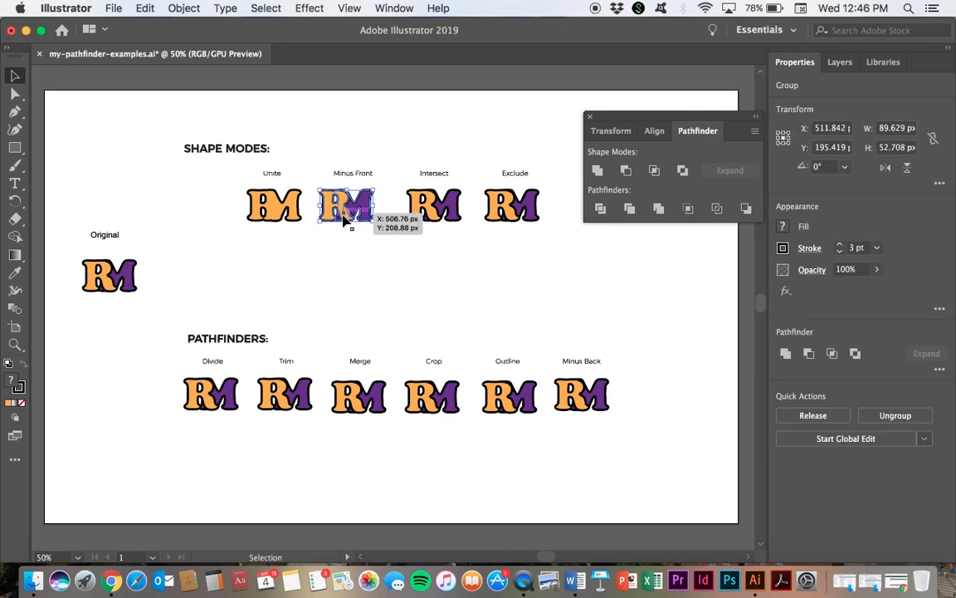
{"action": "mouse_move", "coordinate": [362, 239]}
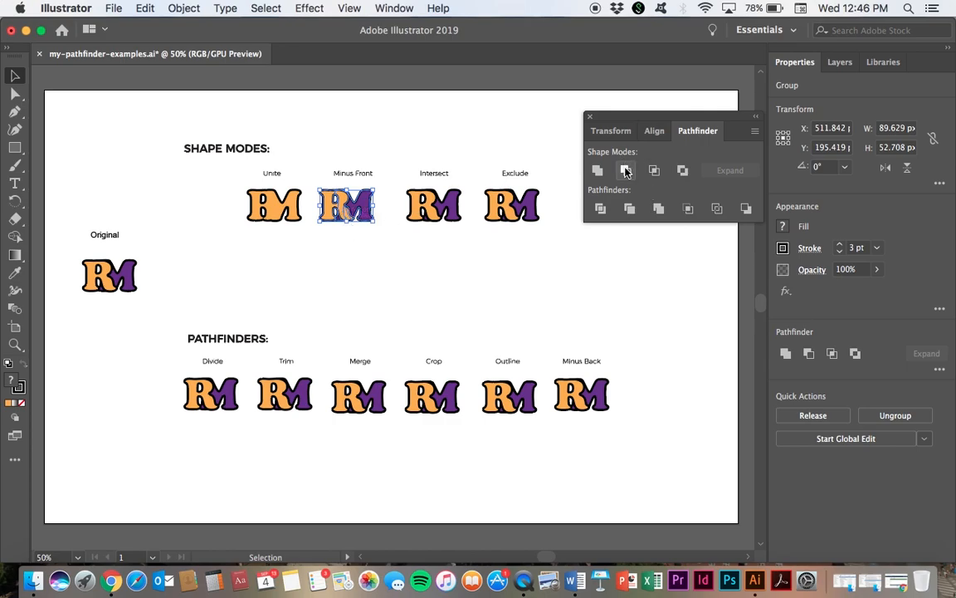
{"action": "left_click", "coordinate": [626, 169]}
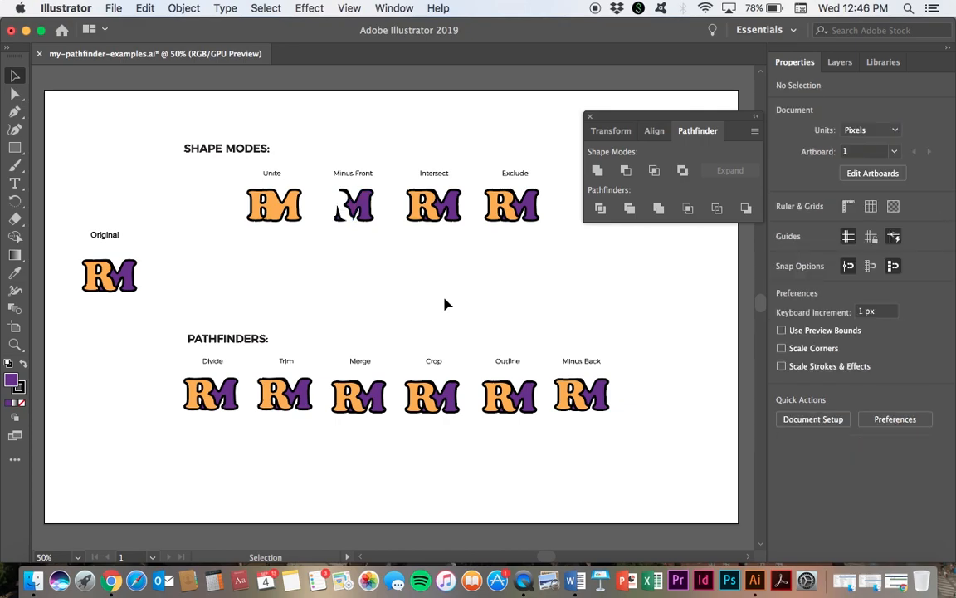
{"action": "mouse_move", "coordinate": [415, 231]}
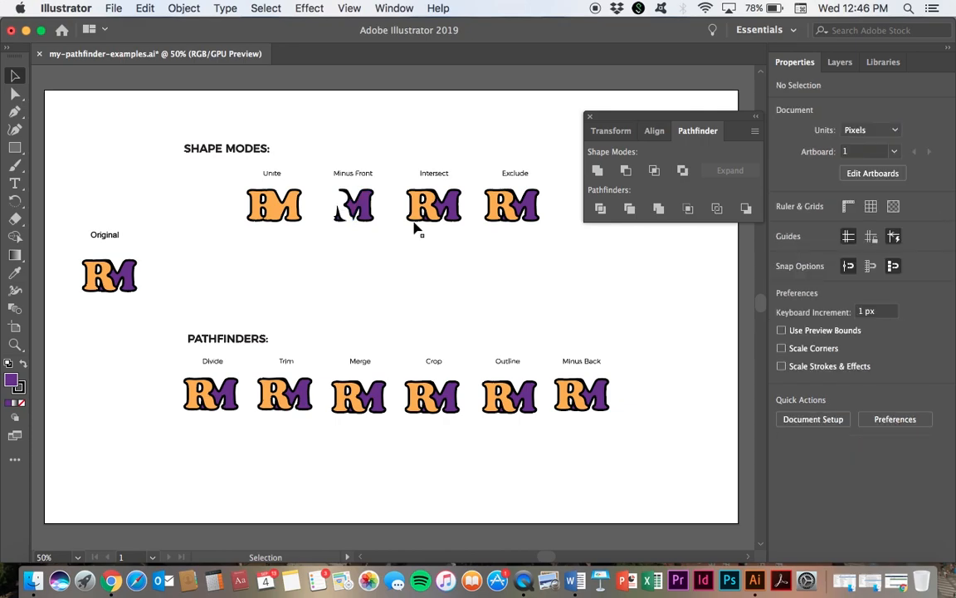
Step: Apply Intersect and Exclude to their RM example copies, then deselect
{"action": "left_click", "coordinate": [433, 206]}
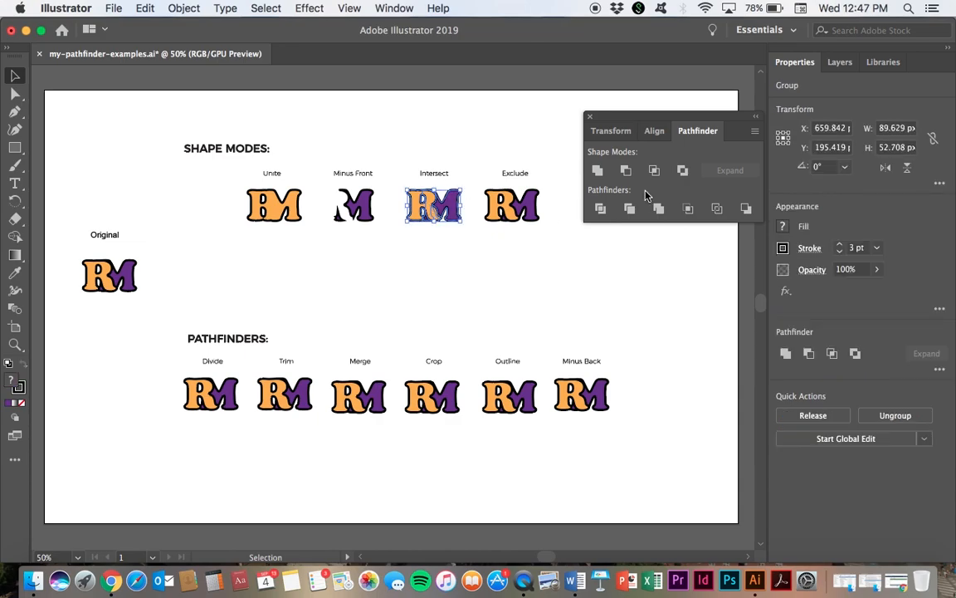
{"action": "mouse_move", "coordinate": [654, 162]}
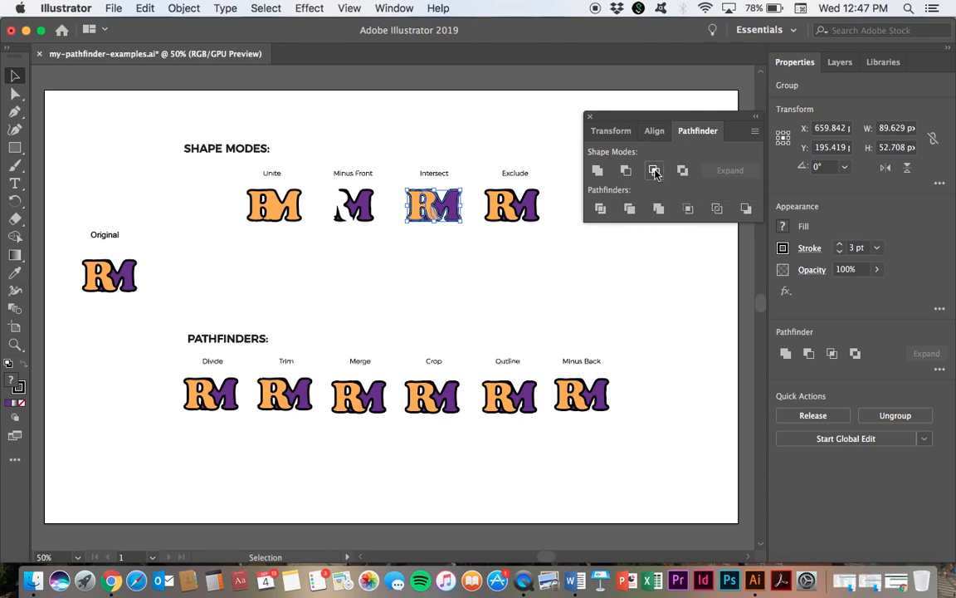
{"action": "left_click", "coordinate": [654, 169]}
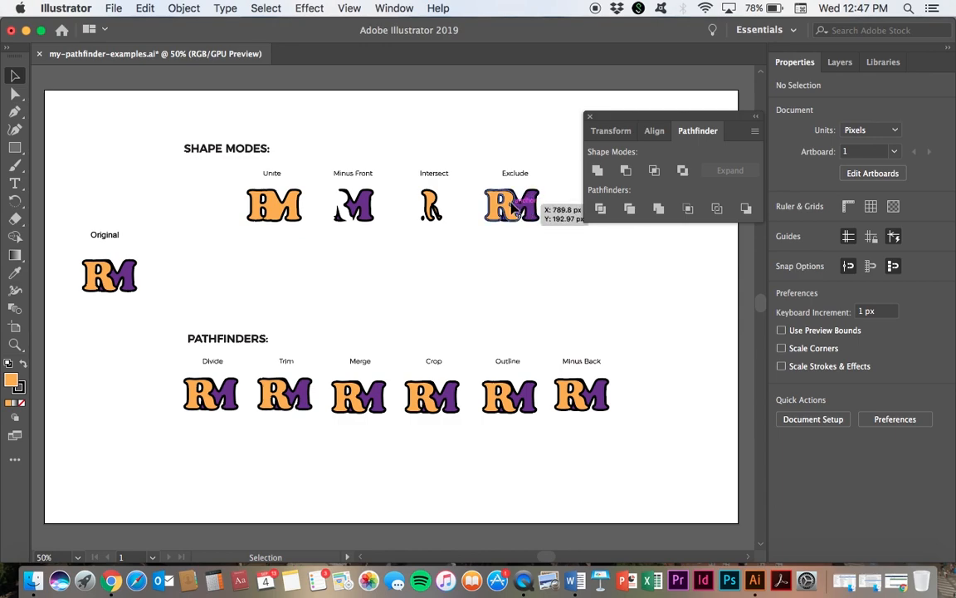
{"action": "left_click", "coordinate": [511, 206]}
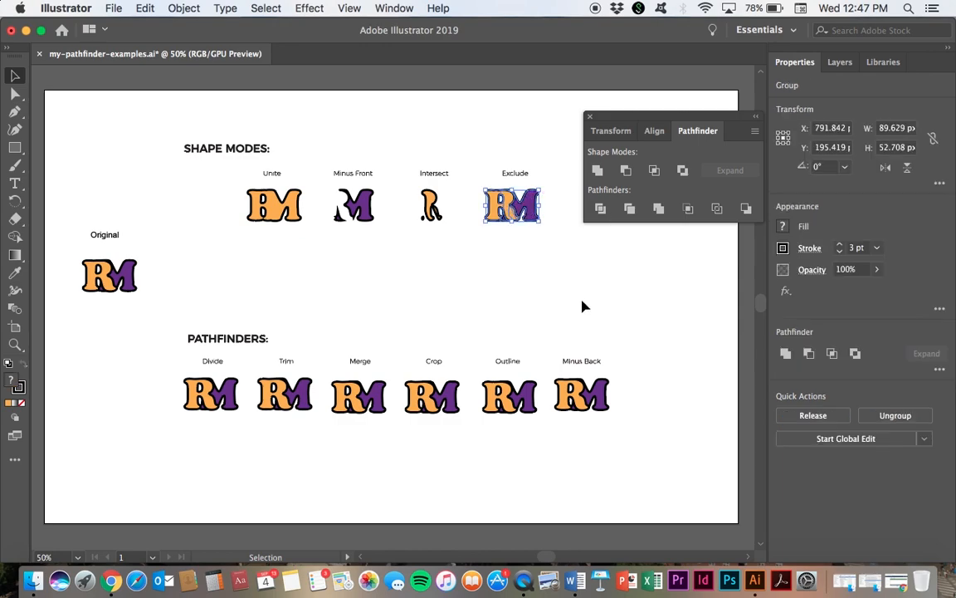
{"action": "mouse_move", "coordinate": [683, 170]}
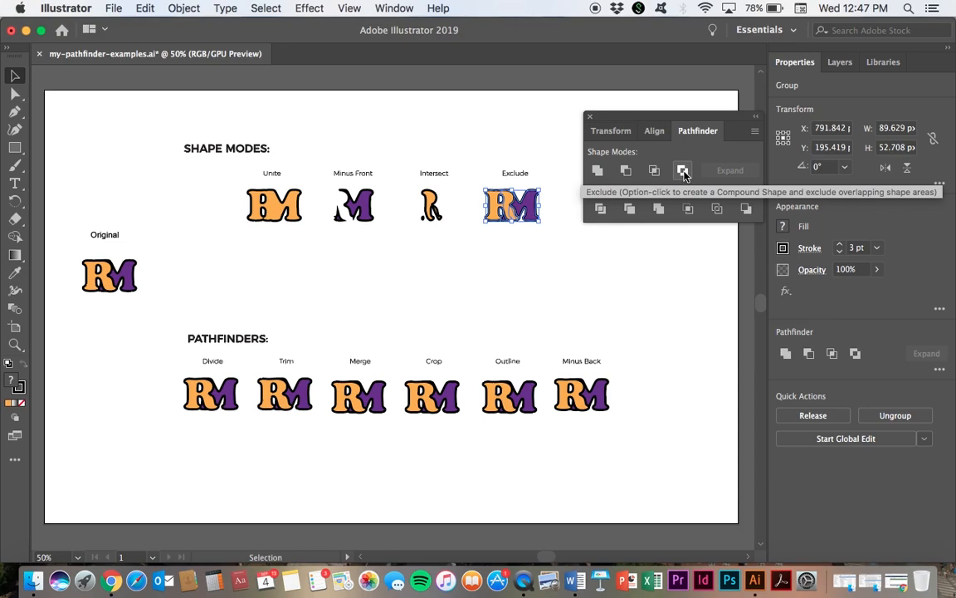
{"action": "left_click", "coordinate": [683, 169]}
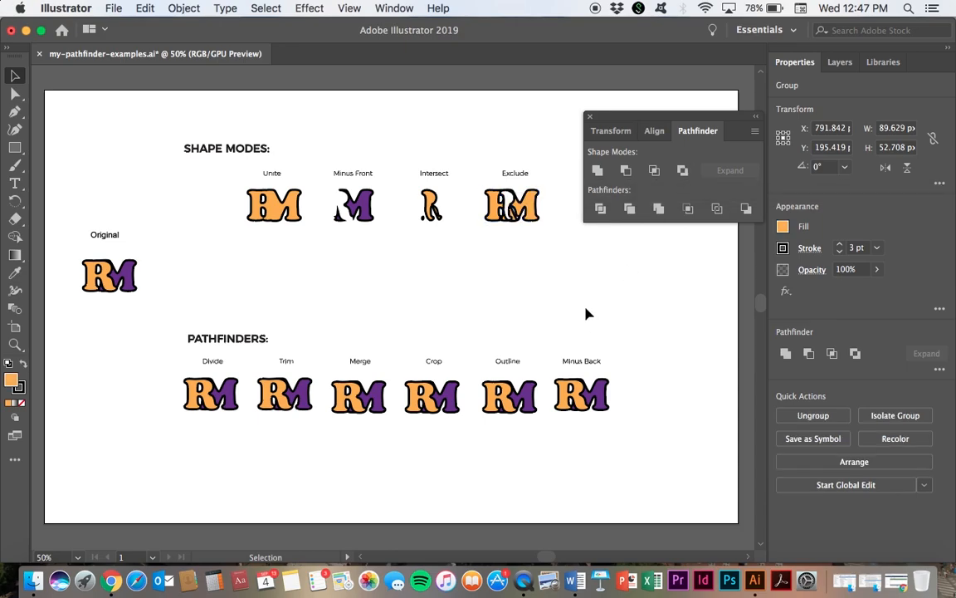
{"action": "left_click", "coordinate": [216, 396]}
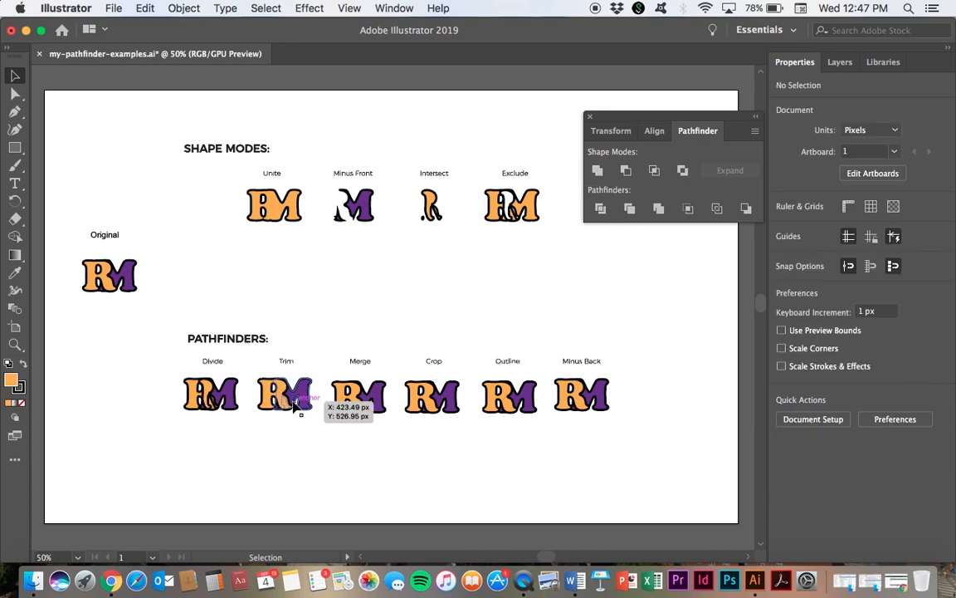
Step: Apply Trim, Crop, Outline and Minus Back to their RM example copies
{"action": "left_click", "coordinate": [627, 209]}
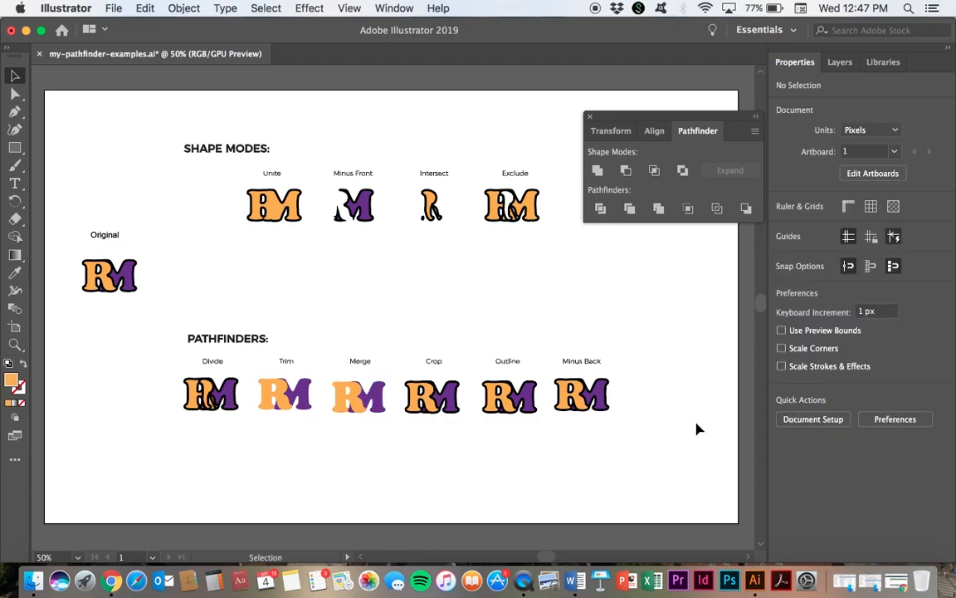
{"action": "left_click", "coordinate": [433, 395]}
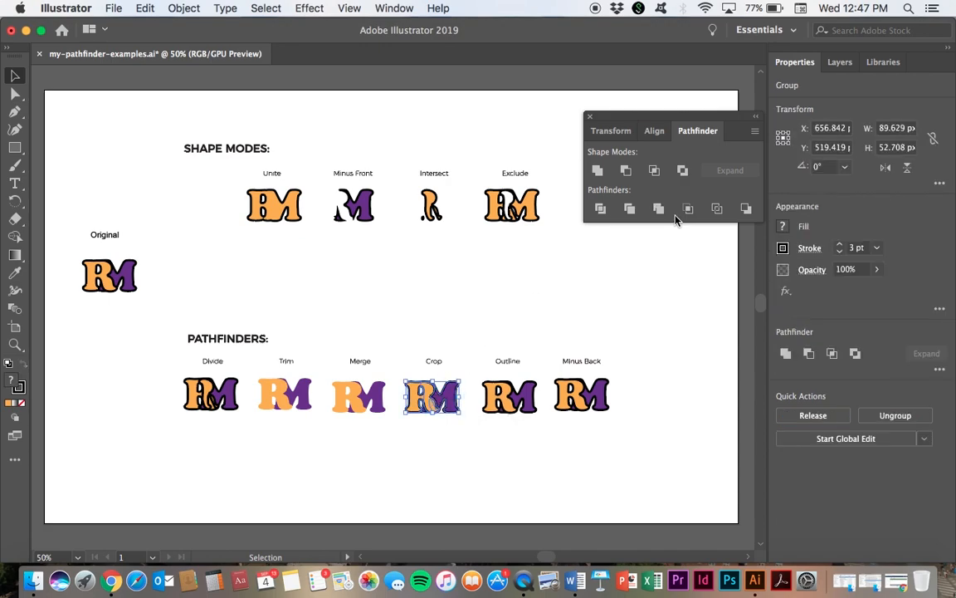
{"action": "left_click", "coordinate": [689, 209]}
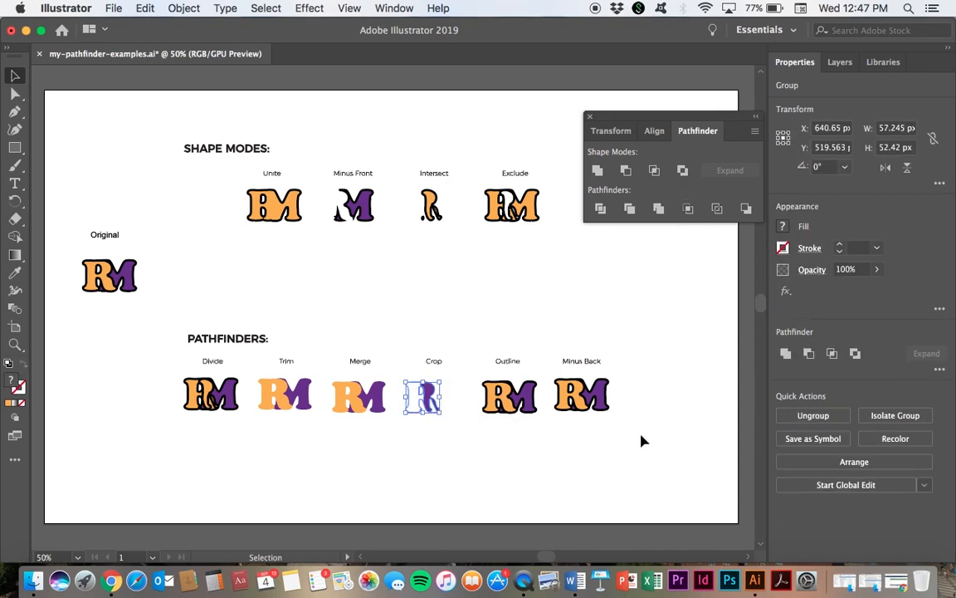
{"action": "left_click", "coordinate": [508, 395]}
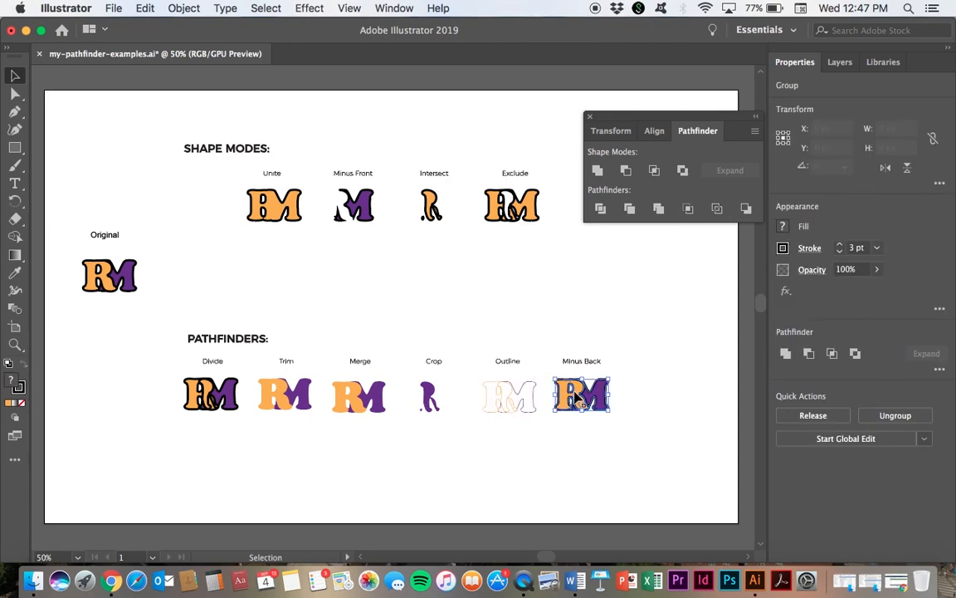
{"action": "left_click", "coordinate": [744, 209]}
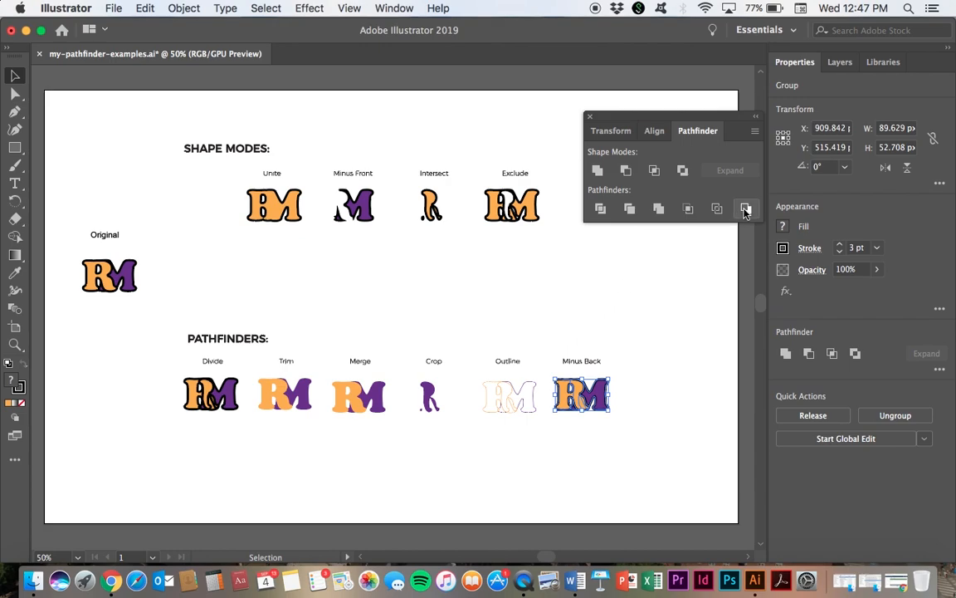
{"action": "left_click", "coordinate": [746, 209]}
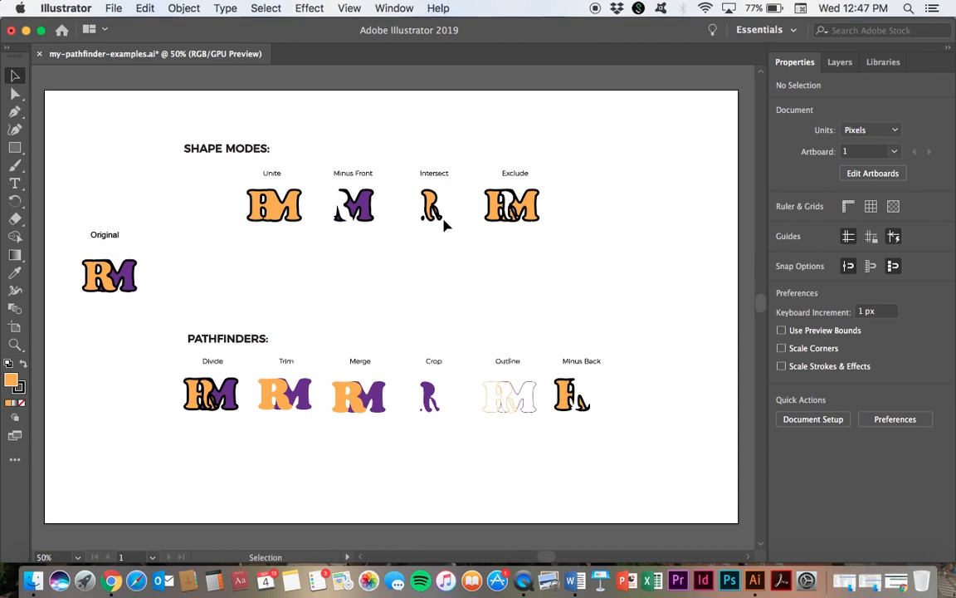
{"action": "mouse_move", "coordinate": [405, 272]}
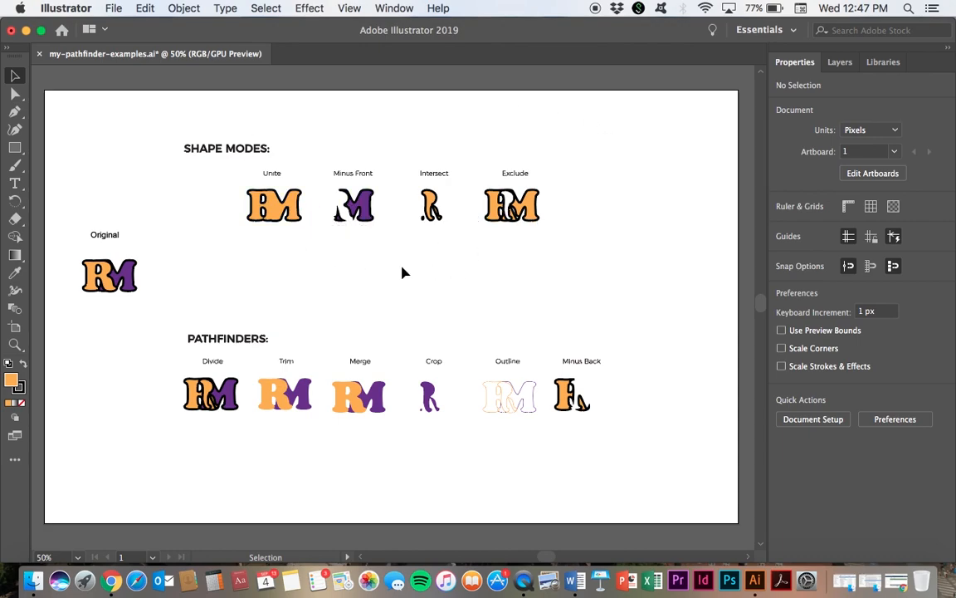
{"action": "mouse_move", "coordinate": [402, 468]}
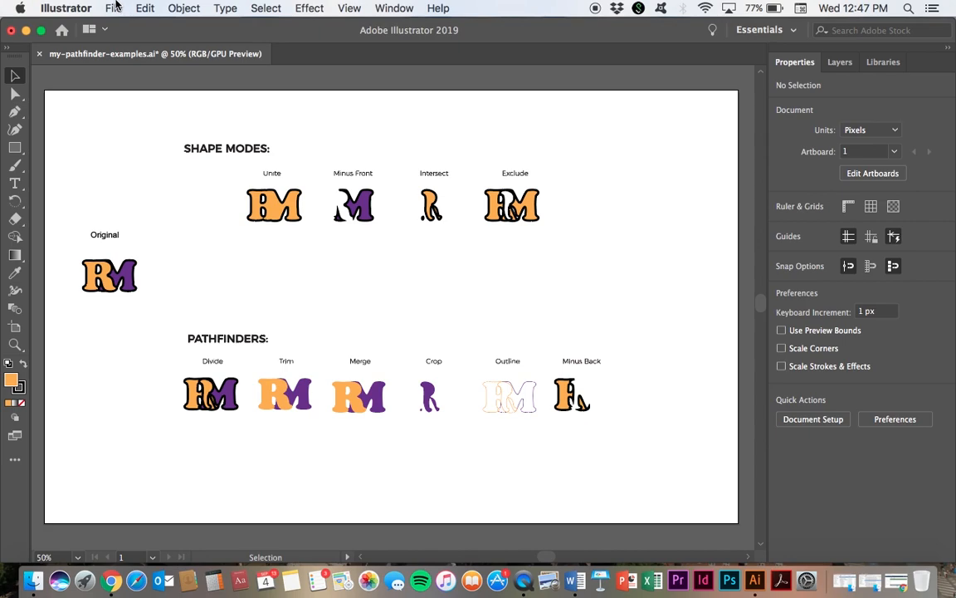
Step: Save the pathfinder examples document, then start a Save As for a new copy
{"action": "left_click", "coordinate": [116, 6]}
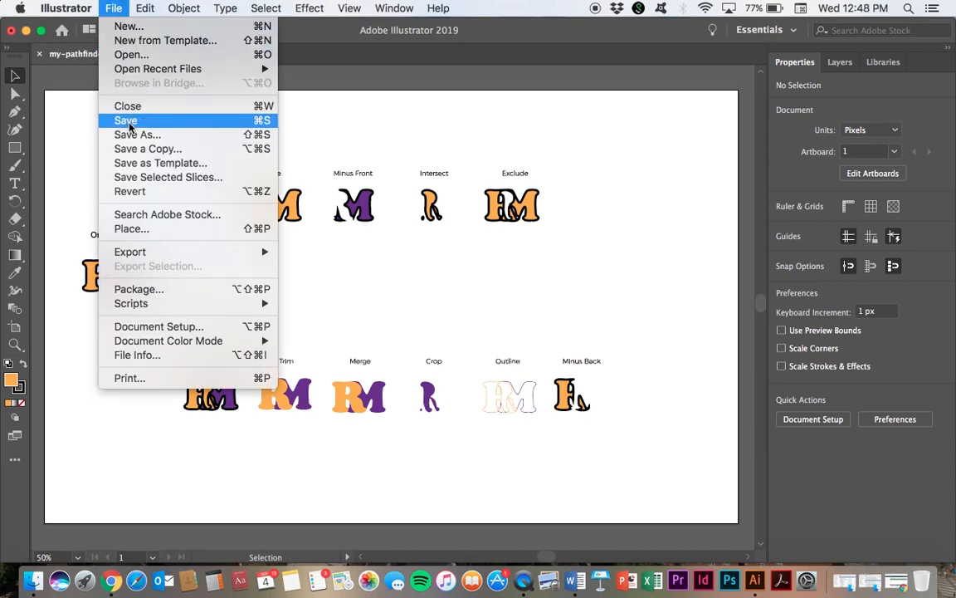
{"action": "left_click", "coordinate": [125, 120]}
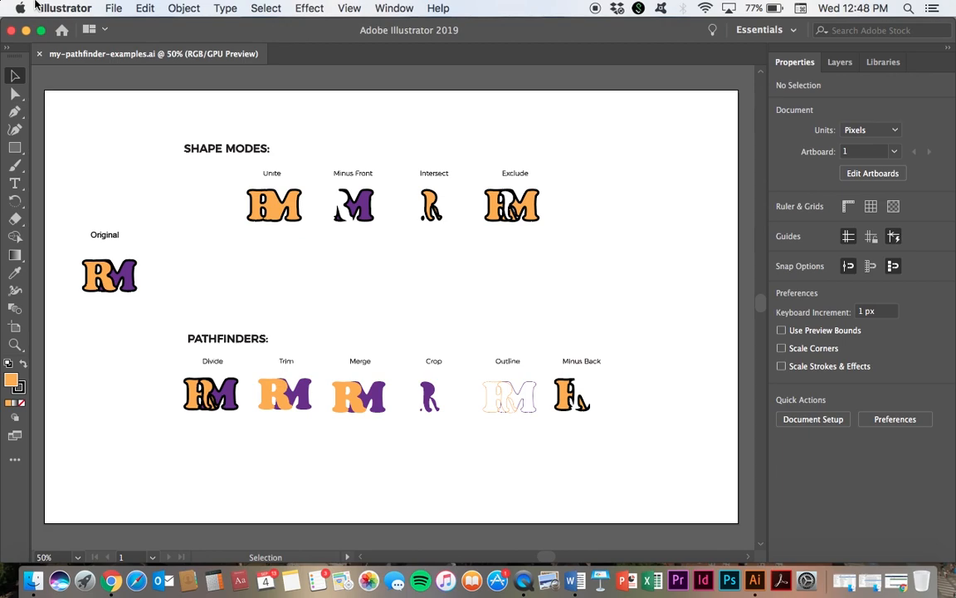
{"action": "left_click", "coordinate": [113, 7]}
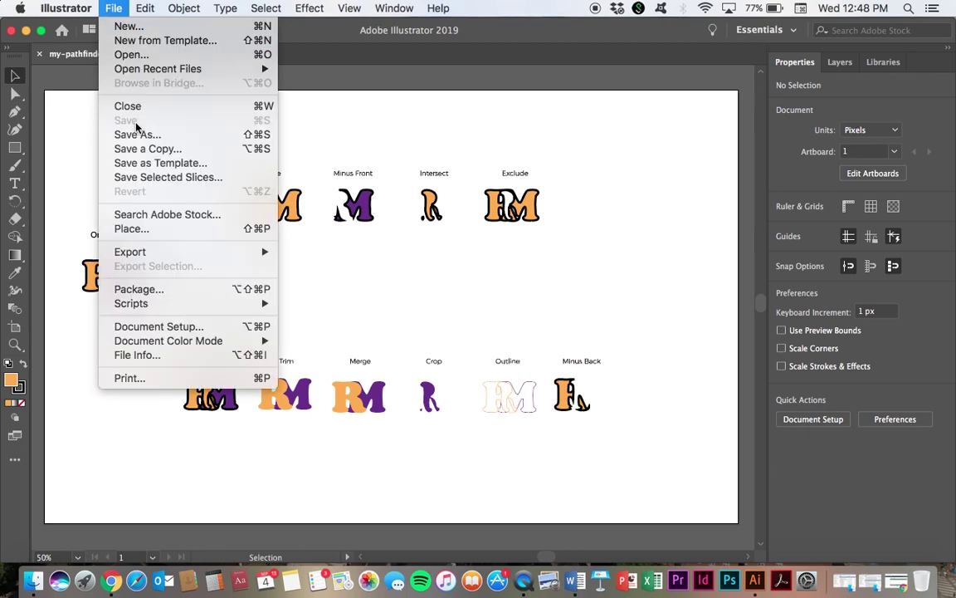
{"action": "left_click", "coordinate": [136, 132]}
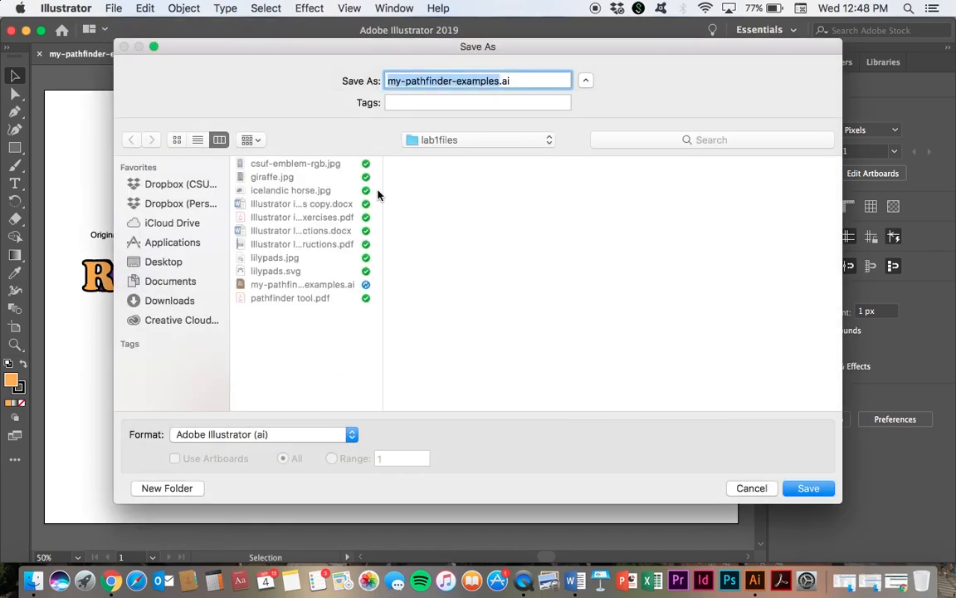
{"action": "mouse_move", "coordinate": [508, 91]}
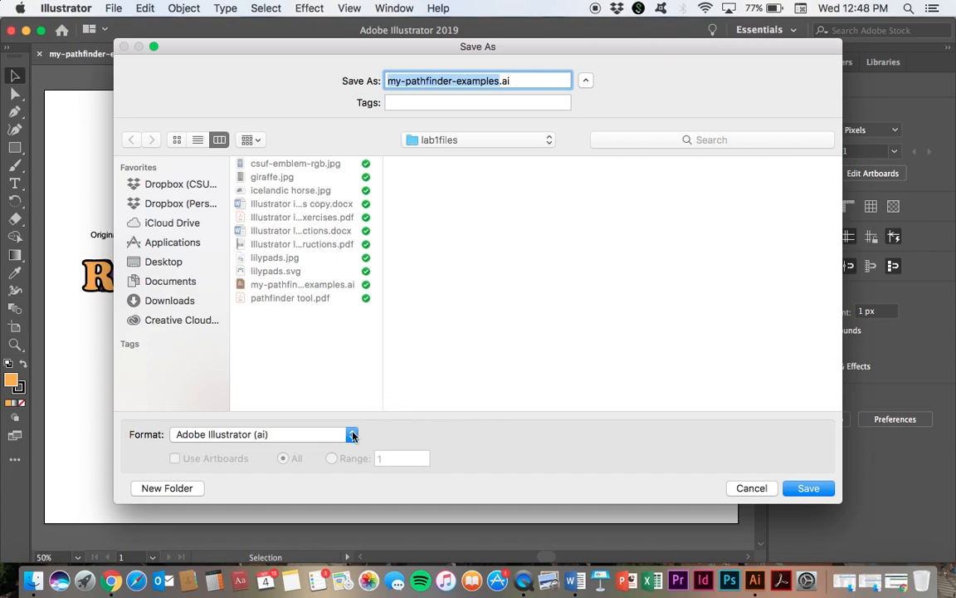
{"action": "left_click", "coordinate": [352, 435]}
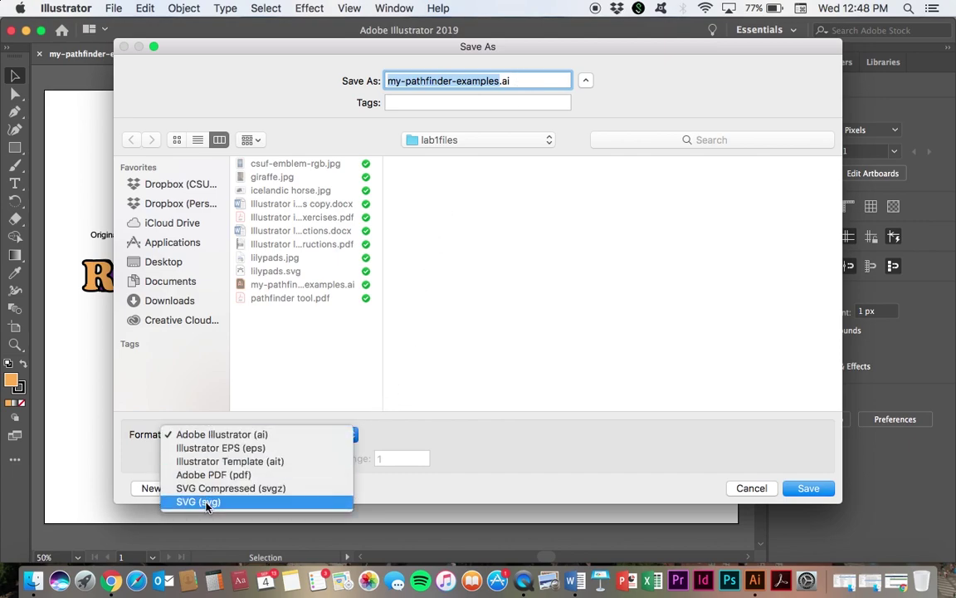
{"action": "left_click", "coordinate": [200, 501]}
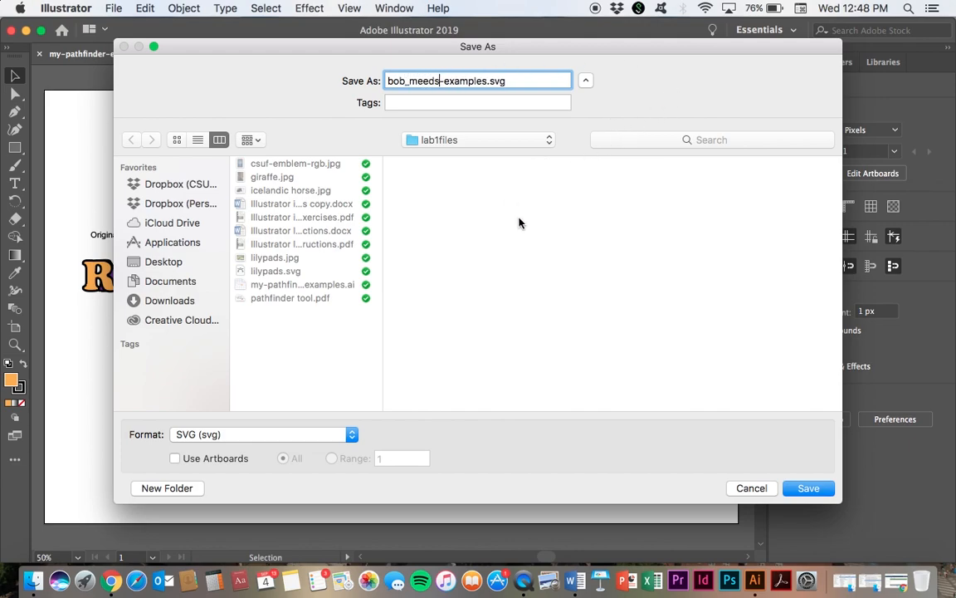
{"action": "left_click", "coordinate": [808, 488]}
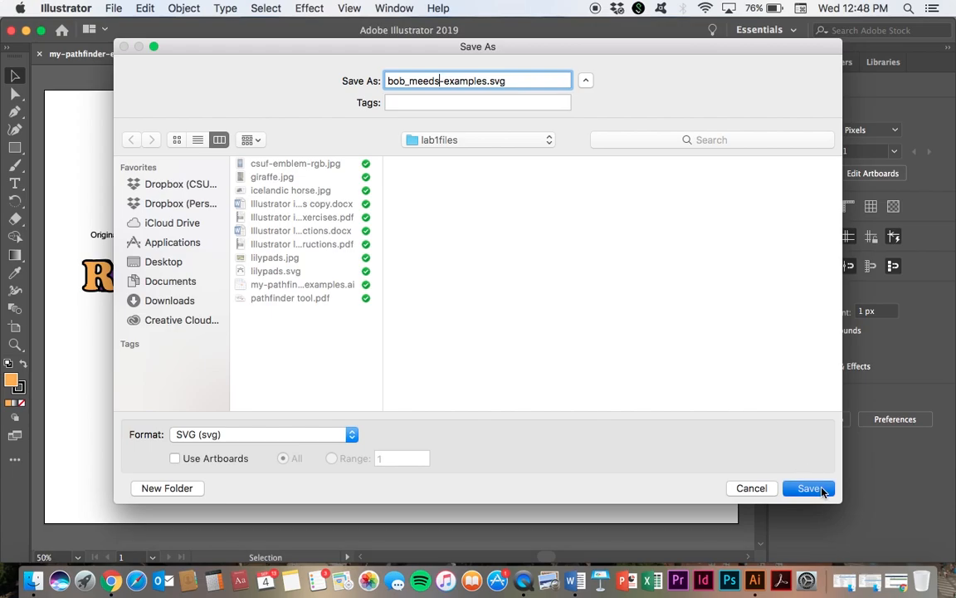
{"action": "left_click", "coordinate": [808, 488]}
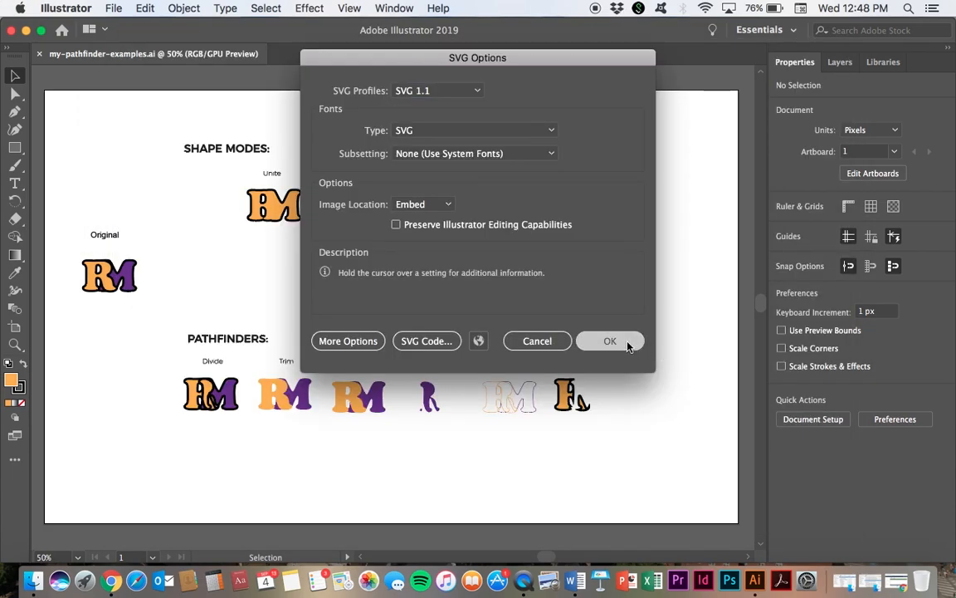
{"action": "left_click", "coordinate": [611, 340]}
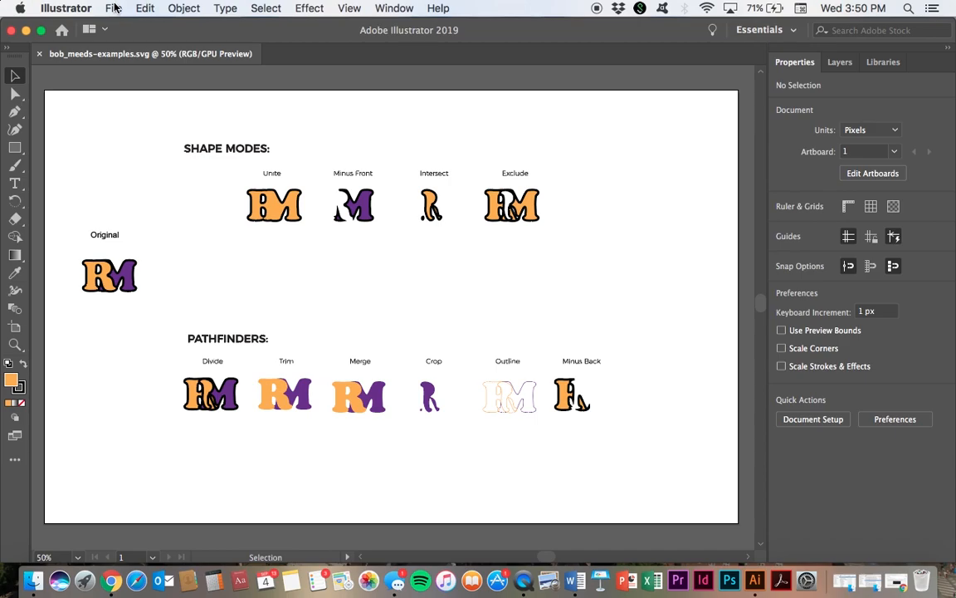
Step: Open lilypads.jpg from the lab1files folder as a new document
{"action": "left_click", "coordinate": [113, 7]}
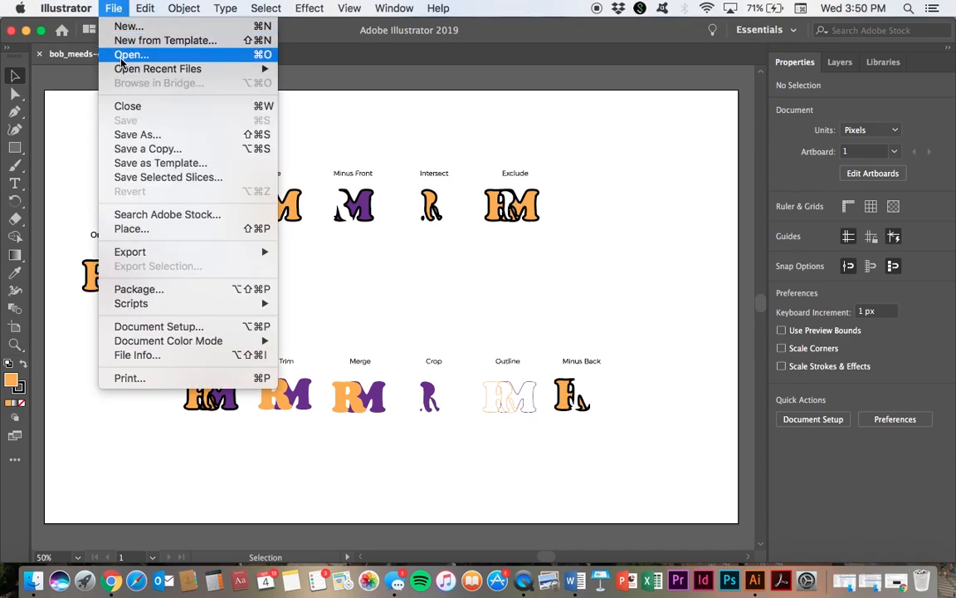
{"action": "left_click", "coordinate": [129, 53]}
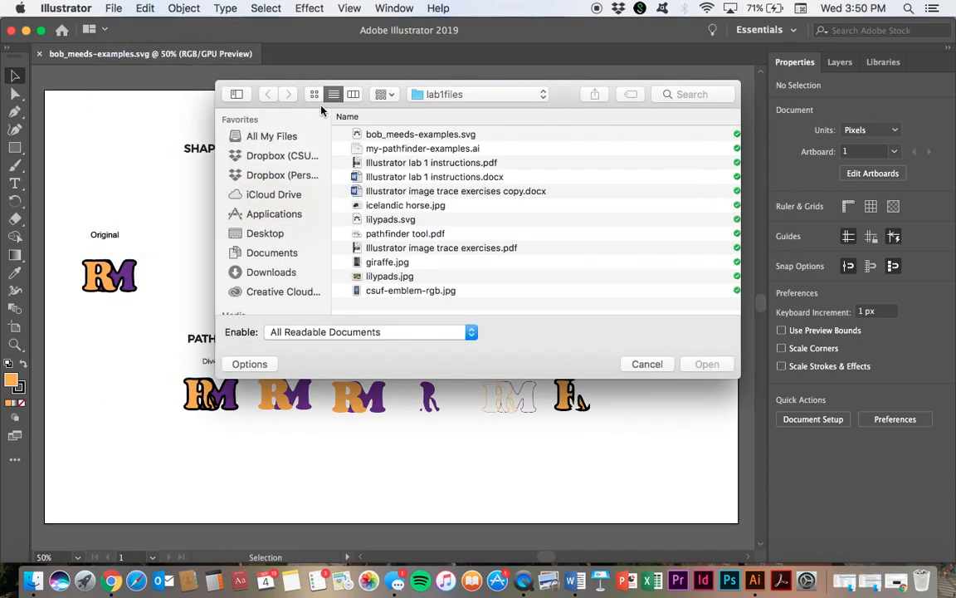
{"action": "left_click", "coordinate": [389, 276]}
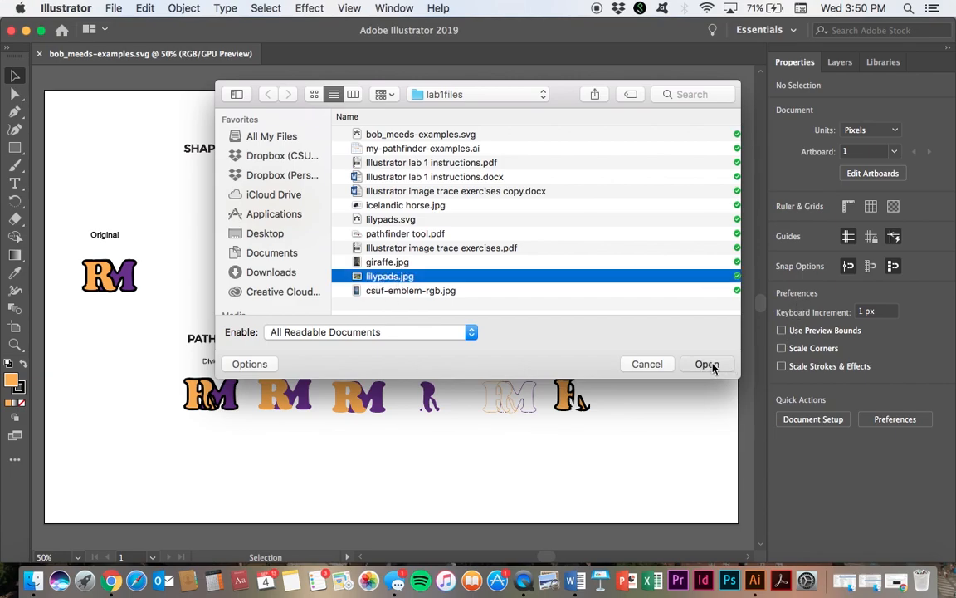
{"action": "left_click", "coordinate": [707, 363]}
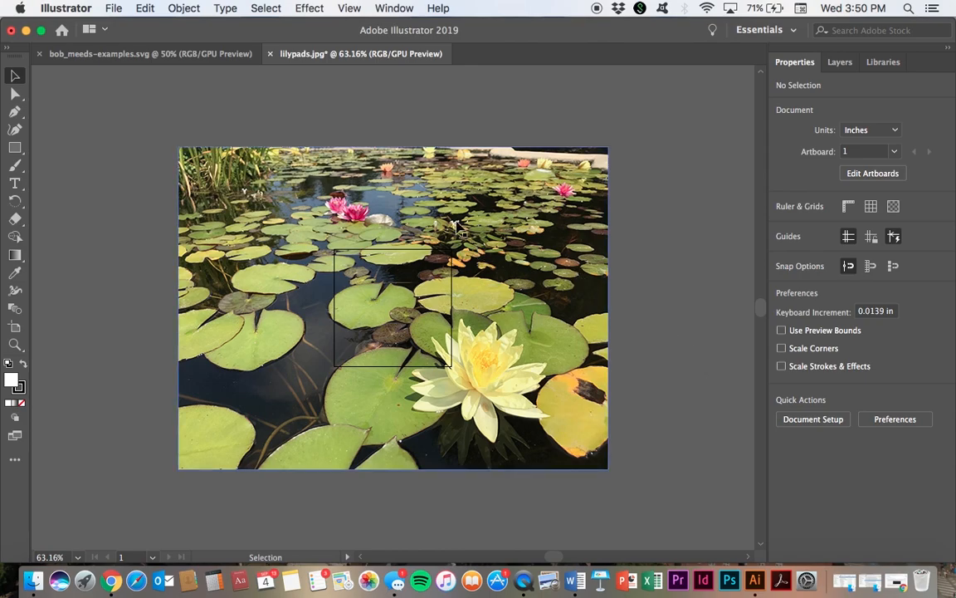
{"action": "mouse_move", "coordinate": [556, 250]}
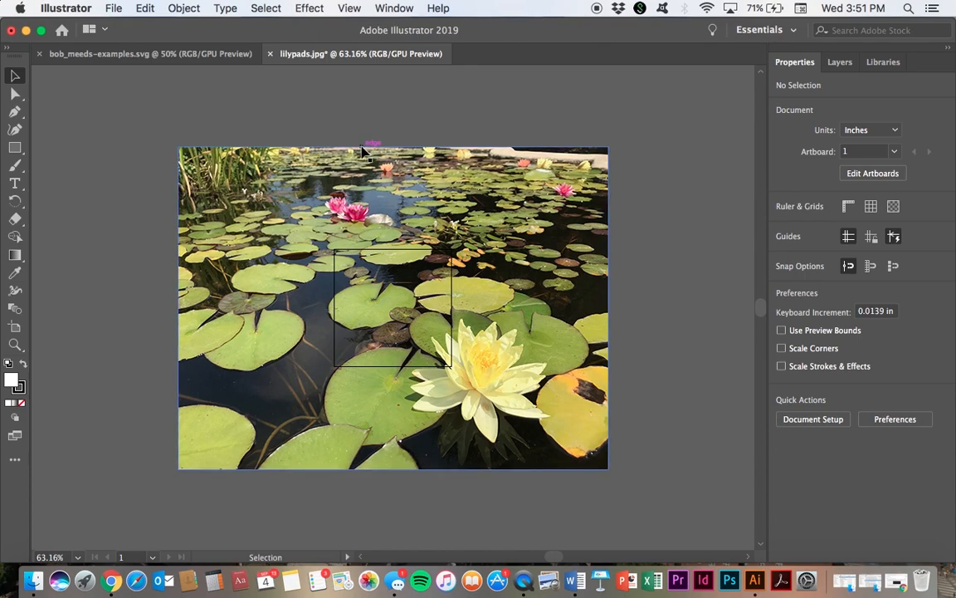
{"action": "mouse_move", "coordinate": [425, 246]}
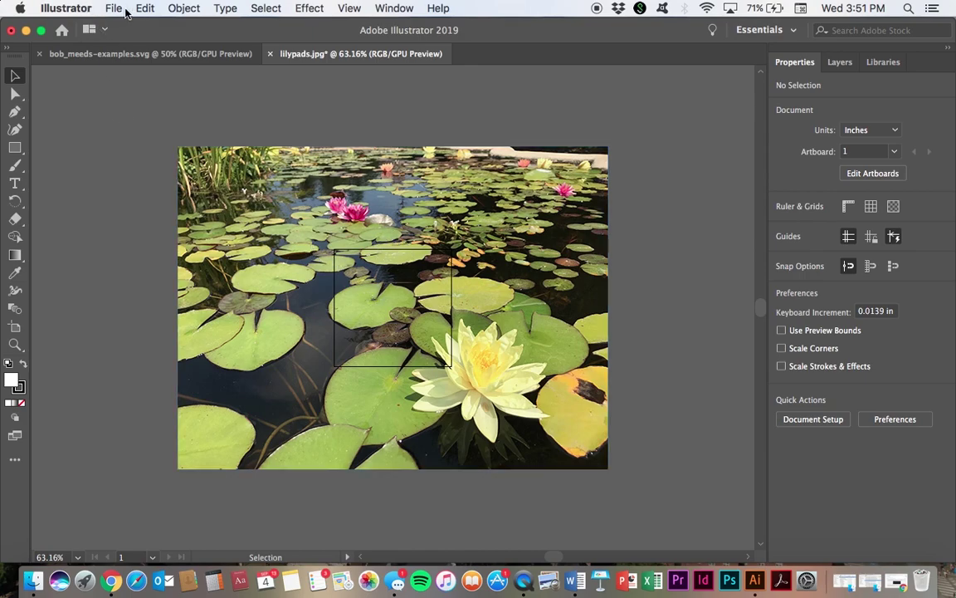
{"action": "mouse_move", "coordinate": [345, 362]}
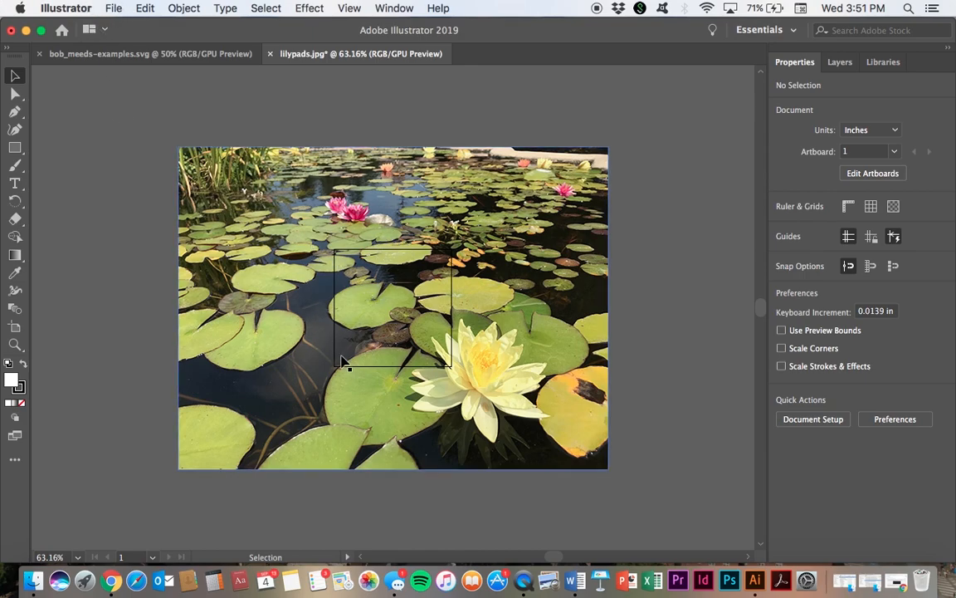
{"action": "mouse_move", "coordinate": [385, 355]}
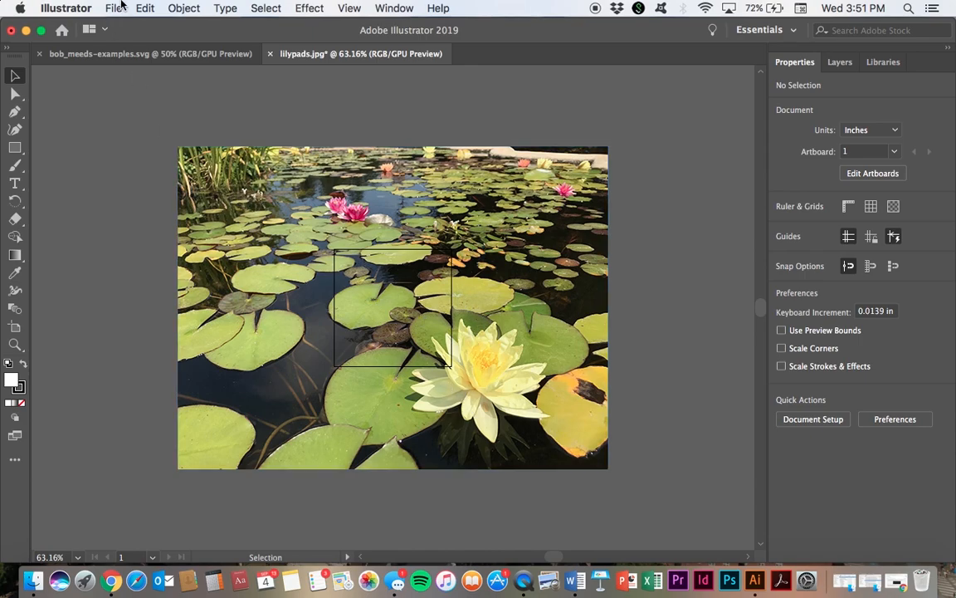
Step: Enlarge Artboard 1 with the Artboard tool to fit the lily pad photo's bounds
{"action": "left_click", "coordinate": [121, 7]}
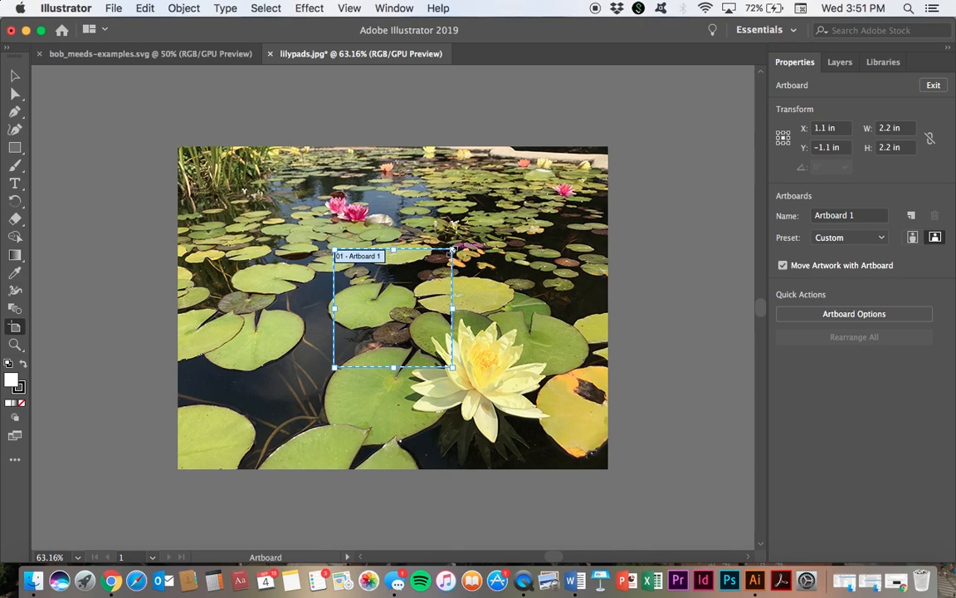
{"action": "left_click_drag", "start_coordinate": [455, 250], "coordinate": [609, 151]}
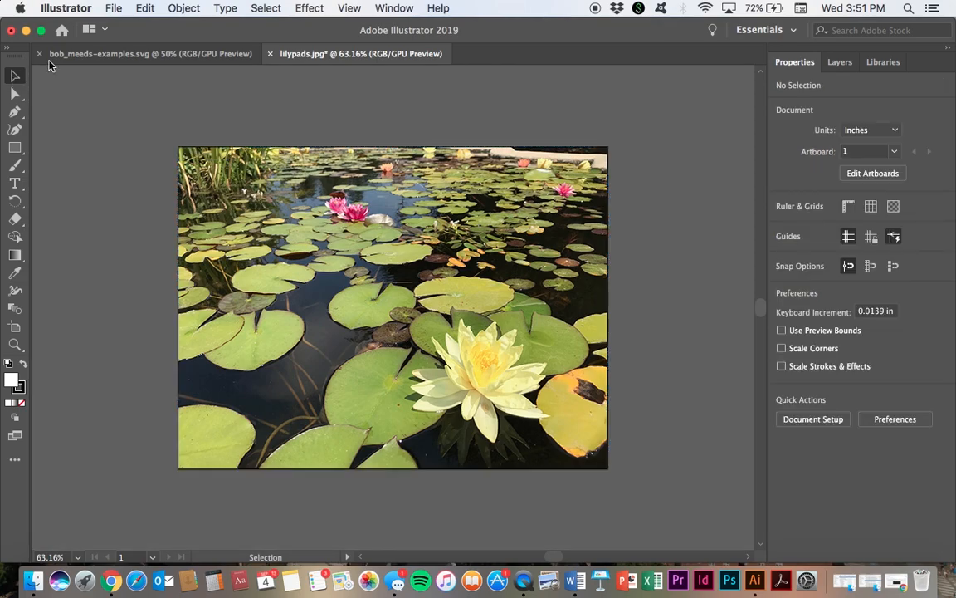
{"action": "mouse_move", "coordinate": [220, 107]}
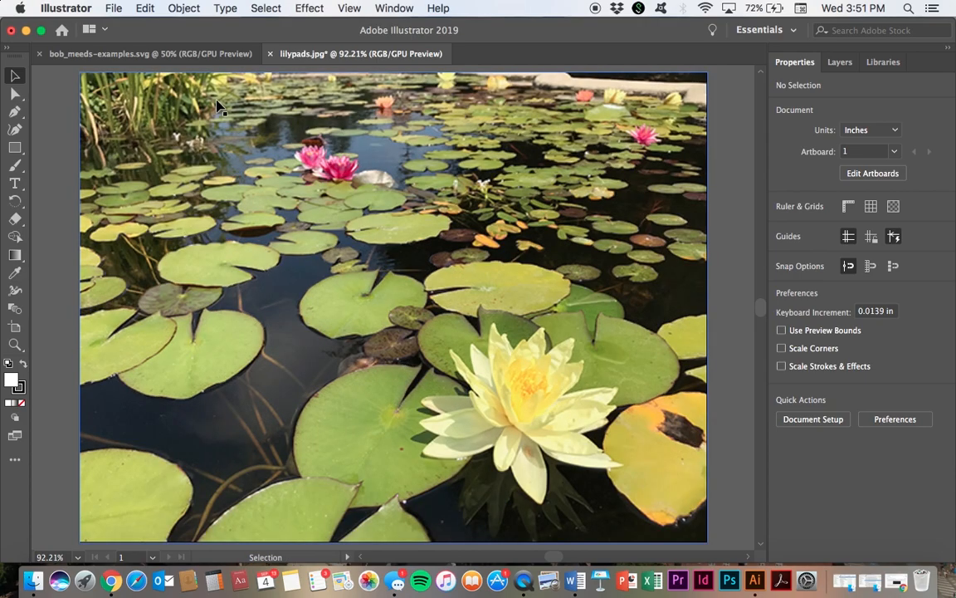
{"action": "mouse_move", "coordinate": [47, 122]}
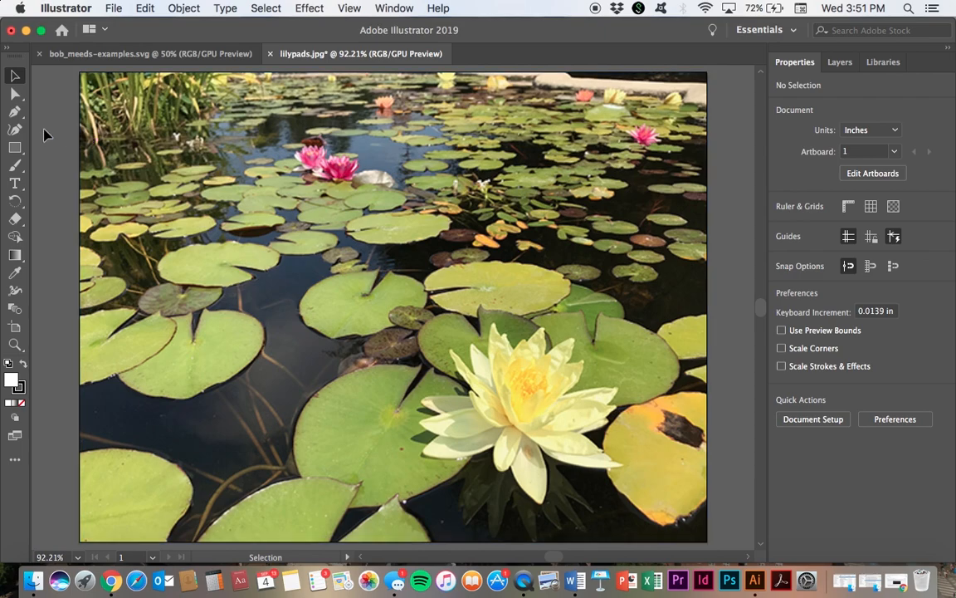
{"action": "mouse_move", "coordinate": [277, 235]}
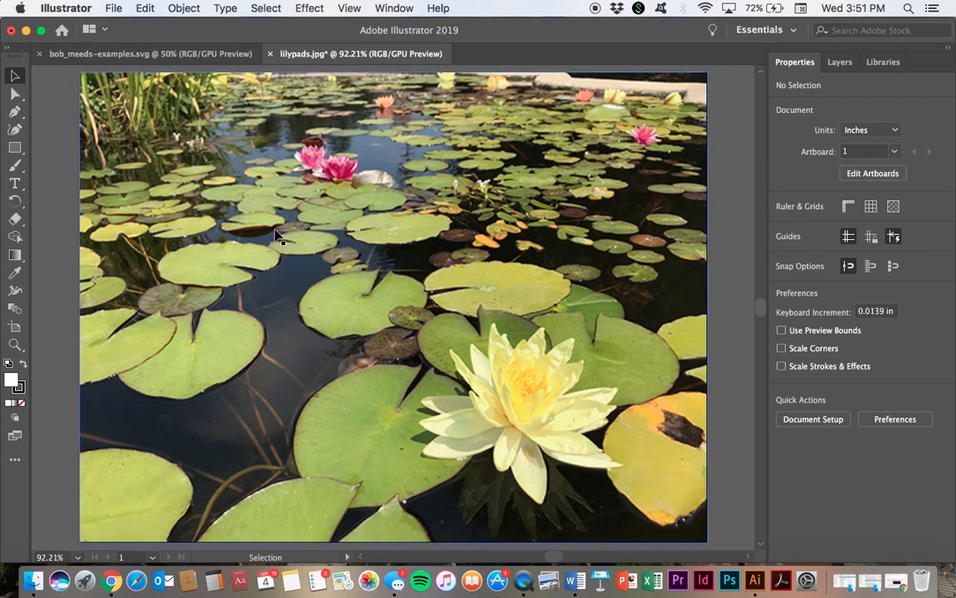
{"action": "mouse_move", "coordinate": [120, 123]}
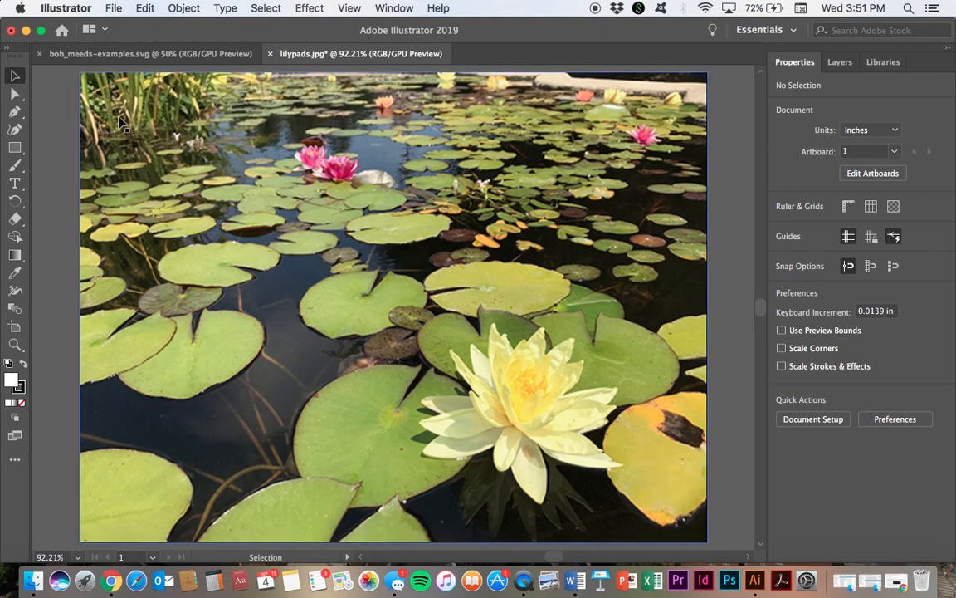
{"action": "mouse_move", "coordinate": [51, 126]}
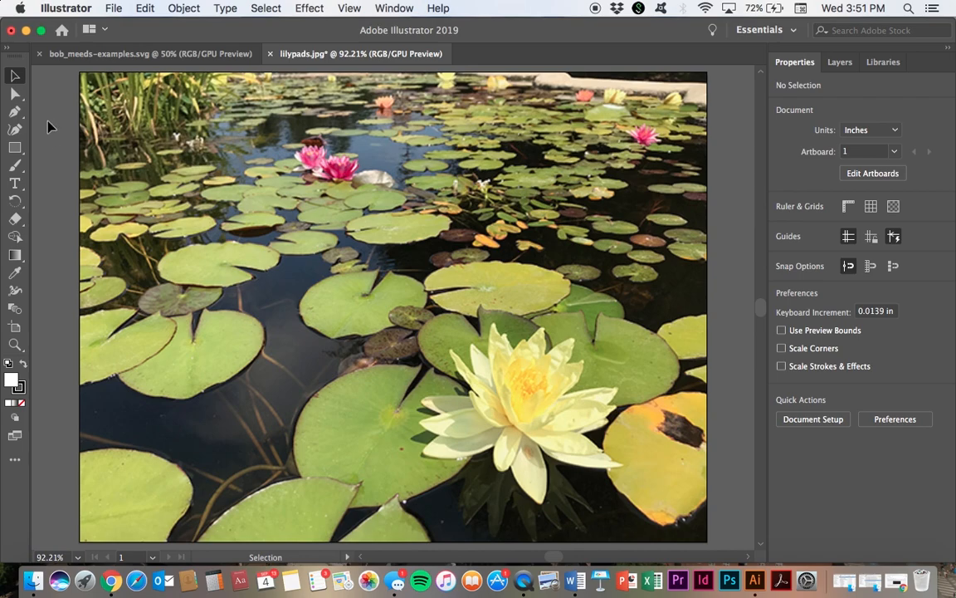
Step: Add a point-text title 'Lily Pads' on the photo with the Type tool
{"action": "left_click", "coordinate": [13, 183]}
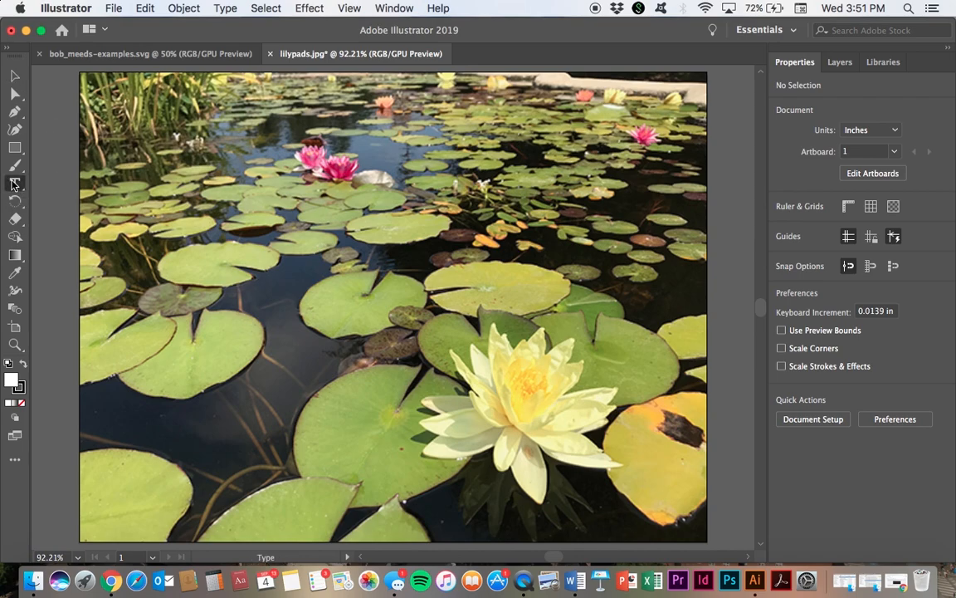
{"action": "left_click", "coordinate": [14, 183]}
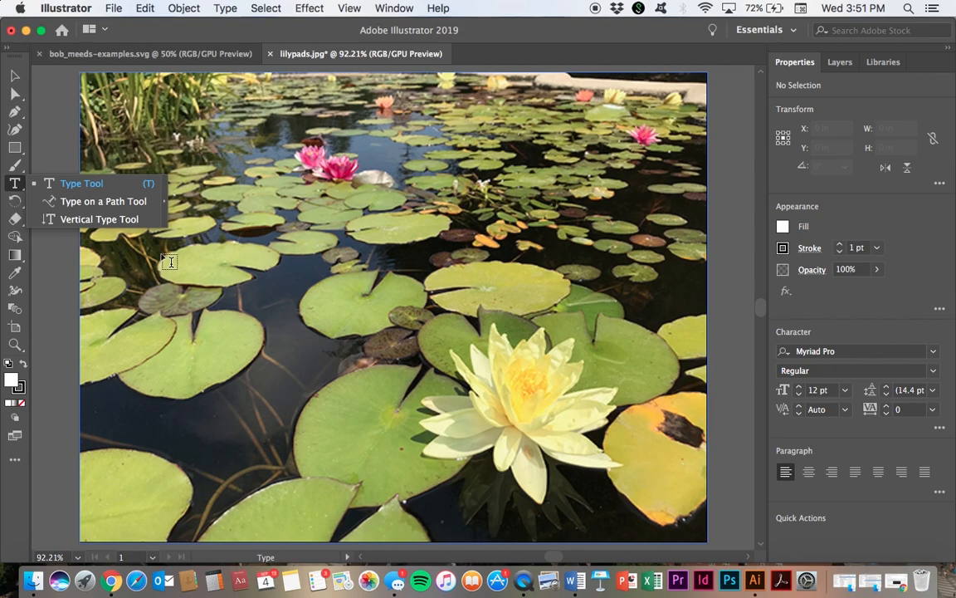
{"action": "mouse_move", "coordinate": [266, 264]}
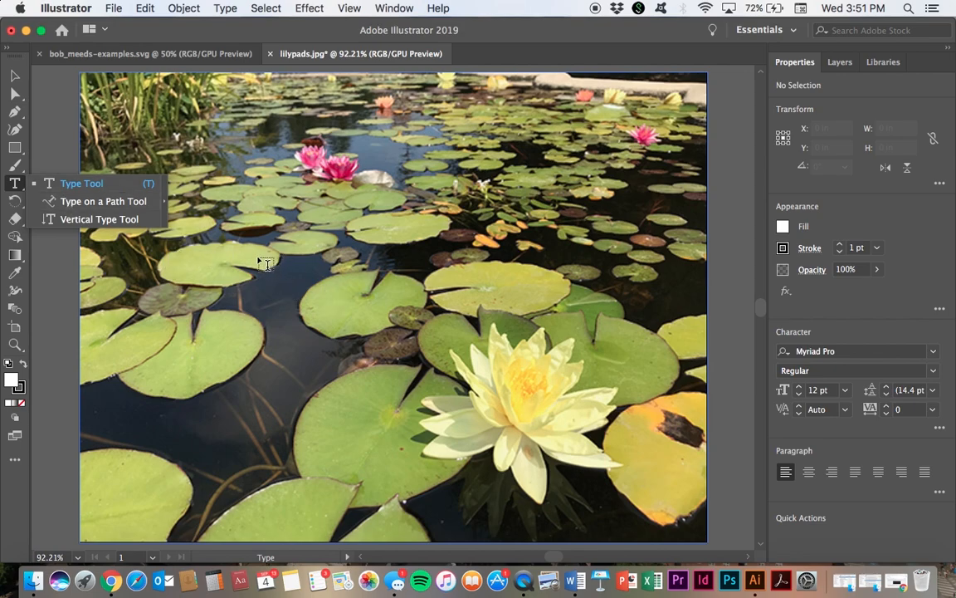
{"action": "left_click", "coordinate": [265, 264]}
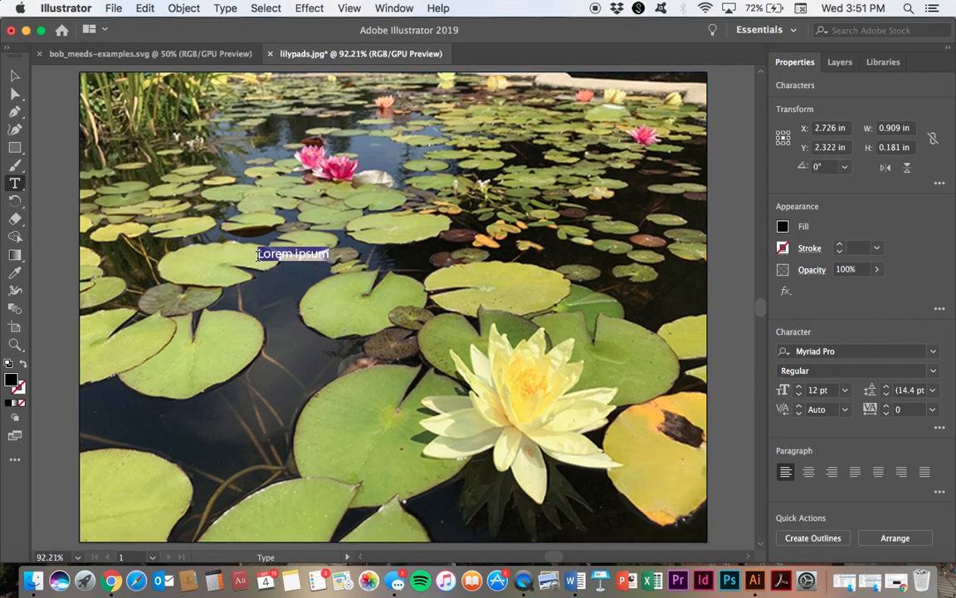
{"action": "type", "text": "Lily Pads"}
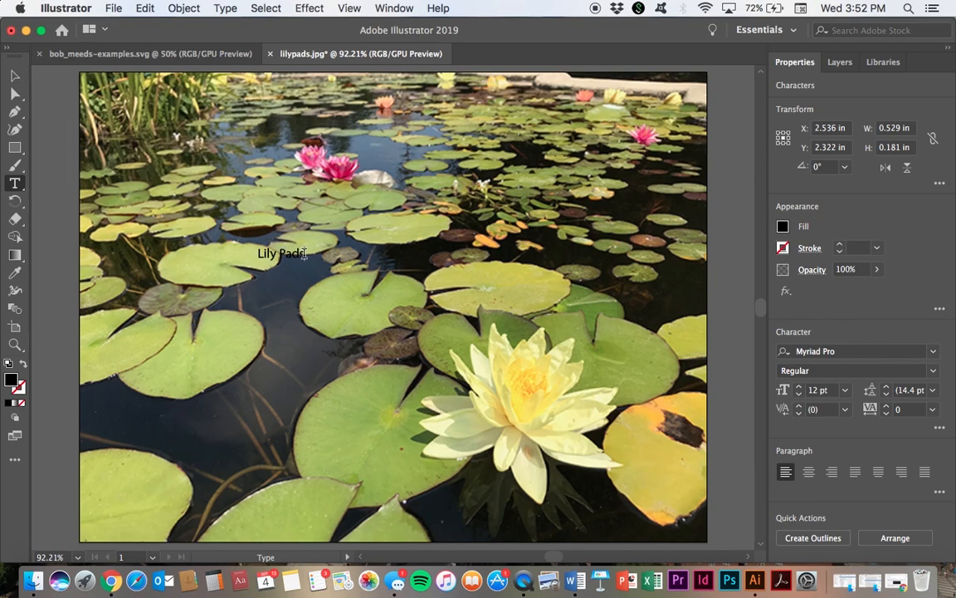
Step: Set the title to 72 pt in Abadi MT Condensed Extra Bold
{"action": "double_click", "coordinate": [279, 252]}
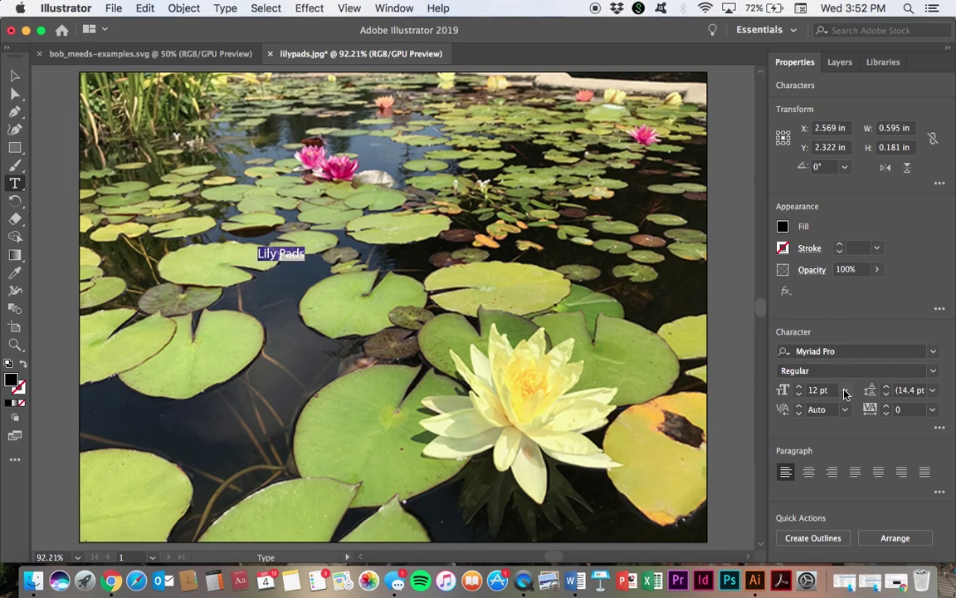
{"action": "type", "text": "72"}
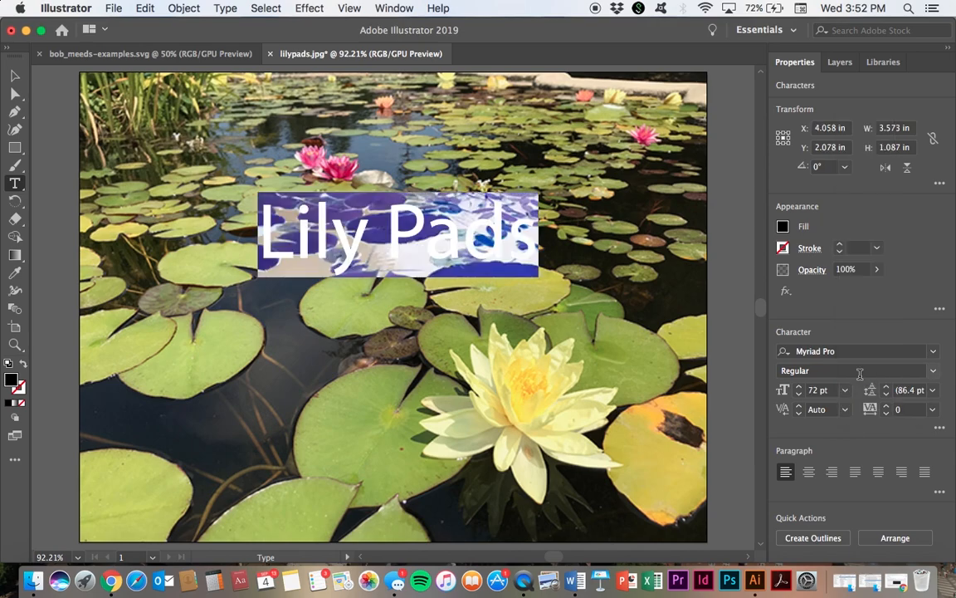
{"action": "mouse_move", "coordinate": [601, 338]}
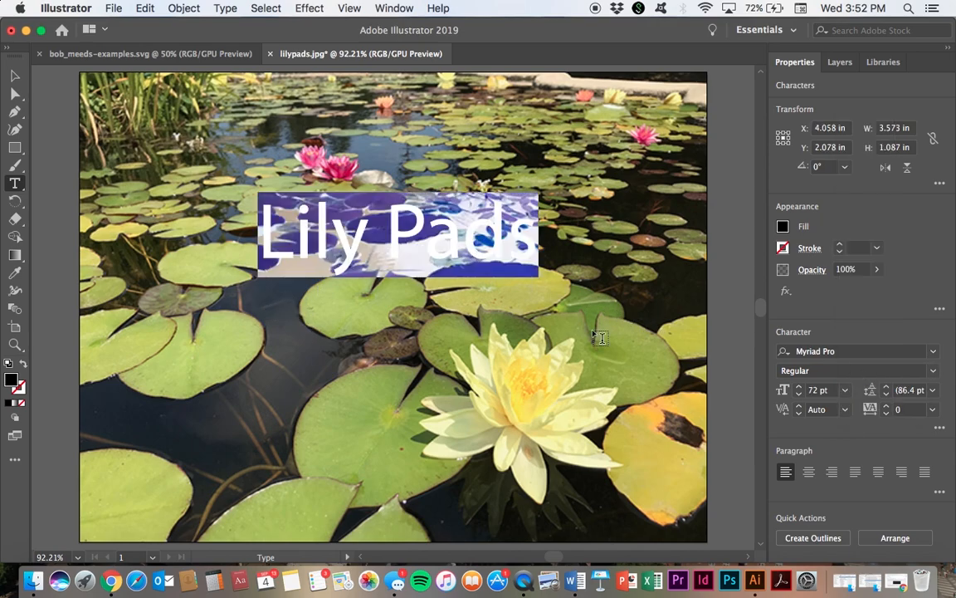
{"action": "mouse_move", "coordinate": [943, 382]}
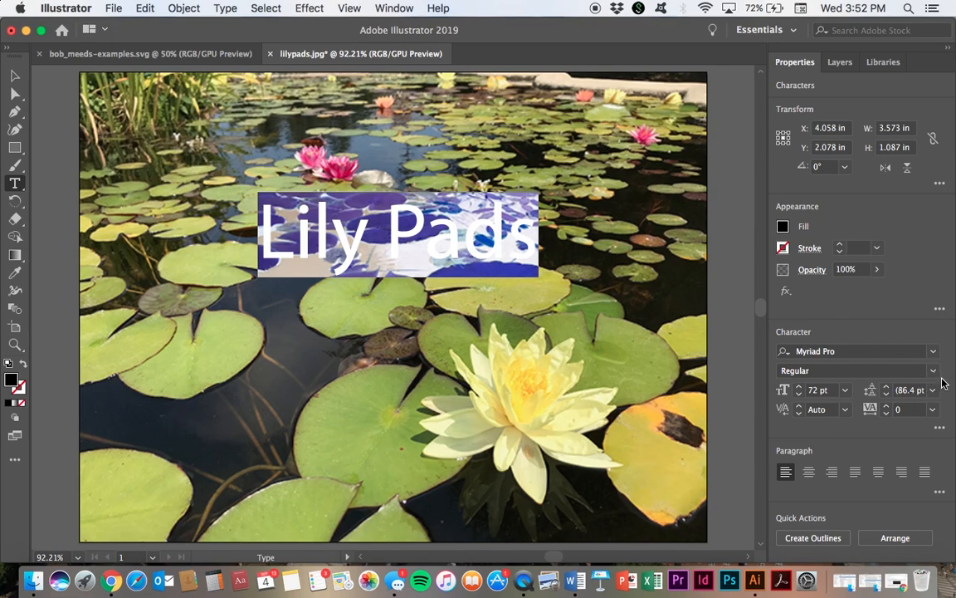
{"action": "left_click", "coordinate": [931, 352]}
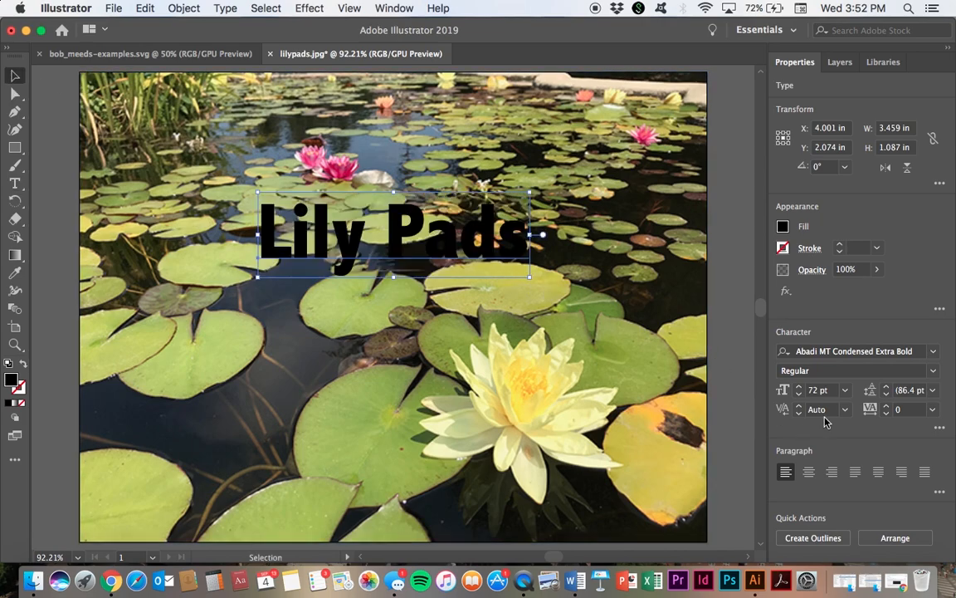
{"action": "left_click", "coordinate": [845, 389]}
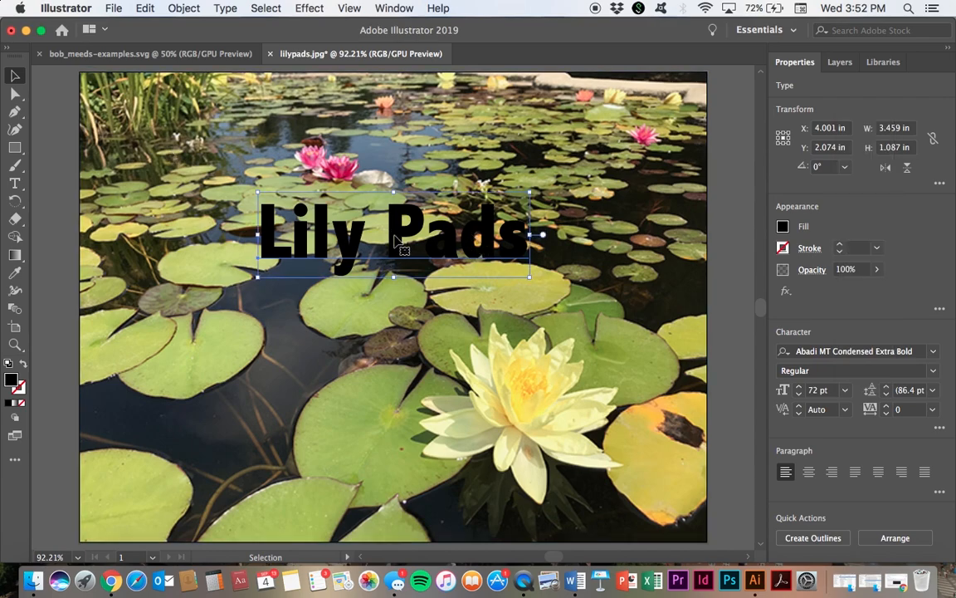
Step: Scale the title to about 214 pt, move it to the photo's top, and select title and photo together
{"action": "left_click_drag", "start_coordinate": [396, 232], "coordinate": [266, 319]}
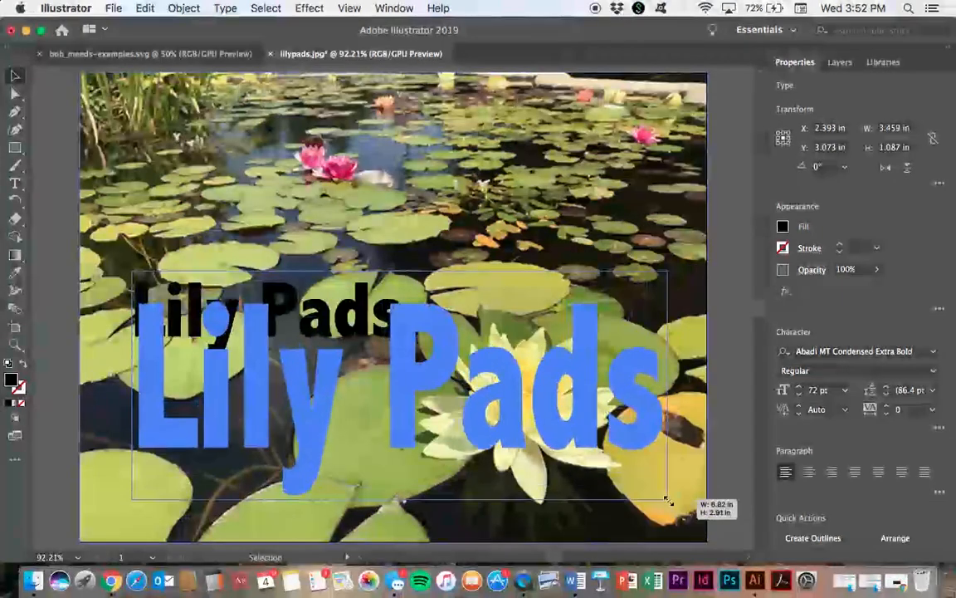
{"action": "left_click_drag", "start_coordinate": [667, 498], "coordinate": [694, 528]}
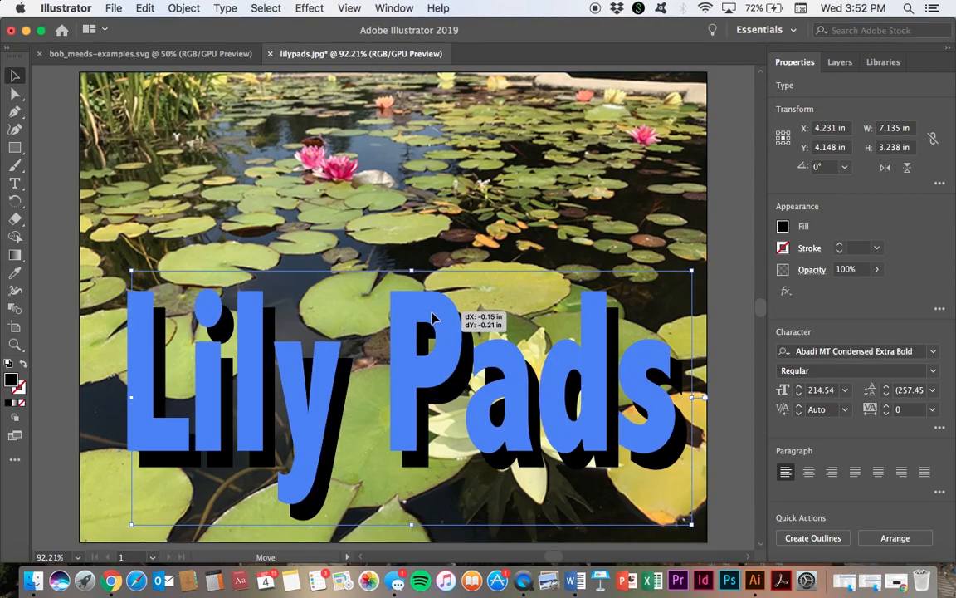
{"action": "left_click_drag", "start_coordinate": [432, 315], "coordinate": [451, 119]}
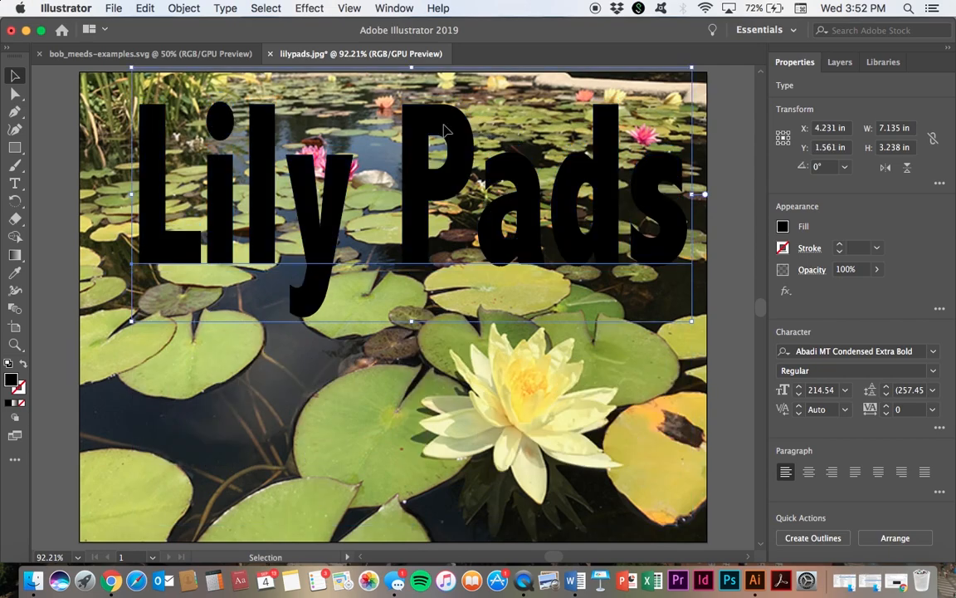
{"action": "left_click_drag", "start_coordinate": [411, 322], "coordinate": [412, 362]}
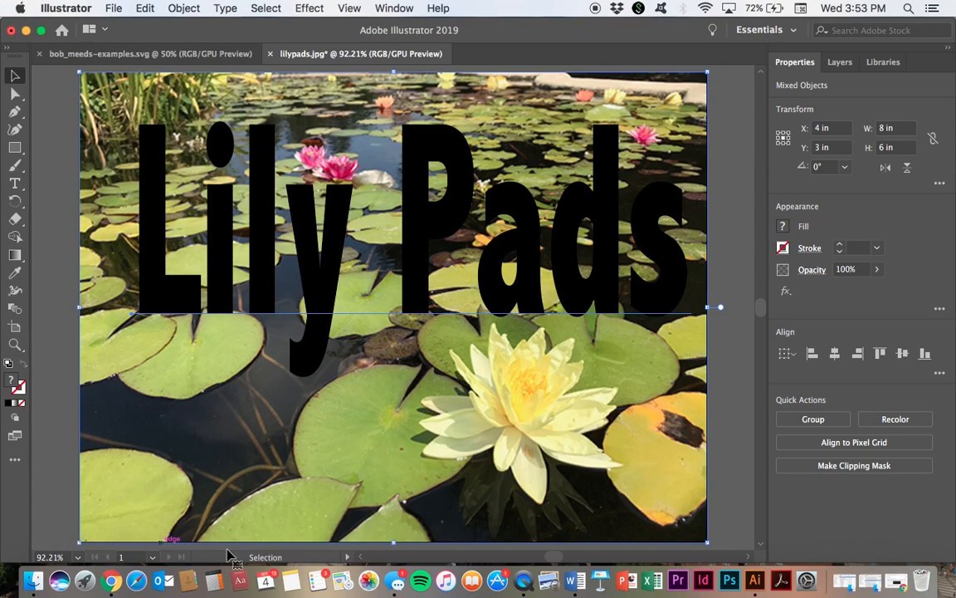
{"action": "mouse_move", "coordinate": [495, 322]}
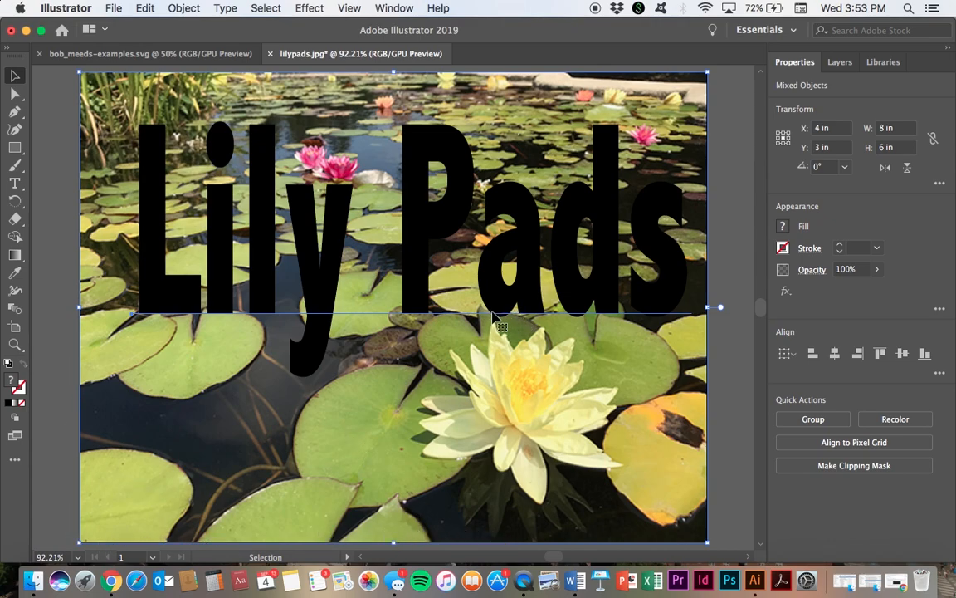
{"action": "mouse_move", "coordinate": [445, 324]}
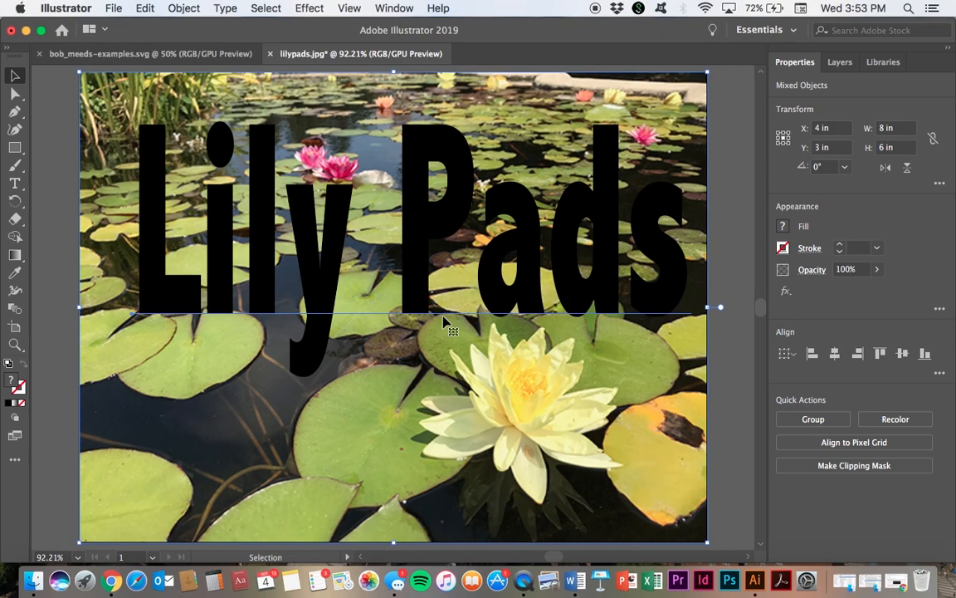
{"action": "mouse_move", "coordinate": [478, 285]}
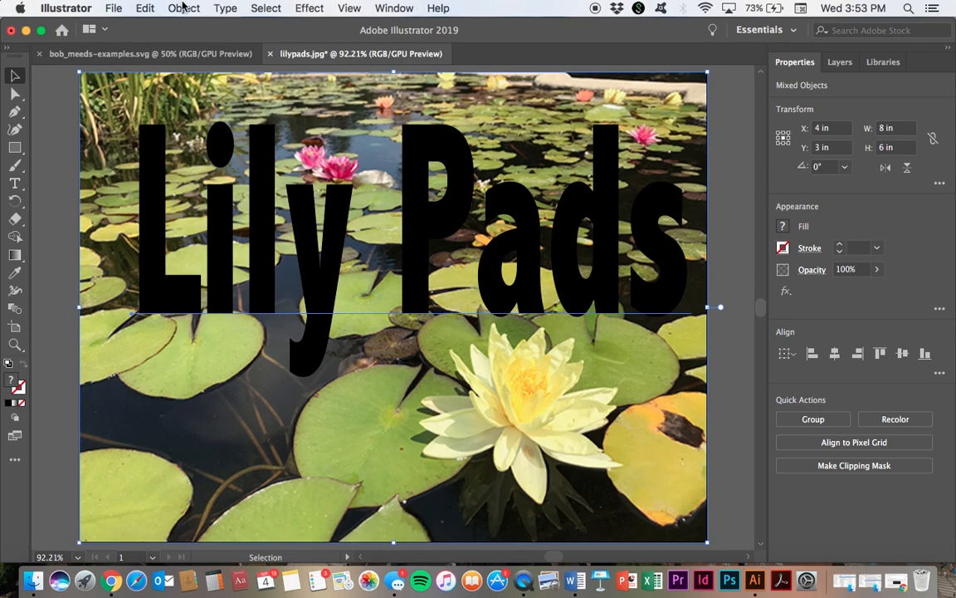
{"action": "left_click", "coordinate": [182, 7]}
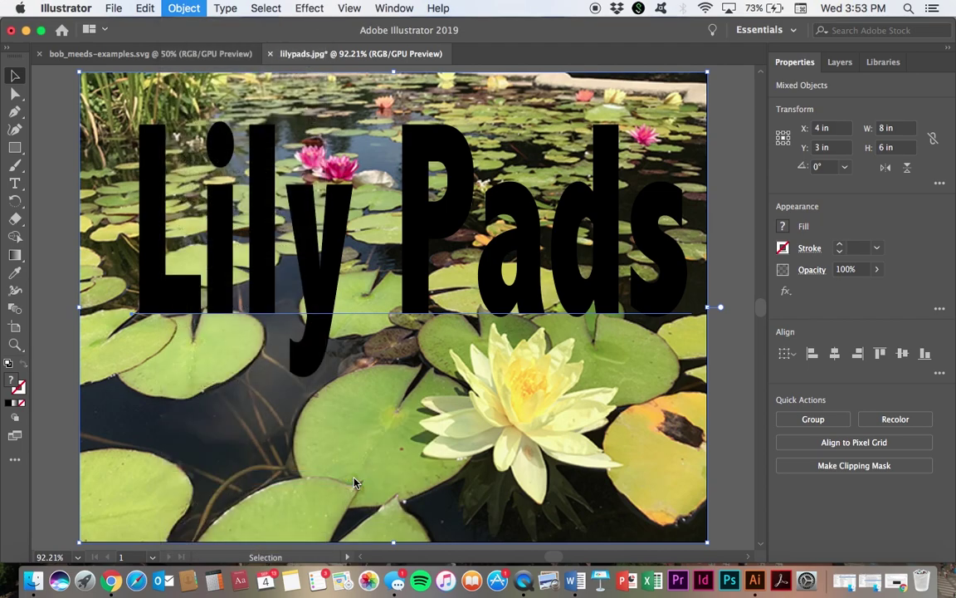
{"action": "left_click", "coordinate": [853, 465]}
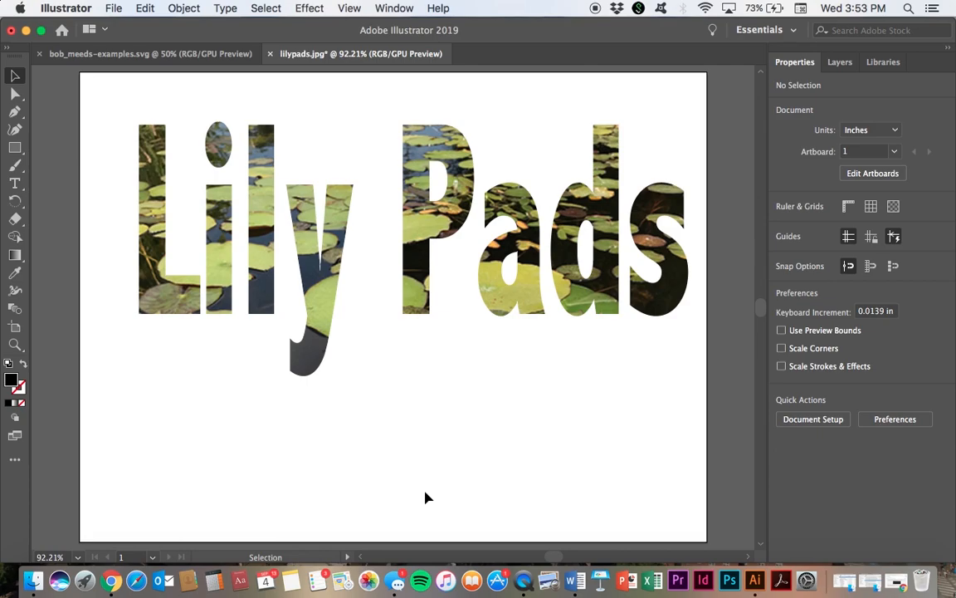
{"action": "mouse_move", "coordinate": [145, 7]}
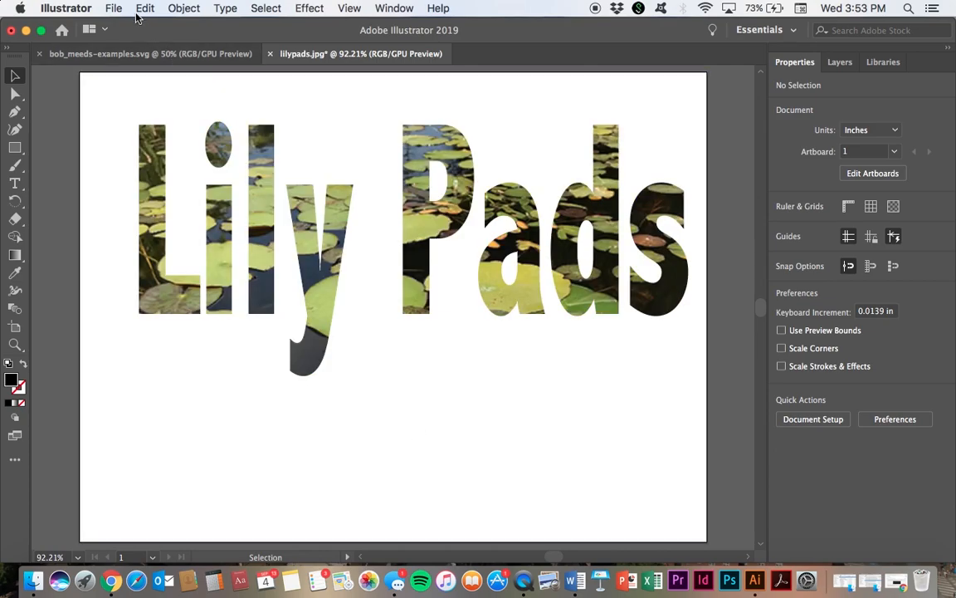
Step: Save the artwork as lilypads.svg in lab1files with default SVG options
{"action": "left_click", "coordinate": [116, 7]}
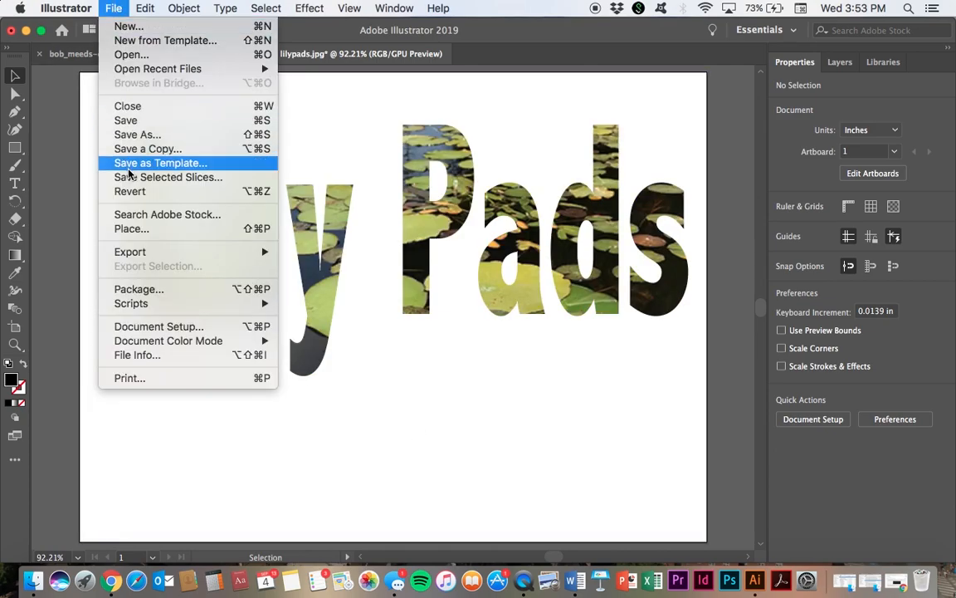
{"action": "left_click", "coordinate": [136, 134]}
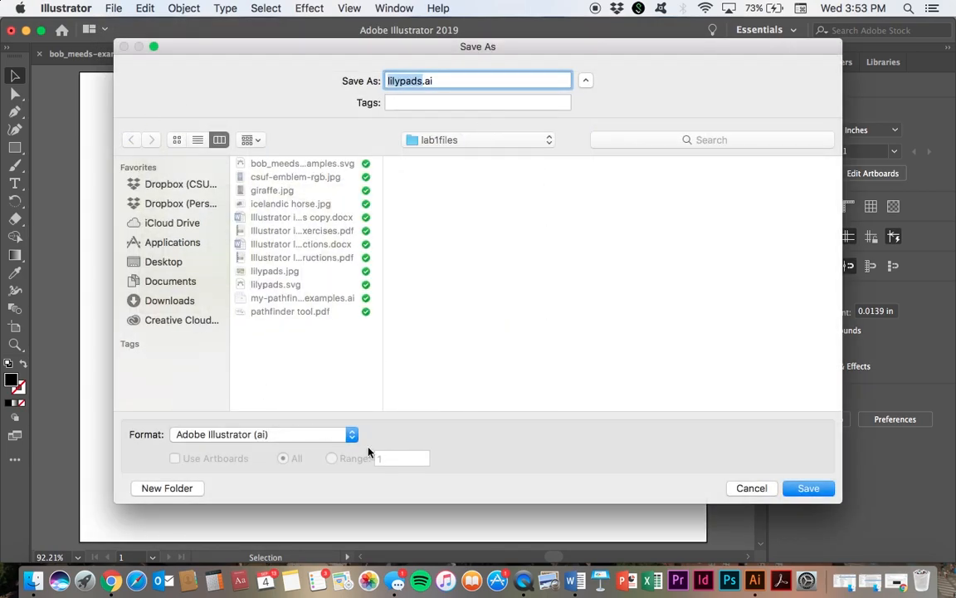
{"action": "left_click", "coordinate": [262, 435]}
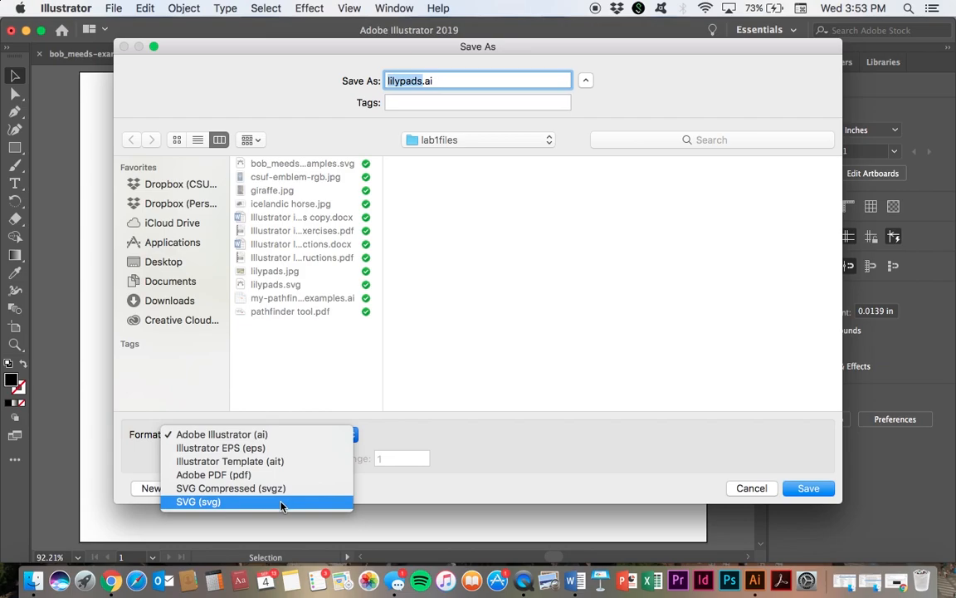
{"action": "left_click", "coordinate": [200, 501]}
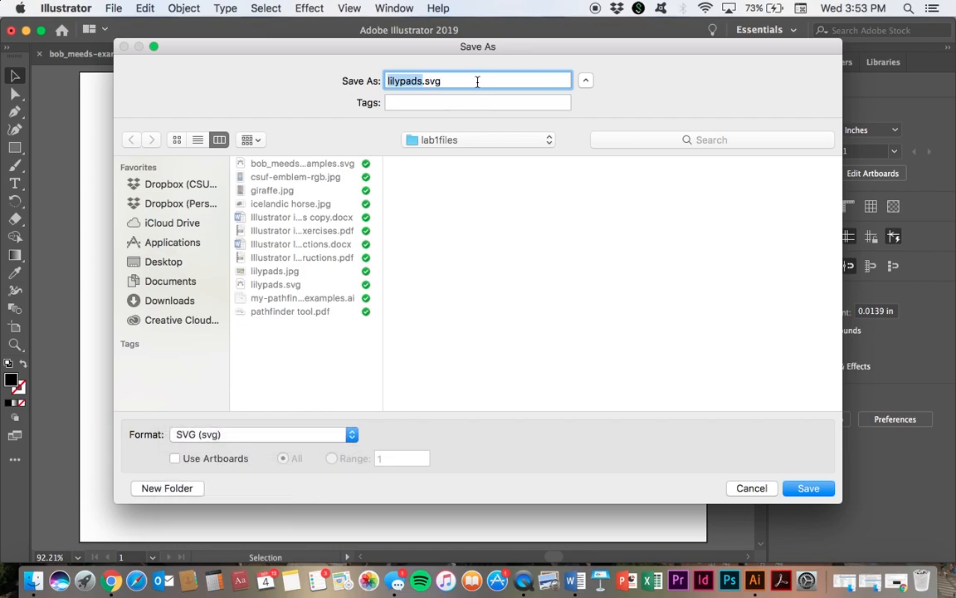
{"action": "left_click", "coordinate": [809, 488]}
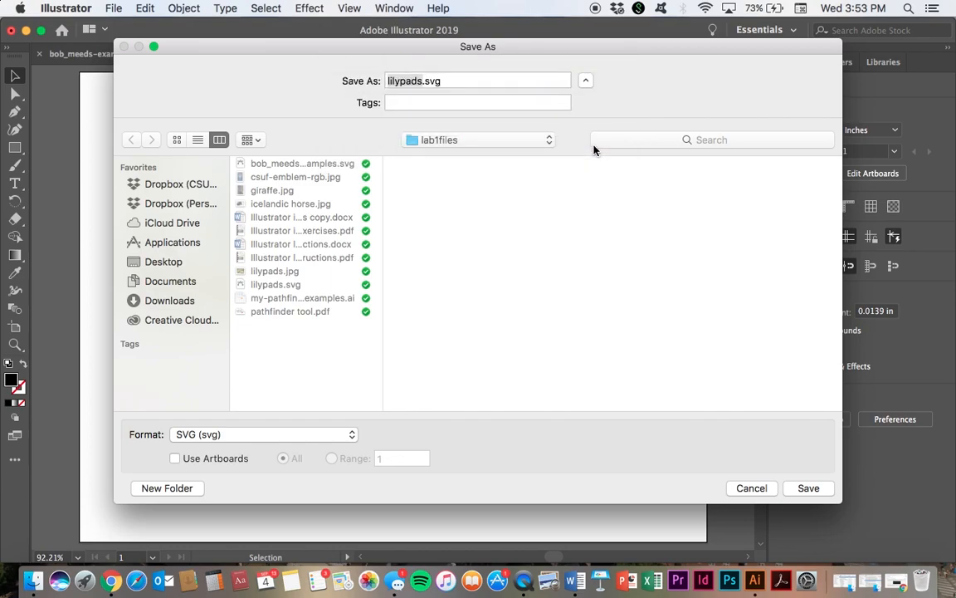
{"action": "left_click", "coordinate": [807, 488]}
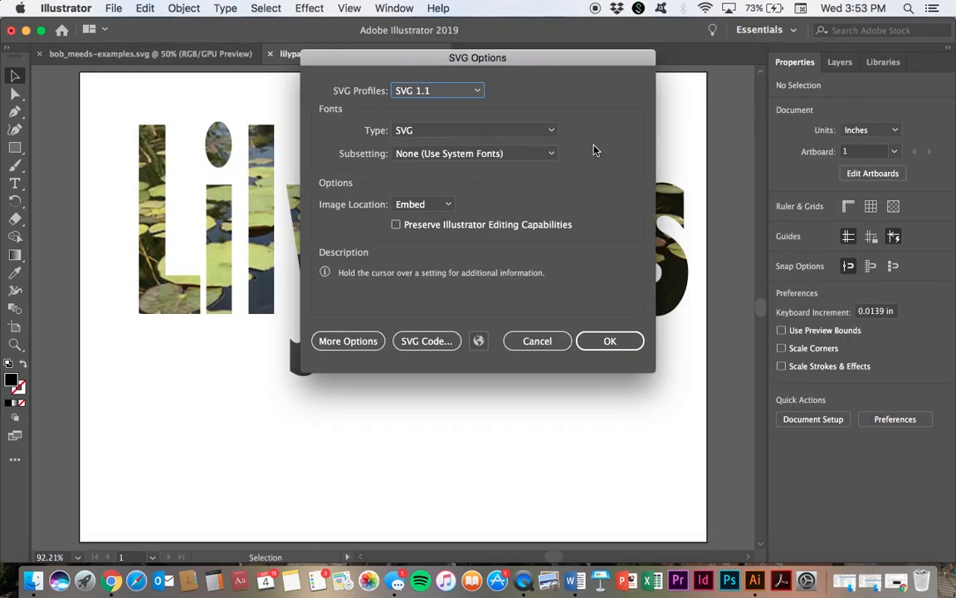
{"action": "left_click", "coordinate": [610, 340]}
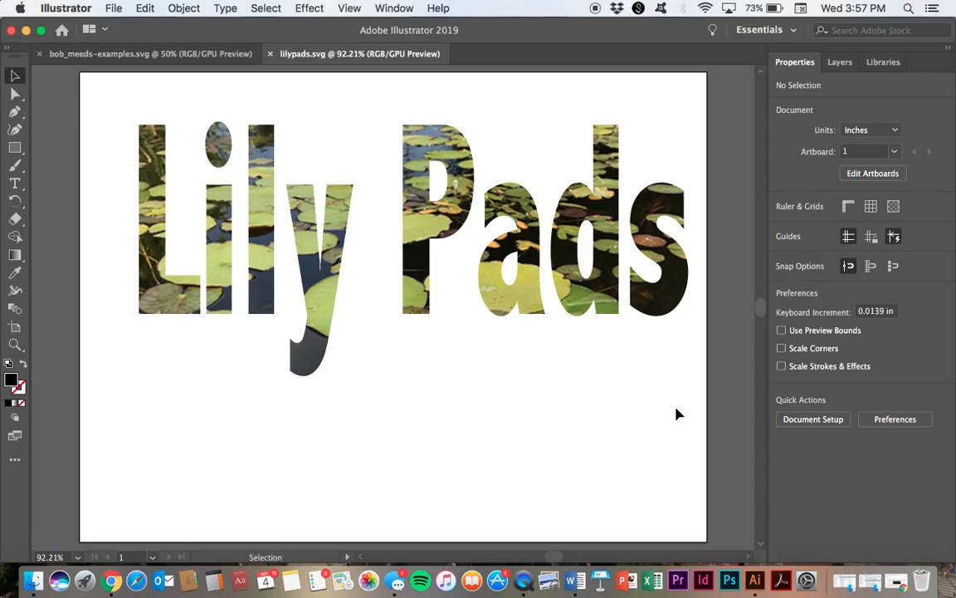
{"action": "mouse_move", "coordinate": [681, 415]}
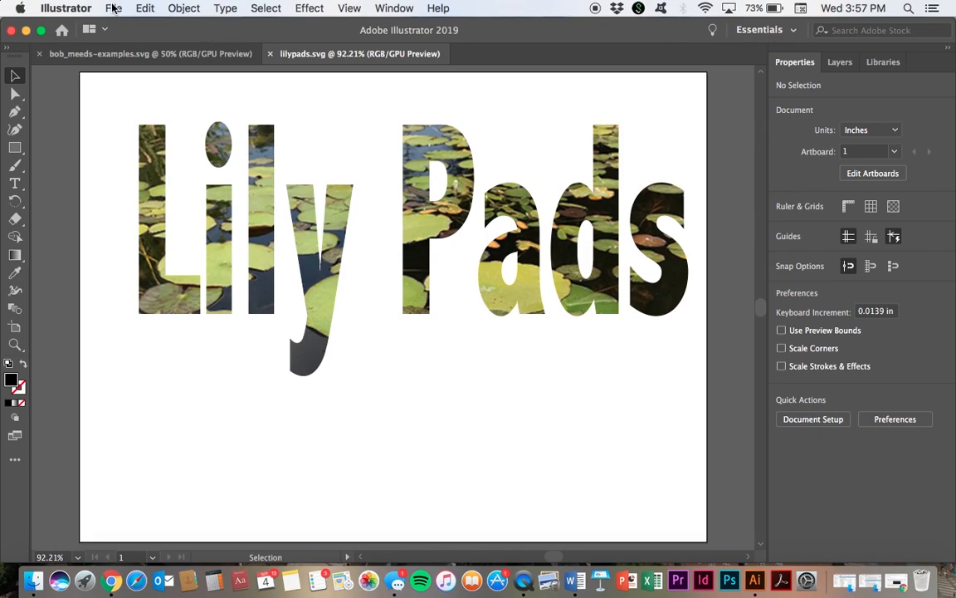
Step: Open csuf-emblem-rgb.jpg from lab1files as a third document
{"action": "left_click", "coordinate": [113, 8]}
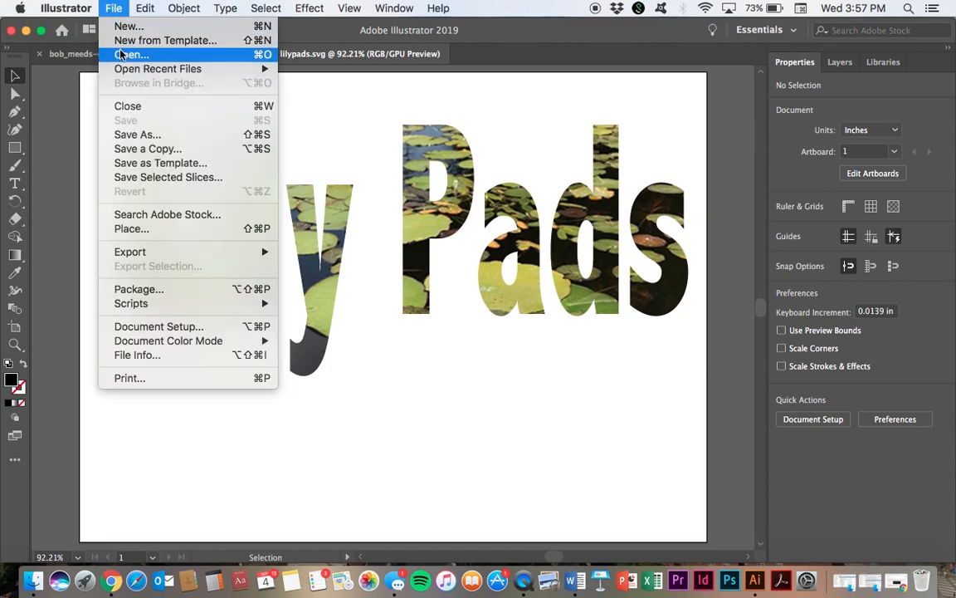
{"action": "left_click", "coordinate": [124, 51]}
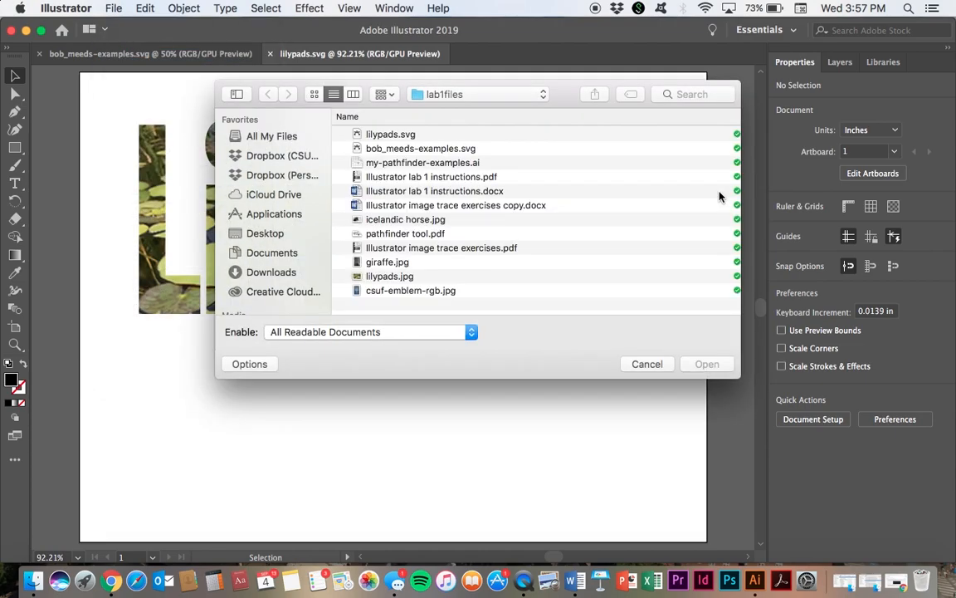
{"action": "left_click", "coordinate": [410, 288]}
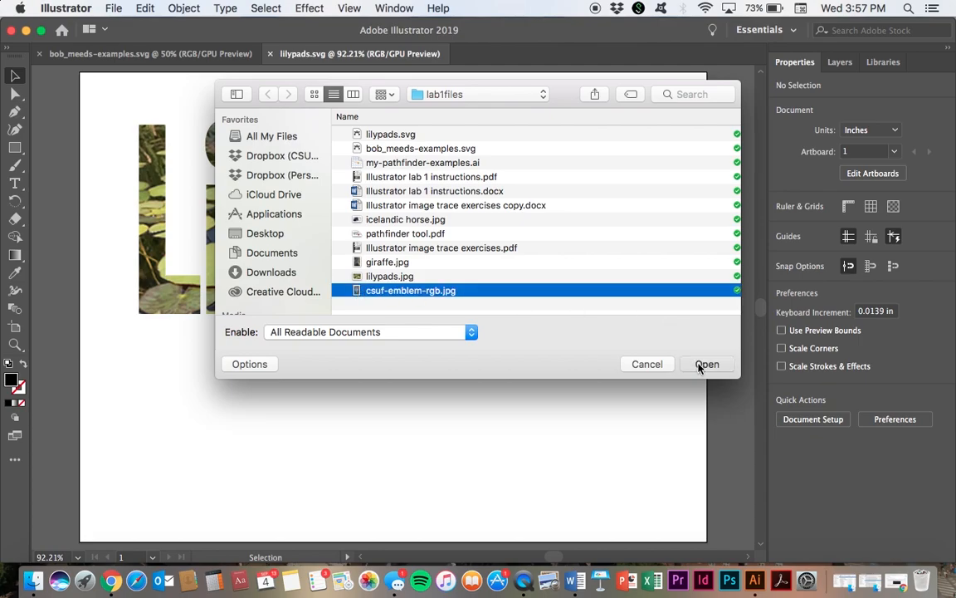
{"action": "left_click", "coordinate": [711, 363]}
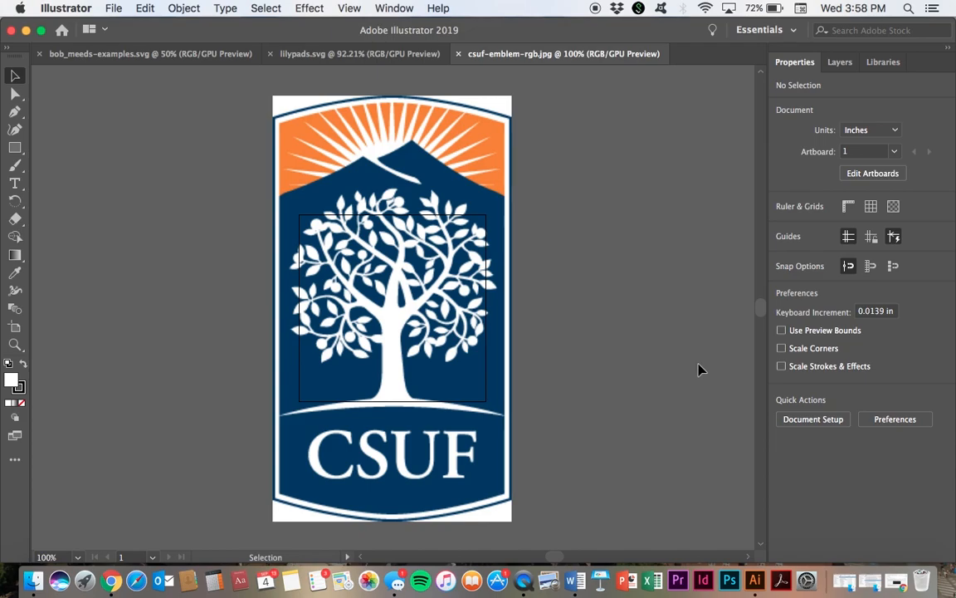
{"action": "mouse_move", "coordinate": [183, 143]}
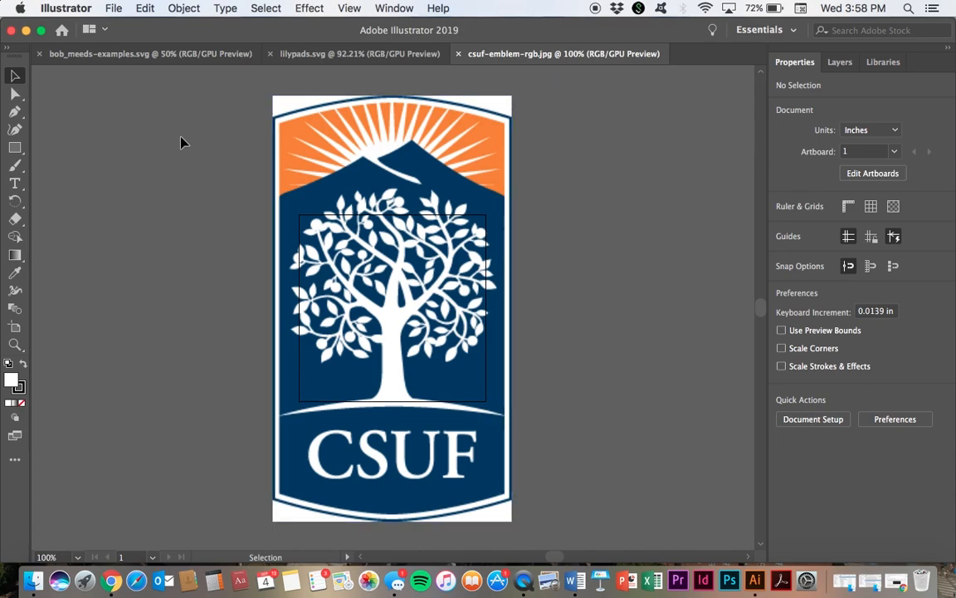
Step: Enter artboard editing through Document Setup's Edit Artboards
{"action": "left_click", "coordinate": [116, 6]}
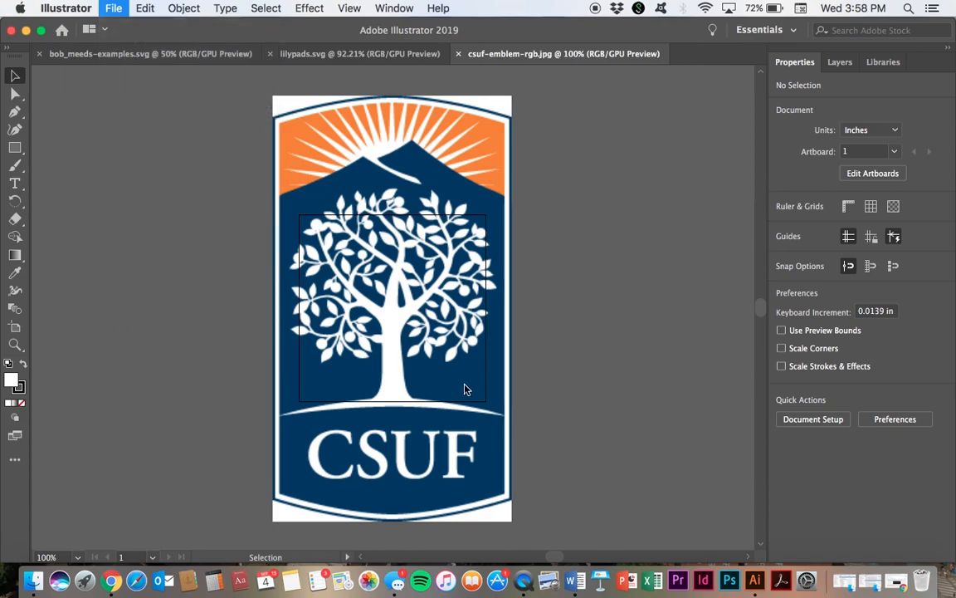
{"action": "left_click", "coordinate": [814, 418]}
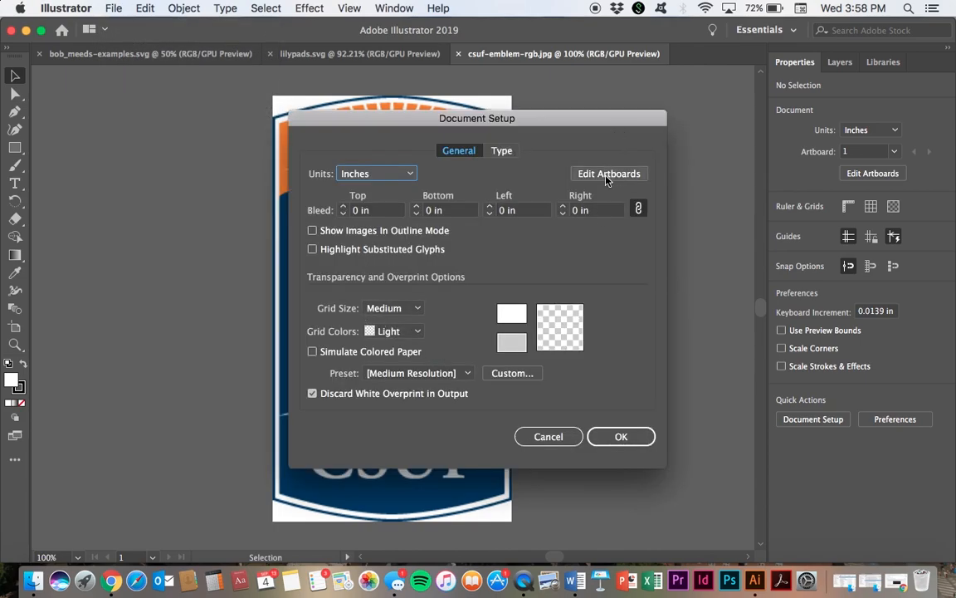
{"action": "left_click", "coordinate": [608, 174]}
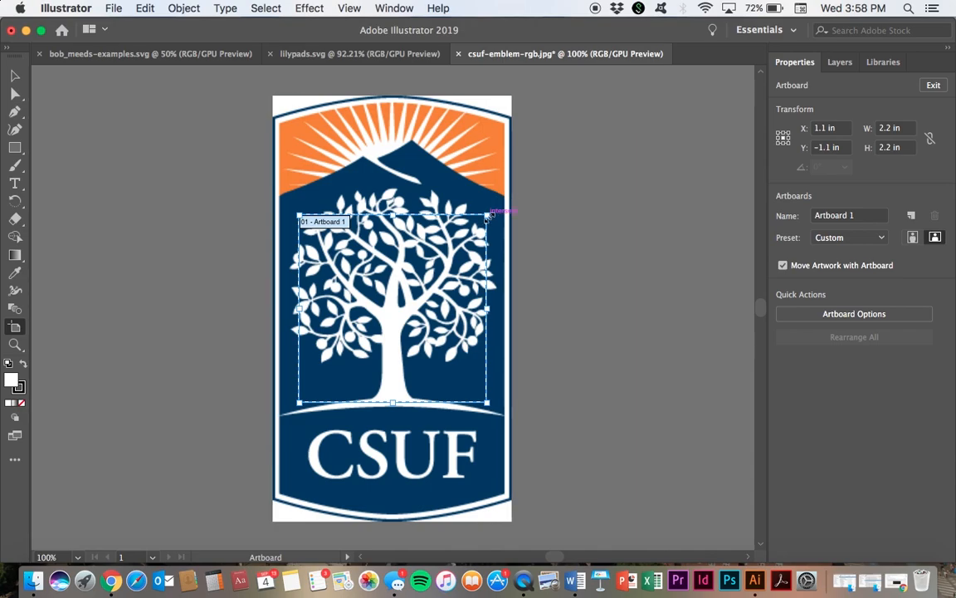
Step: Stretch the artboard's top and bottom edges to cover the whole emblem image
{"action": "left_click_drag", "start_coordinate": [488, 214], "coordinate": [512, 103]}
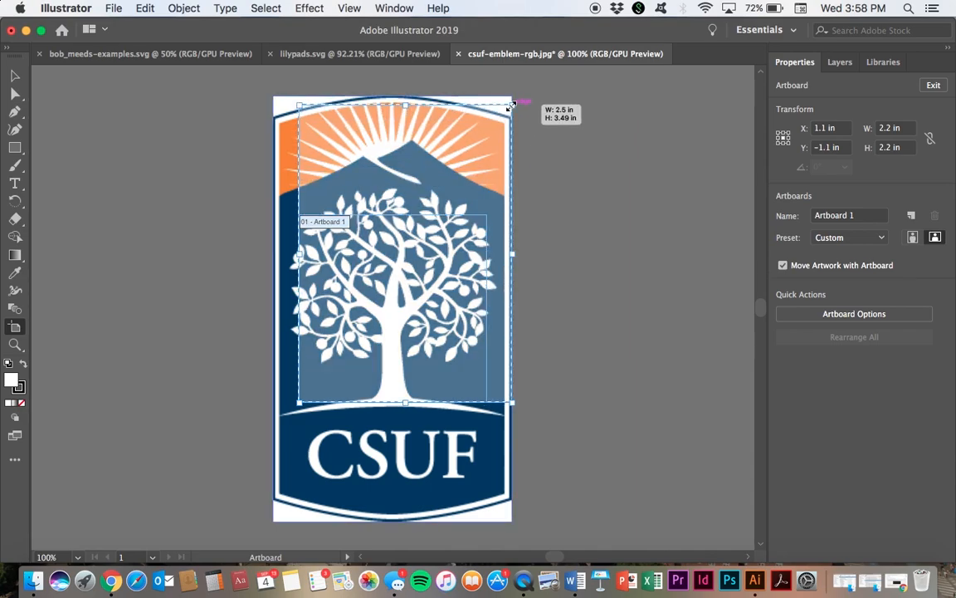
{"action": "left_click_drag", "start_coordinate": [511, 103], "coordinate": [514, 92]}
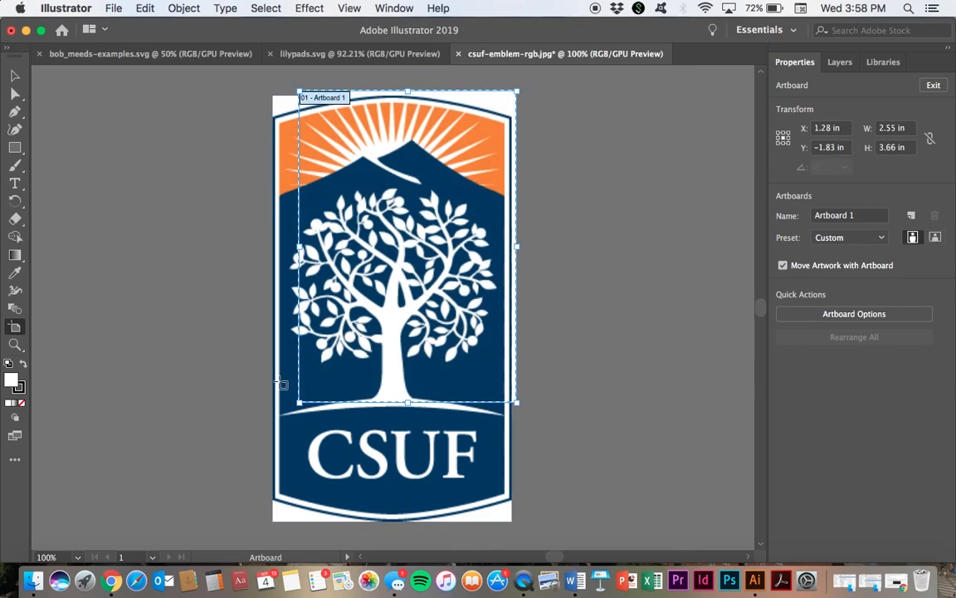
{"action": "left_click_drag", "start_coordinate": [298, 403], "coordinate": [273, 513]}
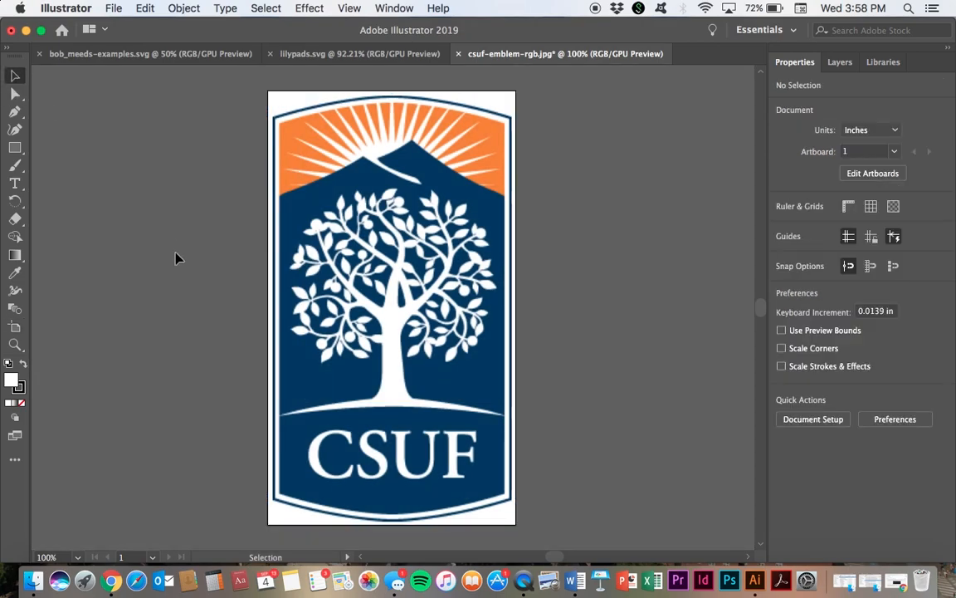
{"action": "mouse_move", "coordinate": [129, 156]}
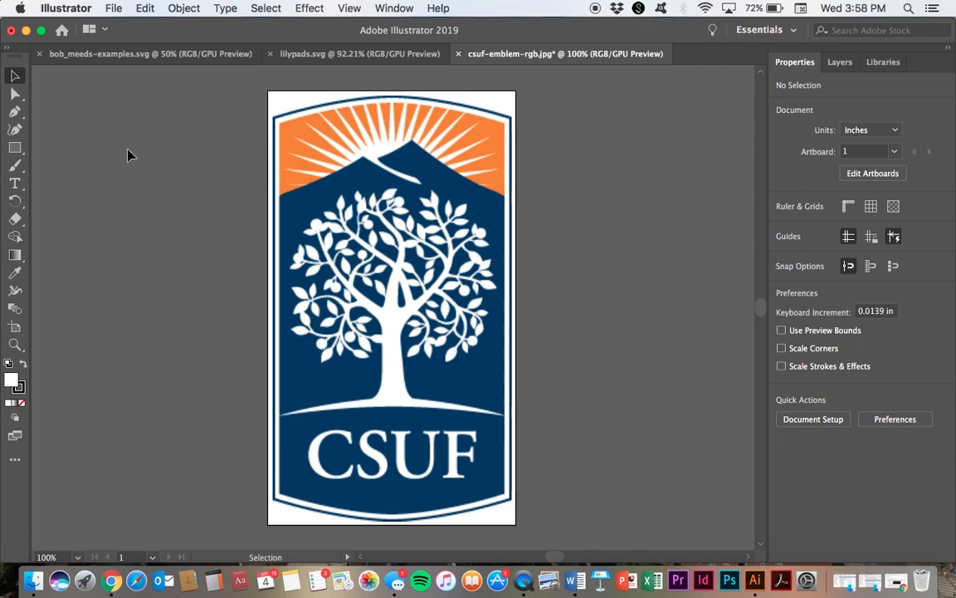
{"action": "mouse_move", "coordinate": [206, 203]}
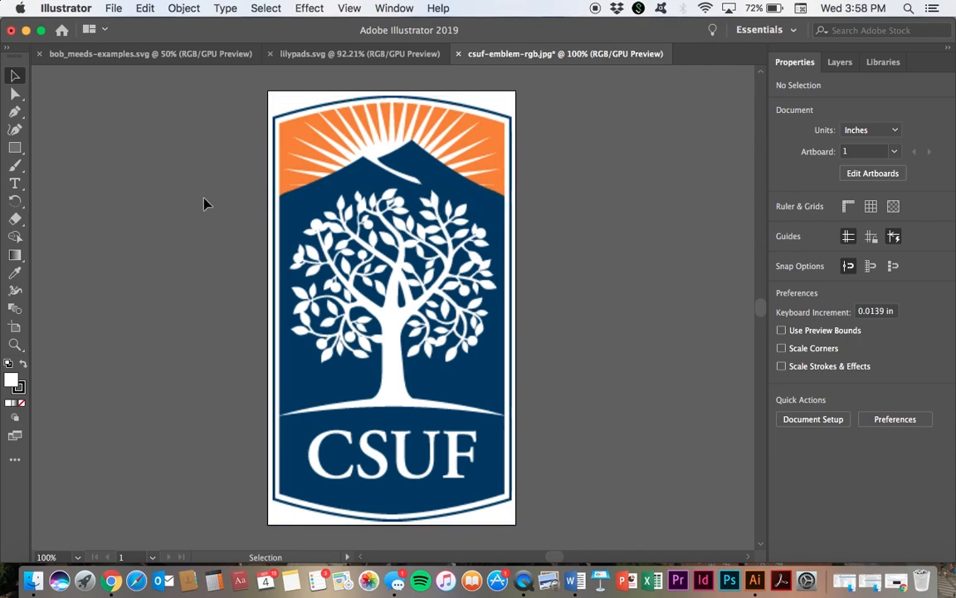
{"action": "mouse_move", "coordinate": [336, 212]}
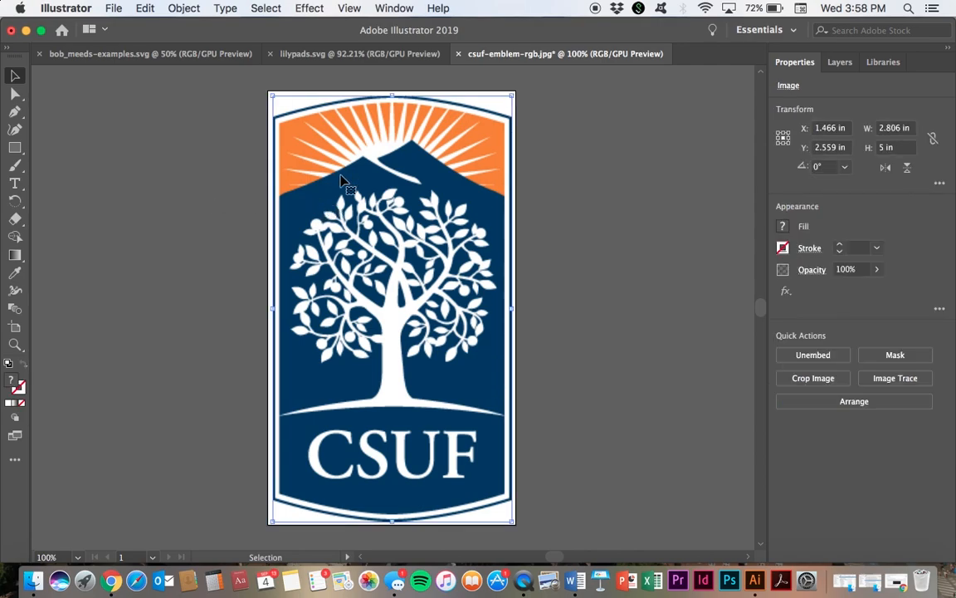
{"action": "left_click", "coordinate": [395, 7]}
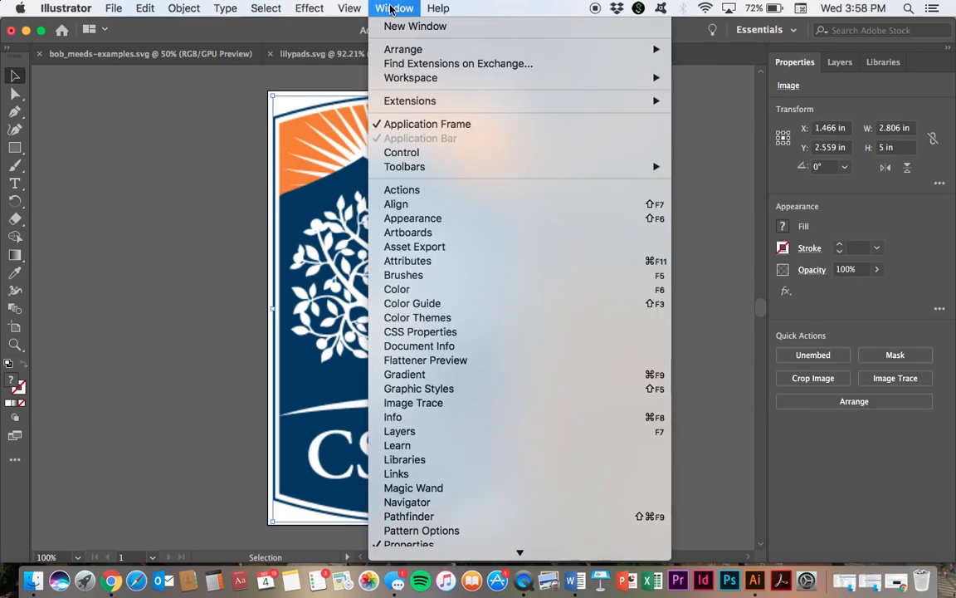
{"action": "mouse_move", "coordinate": [426, 361]}
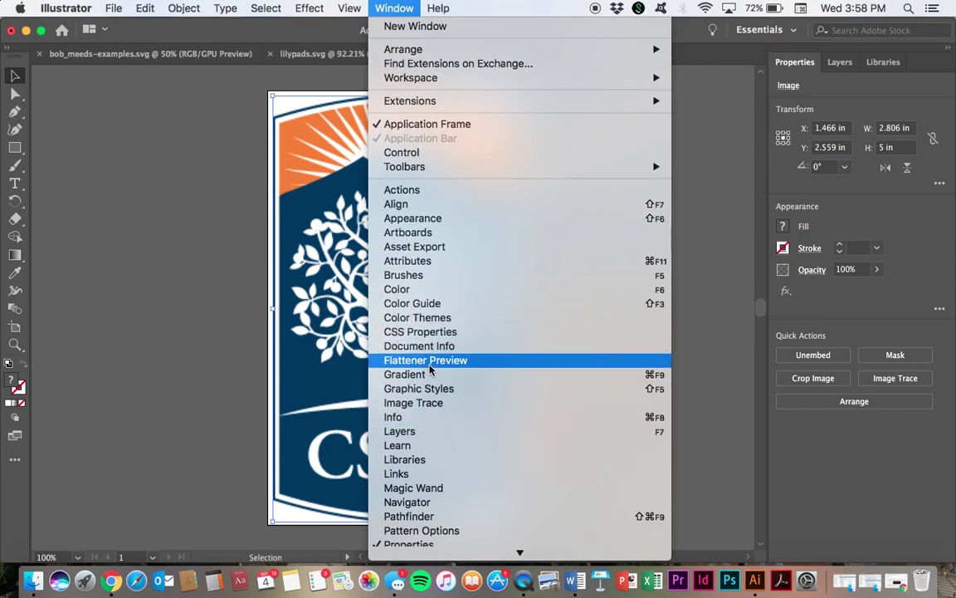
{"action": "mouse_move", "coordinate": [425, 404]}
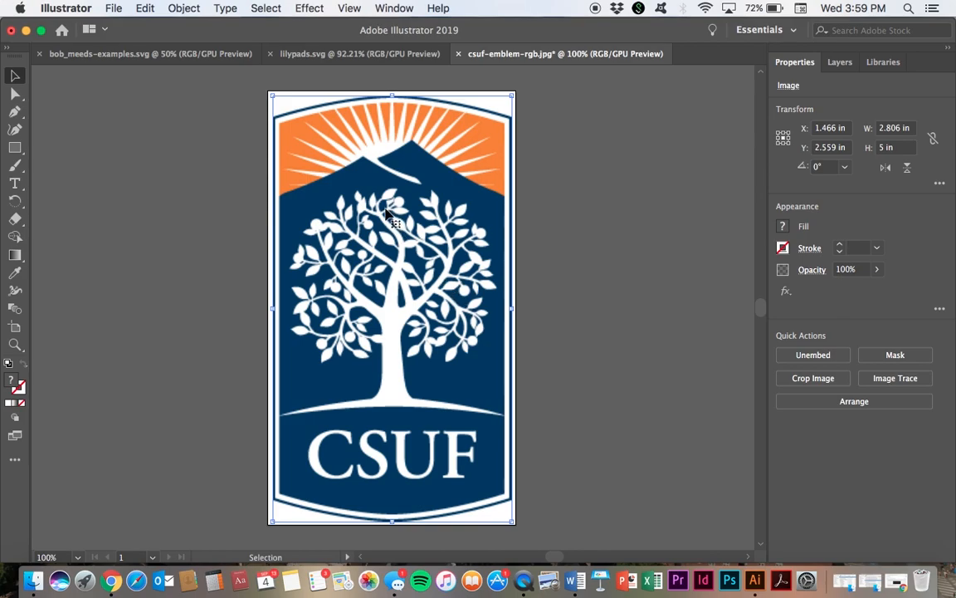
{"action": "mouse_move", "coordinate": [329, 133]}
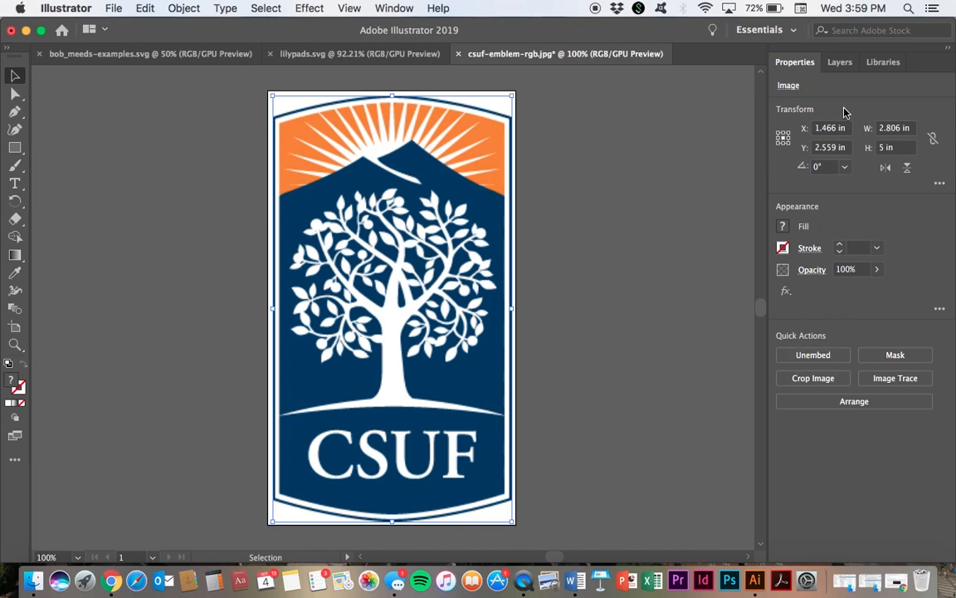
{"action": "mouse_move", "coordinate": [895, 385]}
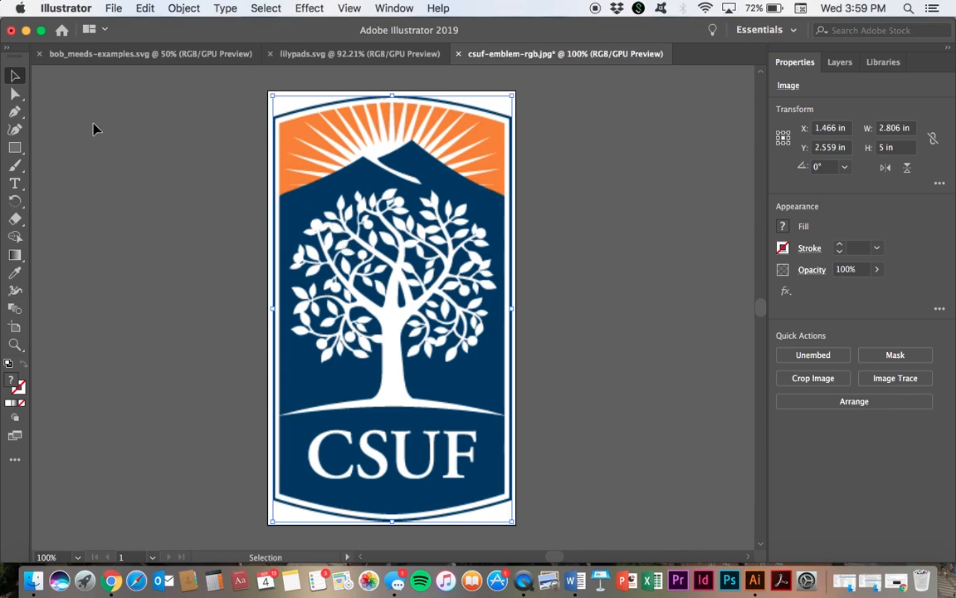
{"action": "mouse_move", "coordinate": [895, 379]}
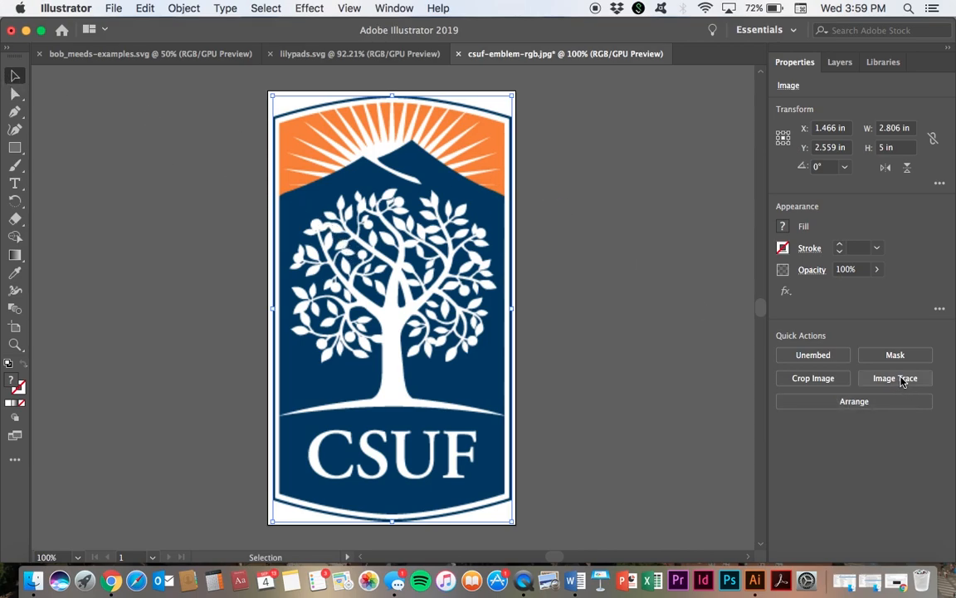
{"action": "left_click", "coordinate": [894, 378]}
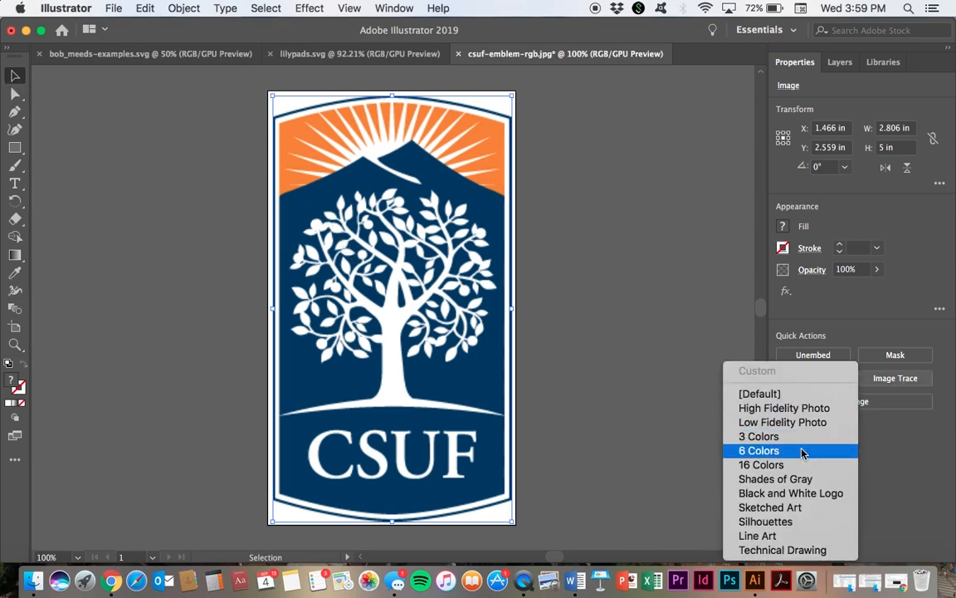
{"action": "mouse_move", "coordinate": [773, 478]}
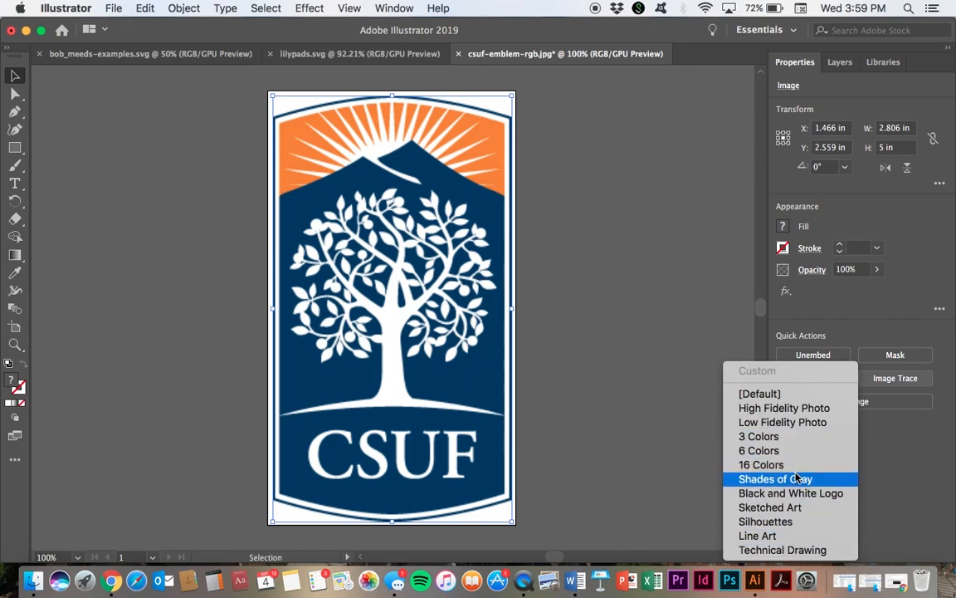
{"action": "mouse_move", "coordinate": [790, 493]}
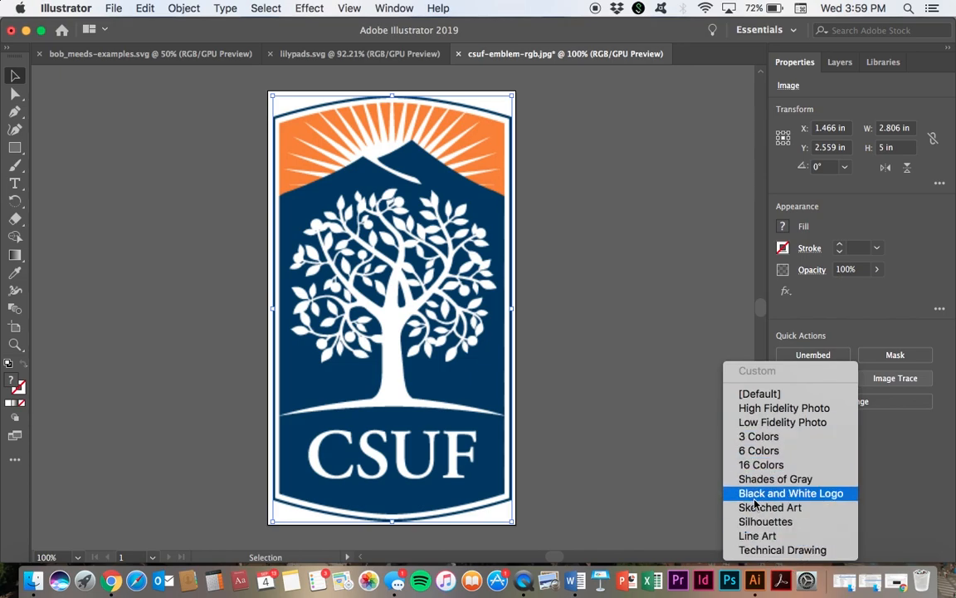
{"action": "mouse_move", "coordinate": [770, 508]}
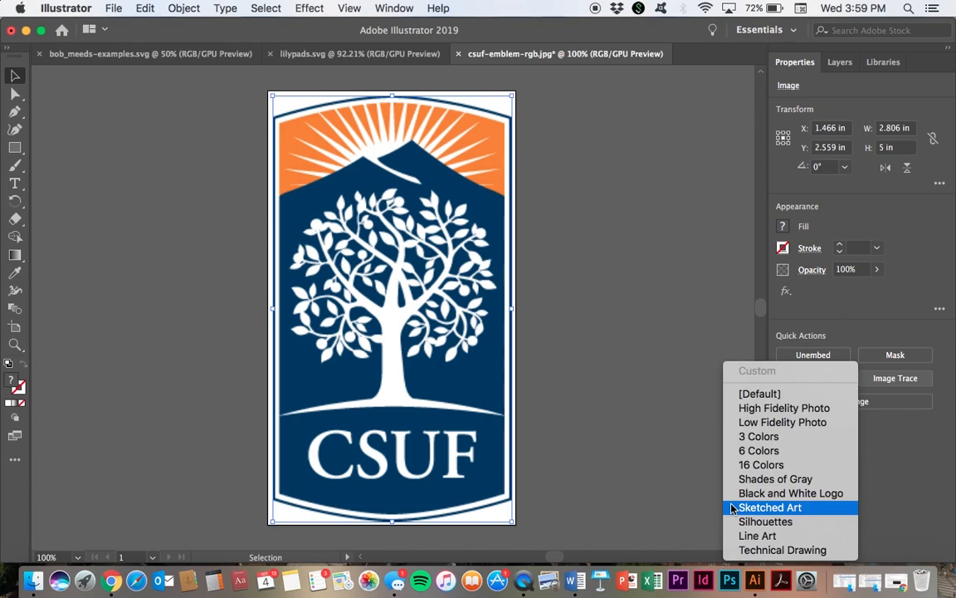
{"action": "mouse_move", "coordinate": [787, 451]}
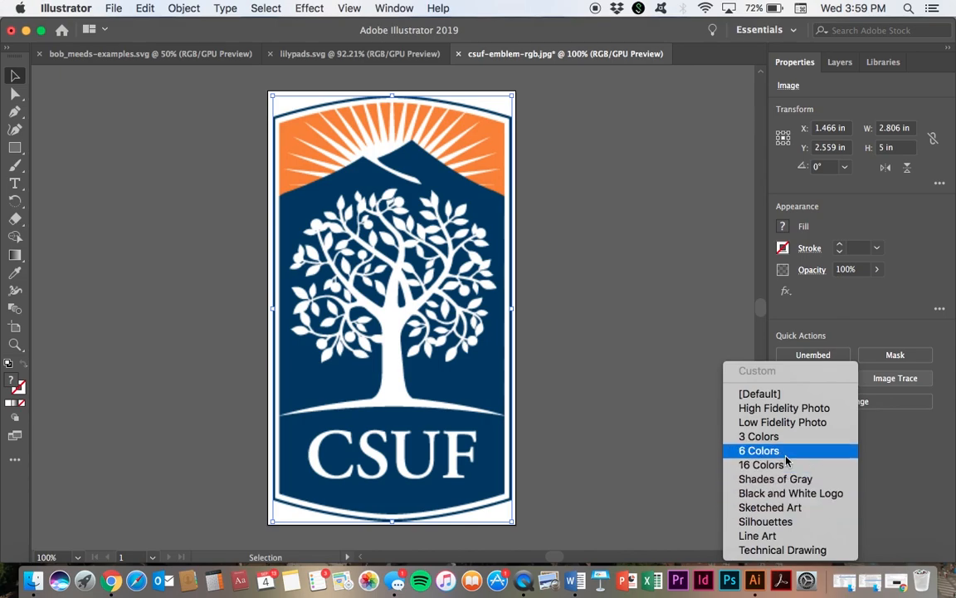
{"action": "mouse_move", "coordinate": [791, 493]}
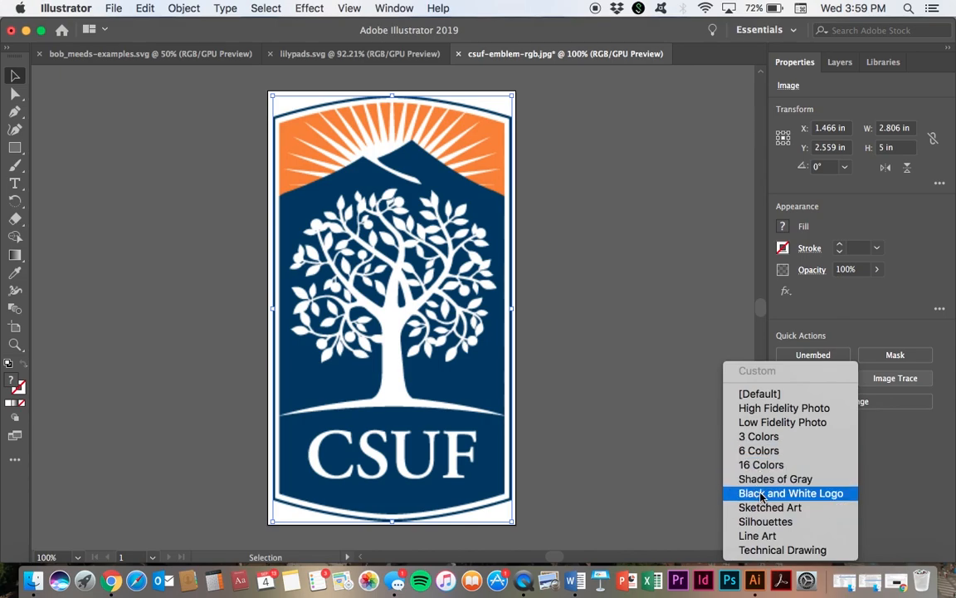
{"action": "mouse_move", "coordinate": [759, 435]}
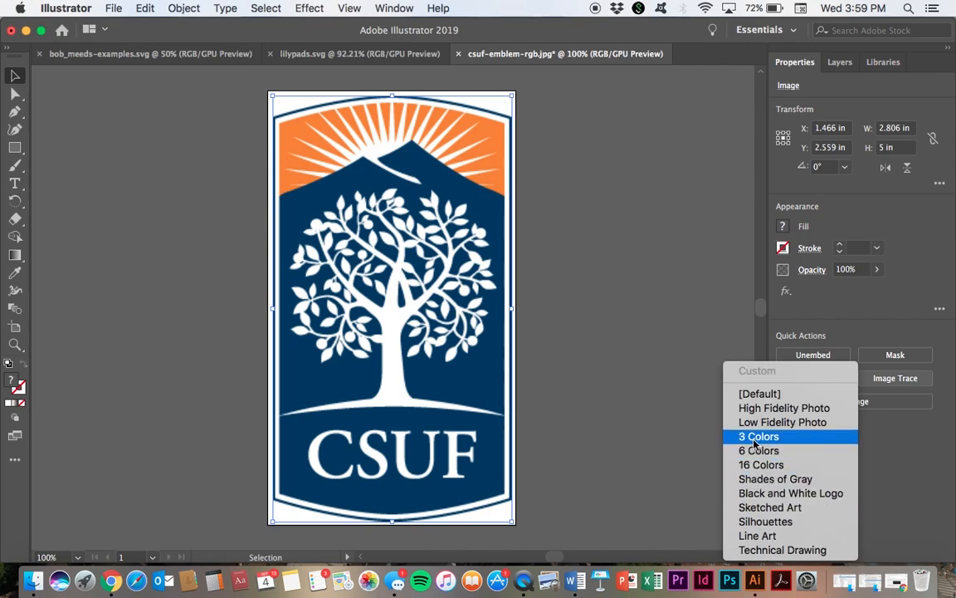
{"action": "mouse_move", "coordinate": [770, 508]}
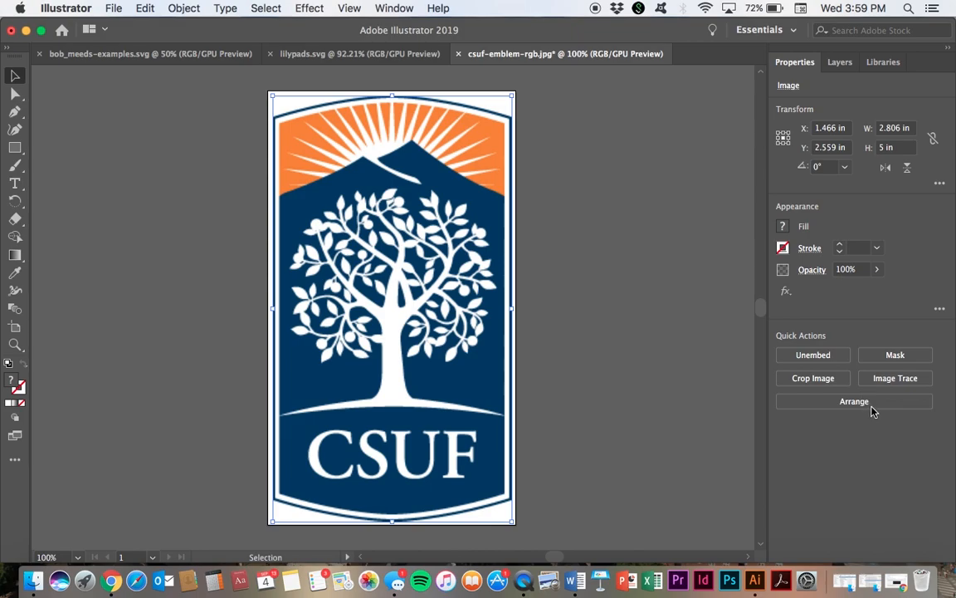
{"action": "left_click", "coordinate": [893, 379]}
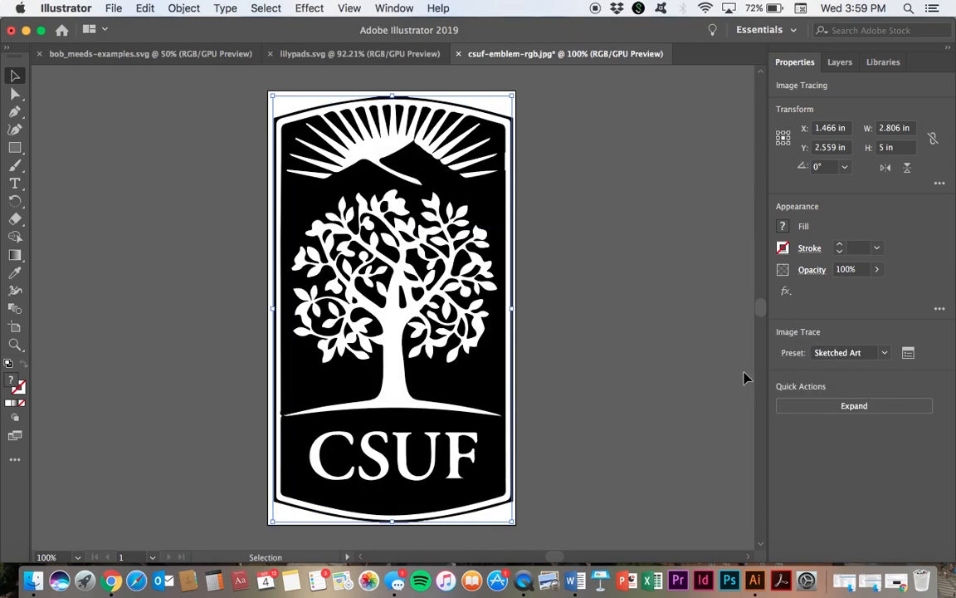
{"action": "left_click", "coordinate": [853, 405]}
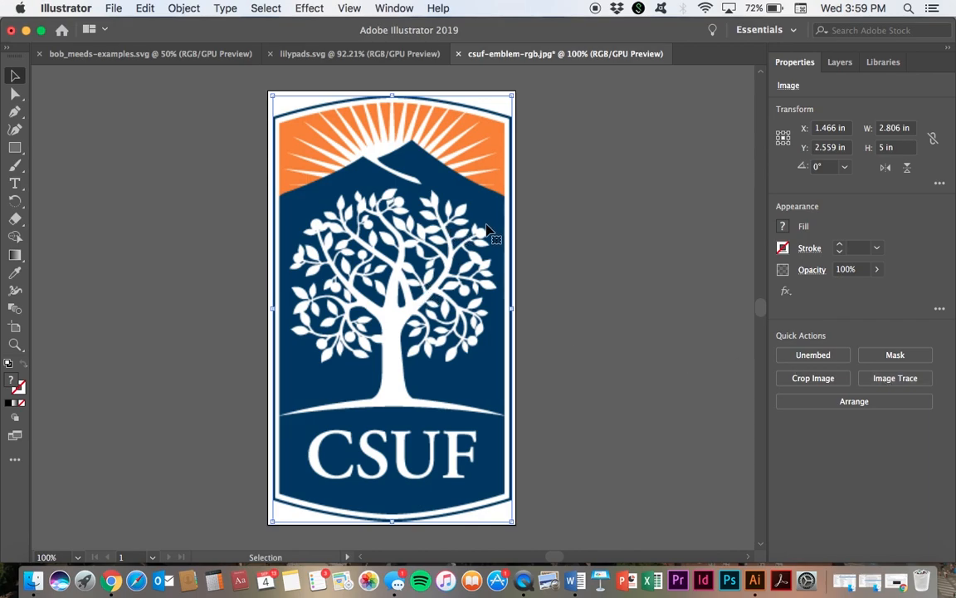
{"action": "mouse_move", "coordinate": [551, 265]}
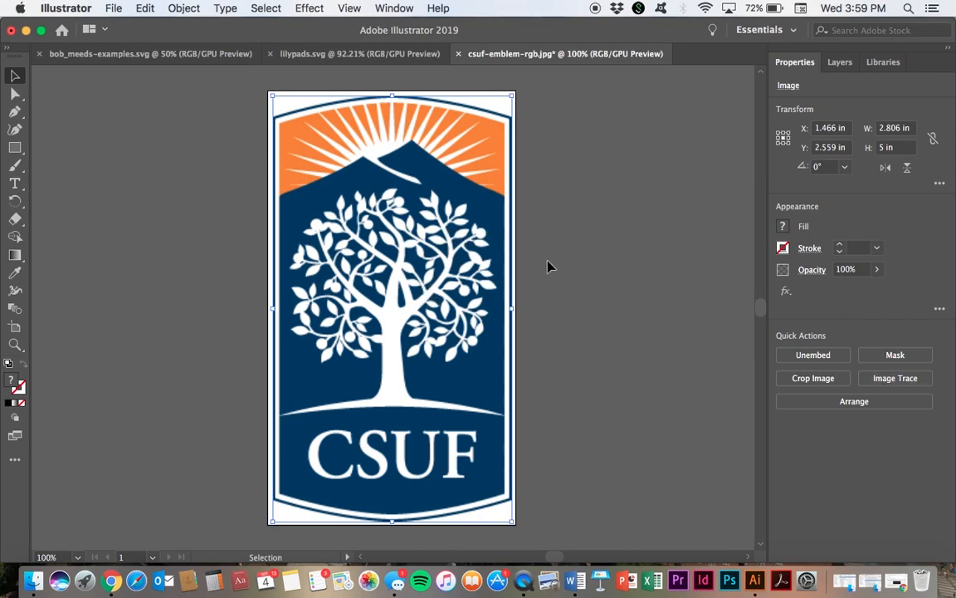
Step: Image-trace the emblem with the High Fidelity Photo preset and expand it into paths
{"action": "left_click", "coordinate": [894, 378]}
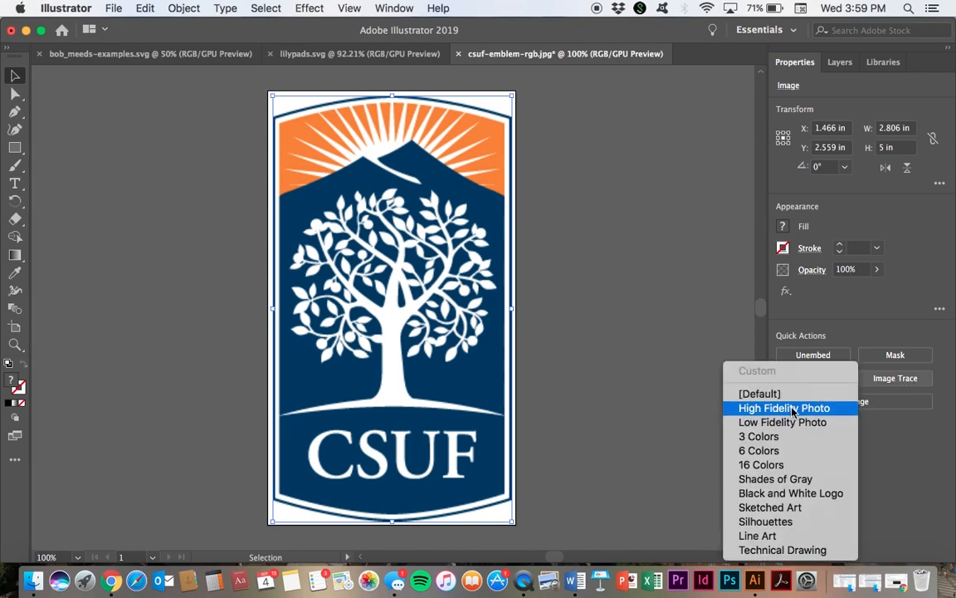
{"action": "mouse_move", "coordinate": [870, 410]}
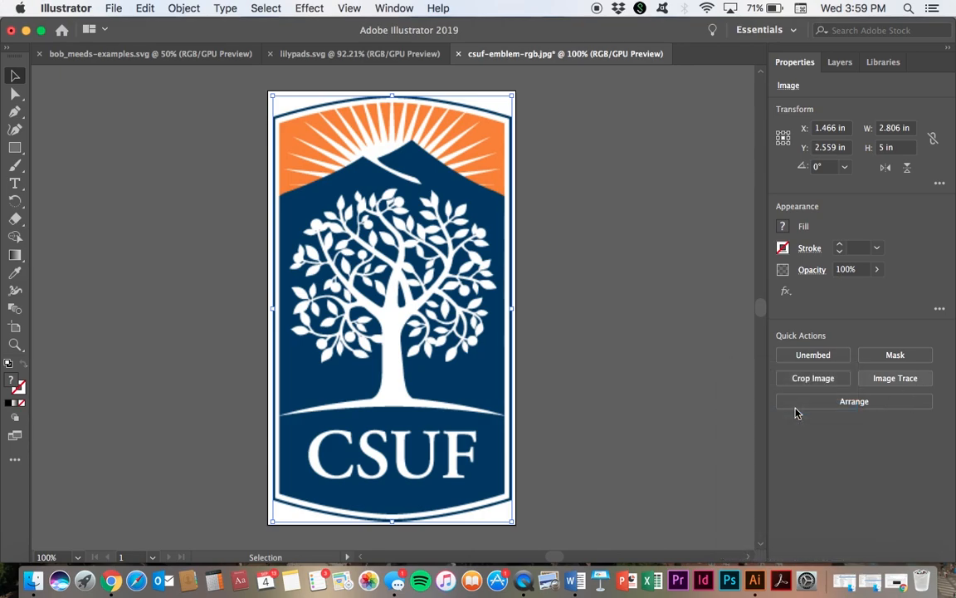
{"action": "left_click", "coordinate": [894, 379]}
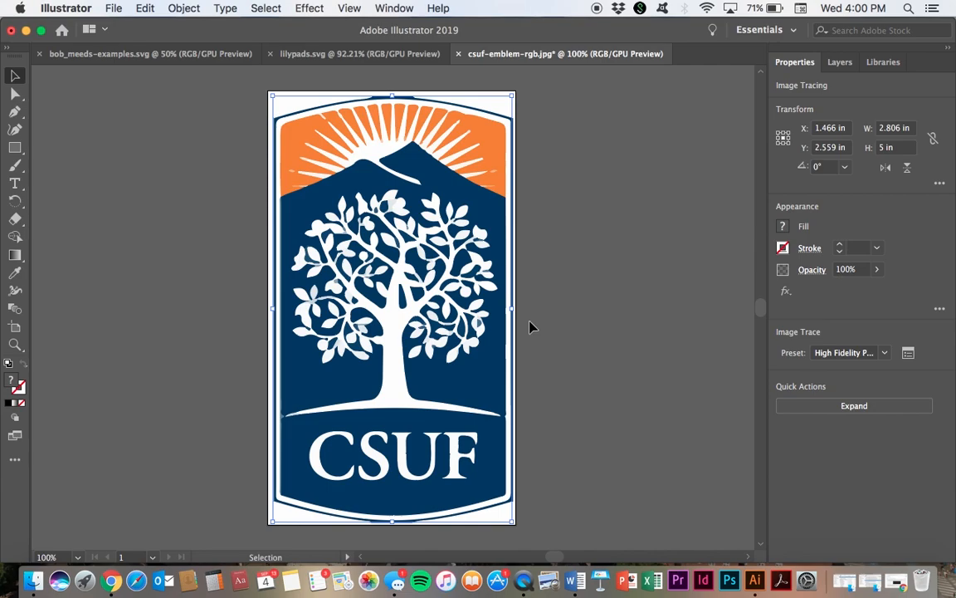
{"action": "mouse_move", "coordinate": [880, 405]}
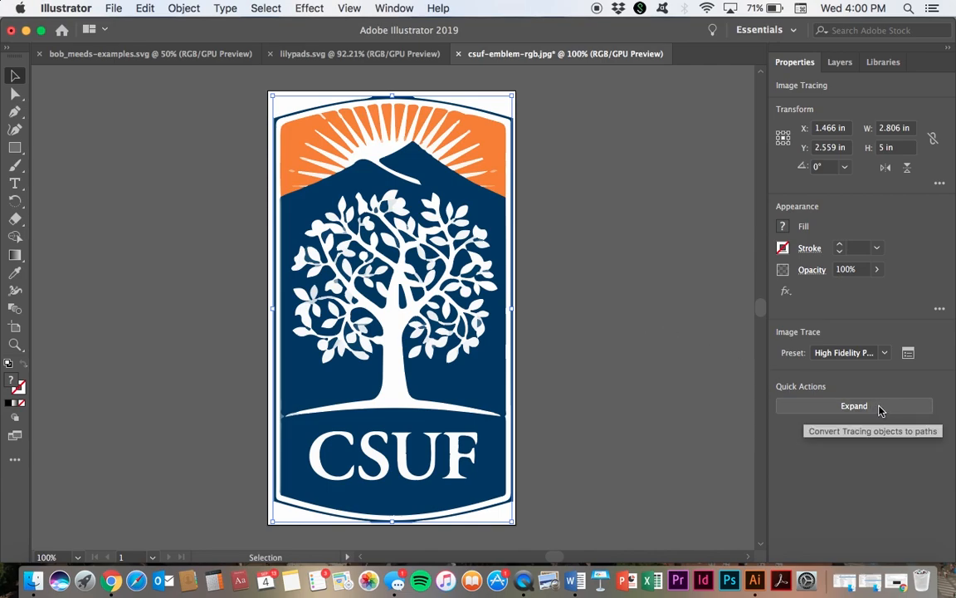
{"action": "left_click", "coordinate": [854, 405]}
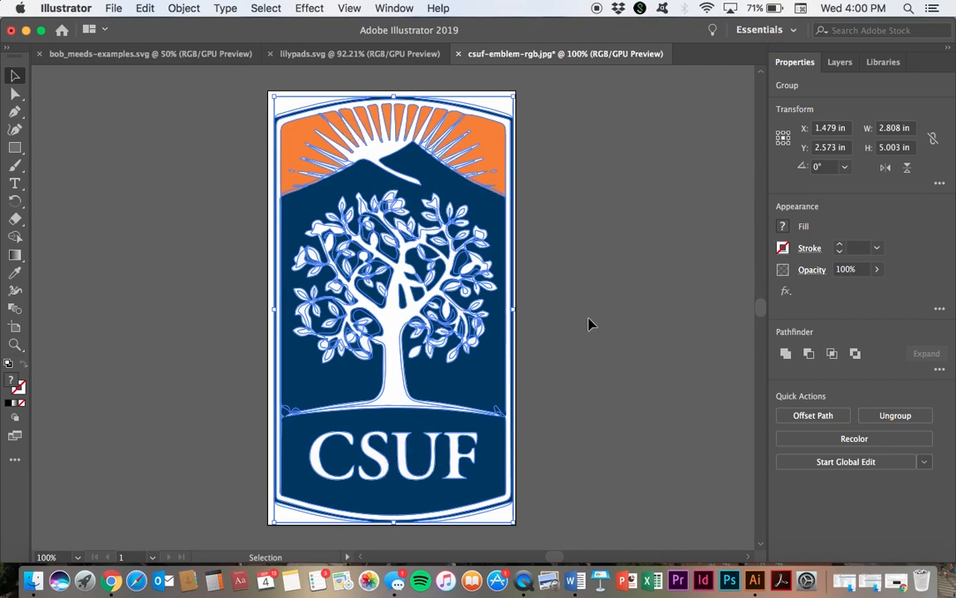
{"action": "mouse_move", "coordinate": [150, 163]}
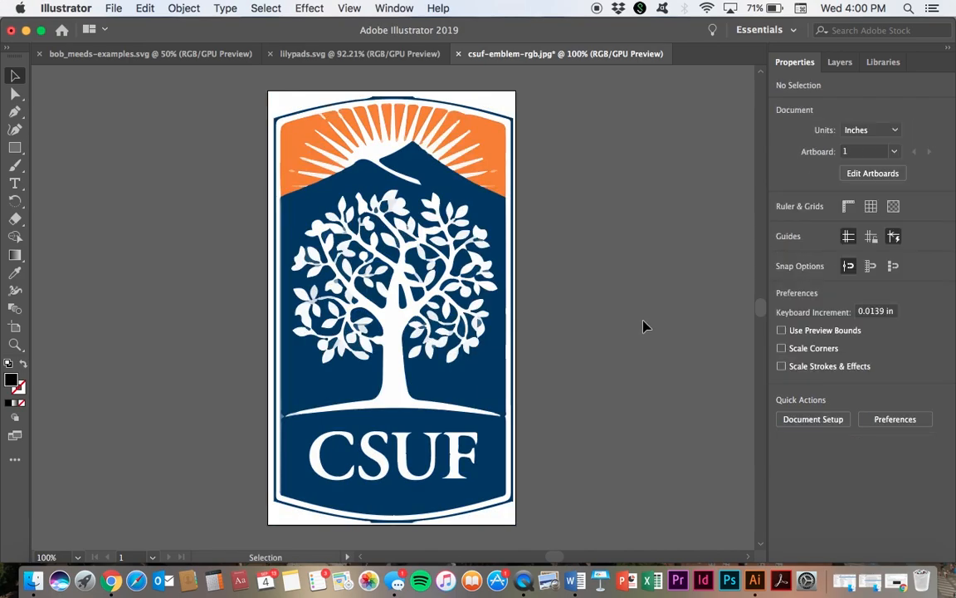
{"action": "mouse_move", "coordinate": [11, 77]}
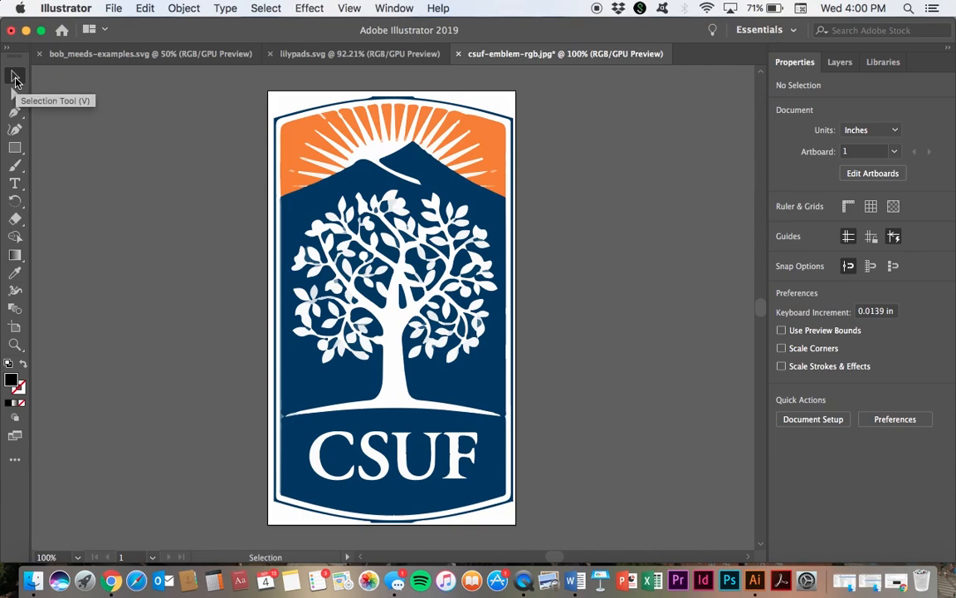
{"action": "mouse_move", "coordinate": [15, 98]}
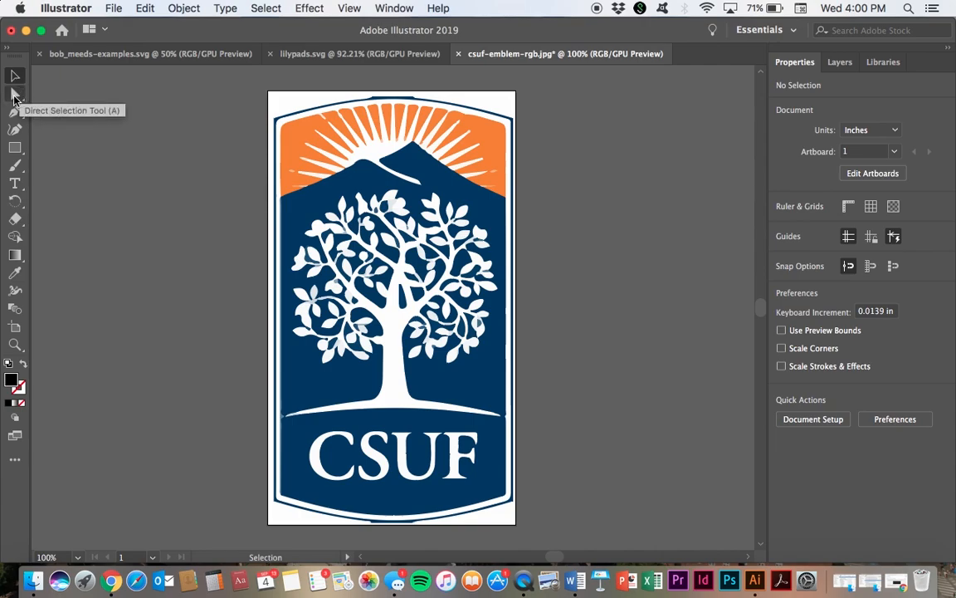
Step: Delete the CSUF letter shapes with Direct Selection and add the text 'LOGO' below the tree
{"action": "left_click", "coordinate": [15, 96]}
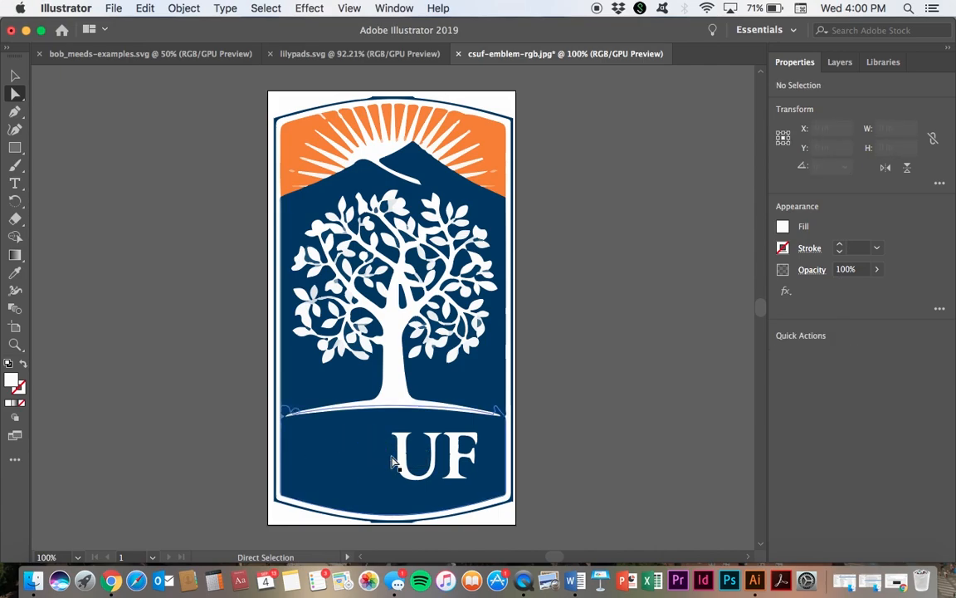
{"action": "left_click", "coordinate": [412, 461]}
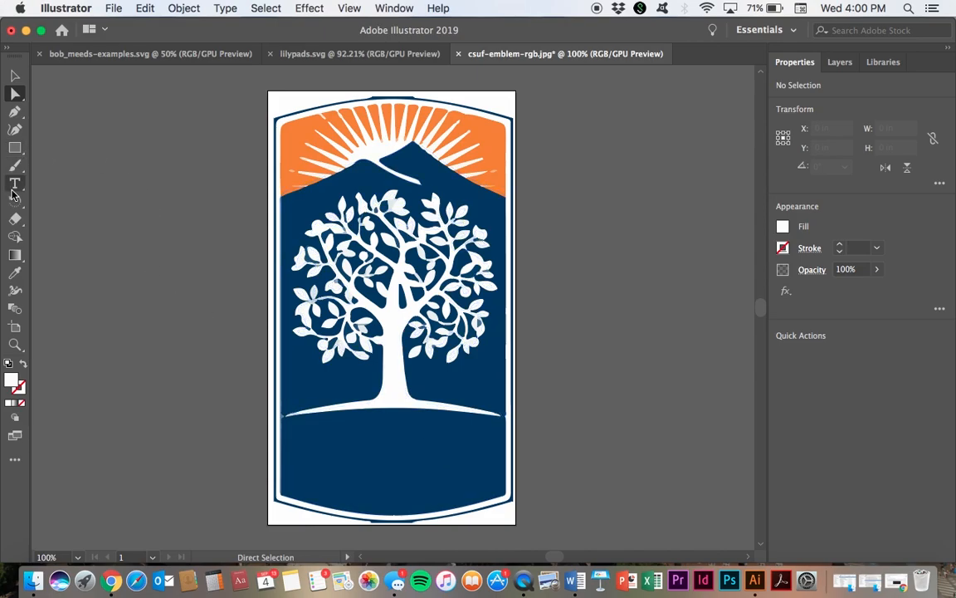
{"action": "left_click", "coordinate": [15, 182]}
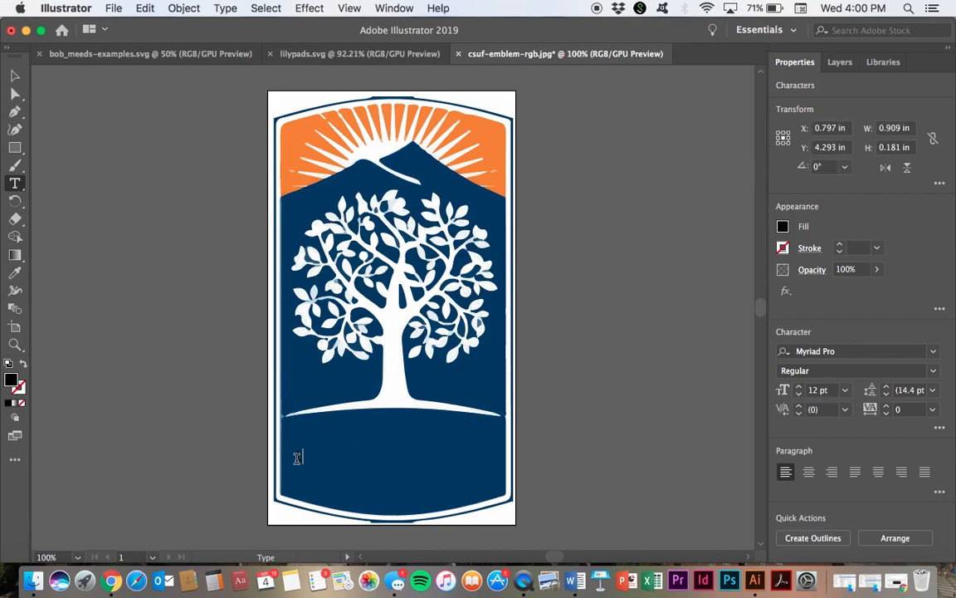
{"action": "type", "text": "OC"}
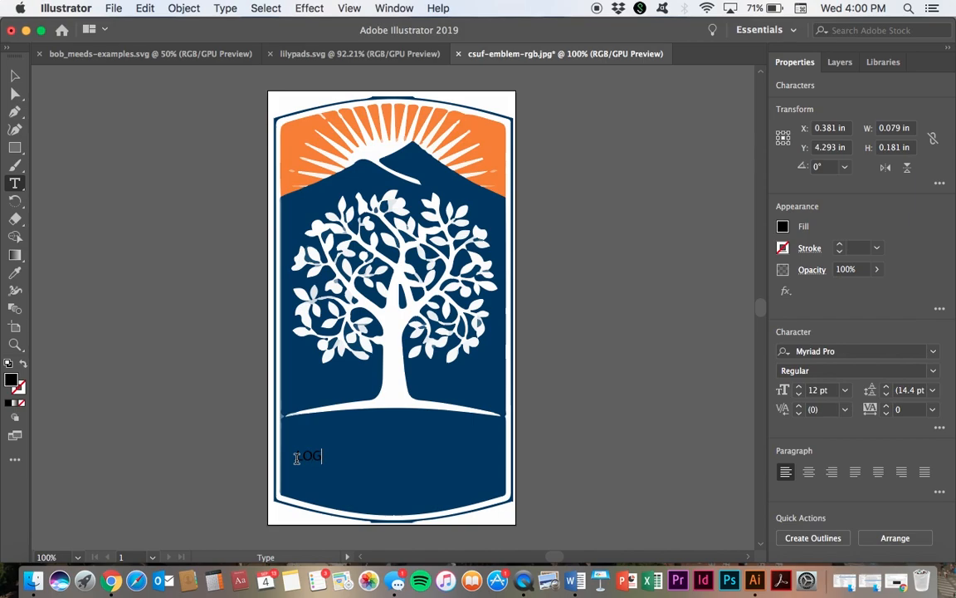
{"action": "type", "text": "LOGO"}
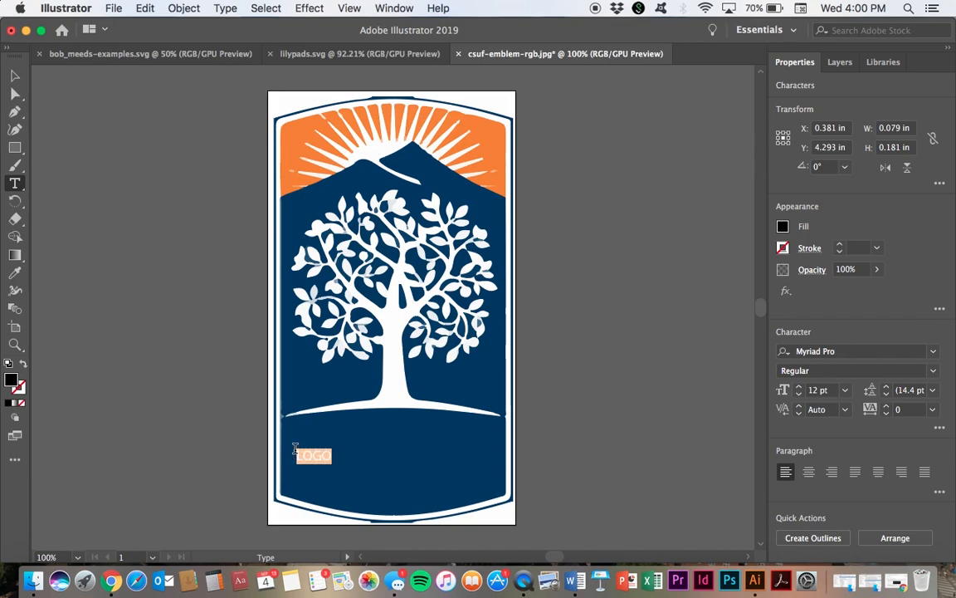
Step: Set the LOGO text to Garamond at 72 pt
{"action": "left_click", "coordinate": [934, 352]}
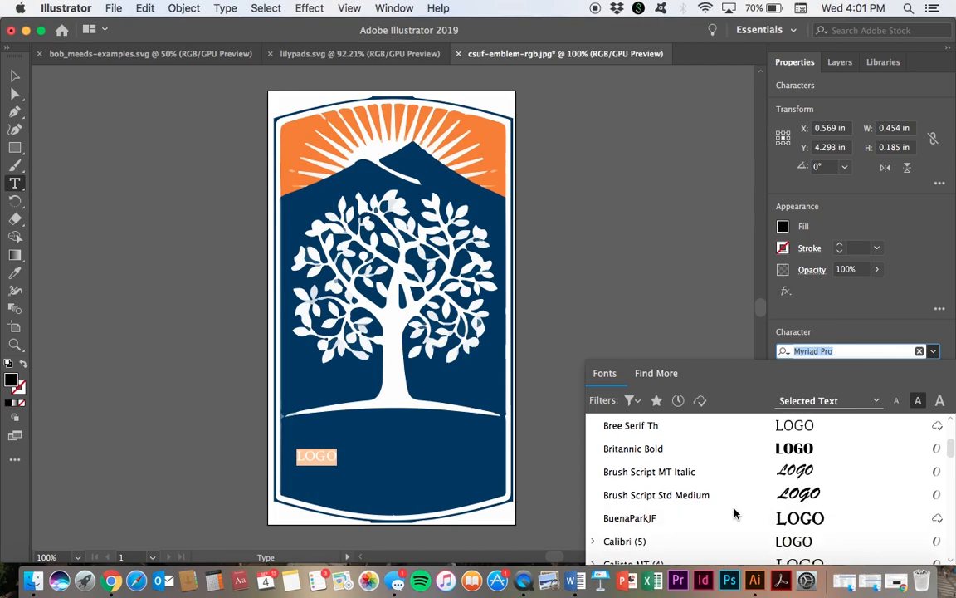
{"action": "scroll", "scroll_direction": "down", "scroll_amount": 3}
{"action": "type", "text": "Garamond"}
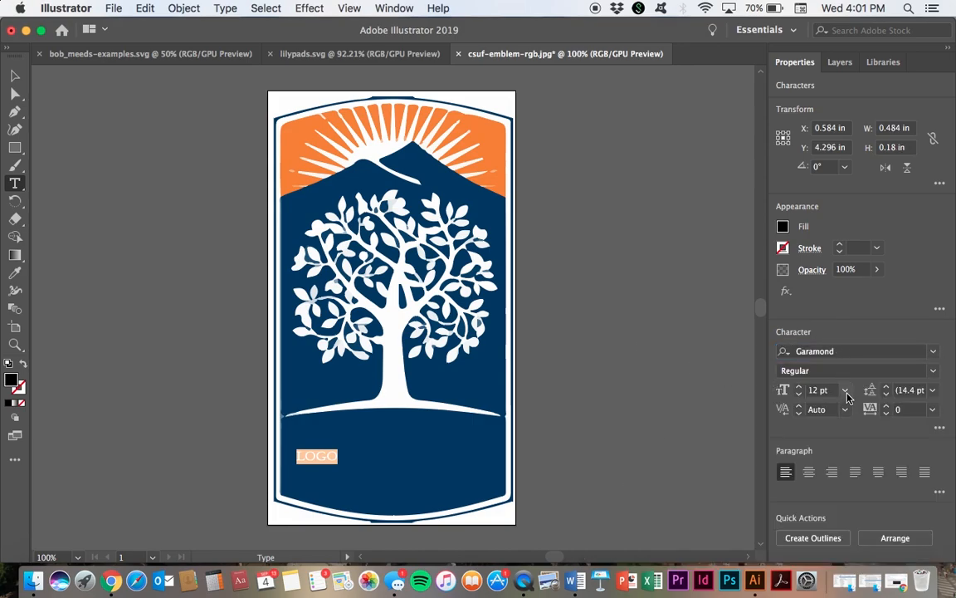
{"action": "left_click", "coordinate": [845, 390]}
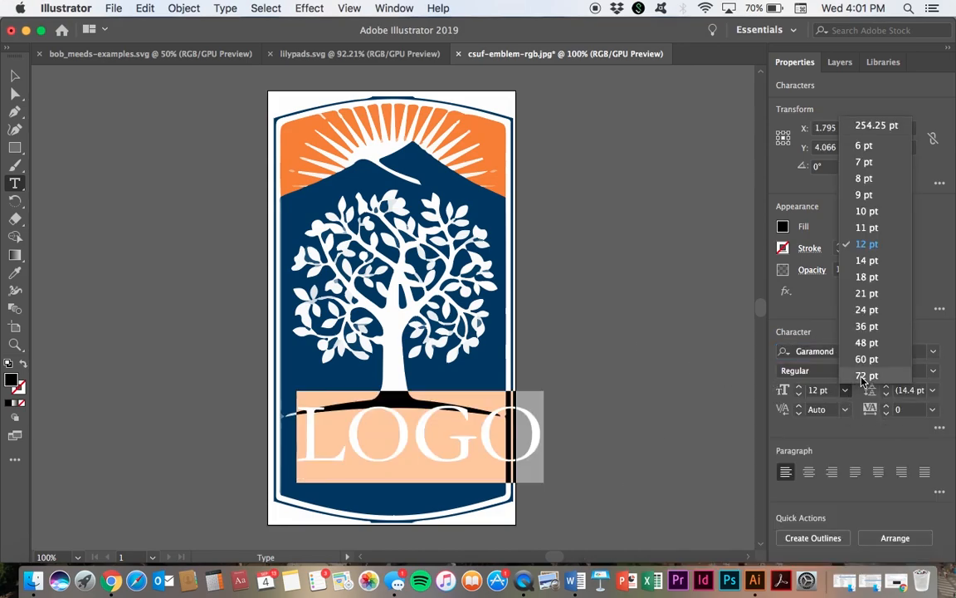
{"action": "left_click", "coordinate": [867, 375]}
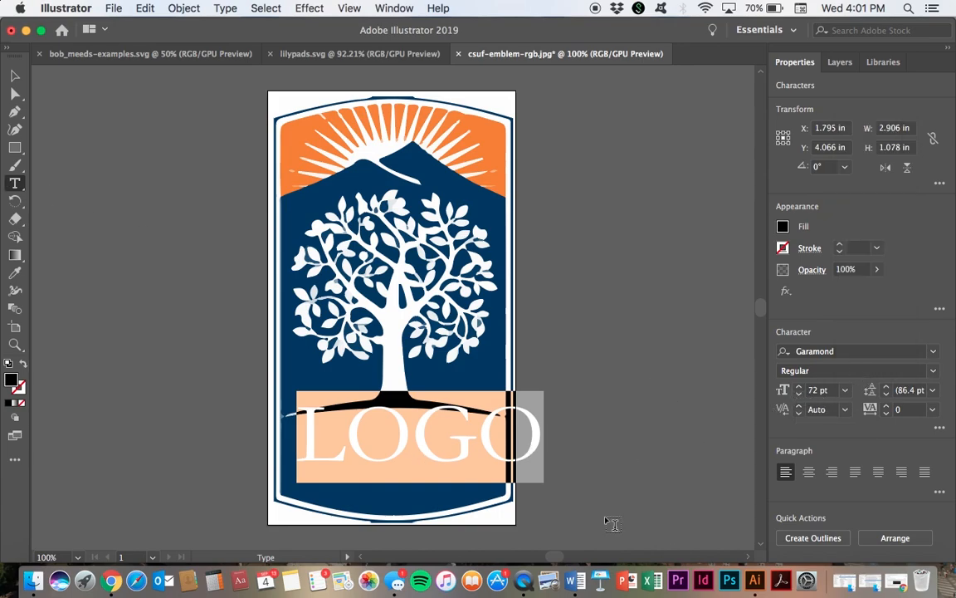
{"action": "left_click", "coordinate": [801, 395]}
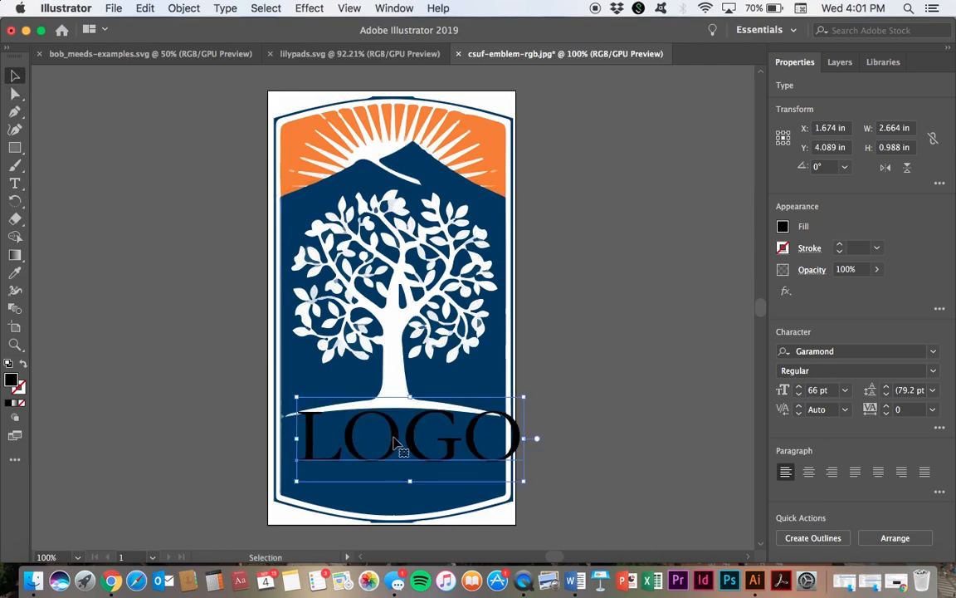
Step: Nudge the LOGO text down and right until it sits centred in the dark blue band
{"action": "left_click_drag", "start_coordinate": [407, 440], "coordinate": [390, 457]}
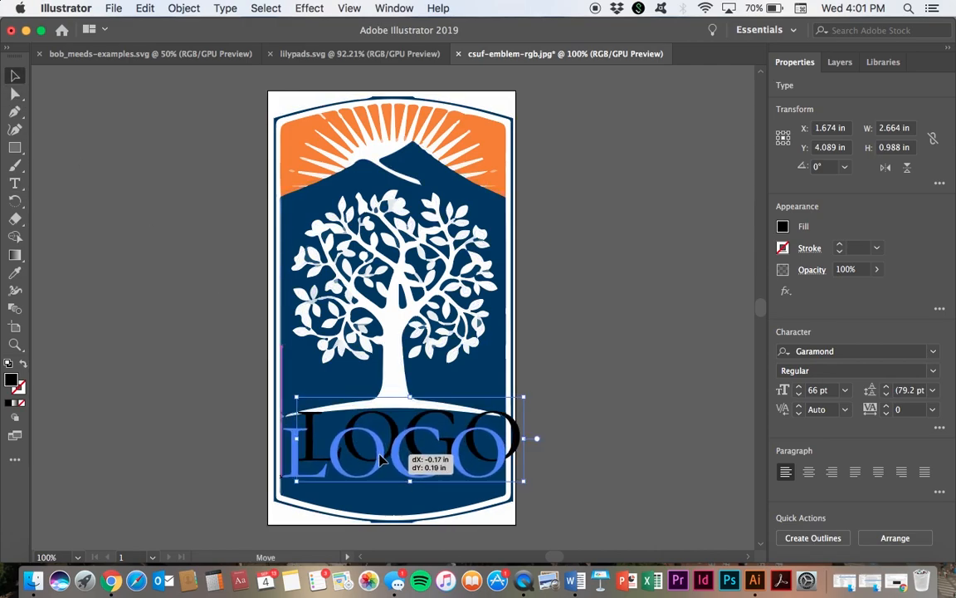
{"action": "left_click_drag", "start_coordinate": [382, 449], "coordinate": [395, 455]}
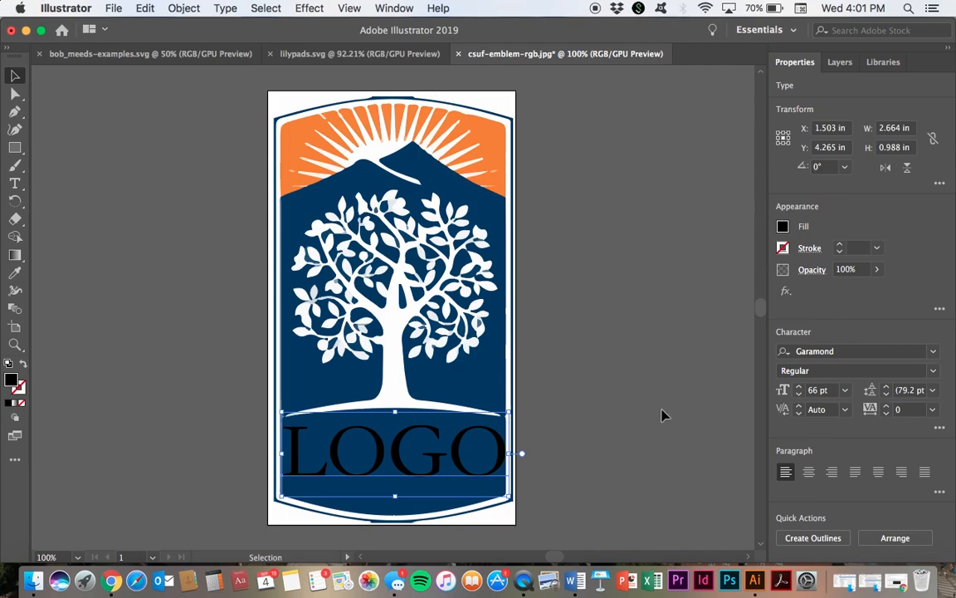
{"action": "left_click", "coordinate": [799, 395]}
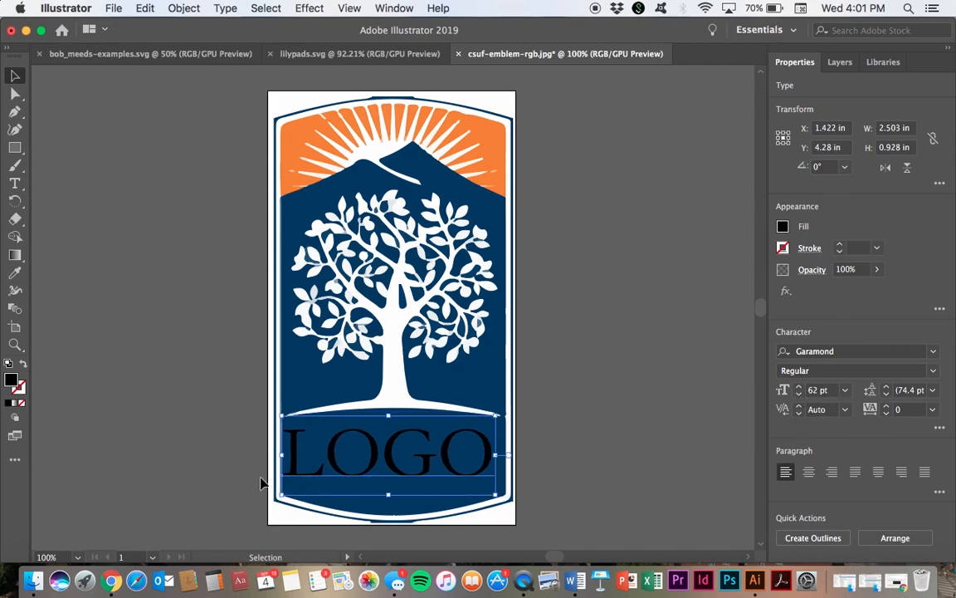
{"action": "left_click_drag", "start_coordinate": [385, 451], "coordinate": [398, 455]}
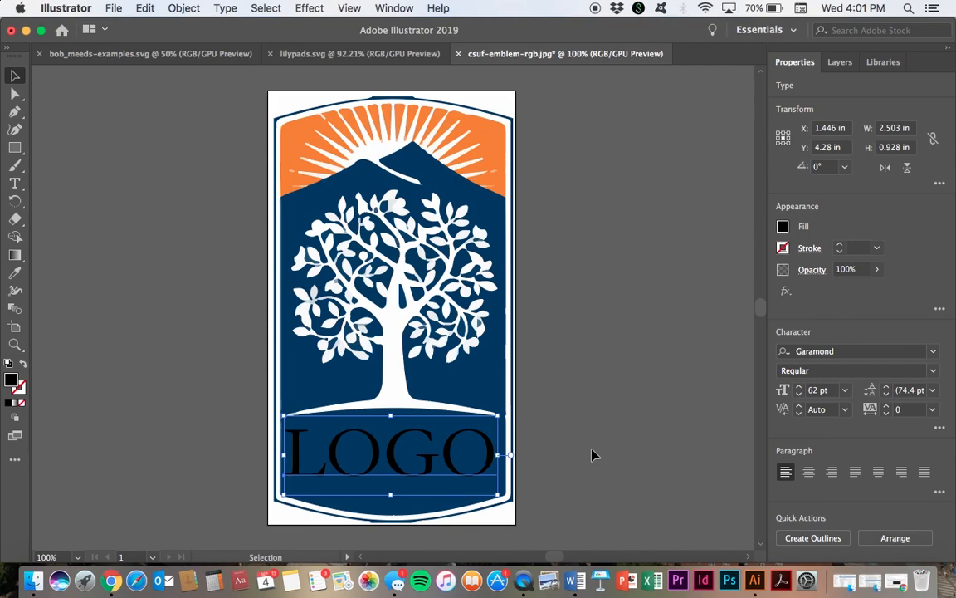
{"action": "left_click_drag", "start_coordinate": [390, 452], "coordinate": [390, 459]}
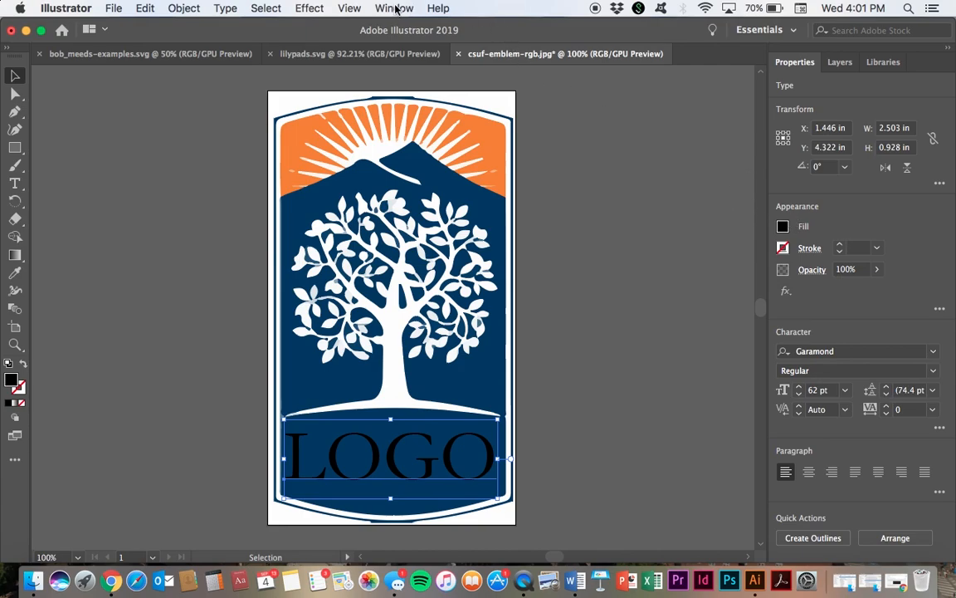
{"action": "left_click", "coordinate": [394, 7]}
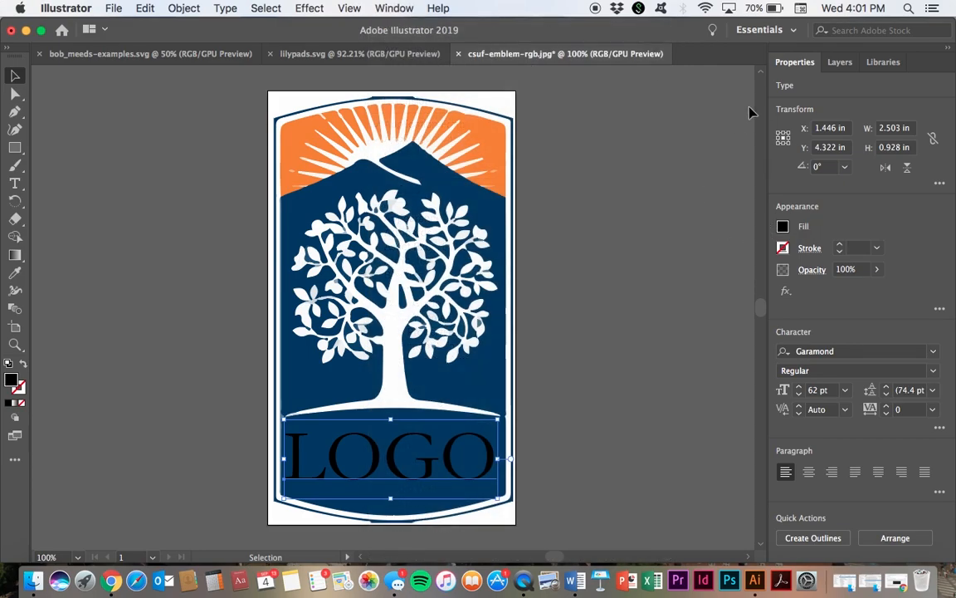
{"action": "mouse_move", "coordinate": [515, 399]}
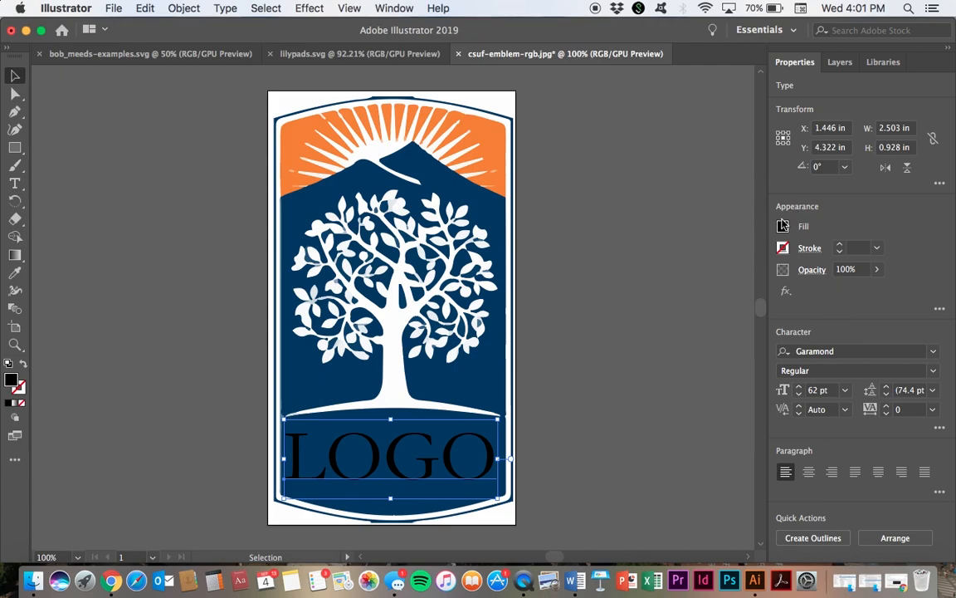
Step: Give the LOGO text a white fill via the Color Mixer and deselect it
{"action": "left_click", "coordinate": [784, 226]}
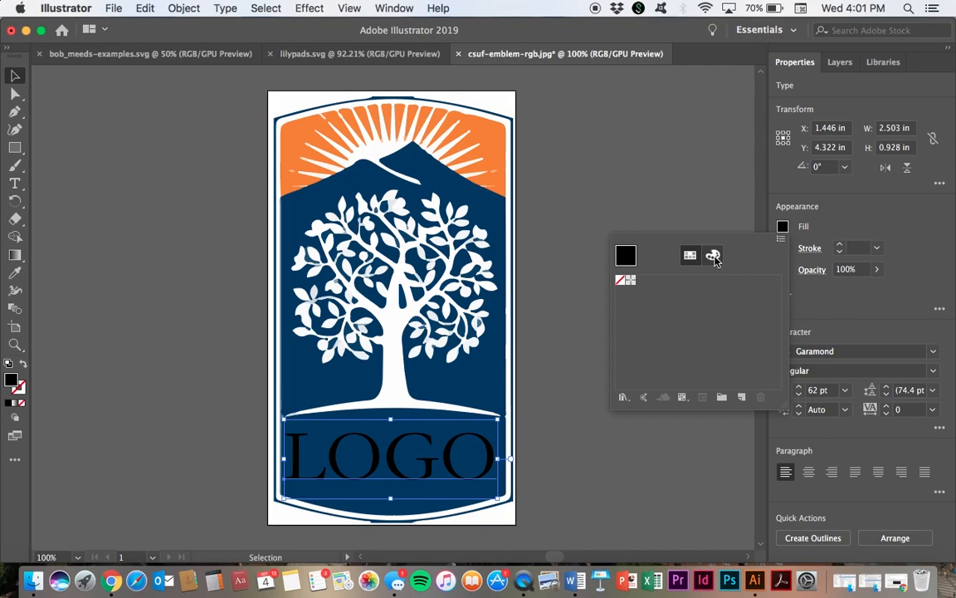
{"action": "left_click", "coordinate": [712, 256]}
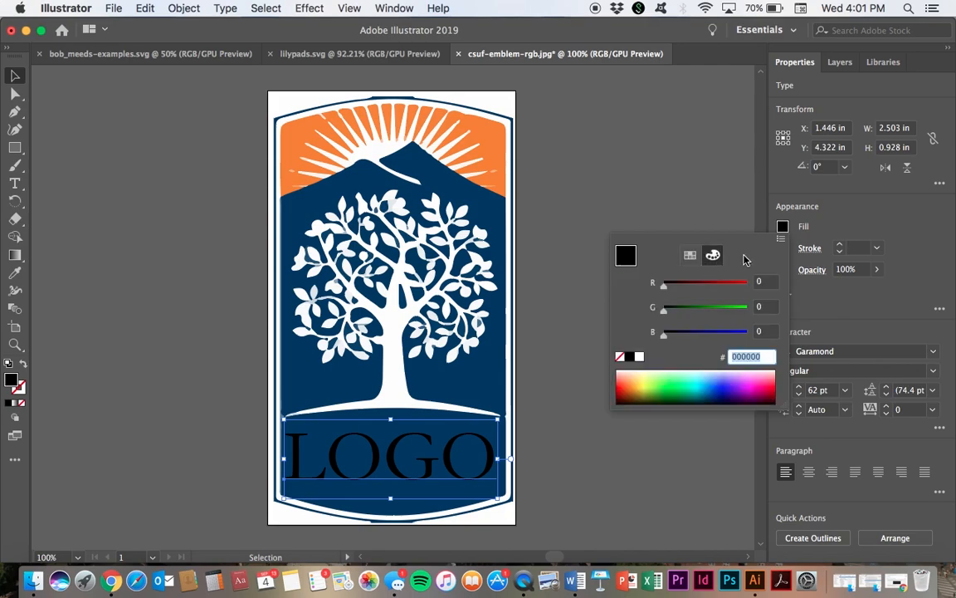
{"action": "mouse_move", "coordinate": [694, 382]}
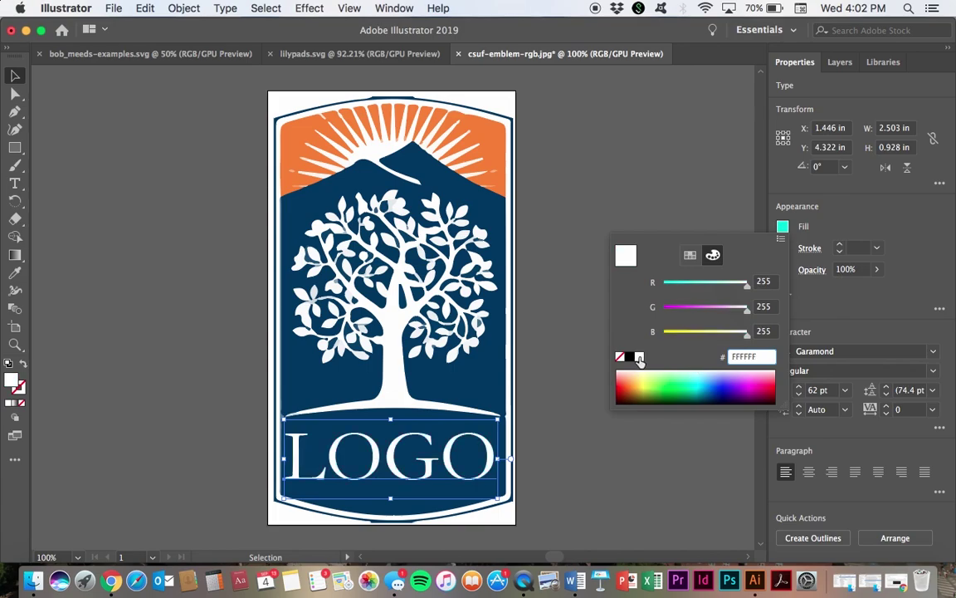
{"action": "left_click", "coordinate": [638, 196]}
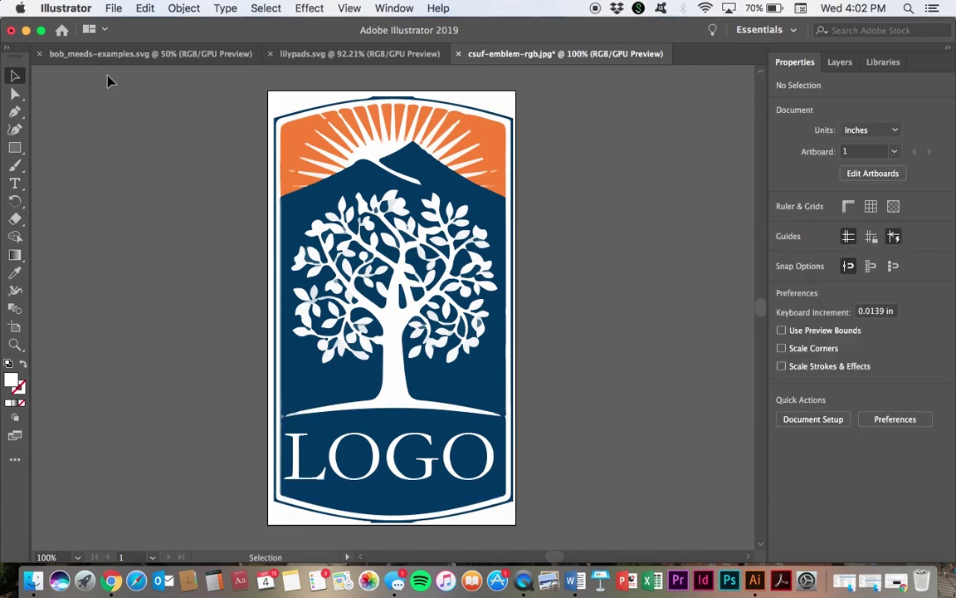
Step: Save the emblem as csuf-emblem-rgb.svg in SVG format with default SVG options
{"action": "left_click", "coordinate": [113, 7]}
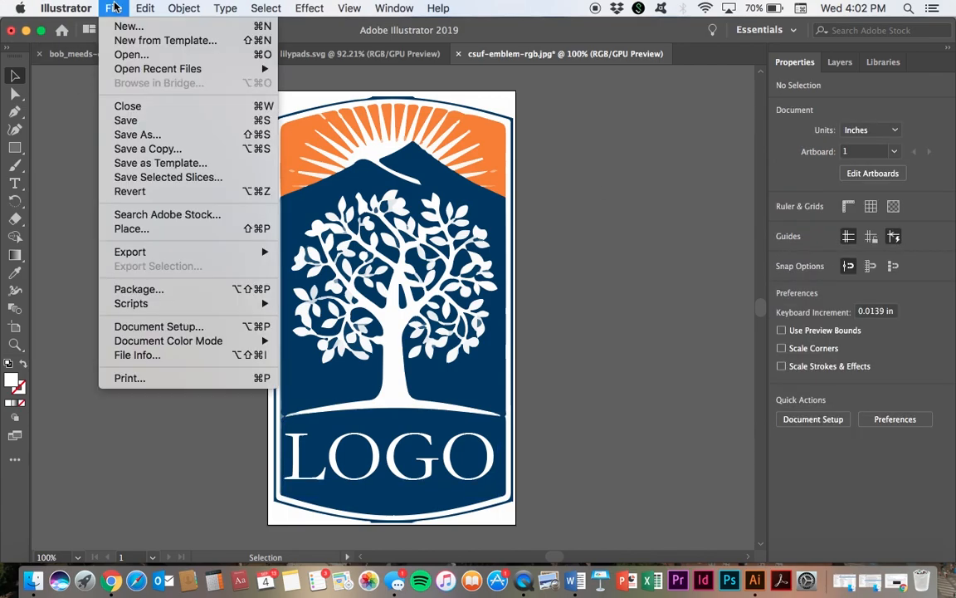
{"action": "mouse_move", "coordinate": [137, 134]}
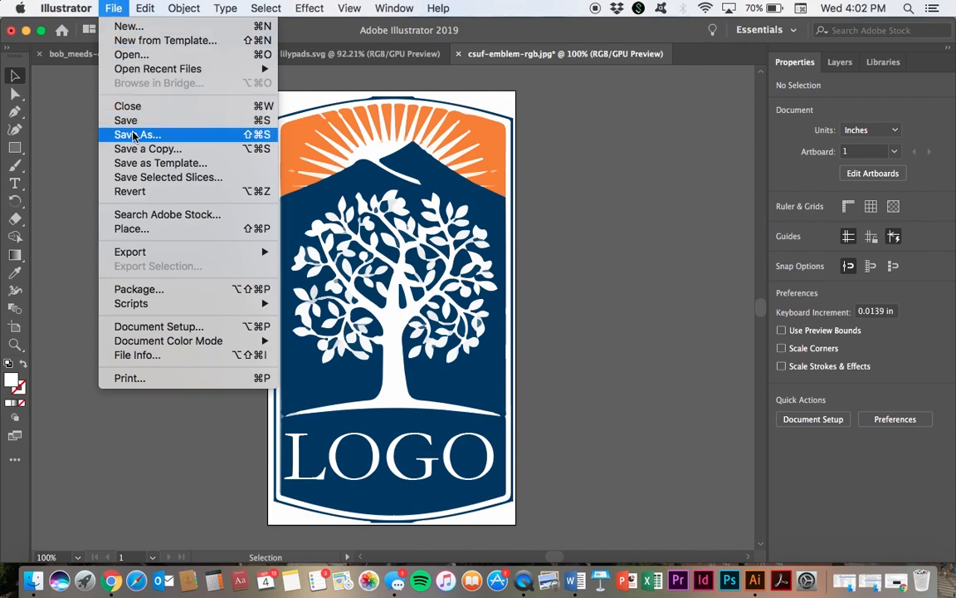
{"action": "left_click", "coordinate": [136, 134]}
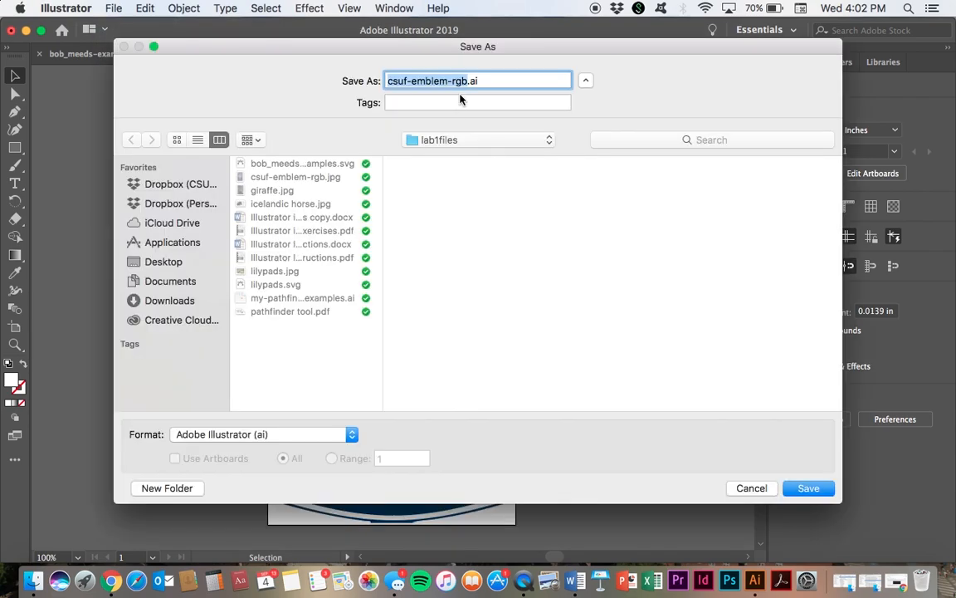
{"action": "left_click", "coordinate": [263, 435]}
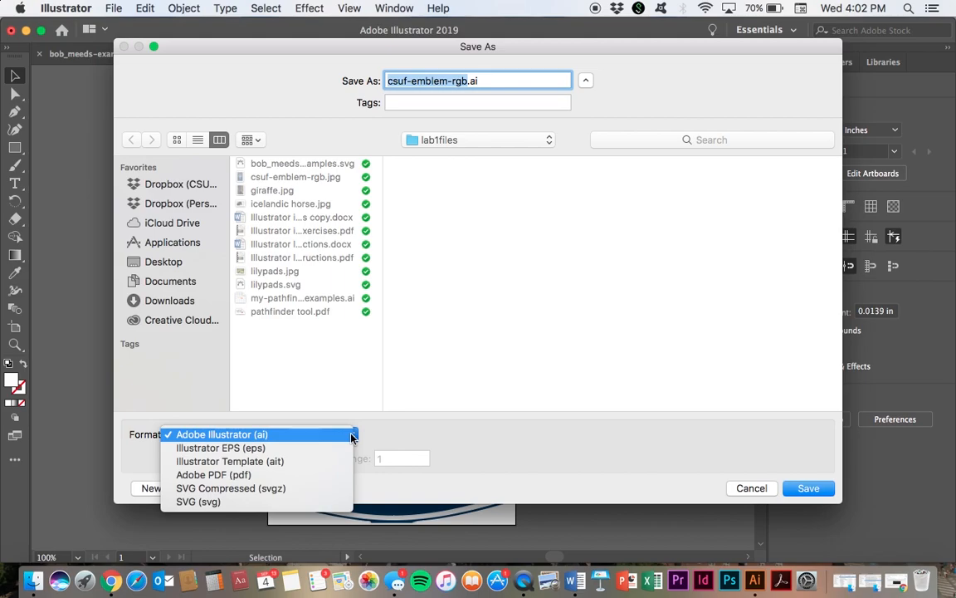
{"action": "left_click", "coordinate": [197, 501]}
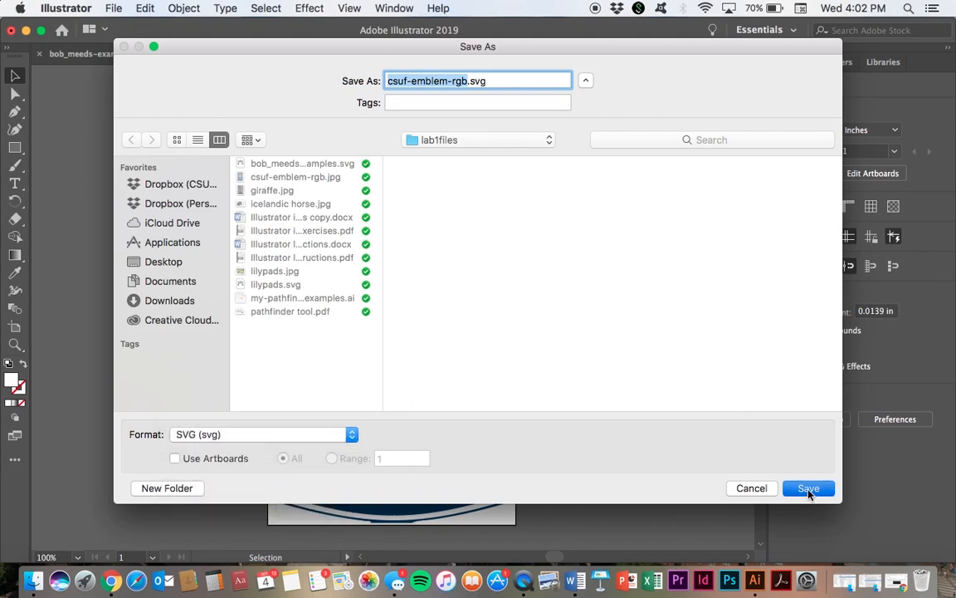
{"action": "left_click", "coordinate": [808, 488]}
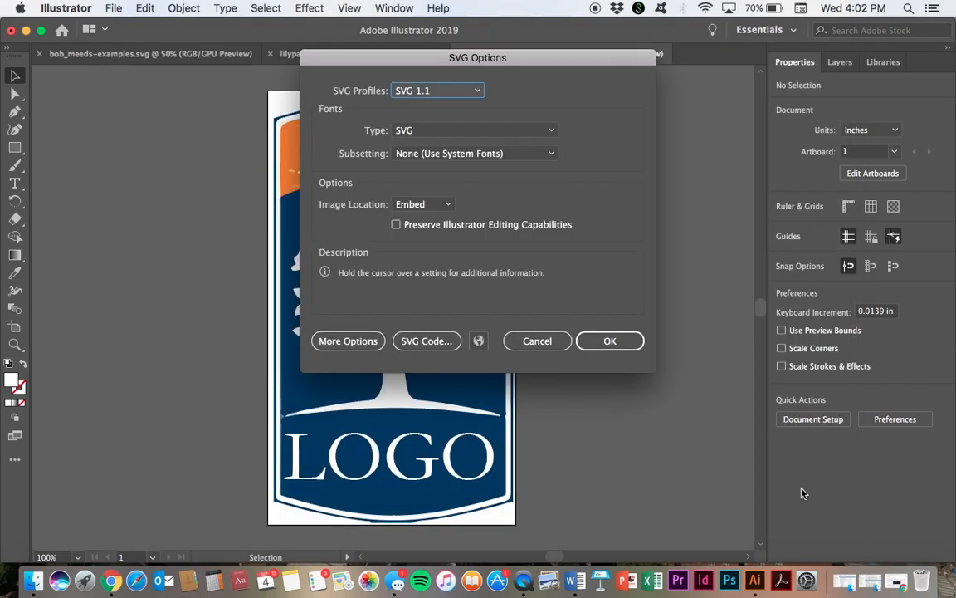
{"action": "left_click", "coordinate": [609, 341]}
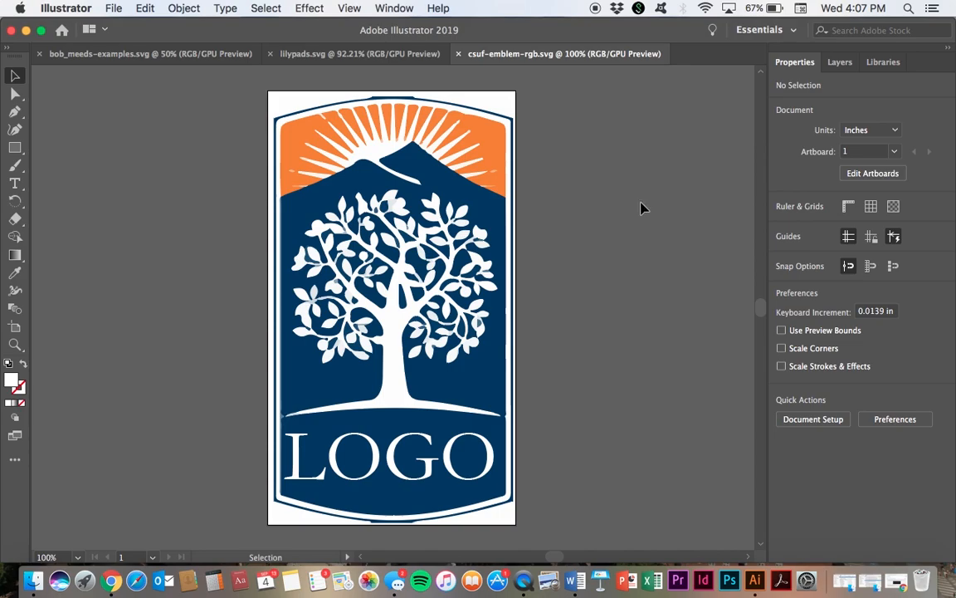
{"action": "mouse_move", "coordinate": [163, 139]}
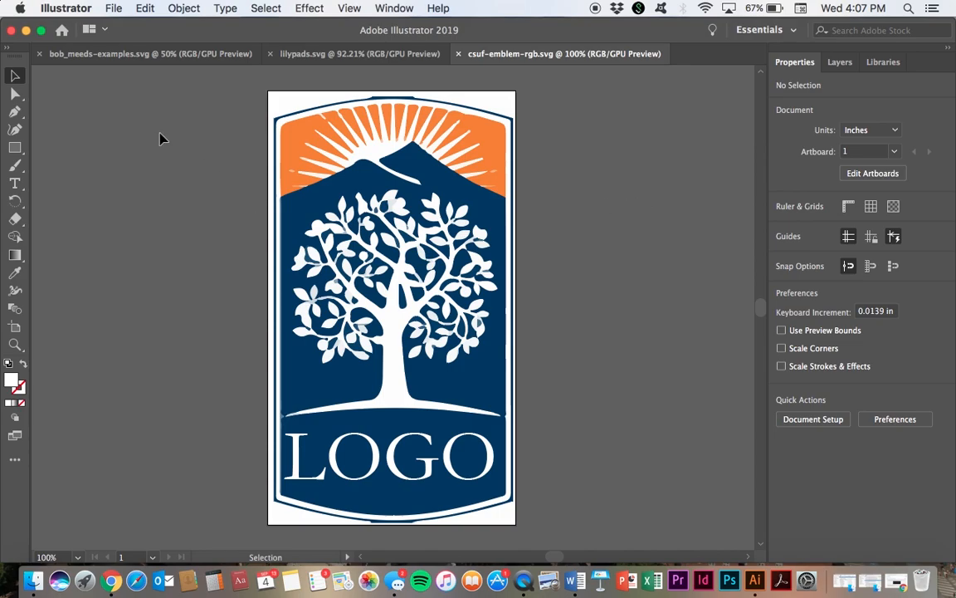
Step: Open giraffe.jpg as a new Illustrator document
{"action": "left_click", "coordinate": [113, 6]}
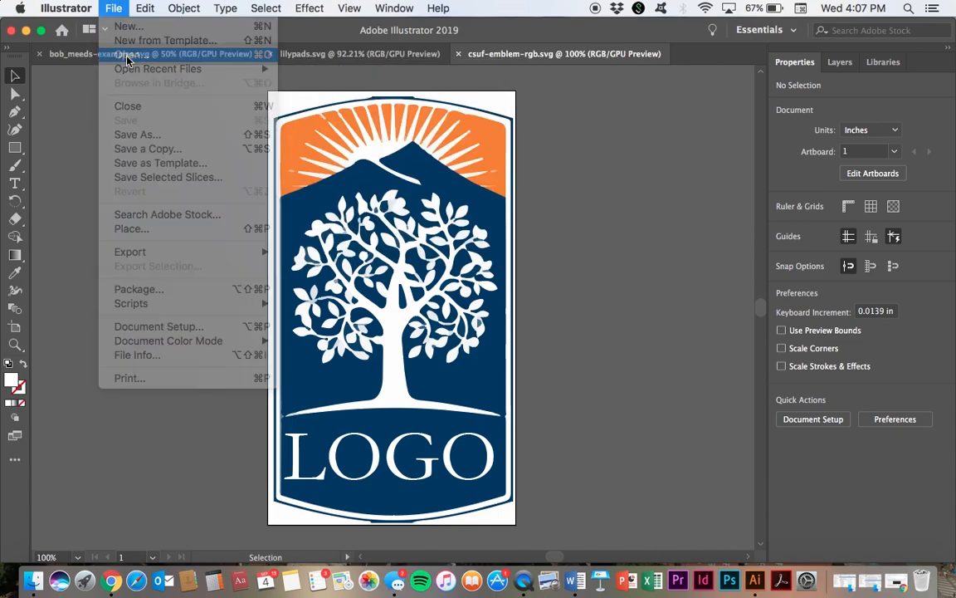
{"action": "left_click", "coordinate": [149, 69]}
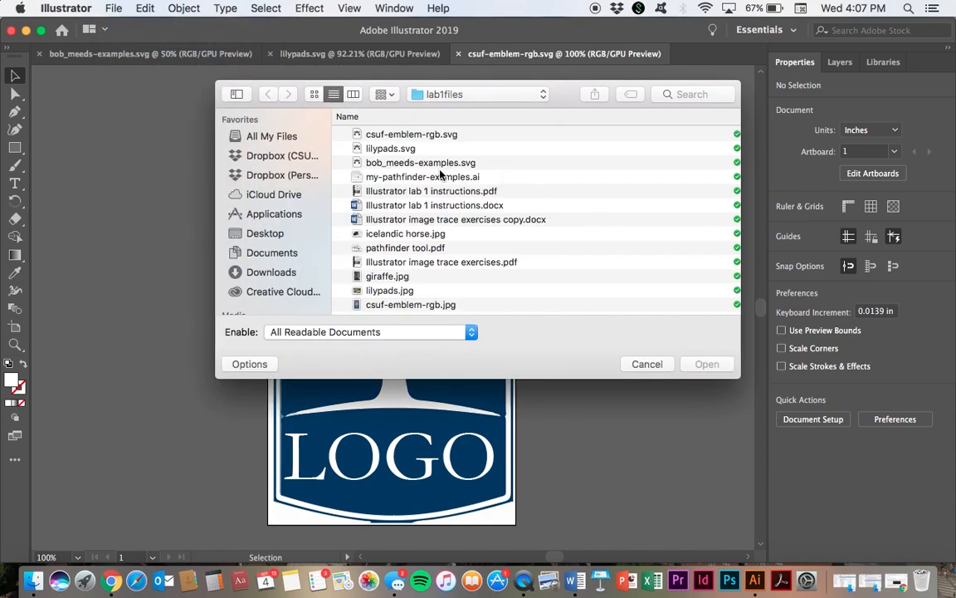
{"action": "left_click", "coordinate": [387, 275]}
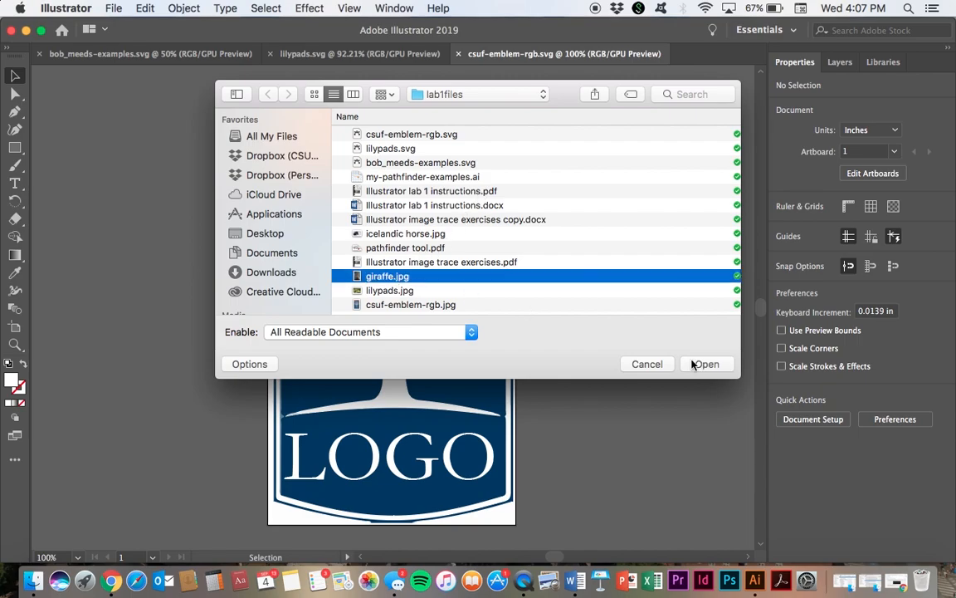
{"action": "left_click", "coordinate": [707, 366]}
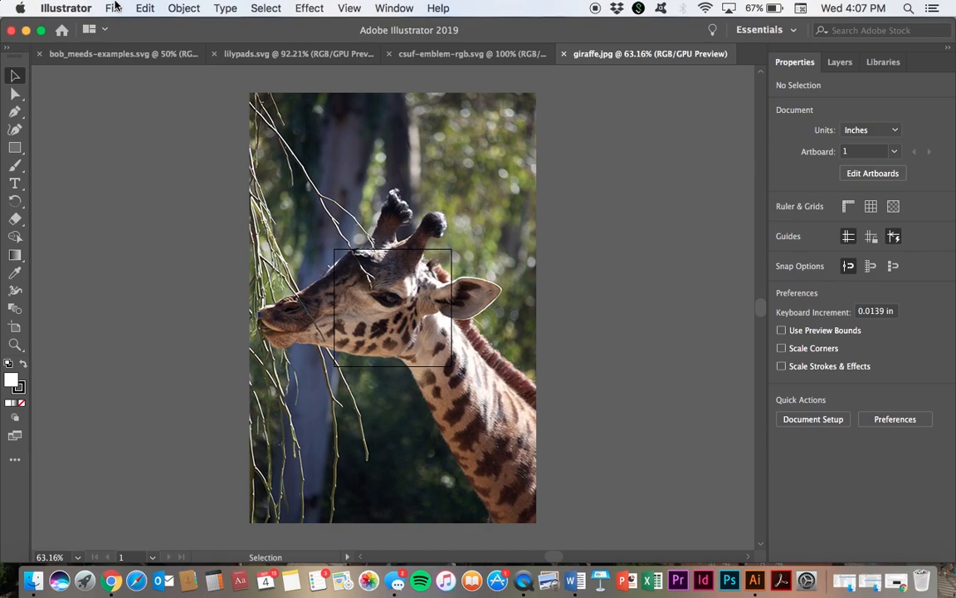
Step: Resize the artboard via Document Setup so it covers the whole giraffe photo
{"action": "left_click", "coordinate": [118, 7]}
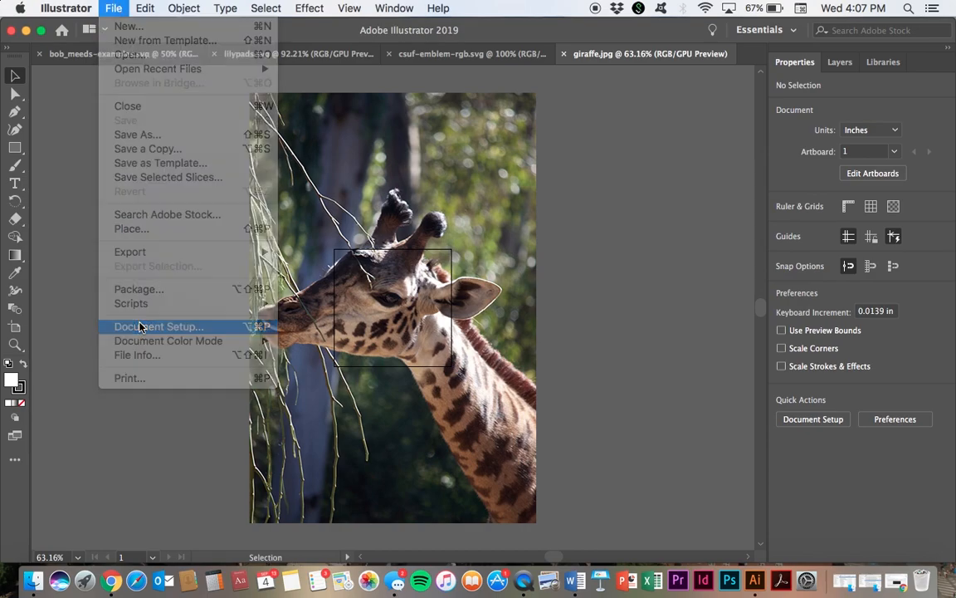
{"action": "left_click", "coordinate": [157, 325]}
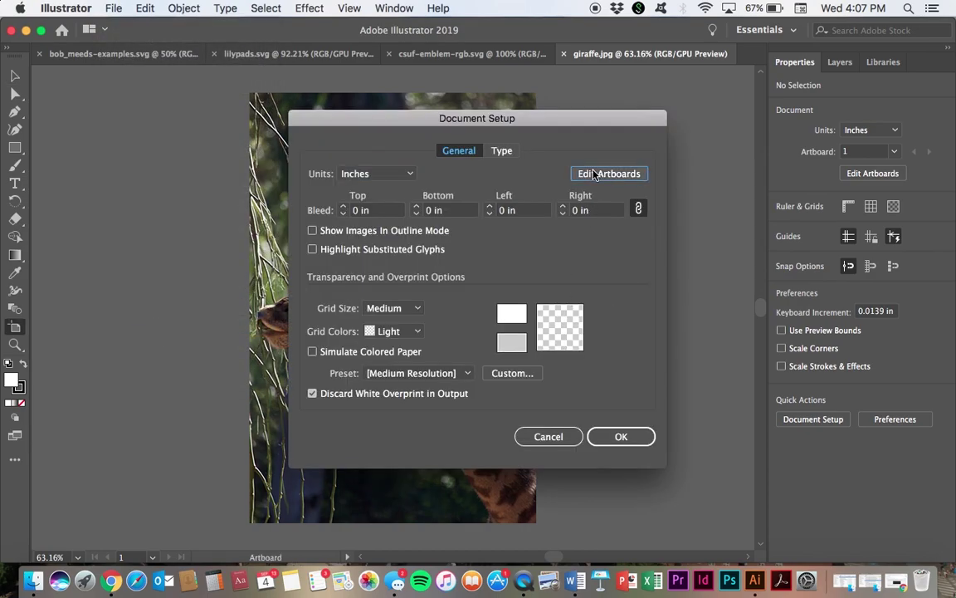
{"action": "left_click", "coordinate": [608, 173]}
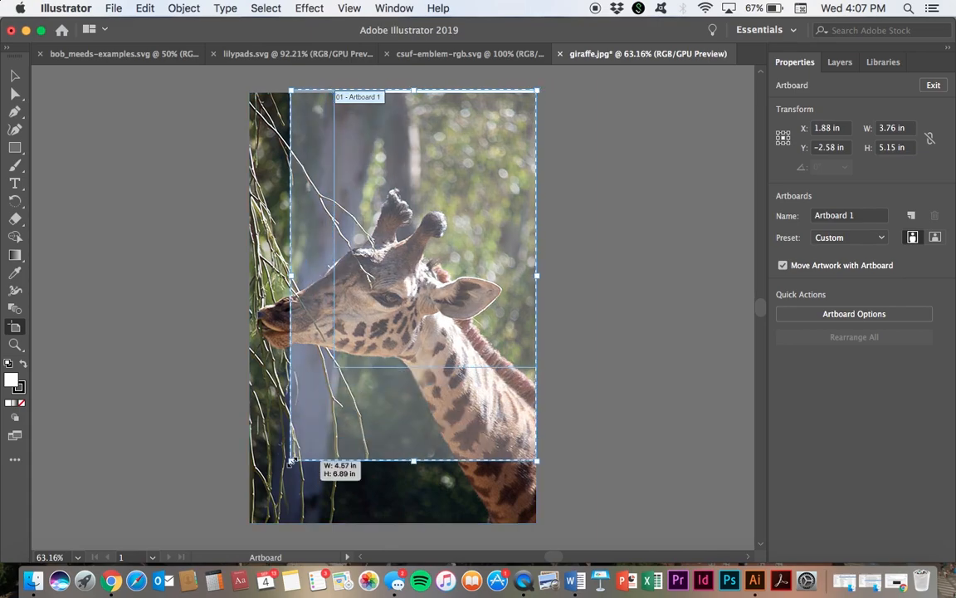
{"action": "left_click_drag", "start_coordinate": [290, 461], "coordinate": [249, 523]}
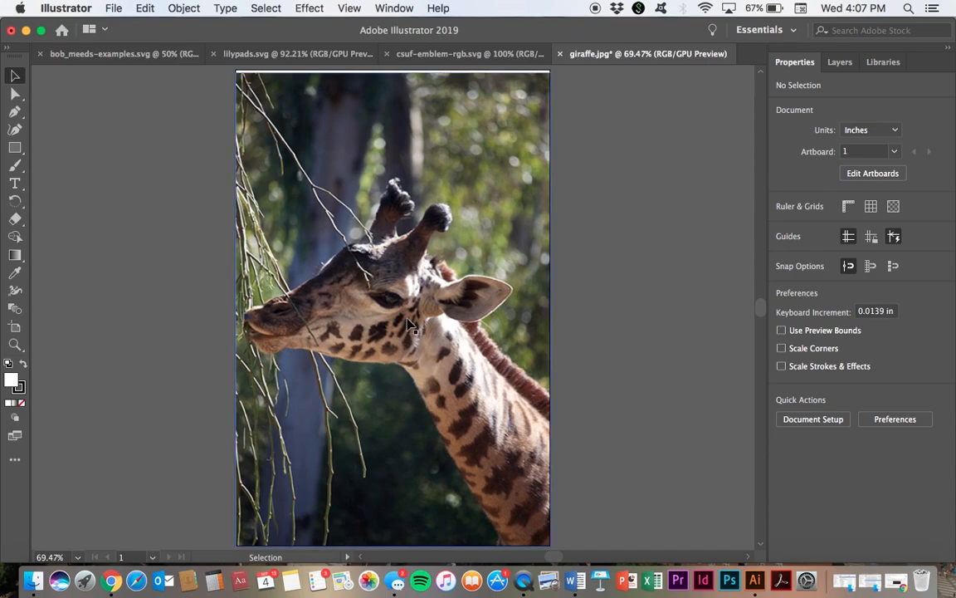
{"action": "mouse_move", "coordinate": [193, 172]}
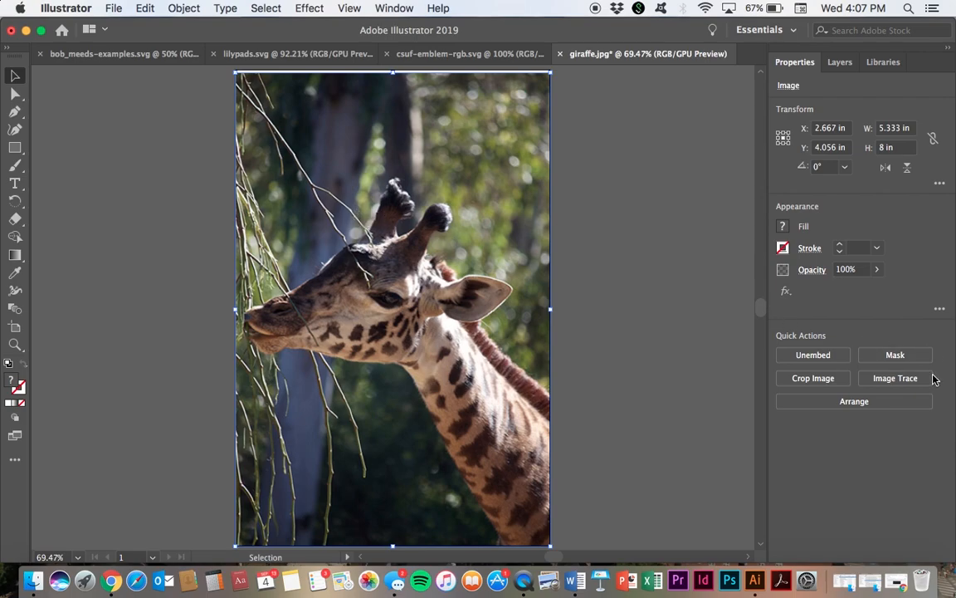
Step: Image-trace the giraffe photo with the 6 Colors preset
{"action": "left_click", "coordinate": [895, 379]}
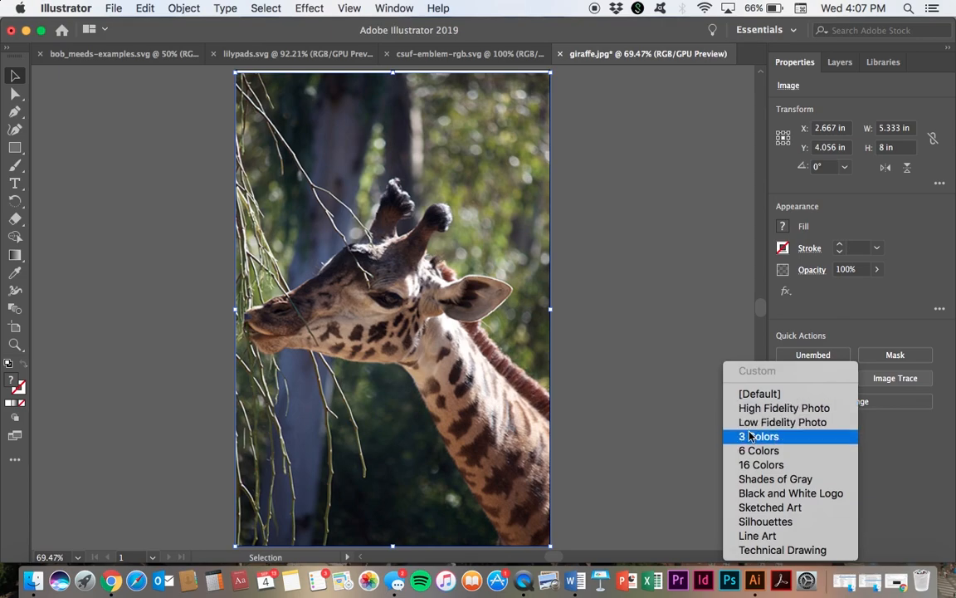
{"action": "mouse_move", "coordinate": [759, 450]}
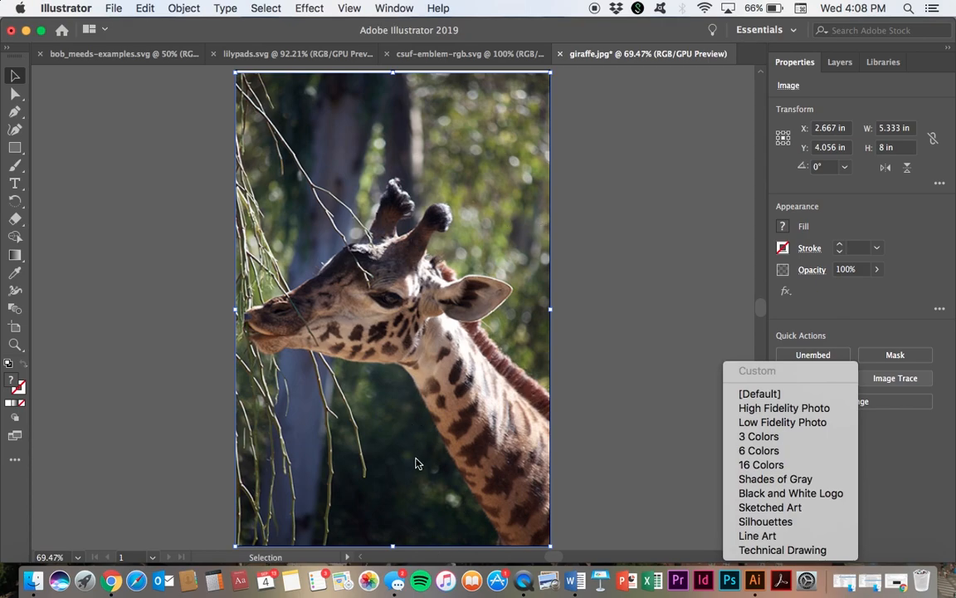
{"action": "mouse_move", "coordinate": [418, 468]}
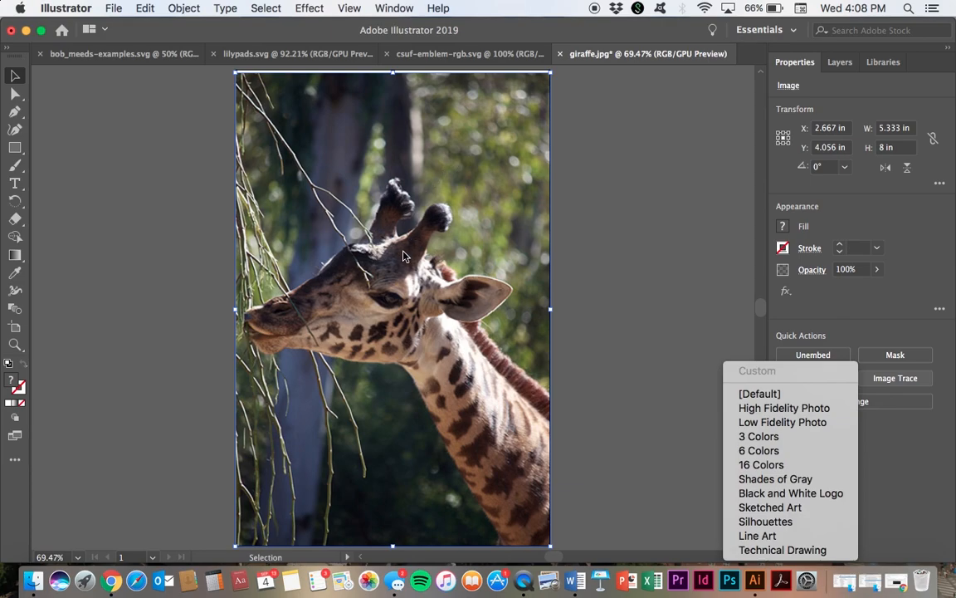
{"action": "mouse_move", "coordinate": [448, 391]}
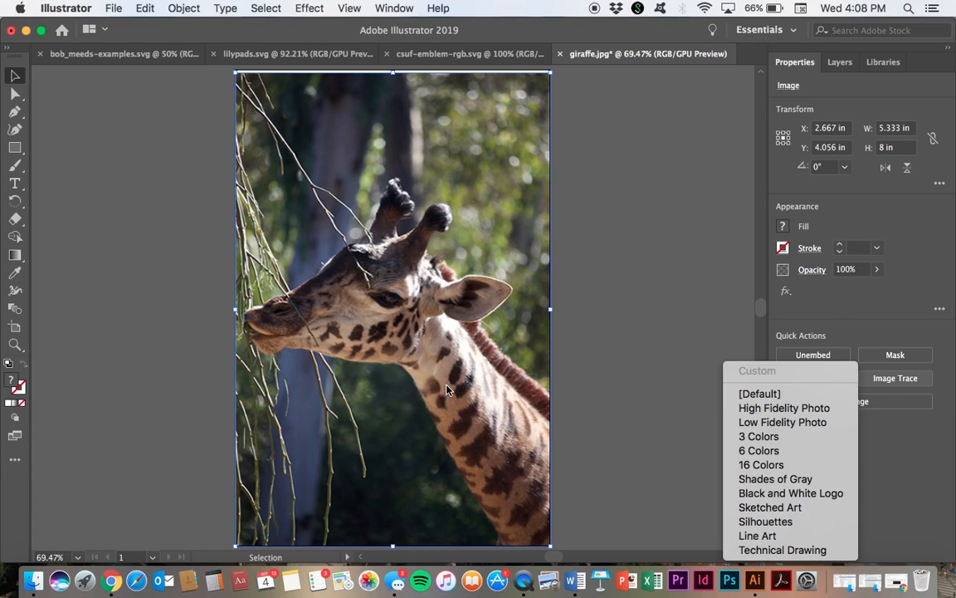
{"action": "mouse_move", "coordinate": [664, 411]}
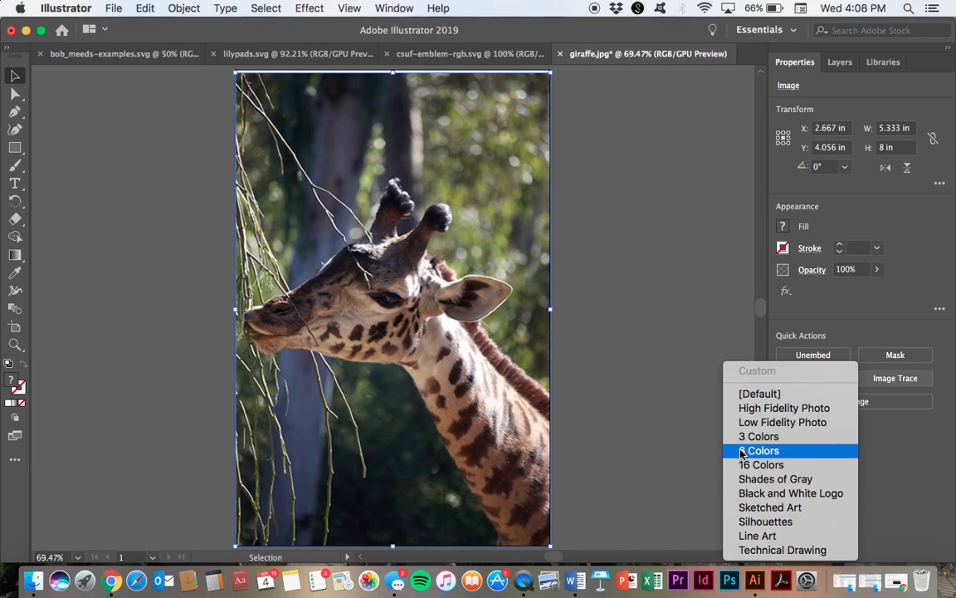
{"action": "left_click", "coordinate": [762, 450]}
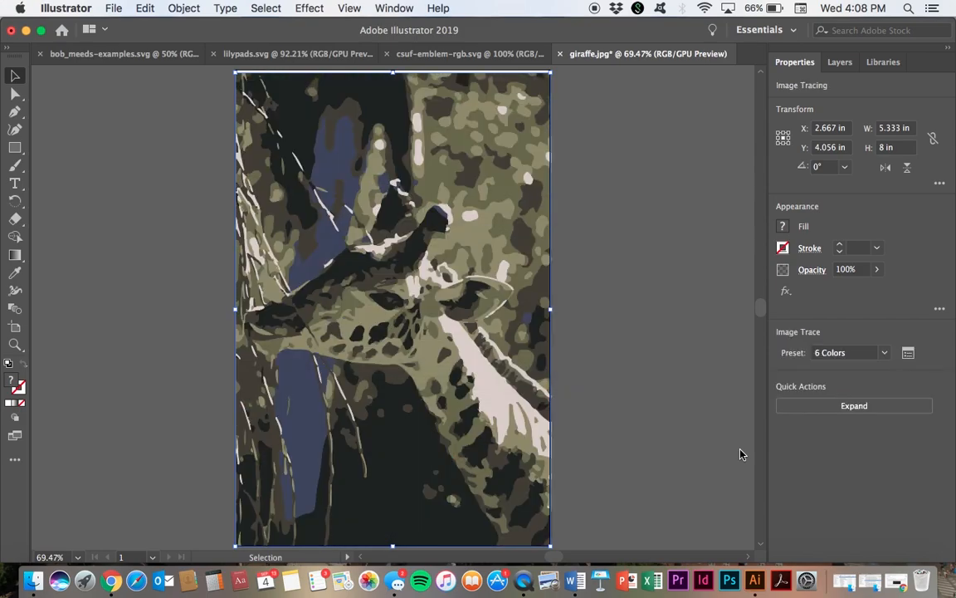
{"action": "mouse_move", "coordinate": [646, 315]}
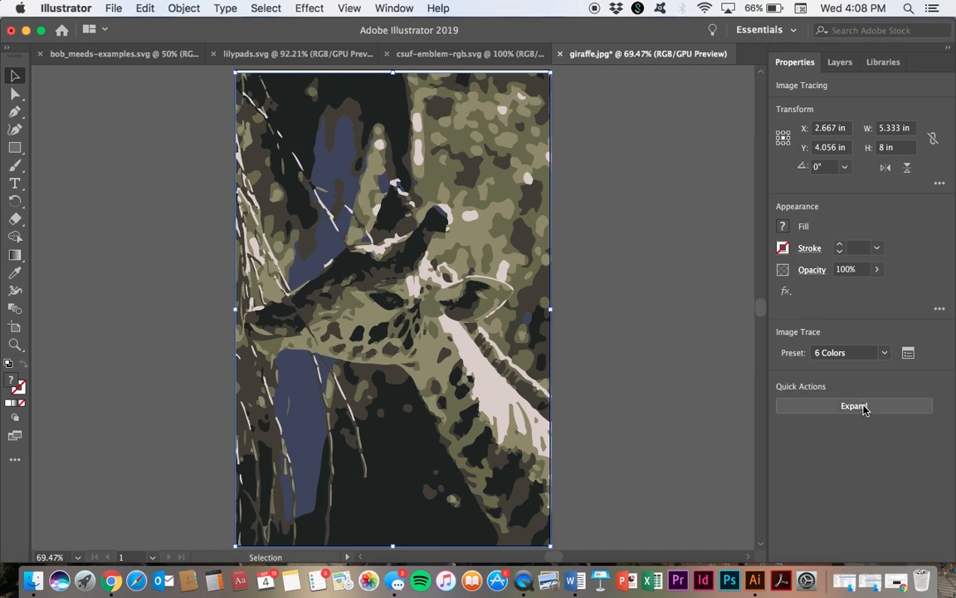
{"action": "left_click", "coordinate": [854, 405]}
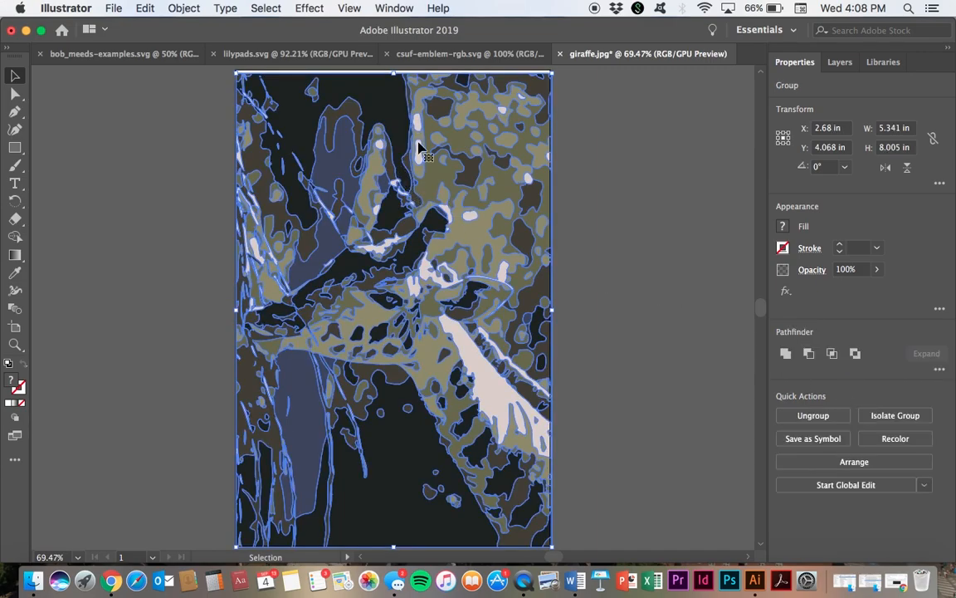
{"action": "mouse_move", "coordinate": [711, 352]}
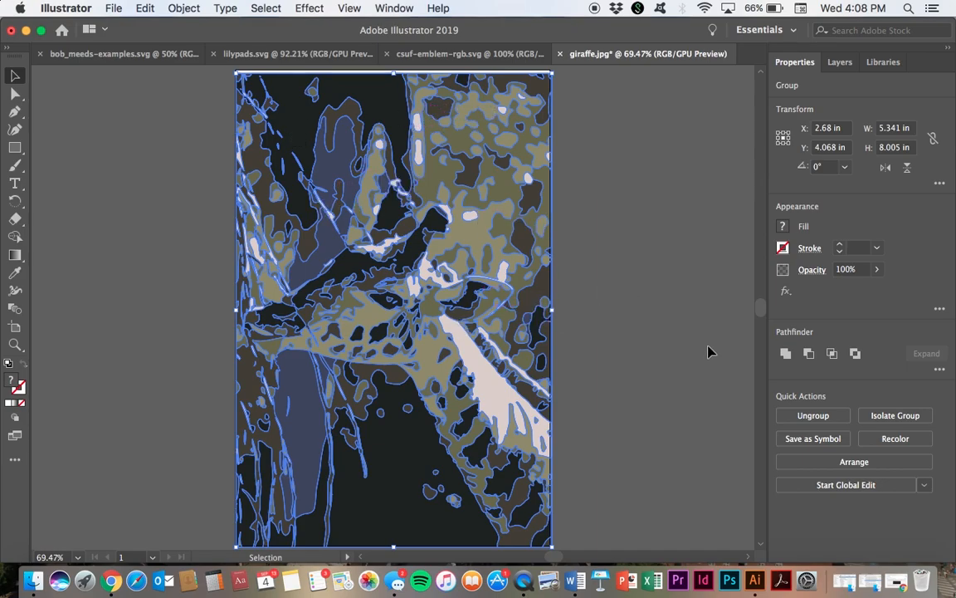
{"action": "mouse_move", "coordinate": [69, 237]}
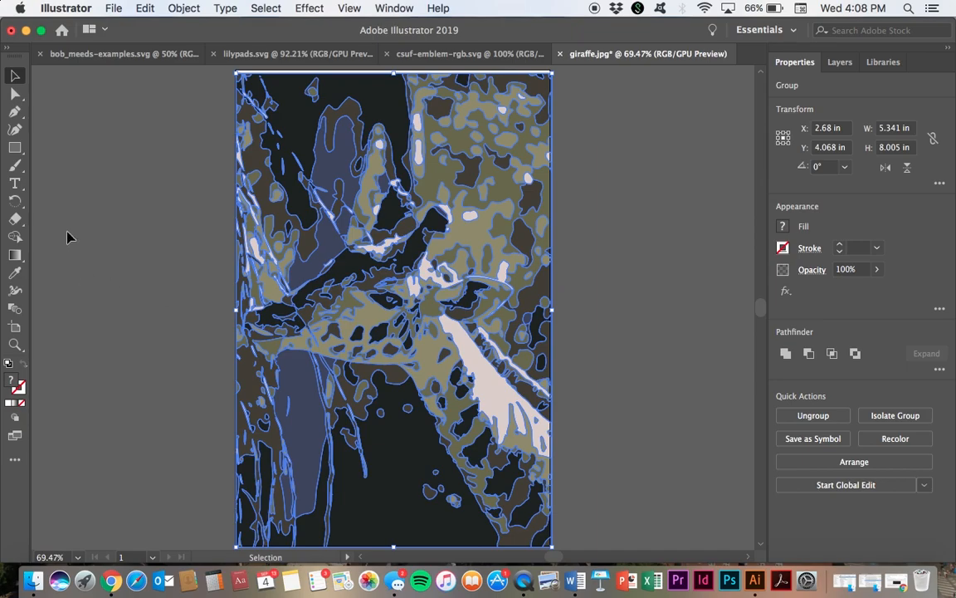
{"action": "mouse_move", "coordinate": [110, 171]}
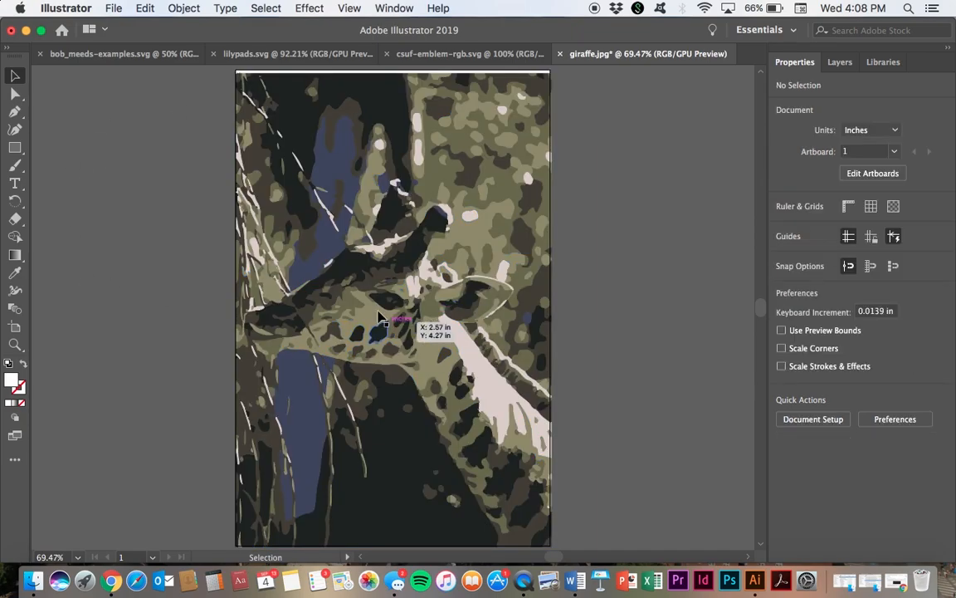
{"action": "mouse_move", "coordinate": [381, 298]}
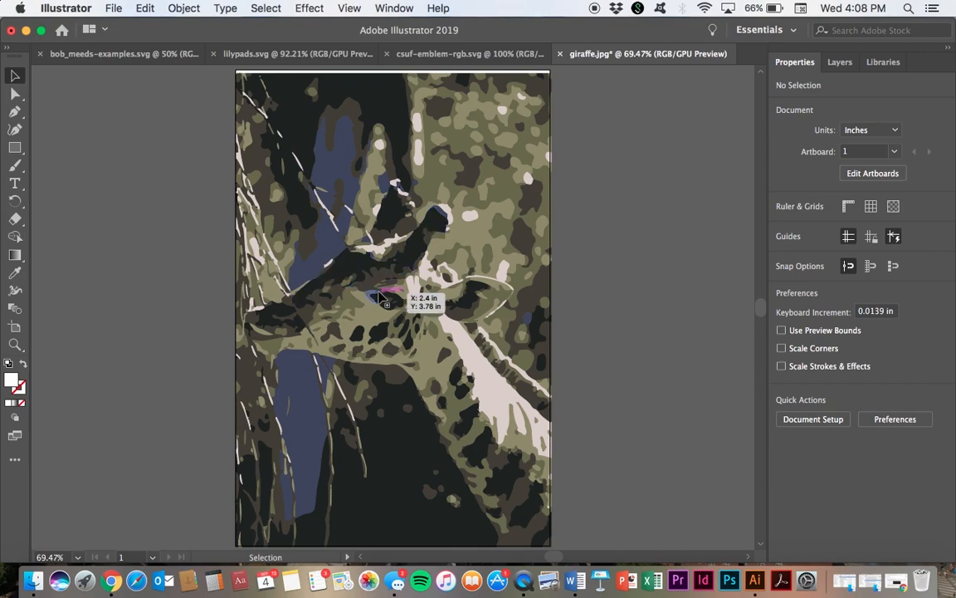
{"action": "left_click", "coordinate": [380, 299]}
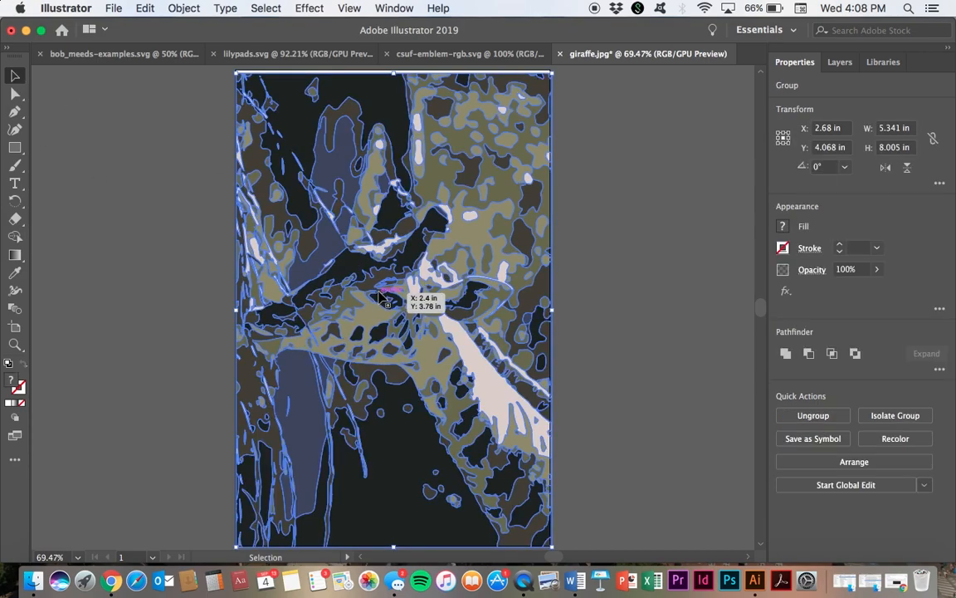
{"action": "mouse_move", "coordinate": [448, 266]}
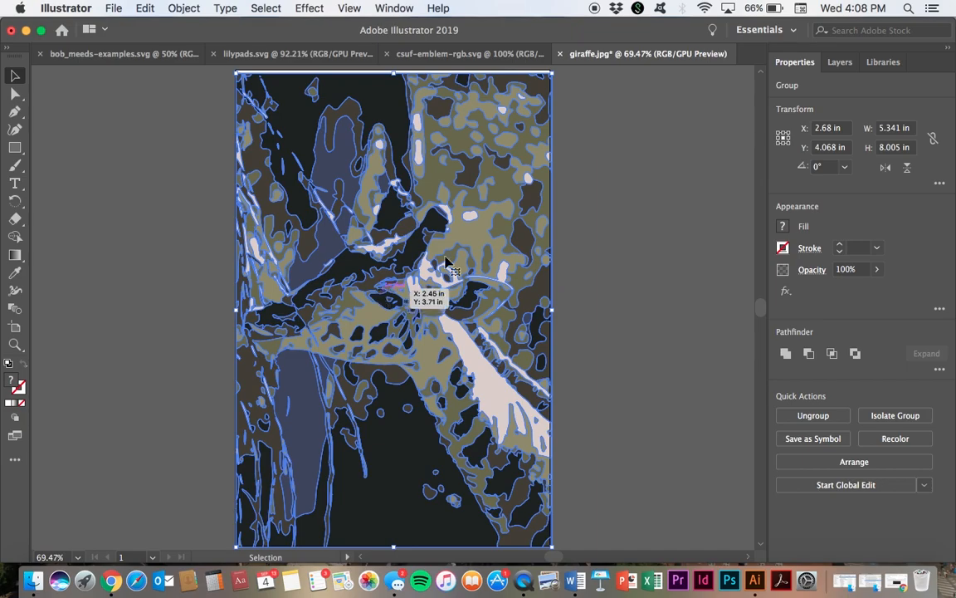
{"action": "mouse_move", "coordinate": [123, 142]}
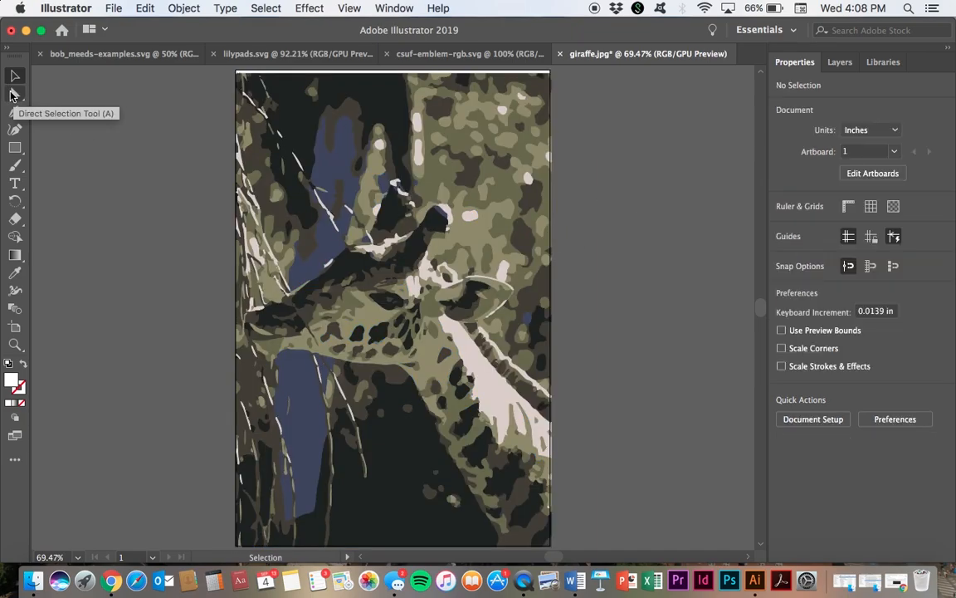
Step: Direct-select one olive-green patch and extend to all paths with the same fill colour
{"action": "left_click", "coordinate": [13, 93]}
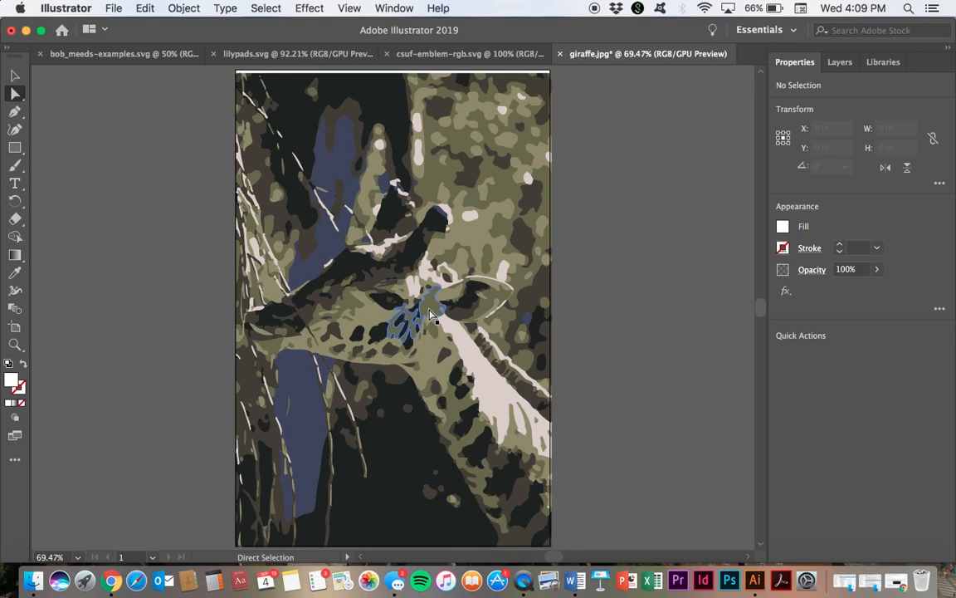
{"action": "left_click", "coordinate": [415, 316]}
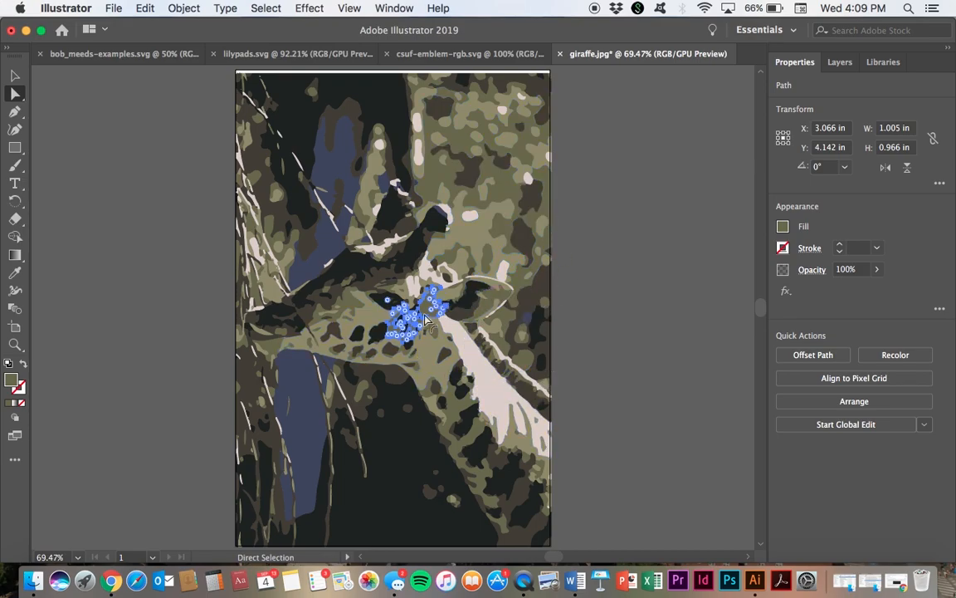
{"action": "mouse_move", "coordinate": [448, 258]}
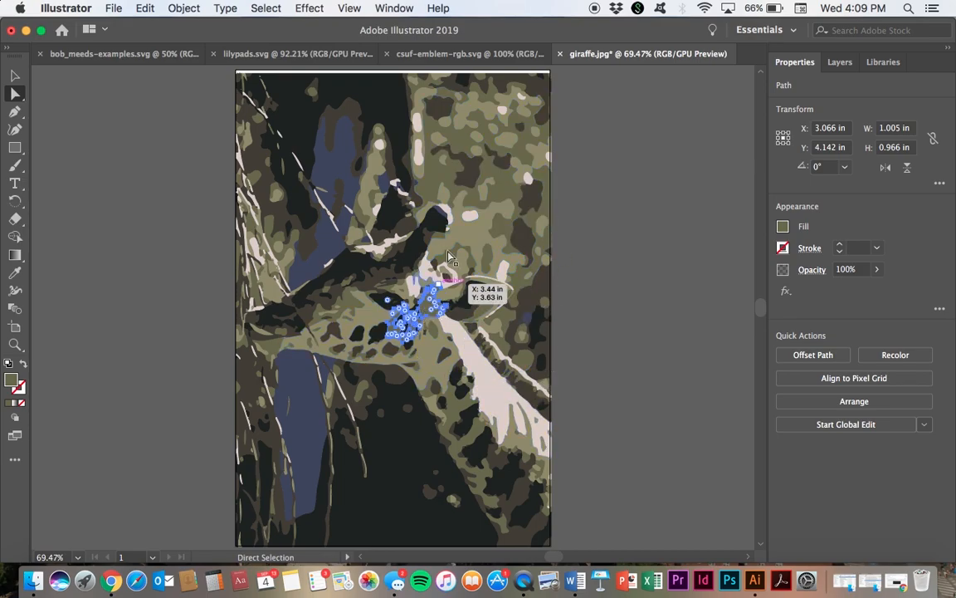
{"action": "left_click", "coordinate": [266, 7]}
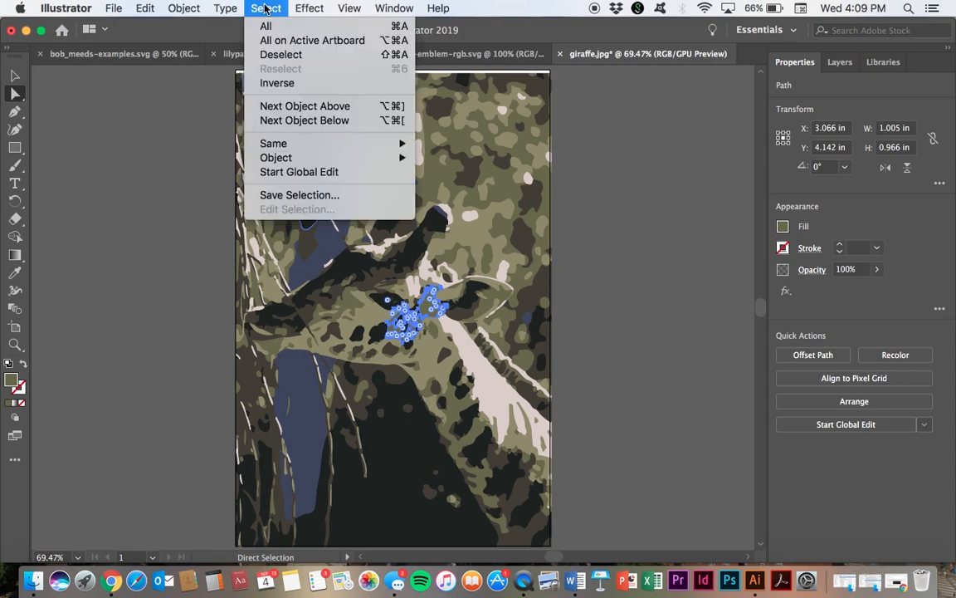
{"action": "mouse_move", "coordinate": [274, 138]}
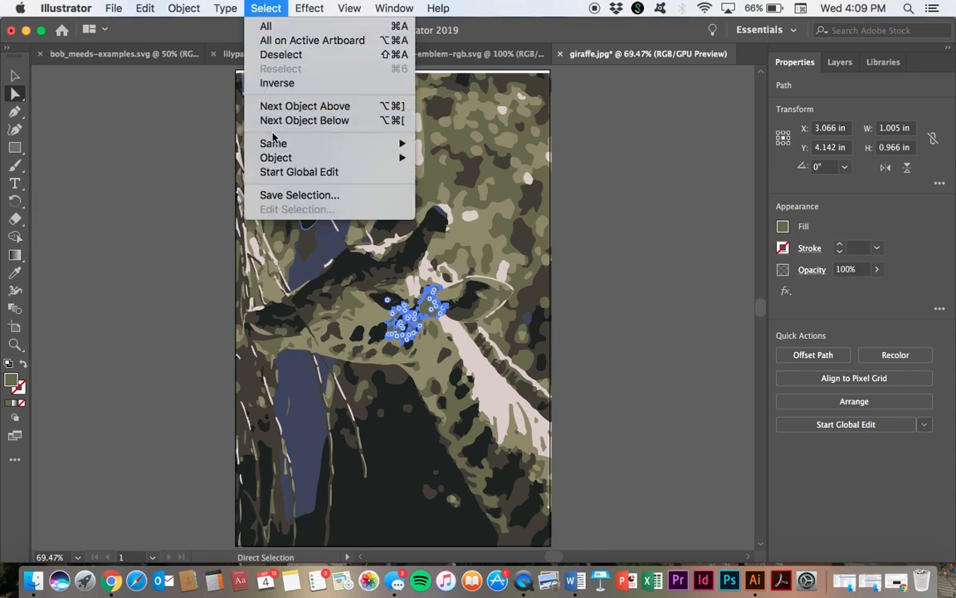
{"action": "mouse_move", "coordinate": [273, 143]}
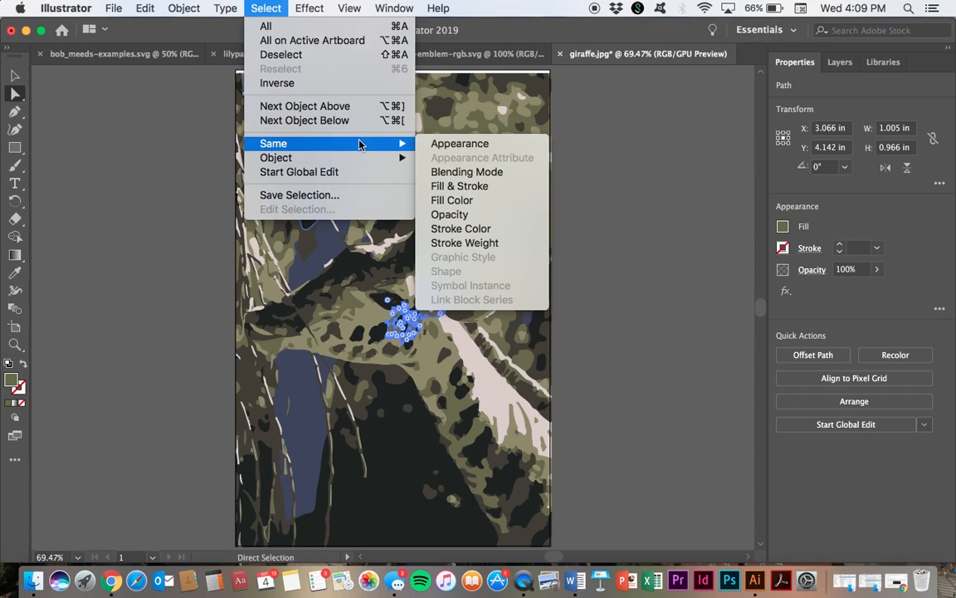
{"action": "mouse_move", "coordinate": [451, 199]}
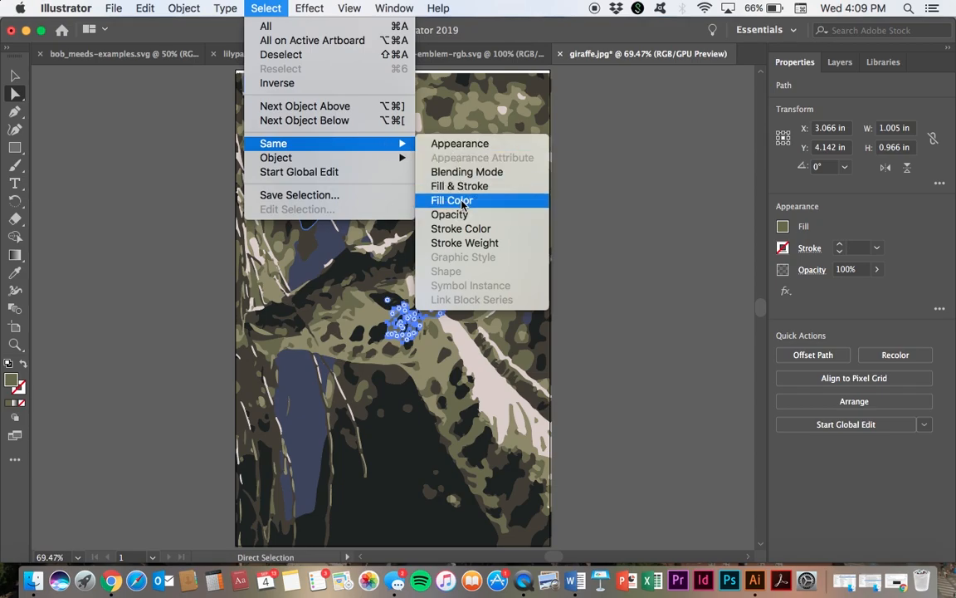
{"action": "left_click", "coordinate": [451, 199]}
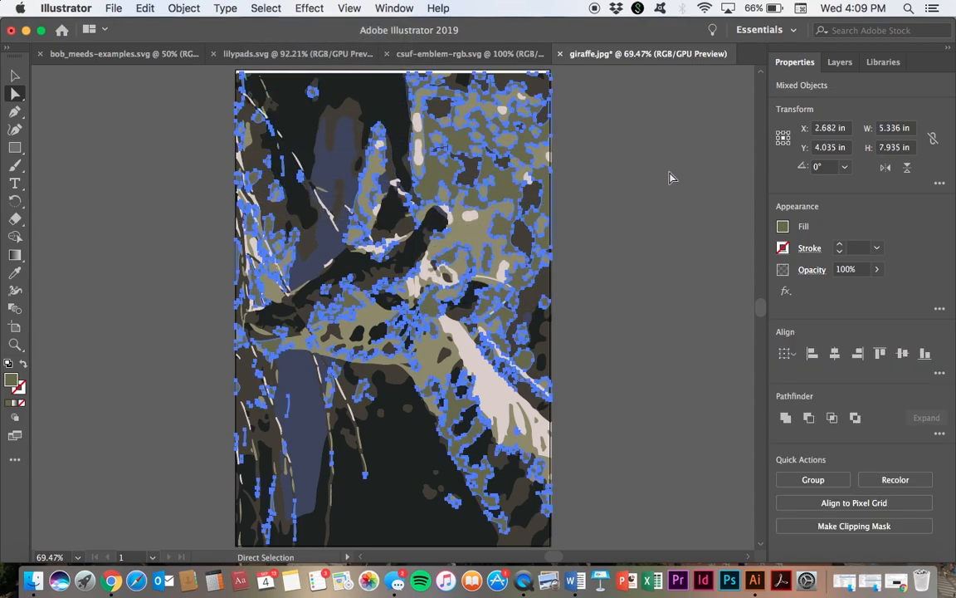
{"action": "mouse_move", "coordinate": [440, 307]}
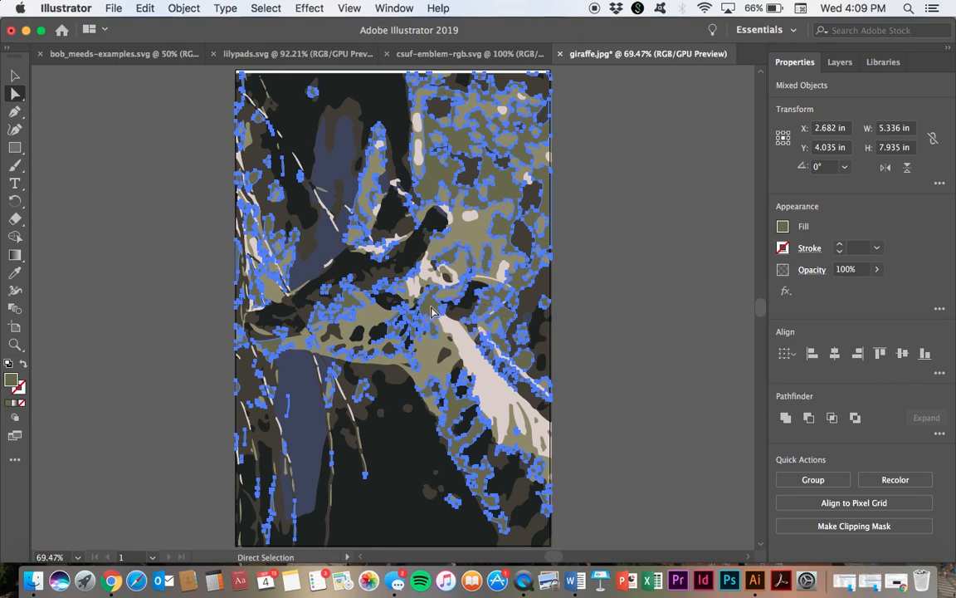
{"action": "mouse_move", "coordinate": [3, 448]}
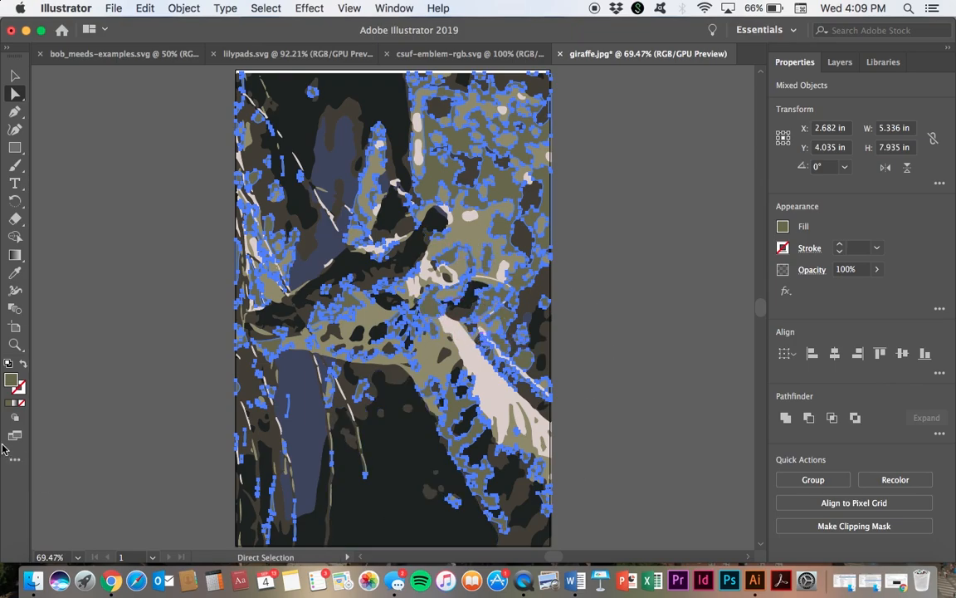
{"action": "mouse_move", "coordinate": [12, 380]}
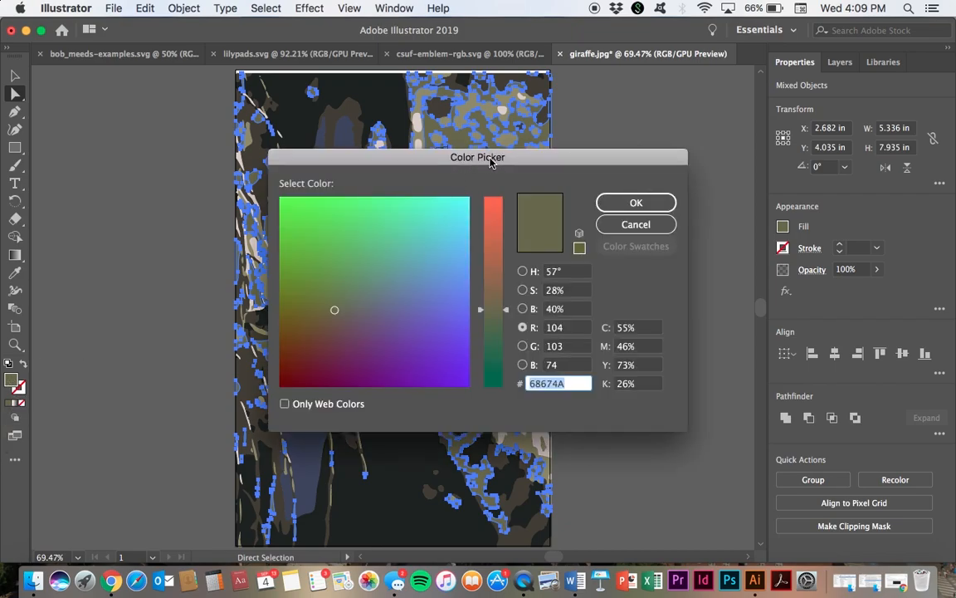
Step: Pick a golden yellow (C8B126) in the Color Picker and apply it to the olive patches
{"action": "left_click_drag", "start_coordinate": [479, 156], "coordinate": [689, 166]}
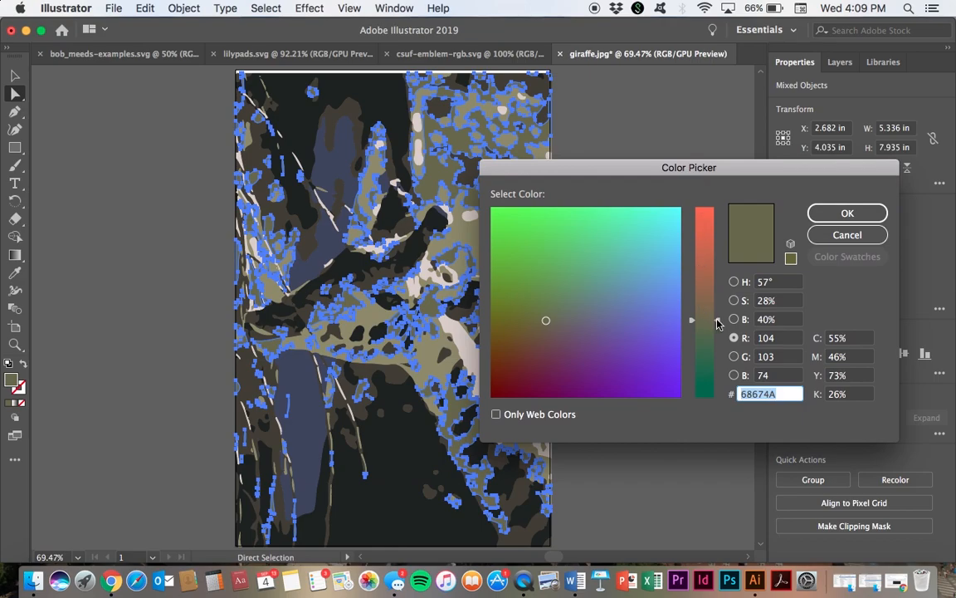
{"action": "left_click_drag", "start_coordinate": [704, 321], "coordinate": [704, 279]}
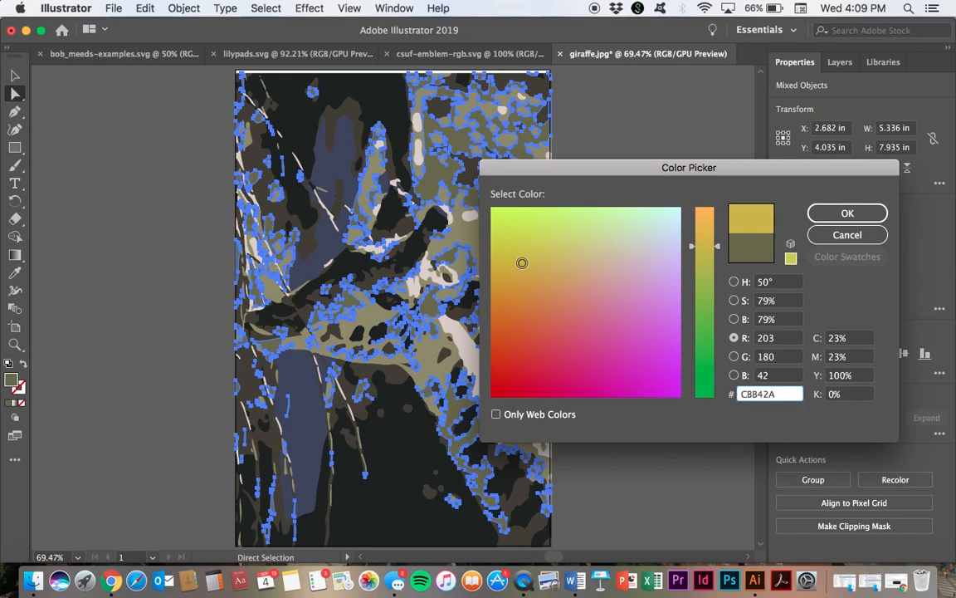
{"action": "left_click_drag", "start_coordinate": [689, 166], "coordinate": [740, 123]}
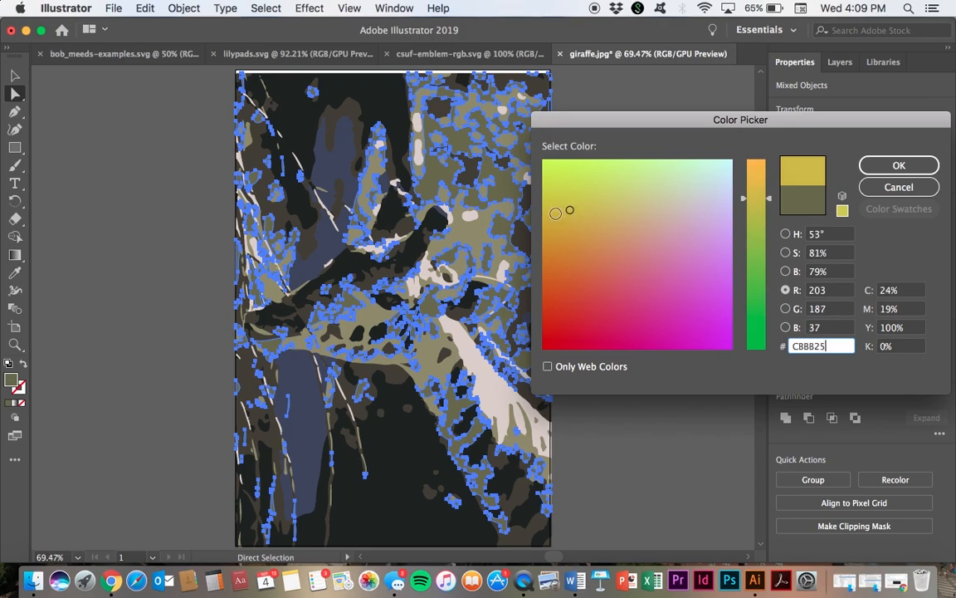
{"action": "left_click", "coordinate": [560, 206]}
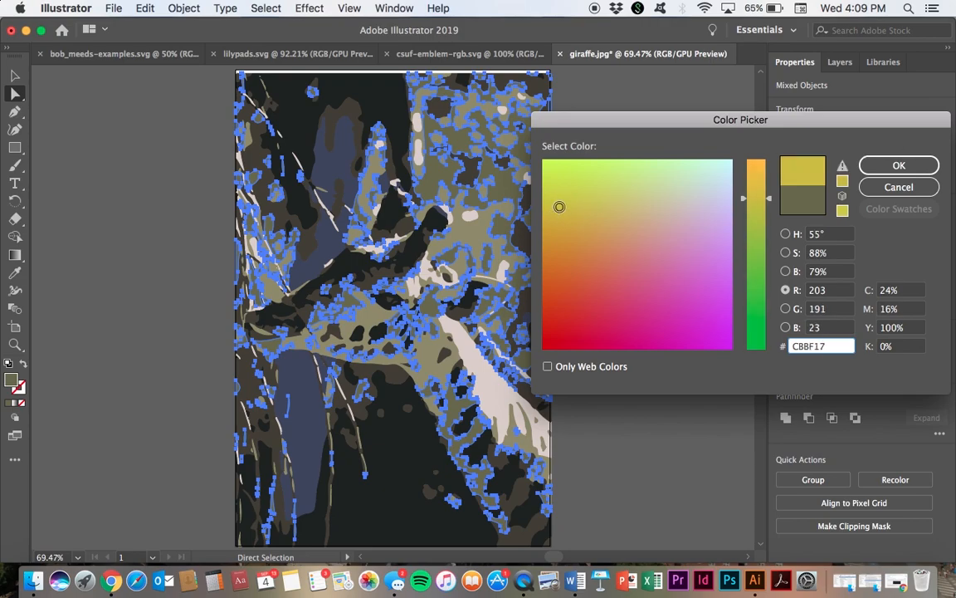
{"action": "left_click", "coordinate": [567, 216]}
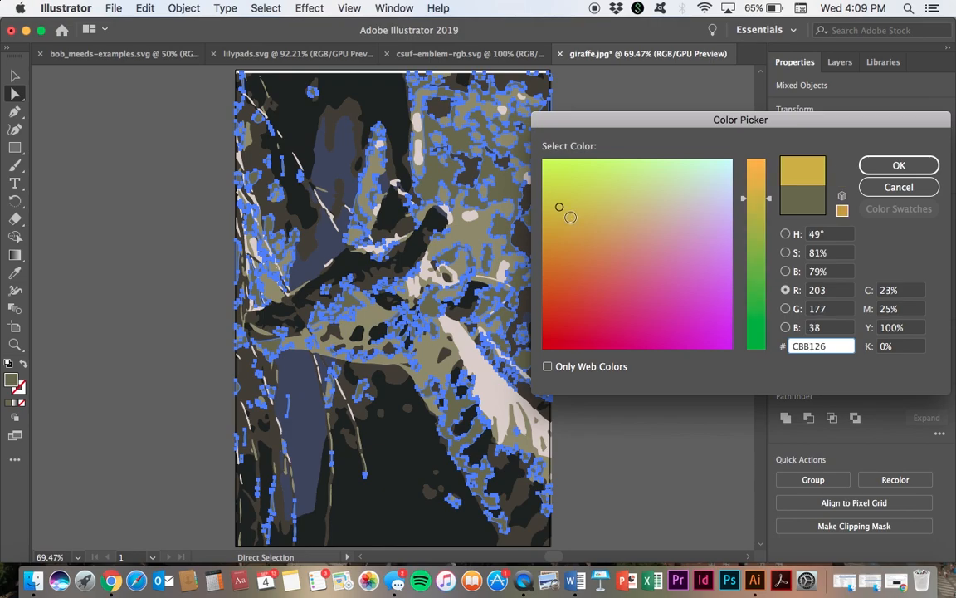
{"action": "left_click", "coordinate": [898, 165]}
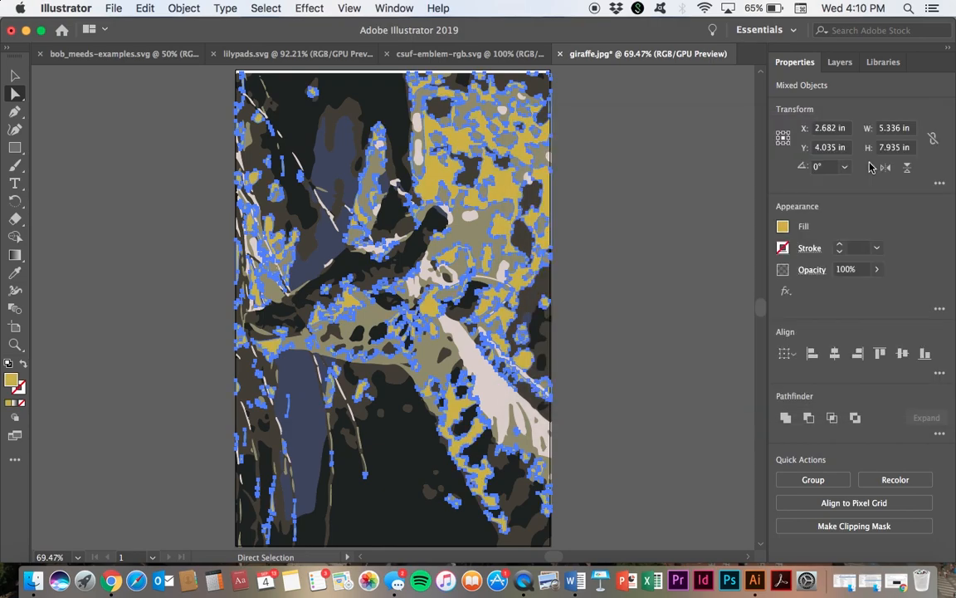
{"action": "mouse_move", "coordinate": [638, 146]}
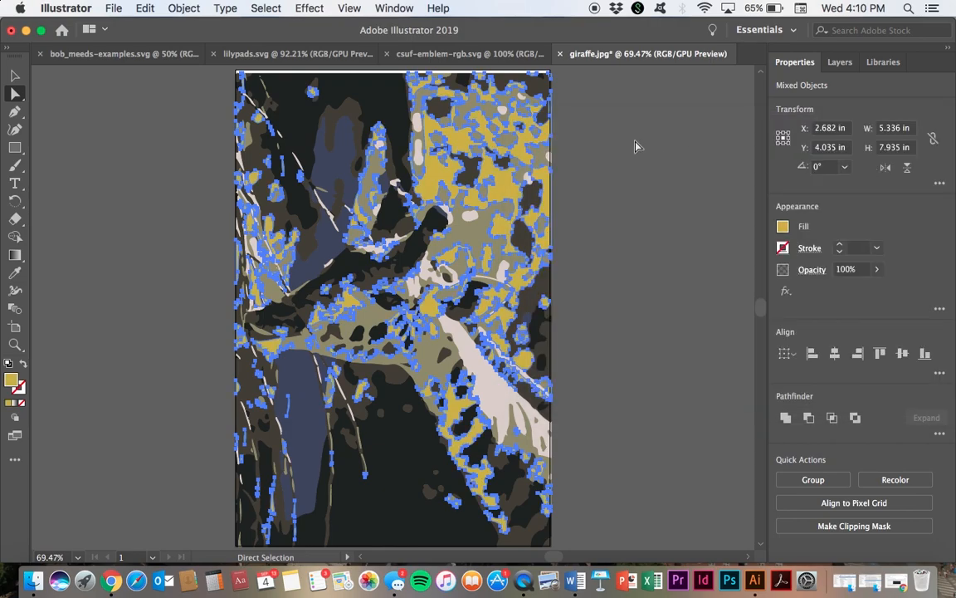
{"action": "mouse_move", "coordinate": [379, 311]}
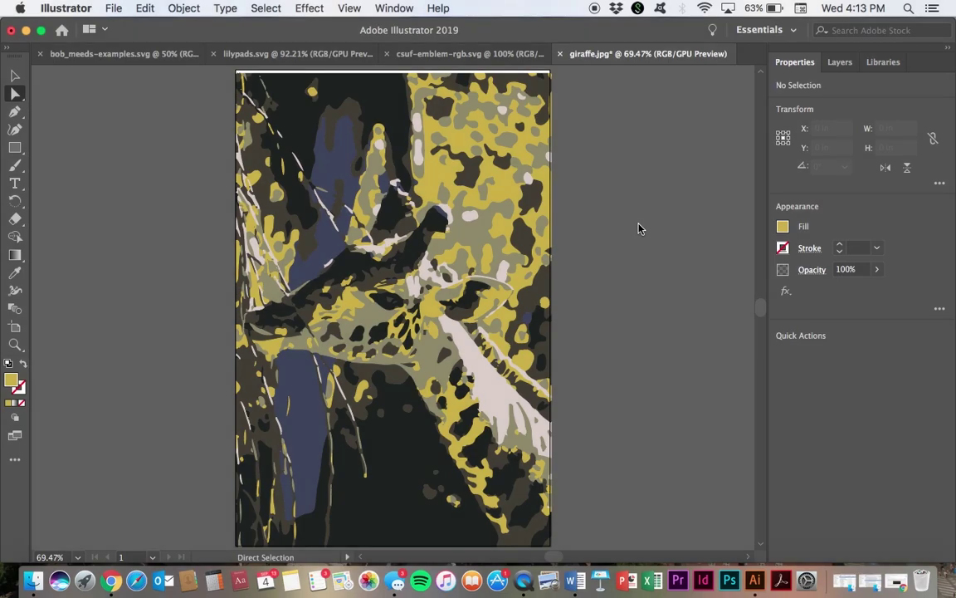
{"action": "mouse_move", "coordinate": [445, 184]}
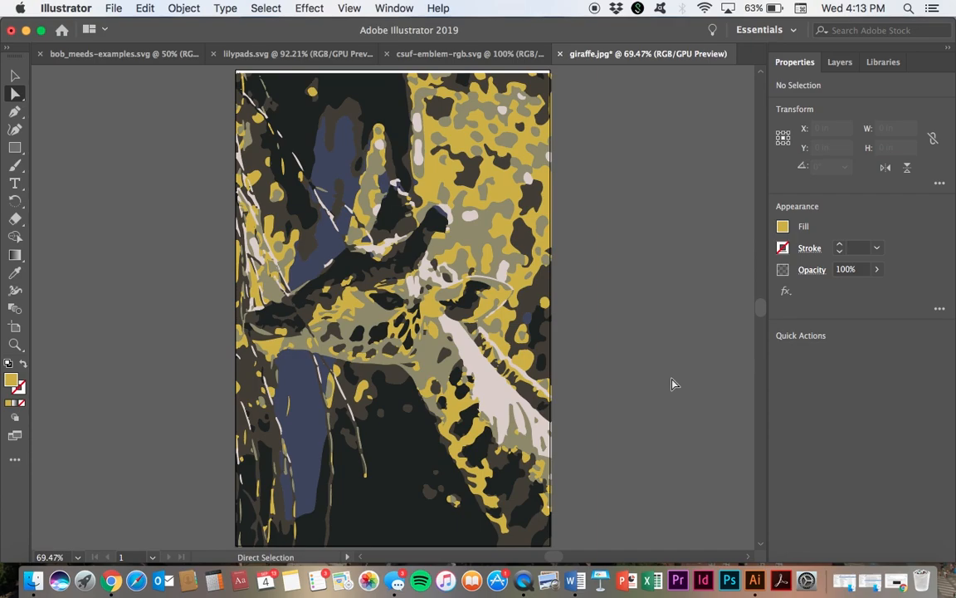
{"action": "mouse_move", "coordinate": [435, 171]}
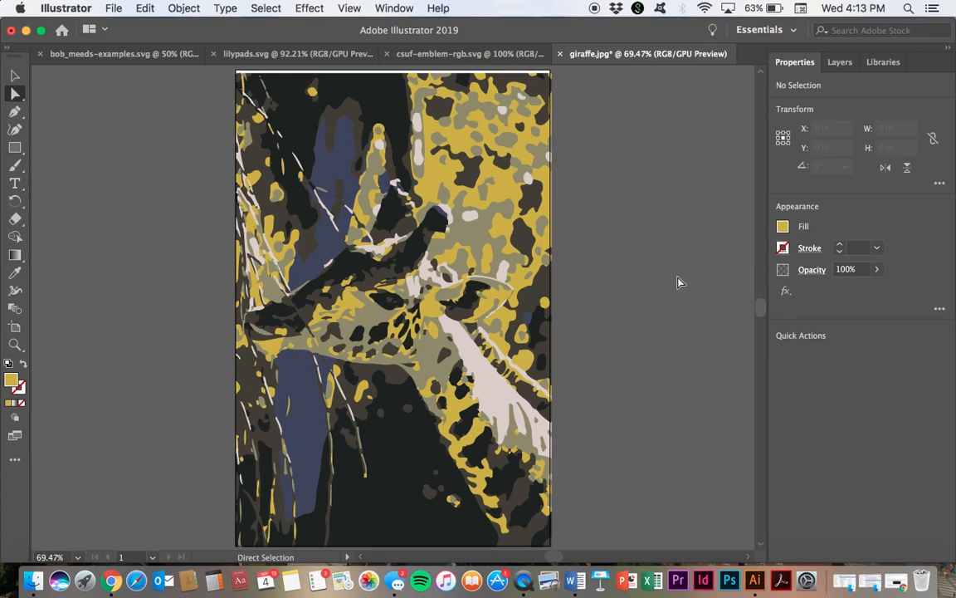
{"action": "mouse_move", "coordinate": [13, 382]}
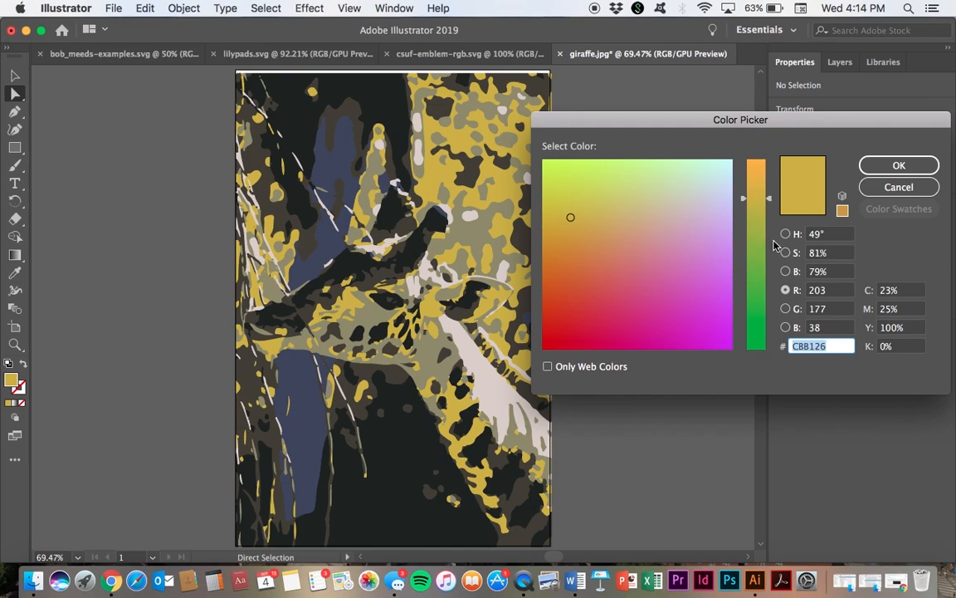
{"action": "mouse_move", "coordinate": [764, 272]}
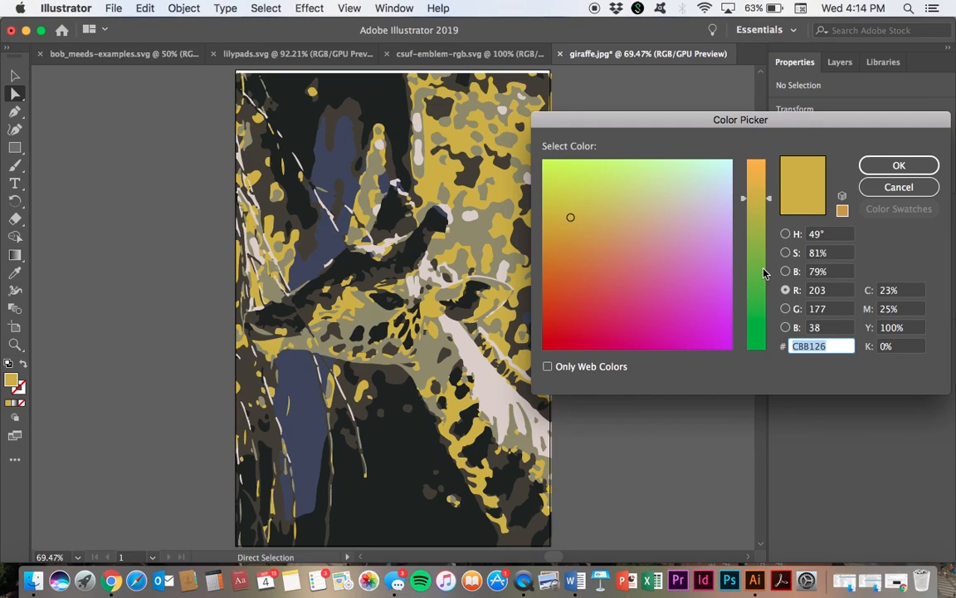
{"action": "mouse_move", "coordinate": [822, 246]}
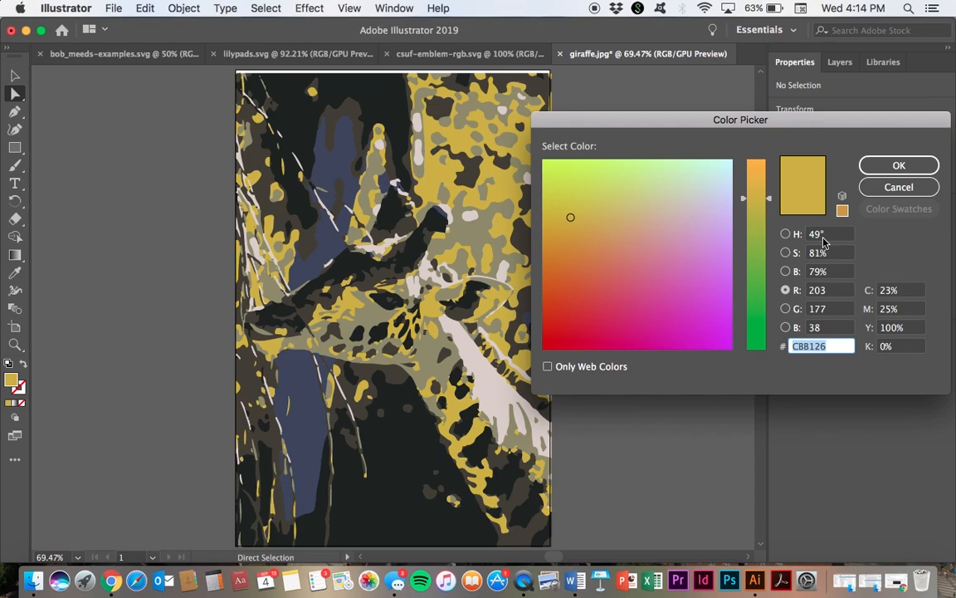
{"action": "mouse_move", "coordinate": [830, 243]}
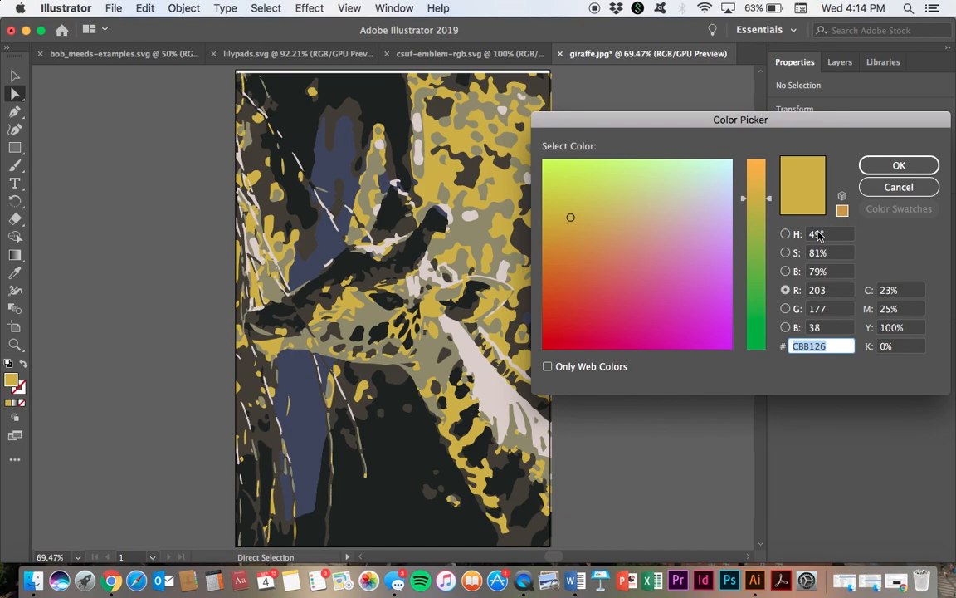
{"action": "mouse_move", "coordinate": [876, 172]}
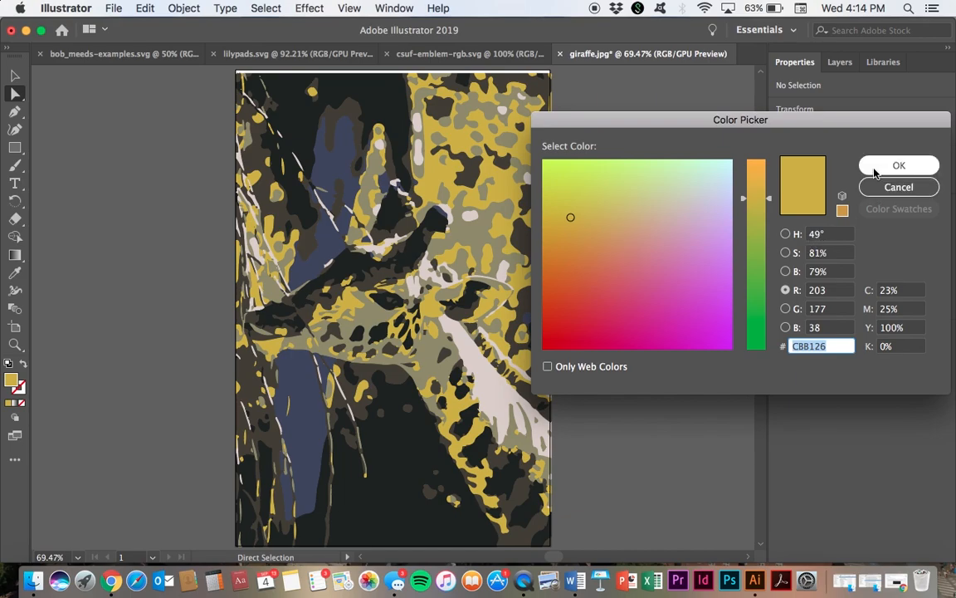
{"action": "left_click", "coordinate": [898, 166]}
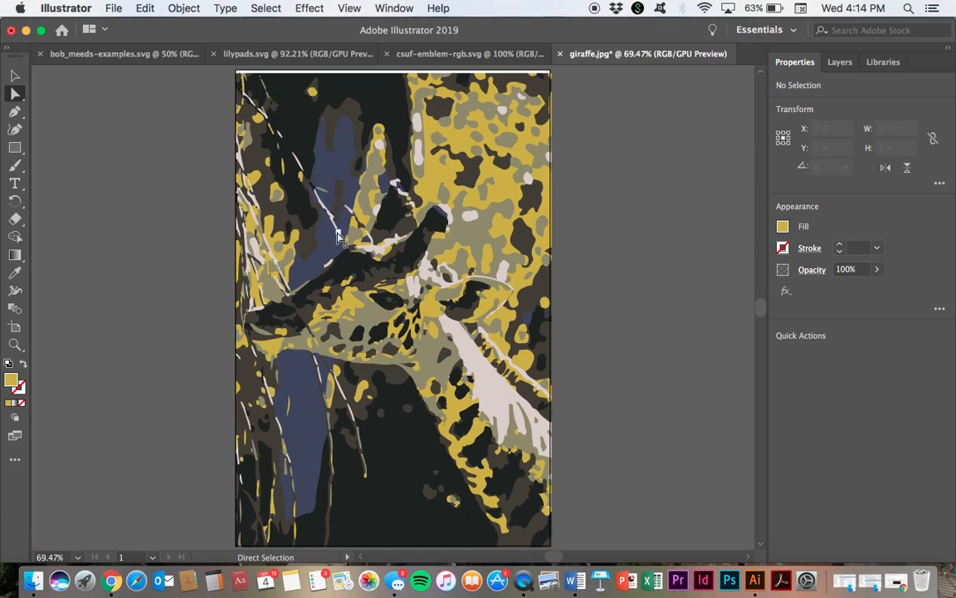
Step: Direct-select the lower slate-blue region and add the upper slate-blue shape to the selection
{"action": "left_click", "coordinate": [308, 385]}
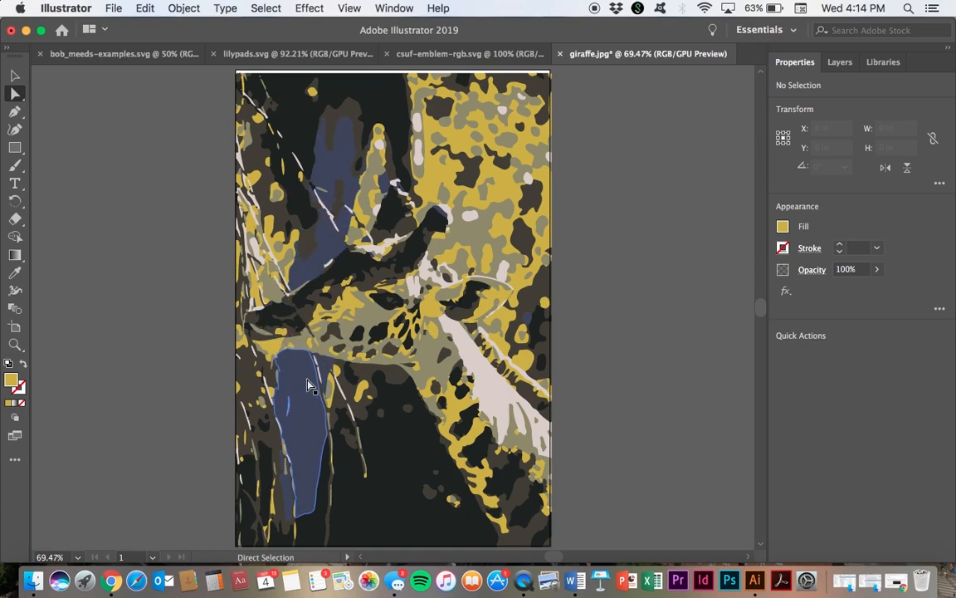
{"action": "left_click", "coordinate": [307, 385]}
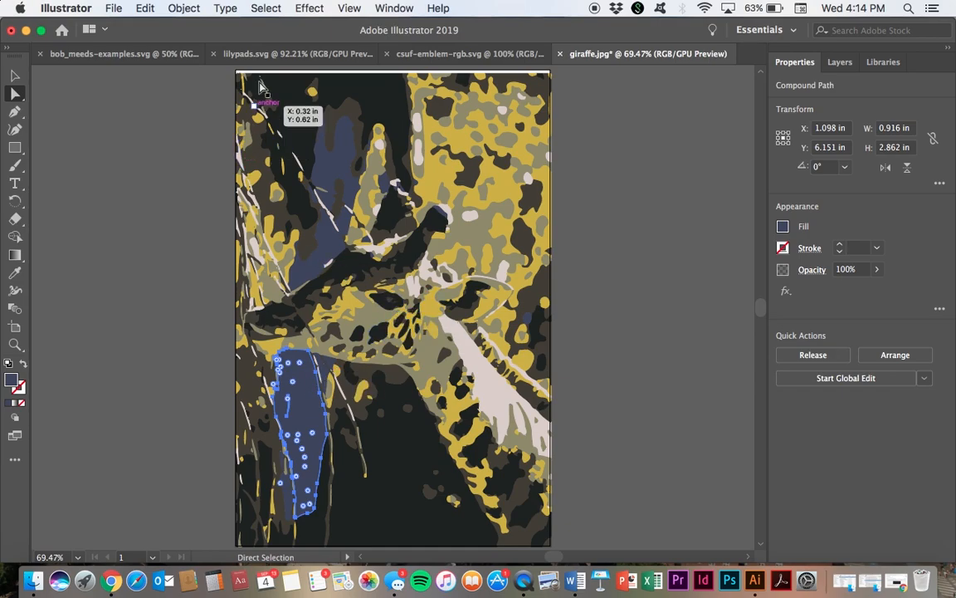
{"action": "left_click", "coordinate": [254, 6]}
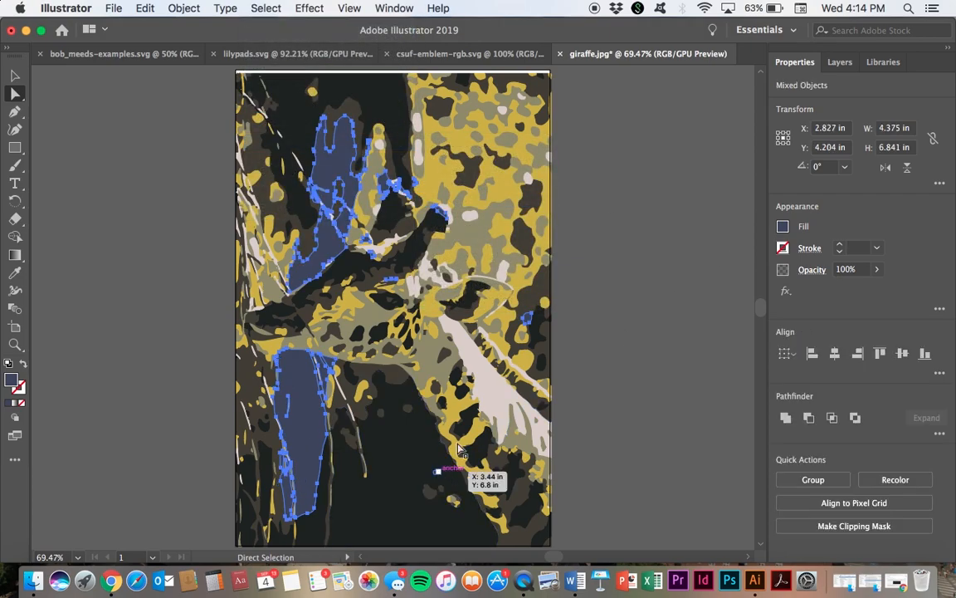
{"action": "mouse_move", "coordinate": [337, 178]}
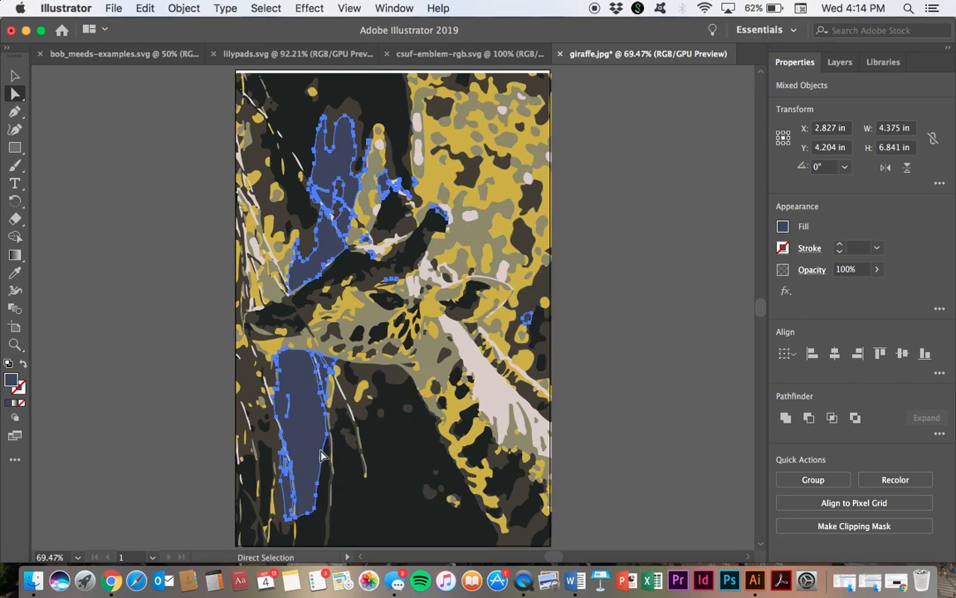
{"action": "mouse_move", "coordinate": [176, 353]}
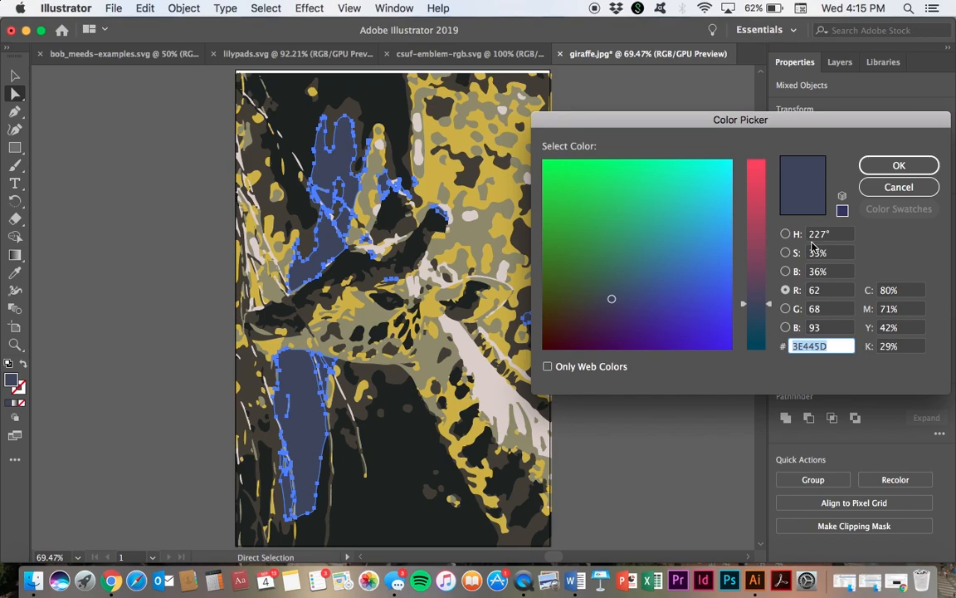
{"action": "mouse_move", "coordinate": [810, 242]}
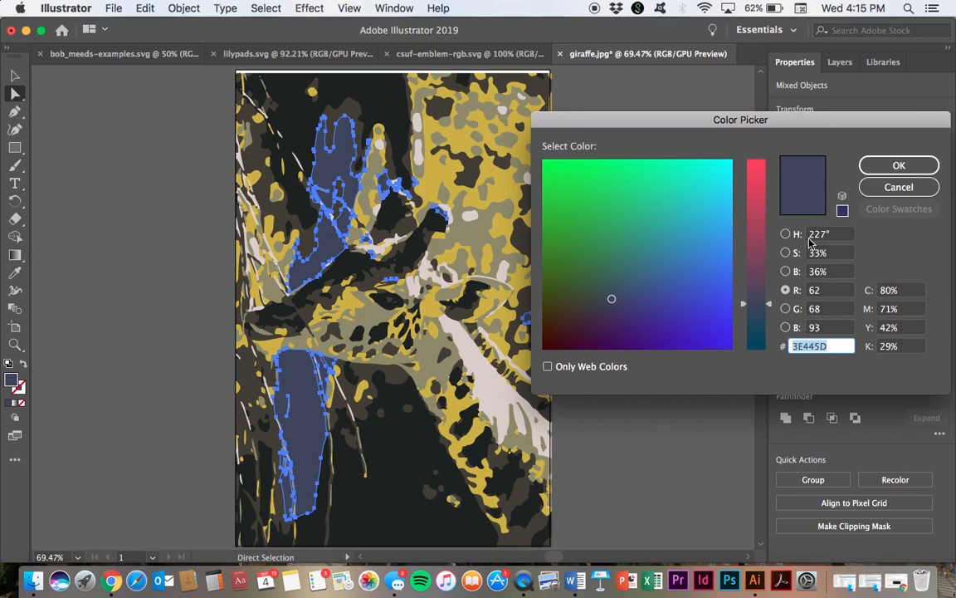
{"action": "mouse_move", "coordinate": [822, 246]}
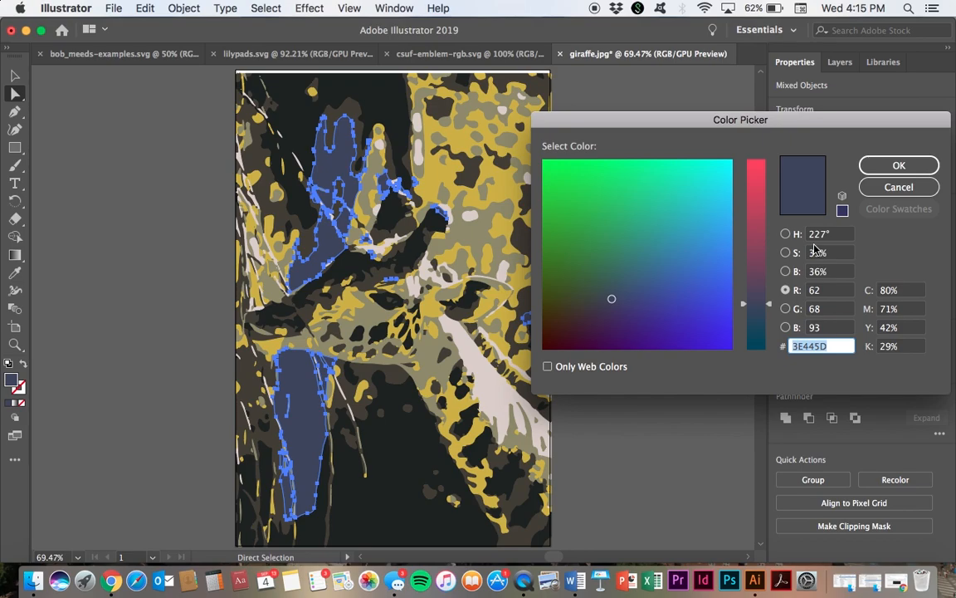
Step: Fill the selected slate-blue regions with magenta H 311, S 80, B 80 and deselect them
{"action": "left_click", "coordinate": [787, 233]}
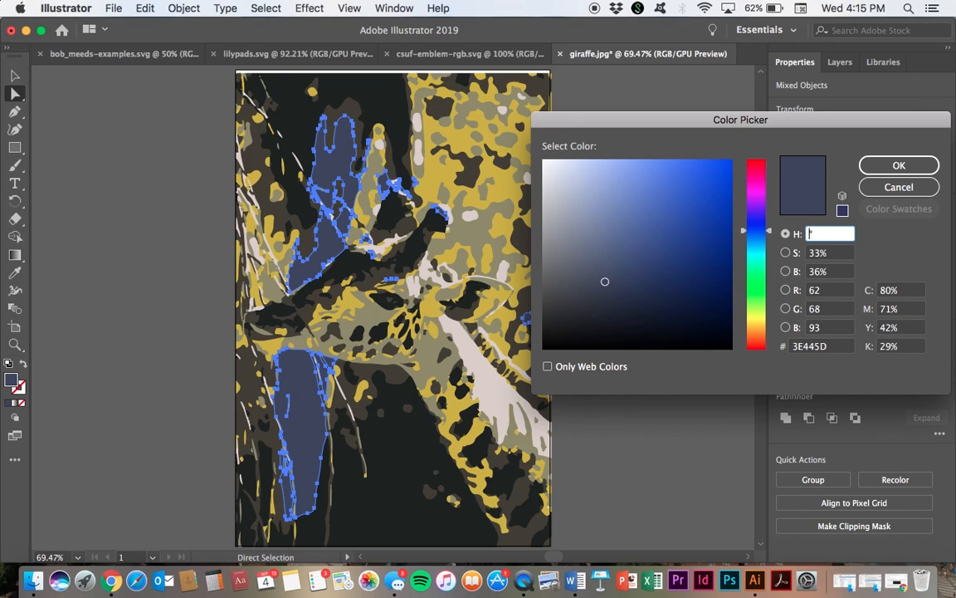
{"action": "type", "text": "311°"}
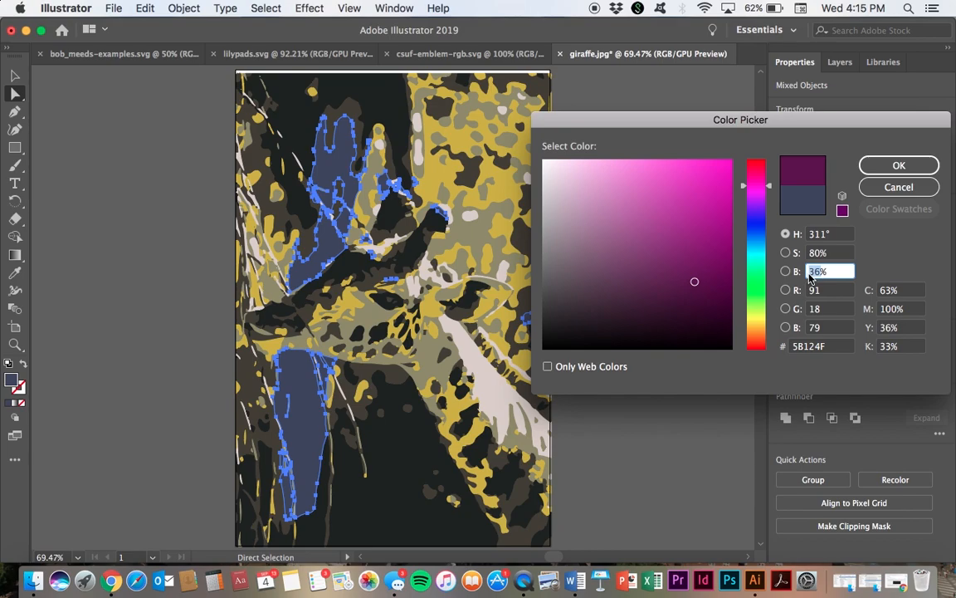
{"action": "type", "text": "80%"}
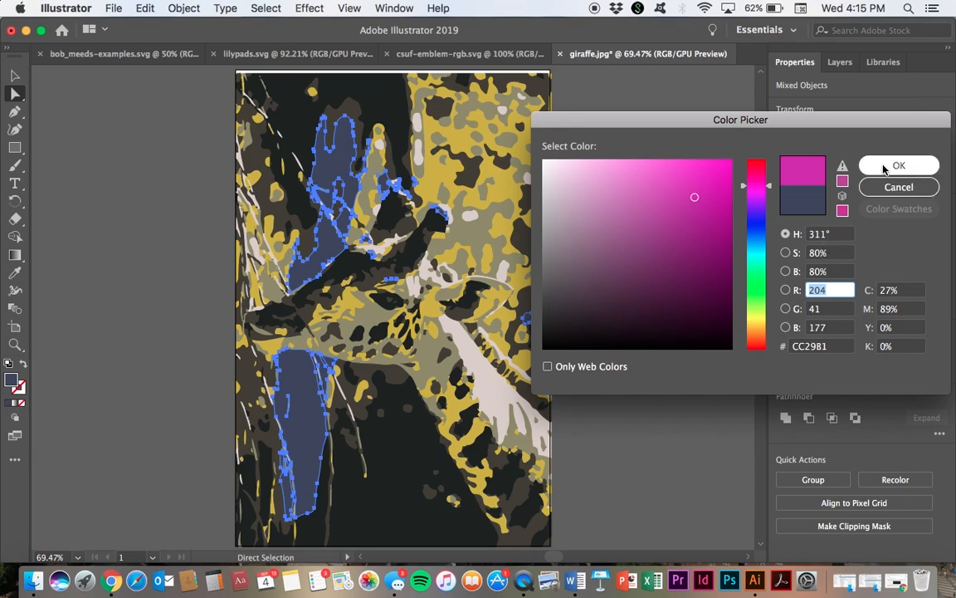
{"action": "left_click", "coordinate": [900, 166]}
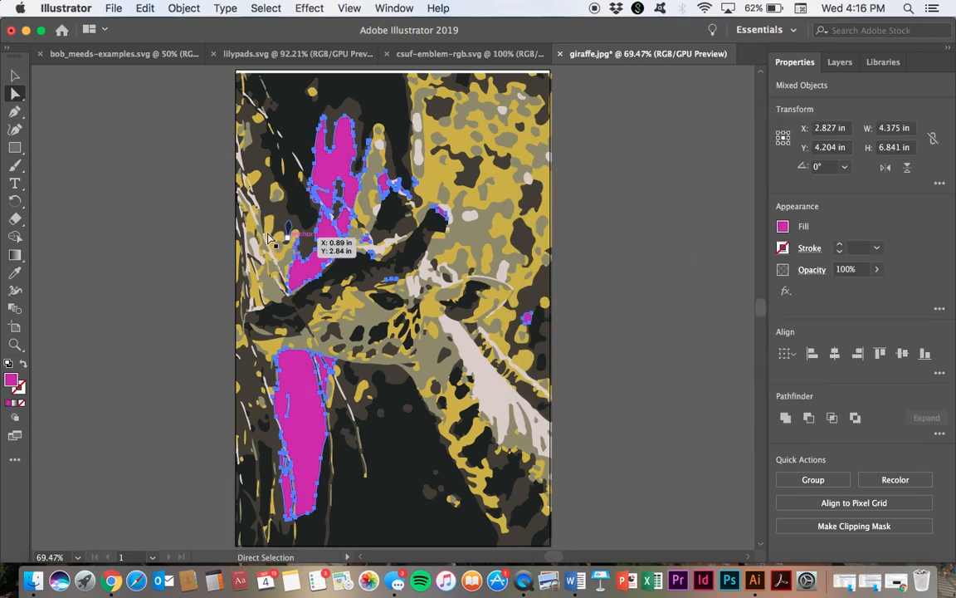
{"action": "left_click", "coordinate": [156, 212]}
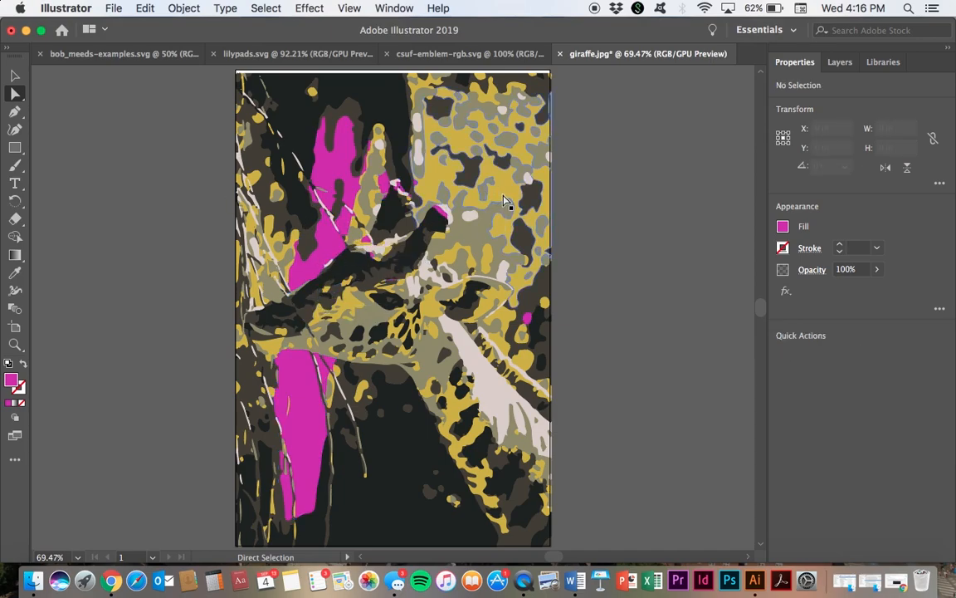
{"action": "mouse_move", "coordinate": [508, 191]}
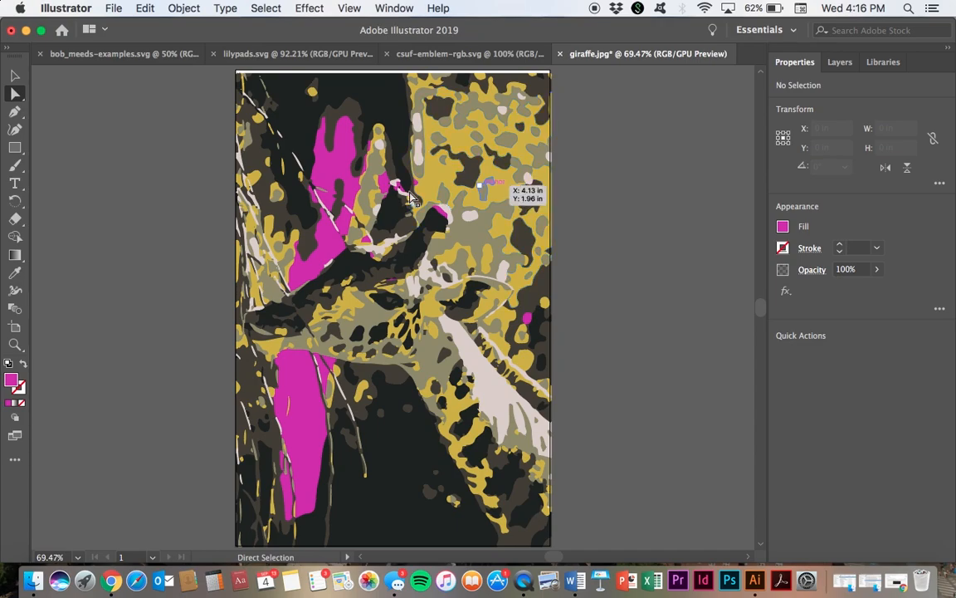
{"action": "left_click", "coordinate": [123, 7]}
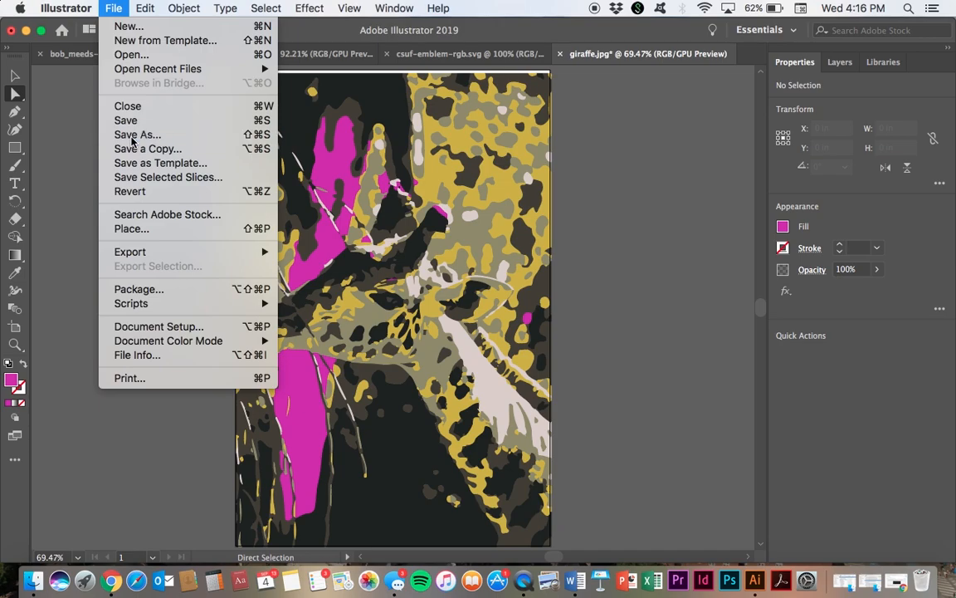
Step: Save the recoloured giraffe as giraffe.svg in SVG format with default SVG options
{"action": "left_click", "coordinate": [136, 135]}
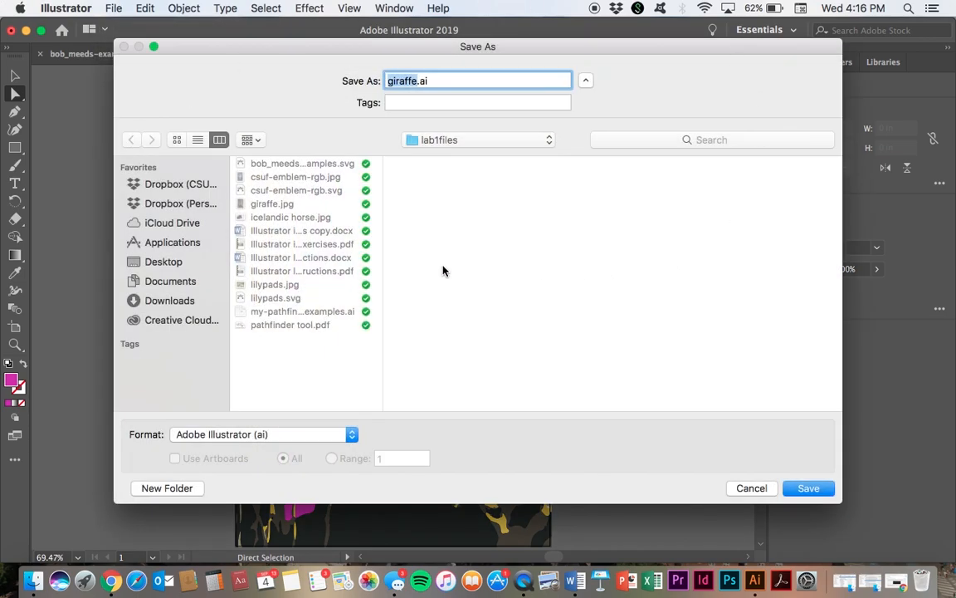
{"action": "mouse_move", "coordinate": [480, 233]}
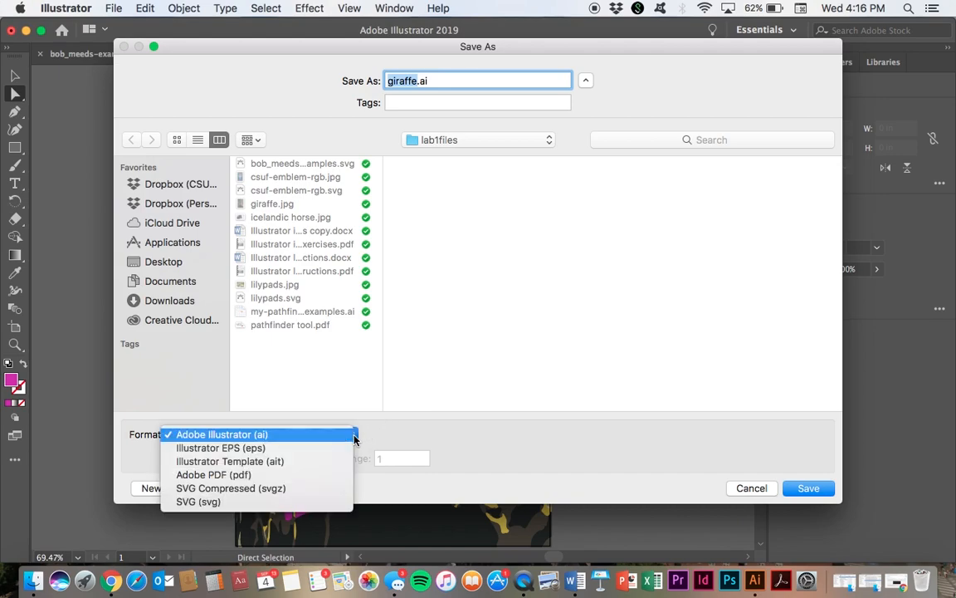
{"action": "left_click", "coordinate": [206, 501]}
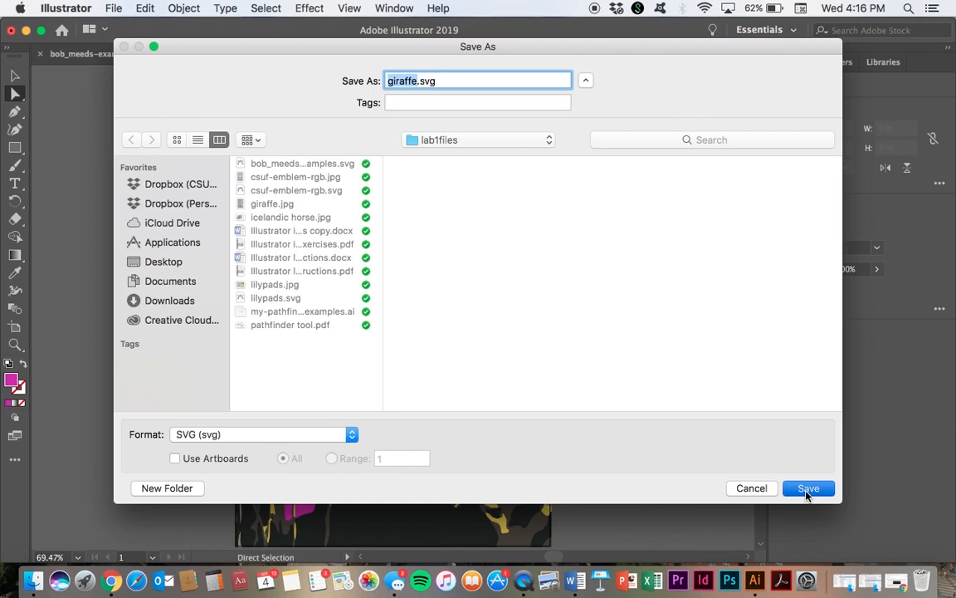
{"action": "left_click", "coordinate": [807, 488]}
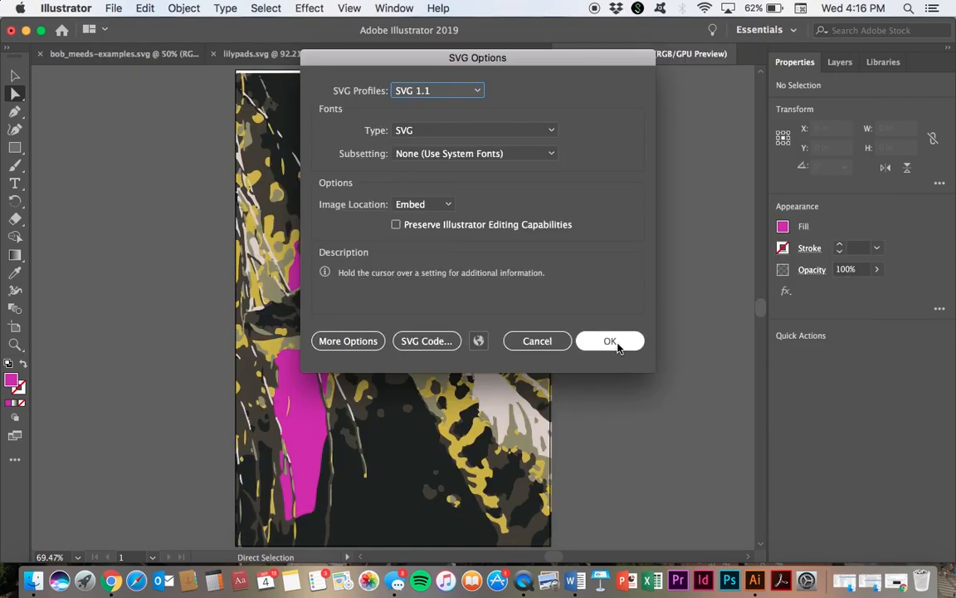
{"action": "left_click", "coordinate": [611, 341]}
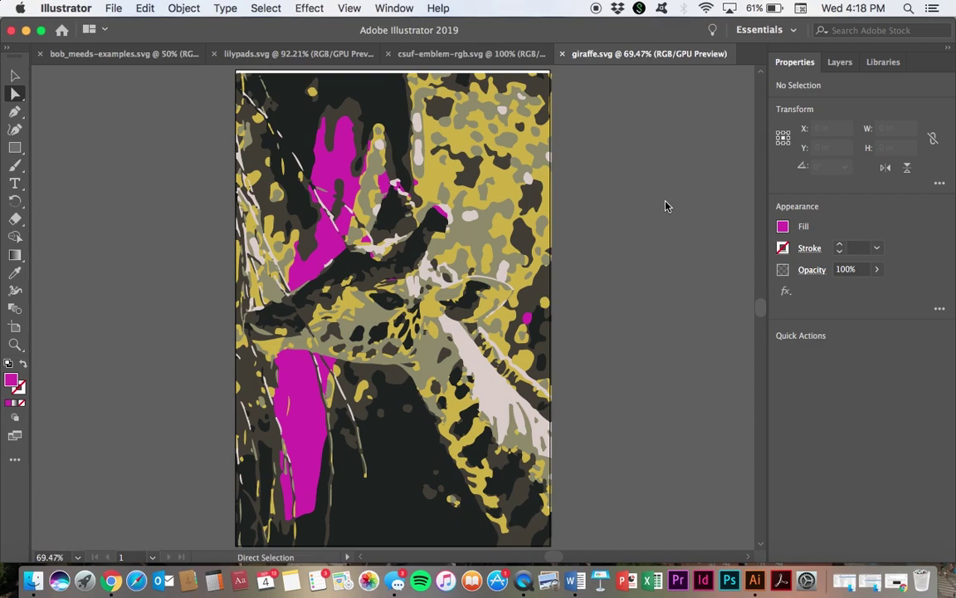
Step: Open icelandic horse.jpg from the lab1files folder as a new document
{"action": "left_click", "coordinate": [116, 8]}
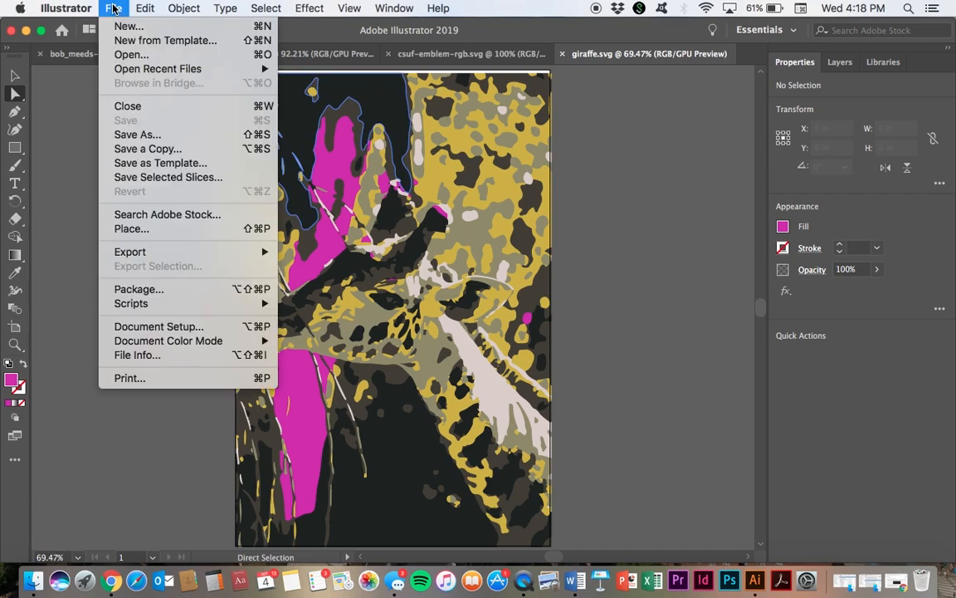
{"action": "left_click", "coordinate": [129, 53]}
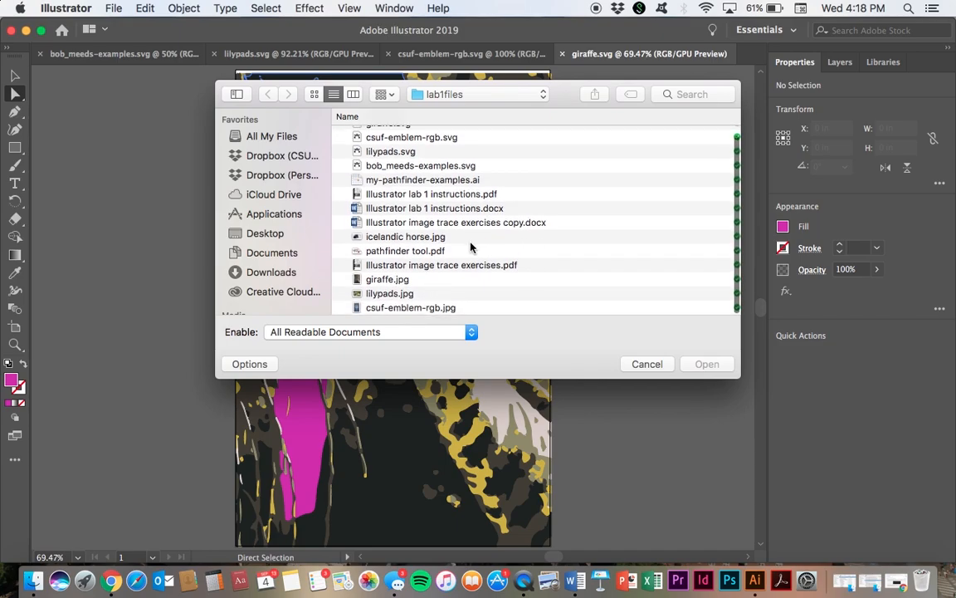
{"action": "left_click", "coordinate": [405, 236]}
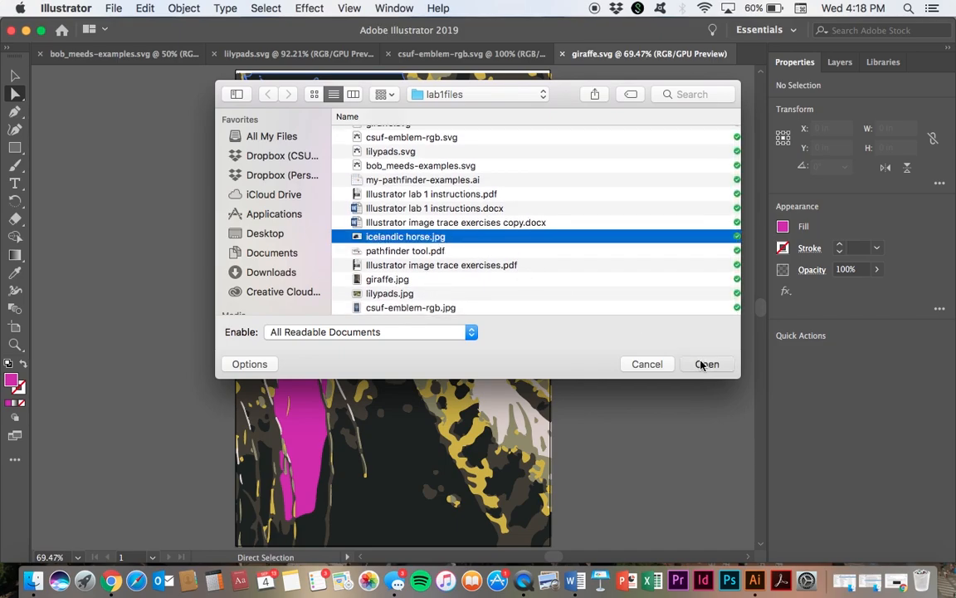
{"action": "left_click", "coordinate": [707, 364]}
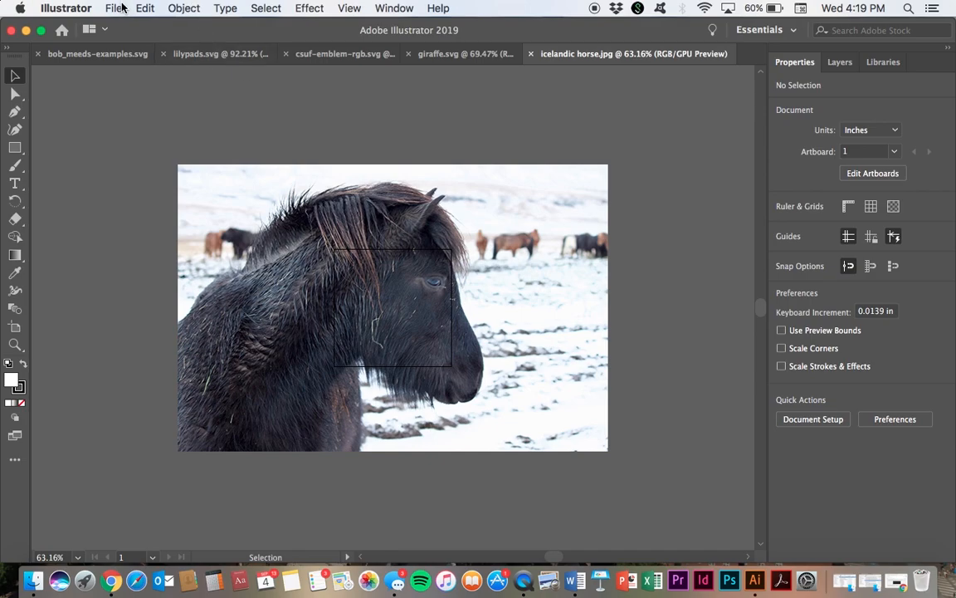
Step: Drag the artboard's corners with the Artboard tool so it matches the horse photo's edges
{"action": "left_click", "coordinate": [116, 7]}
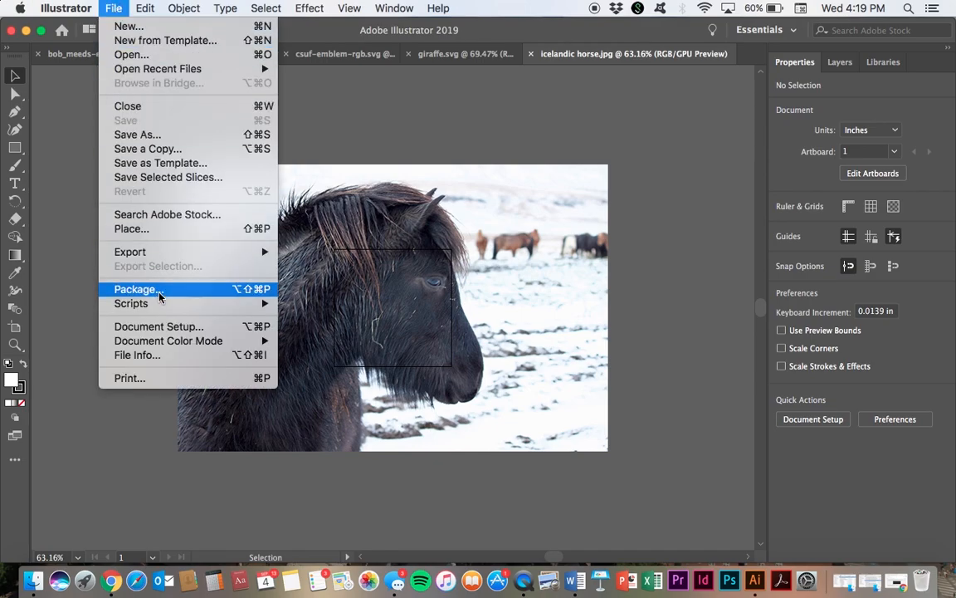
{"action": "mouse_move", "coordinate": [168, 341]}
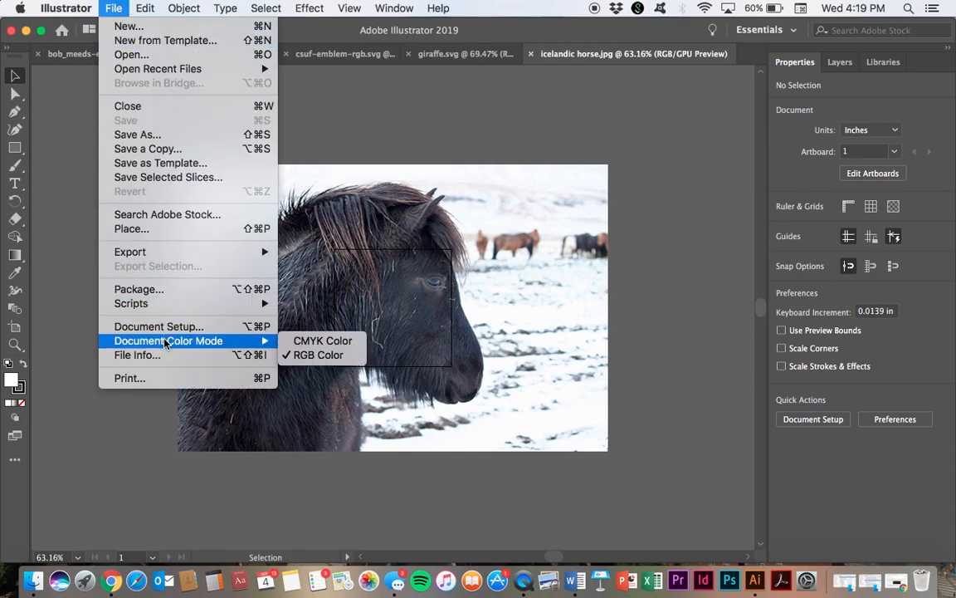
{"action": "left_click", "coordinate": [158, 326]}
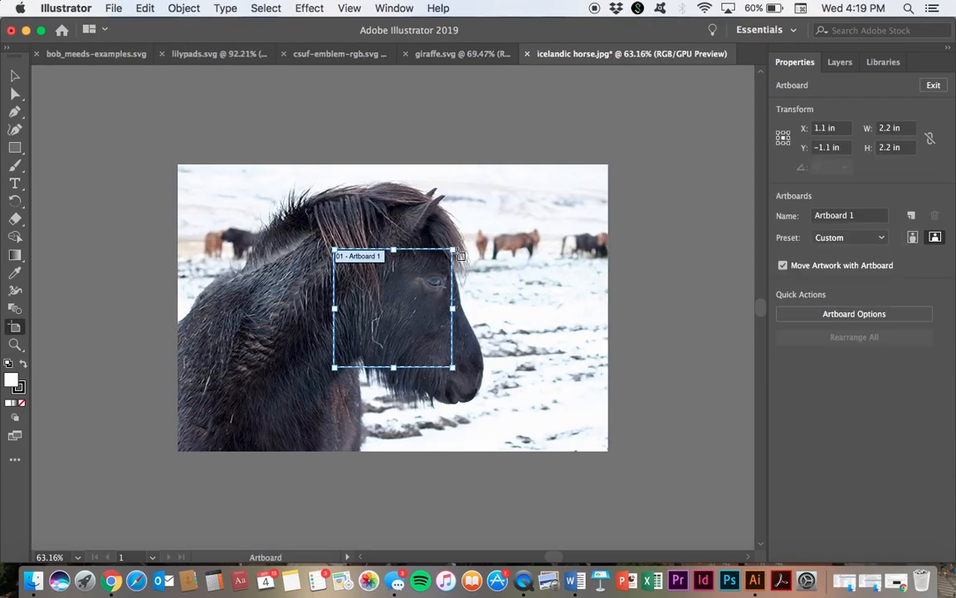
{"action": "left_click_drag", "start_coordinate": [452, 249], "coordinate": [576, 184]}
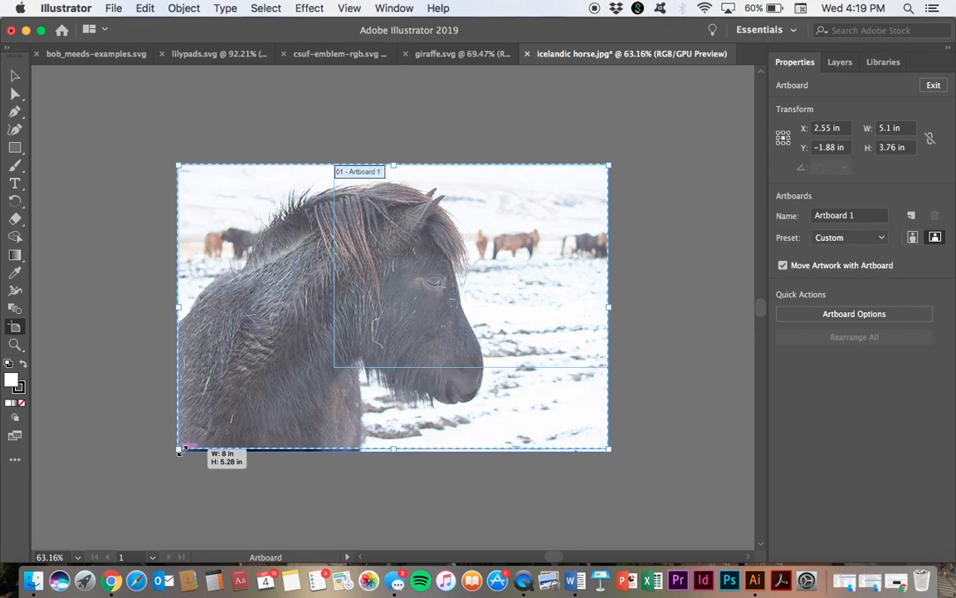
{"action": "left_click_drag", "start_coordinate": [183, 448], "coordinate": [181, 452]}
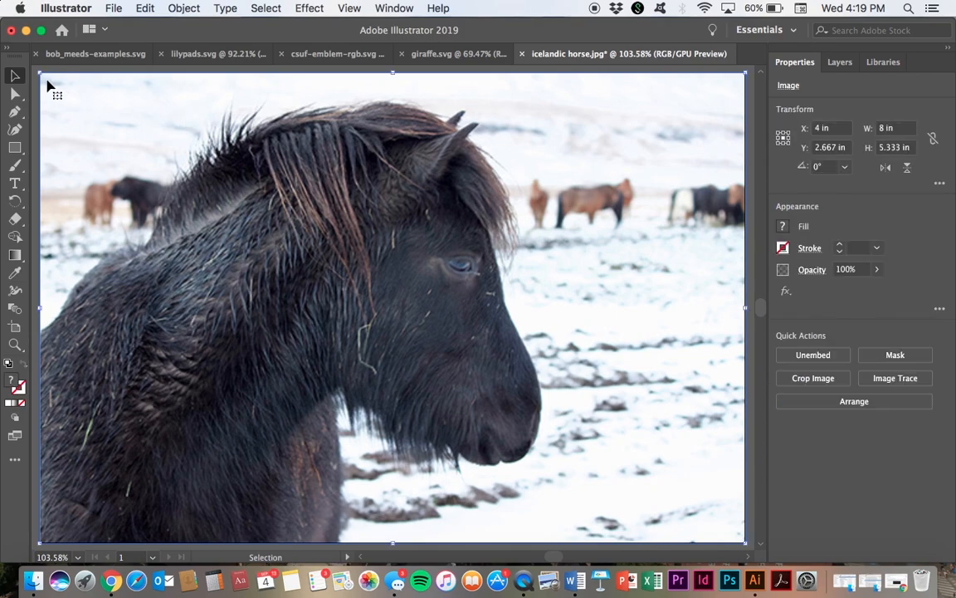
{"action": "mouse_move", "coordinate": [700, 401]}
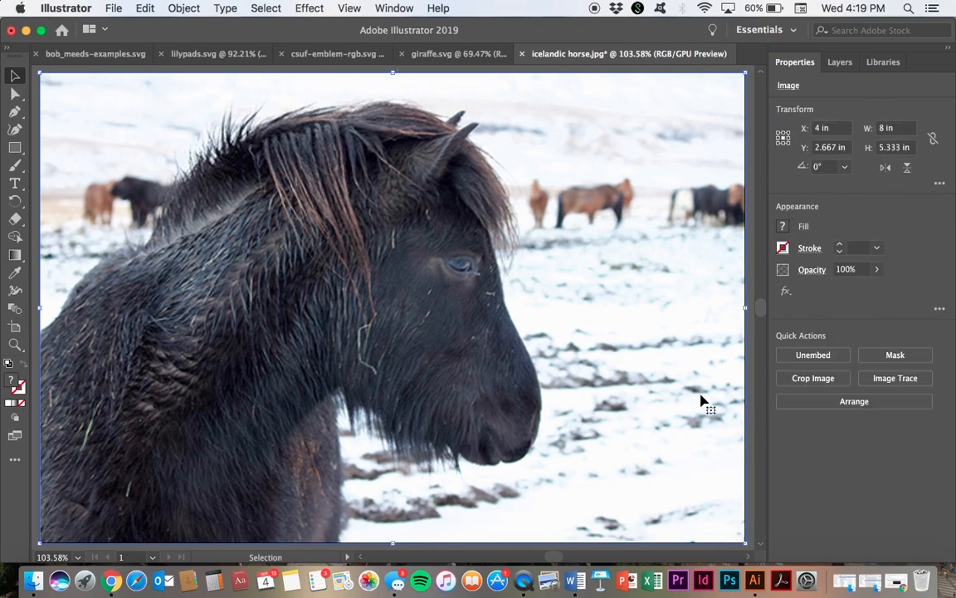
{"action": "mouse_move", "coordinate": [895, 378]}
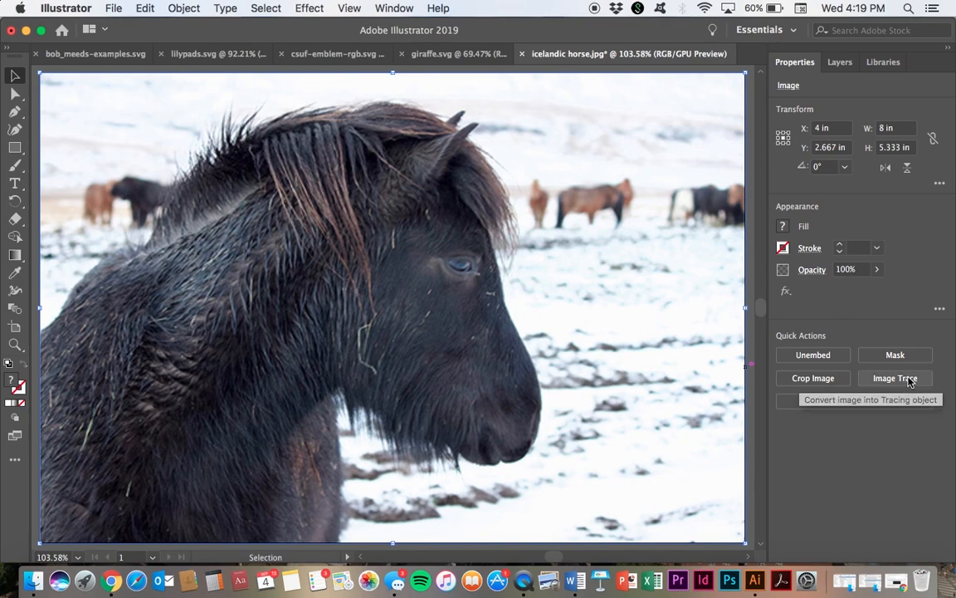
Step: Apply the Shades of Gray Image Trace preset to the horse photo
{"action": "left_click", "coordinate": [897, 378]}
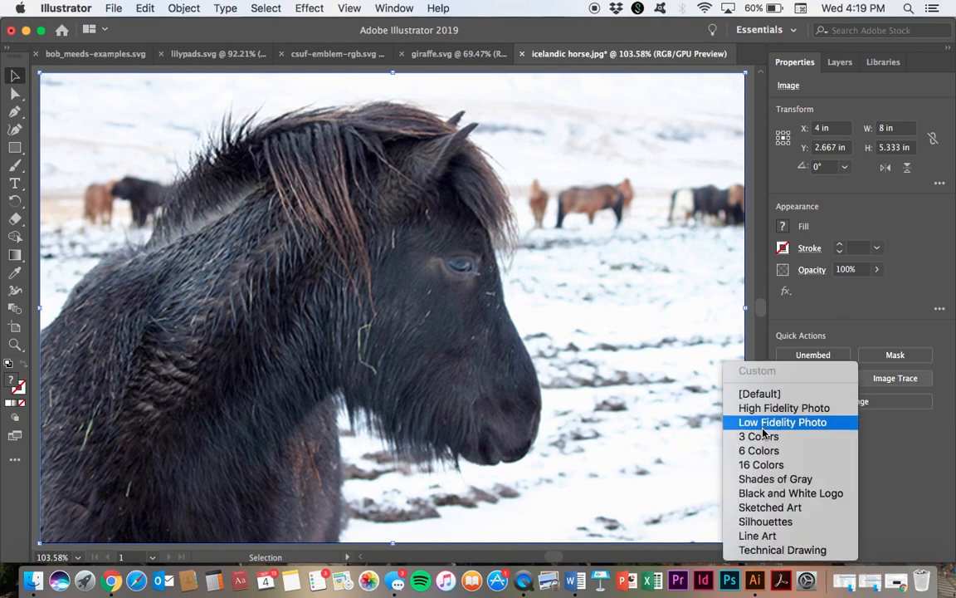
{"action": "mouse_move", "coordinate": [775, 478]}
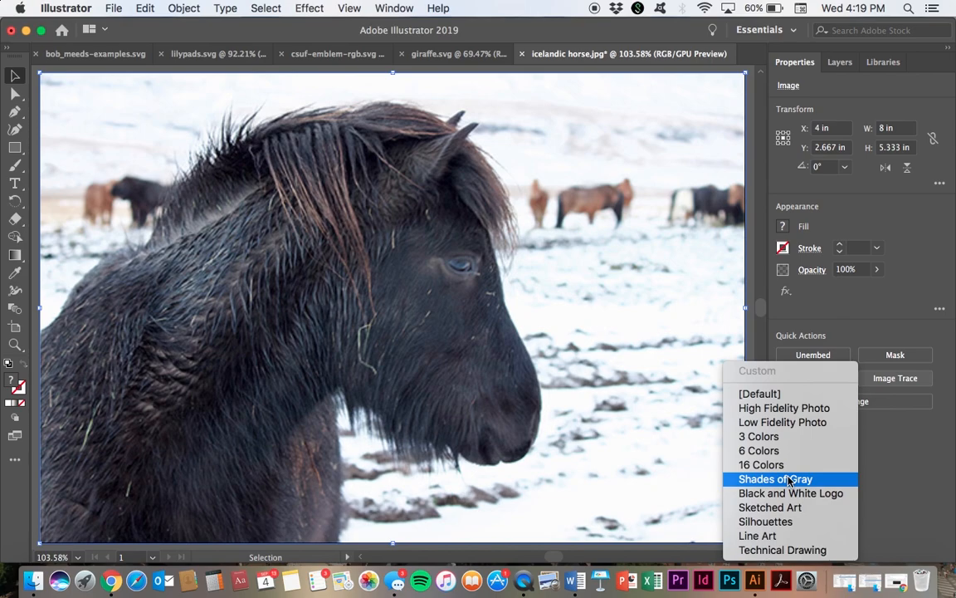
{"action": "left_click", "coordinate": [774, 478]}
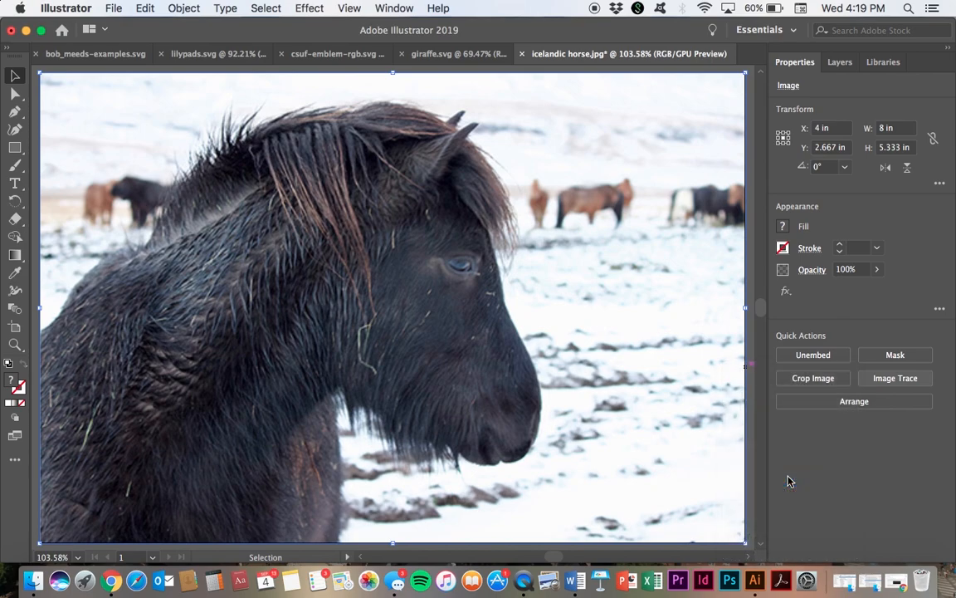
{"action": "left_click", "coordinate": [895, 379]}
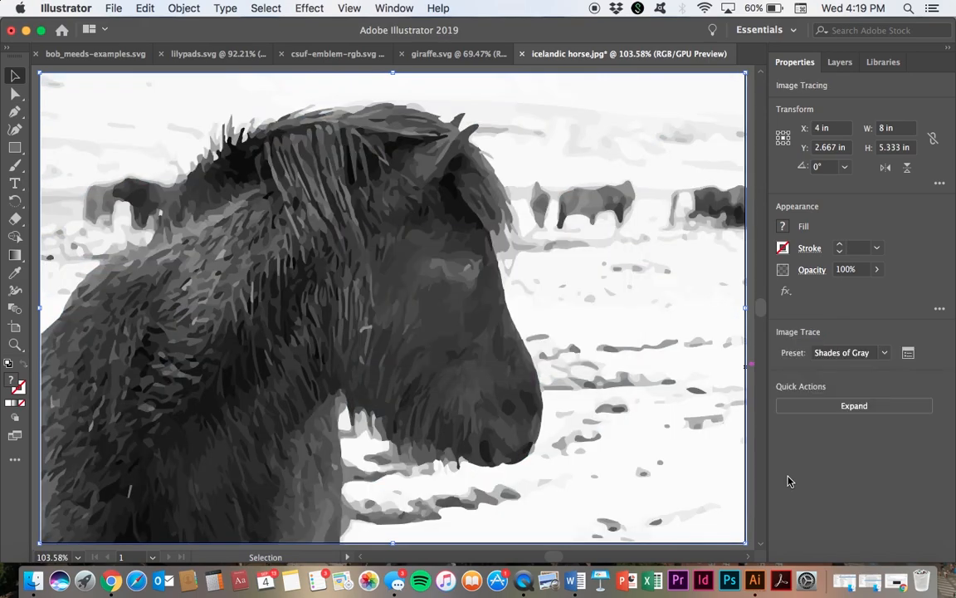
{"action": "mouse_move", "coordinate": [457, 396]}
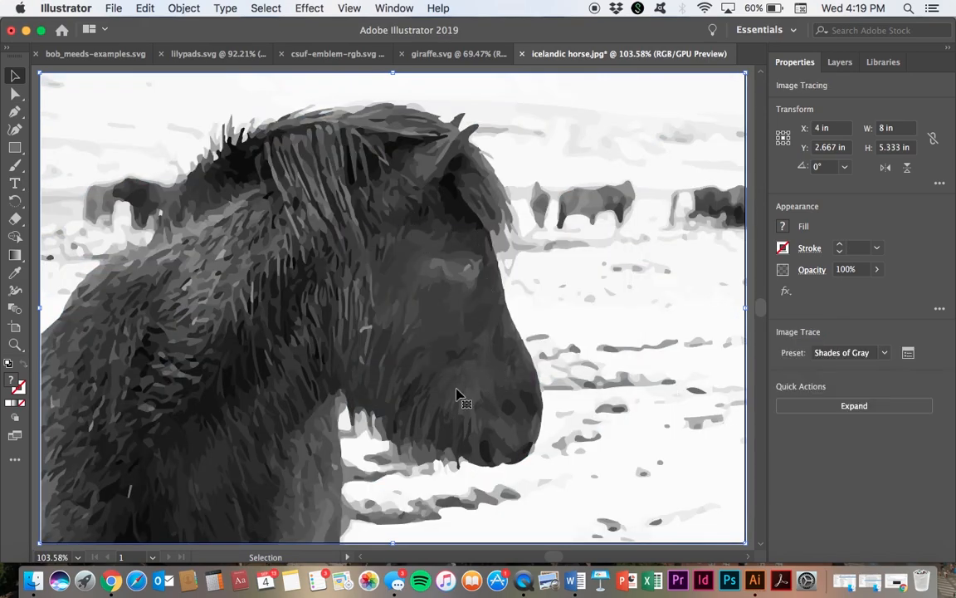
{"action": "mouse_move", "coordinate": [628, 305]}
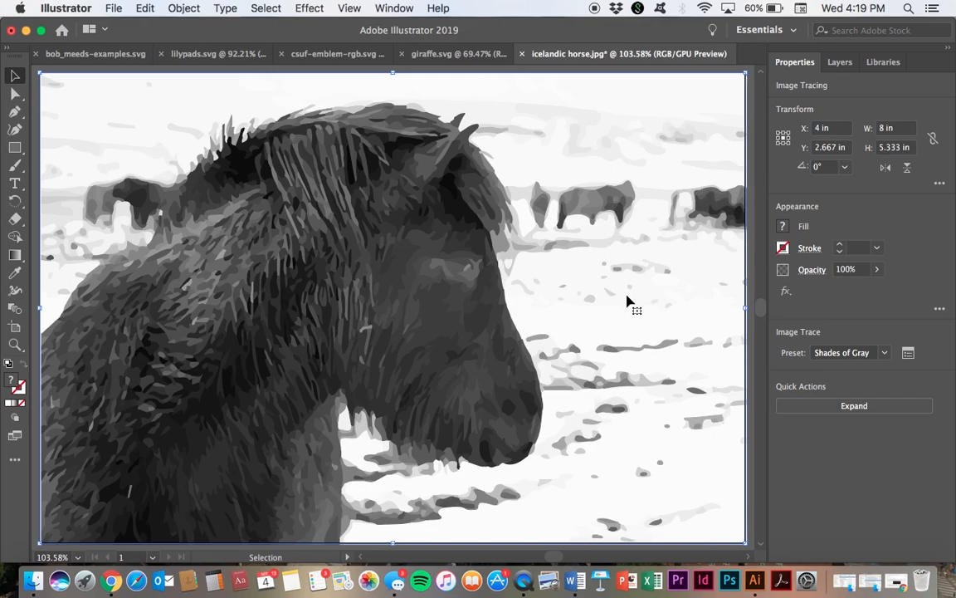
{"action": "mouse_move", "coordinate": [661, 305]}
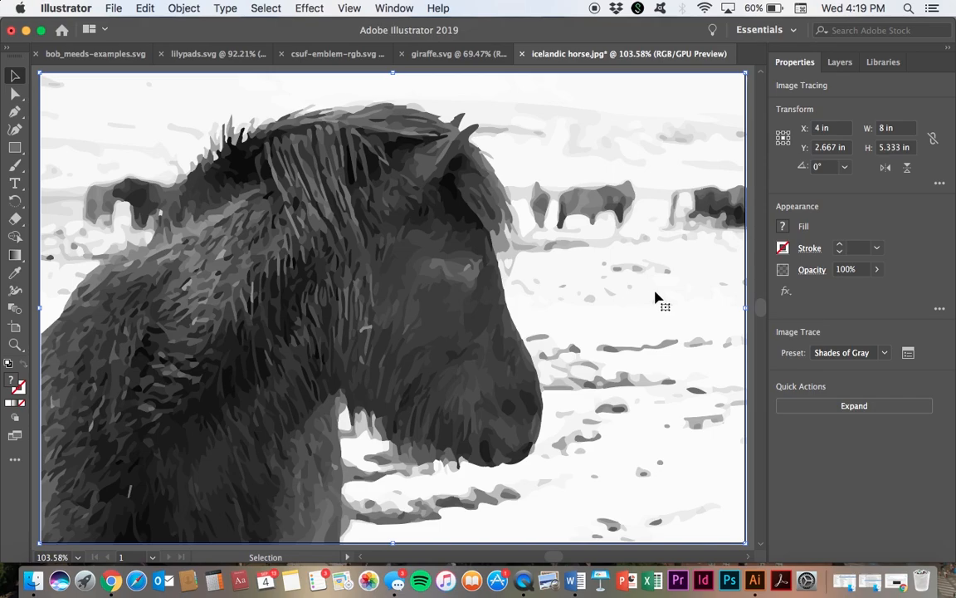
Step: Expand the gray tracing into editable paths and switch to the Direct Selection tool
{"action": "left_click", "coordinate": [853, 405]}
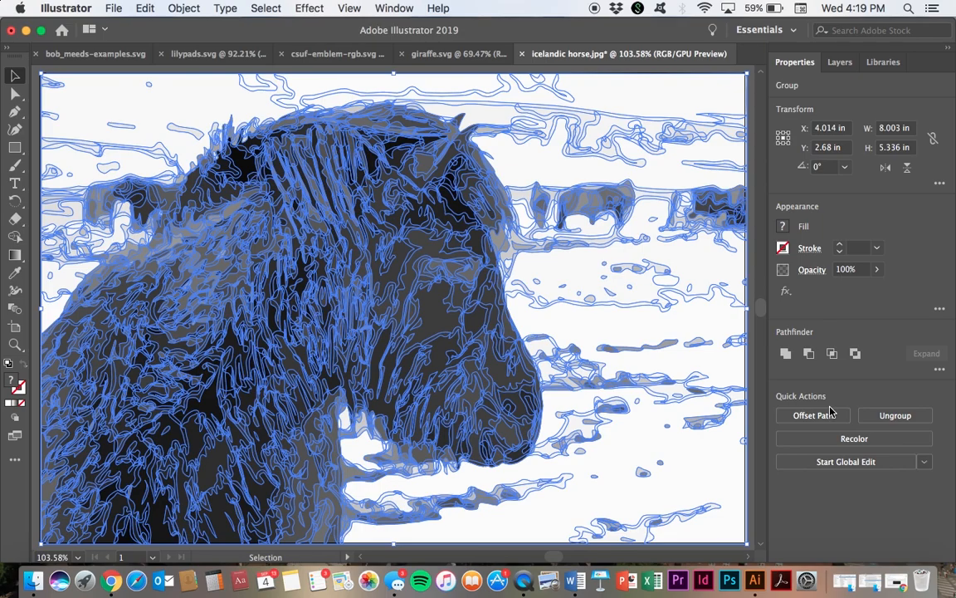
{"action": "mouse_move", "coordinate": [814, 416]}
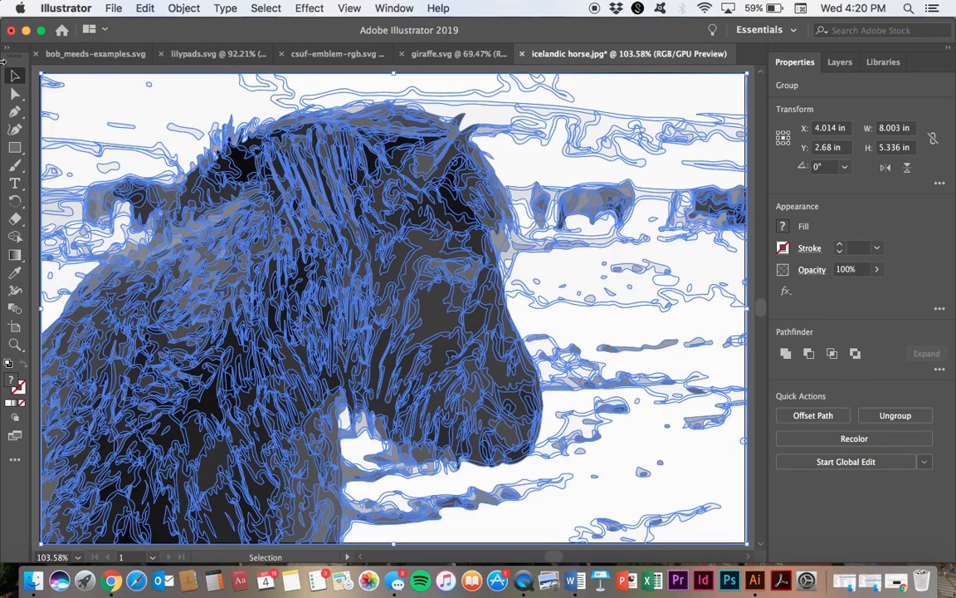
{"action": "left_click", "coordinate": [13, 97]}
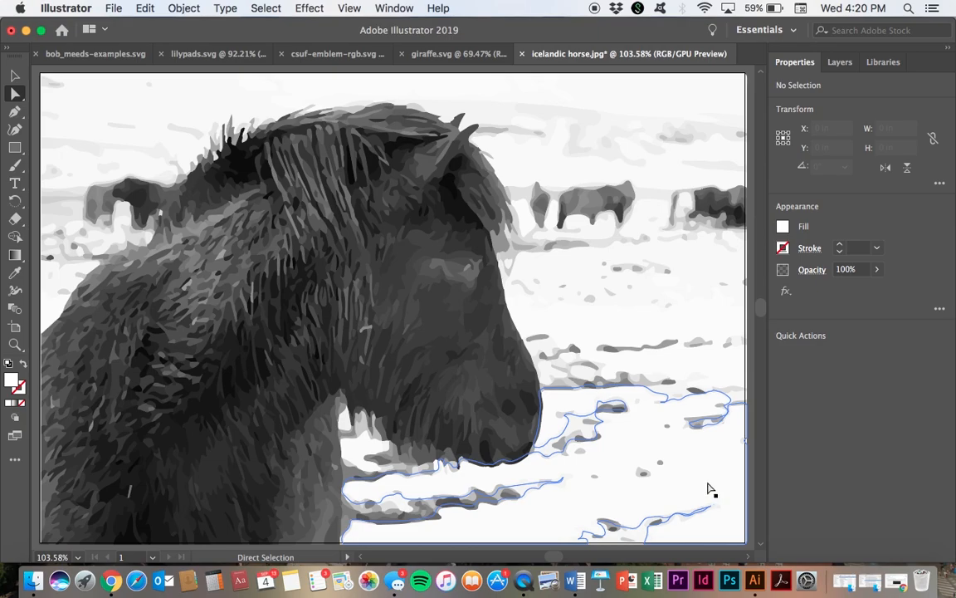
{"action": "mouse_move", "coordinate": [722, 451]}
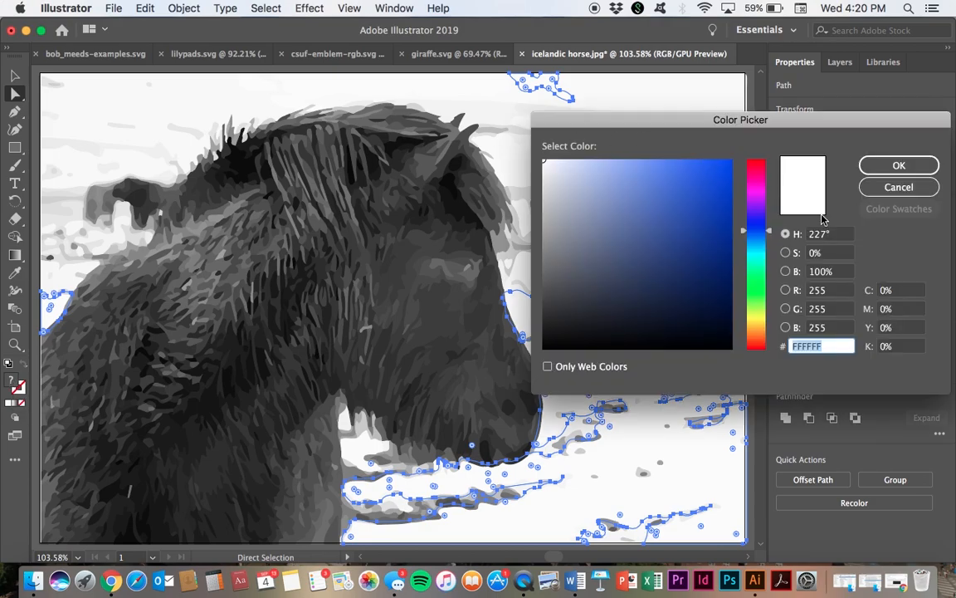
{"action": "mouse_move", "coordinate": [849, 206]}
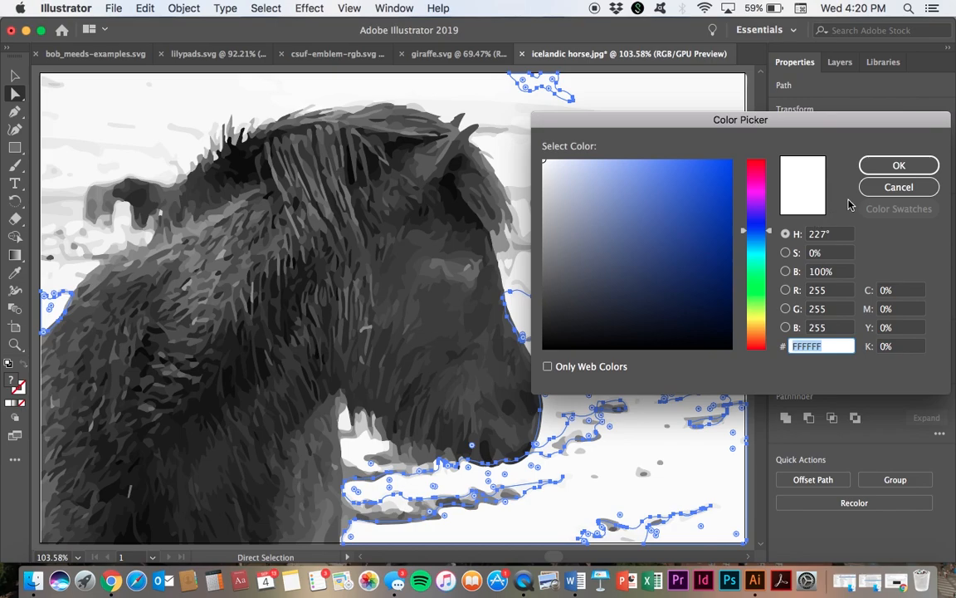
Step: Mix a deep blue fill in the Color Picker, trying lighter blues before setting RGB near 5, 72, 130
{"action": "left_click", "coordinate": [621, 166]}
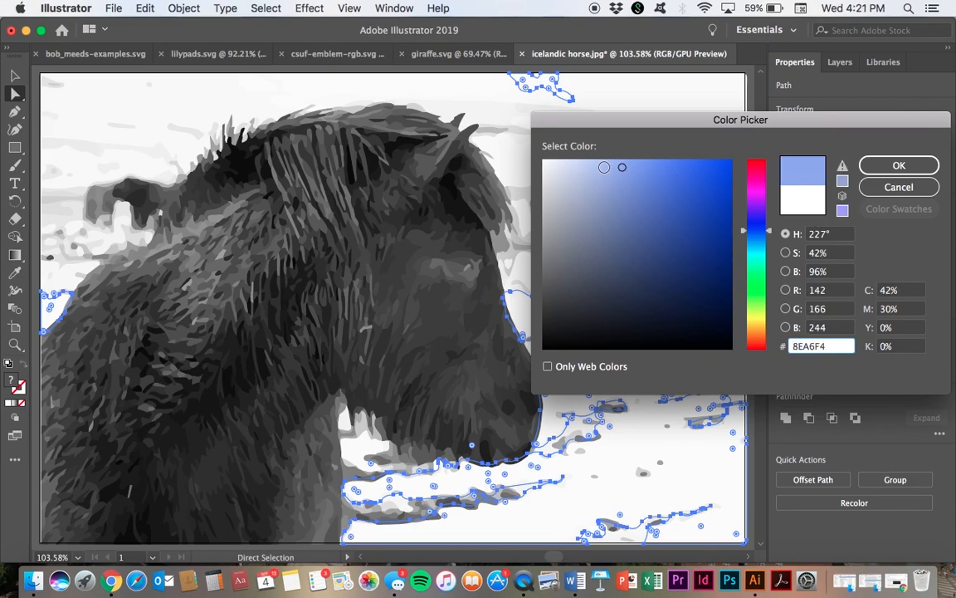
{"action": "left_click", "coordinate": [583, 166]}
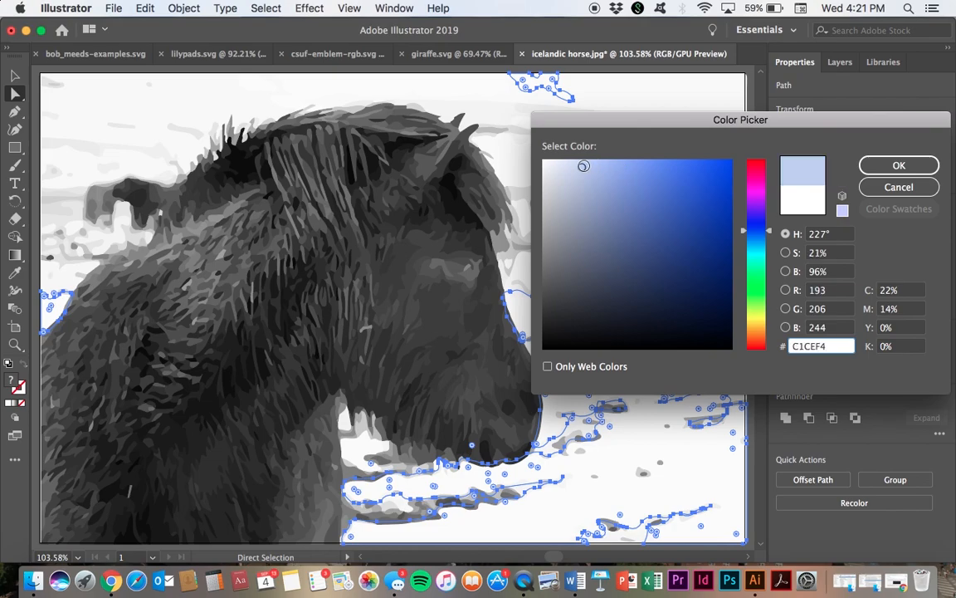
{"action": "left_click", "coordinate": [593, 193]}
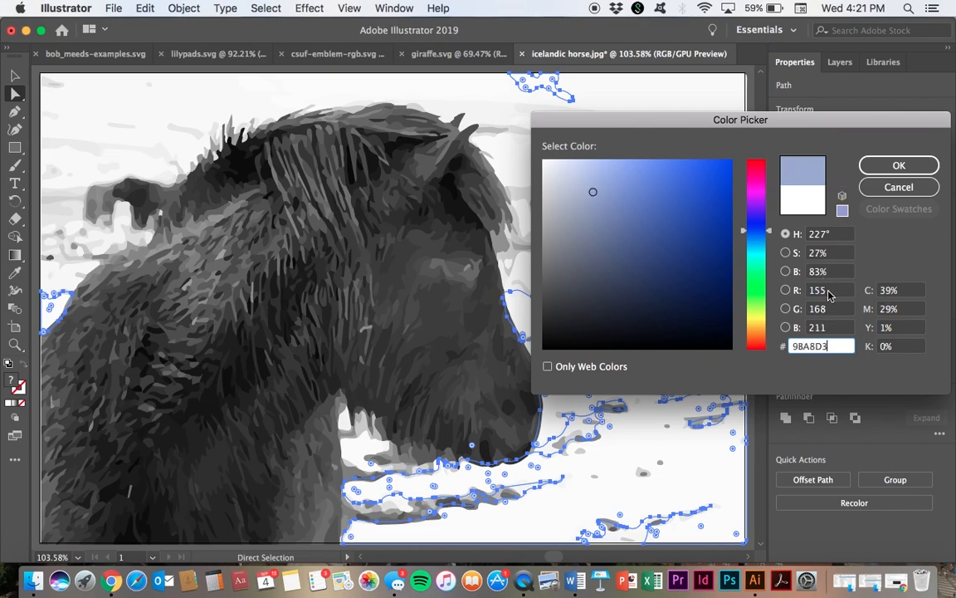
{"action": "left_click", "coordinate": [827, 289]}
{"action": "type", "text": "5"}
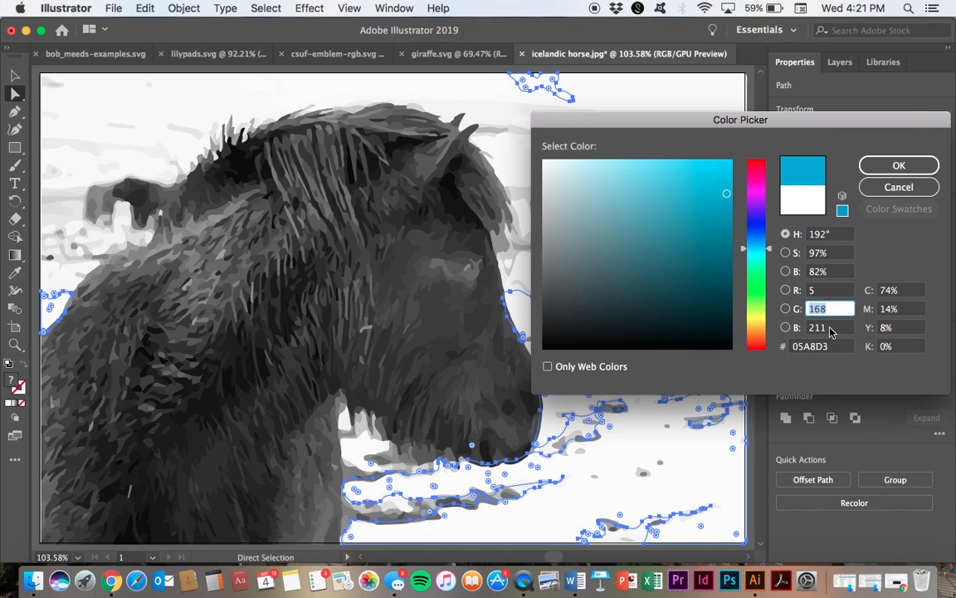
{"action": "left_click", "coordinate": [828, 327]}
{"action": "type", "text": "75"}
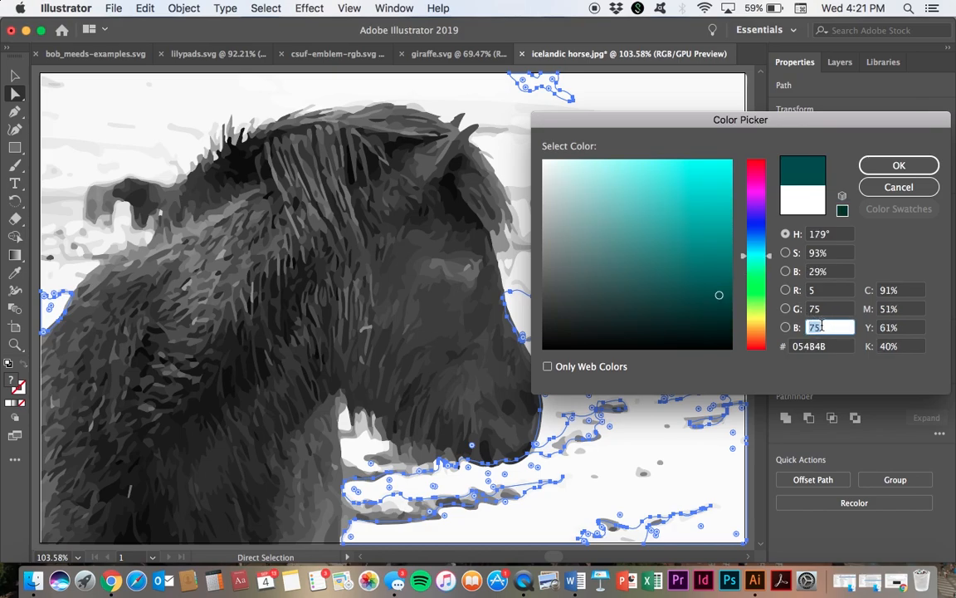
{"action": "type", "text": "150"}
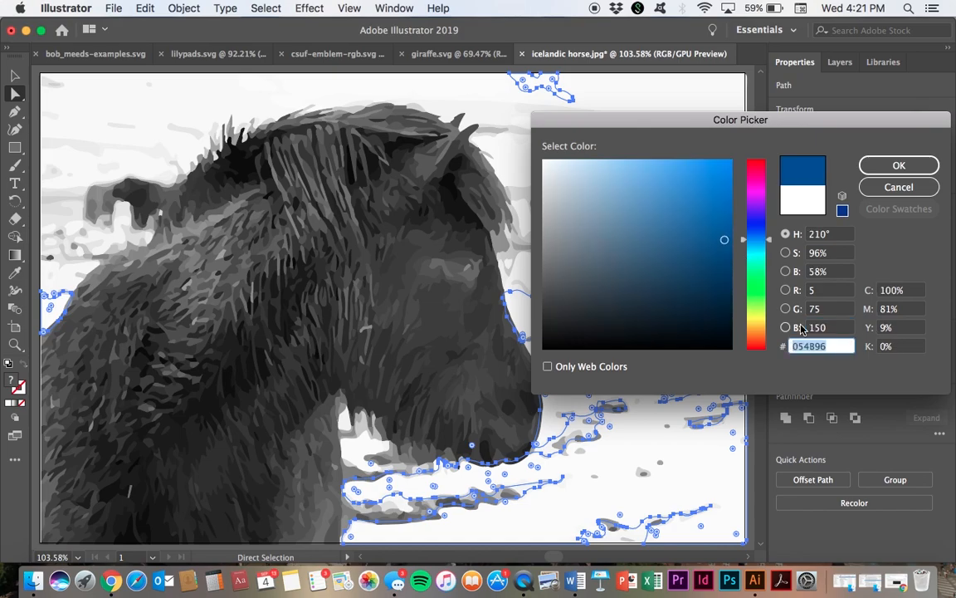
{"action": "mouse_move", "coordinate": [832, 327]}
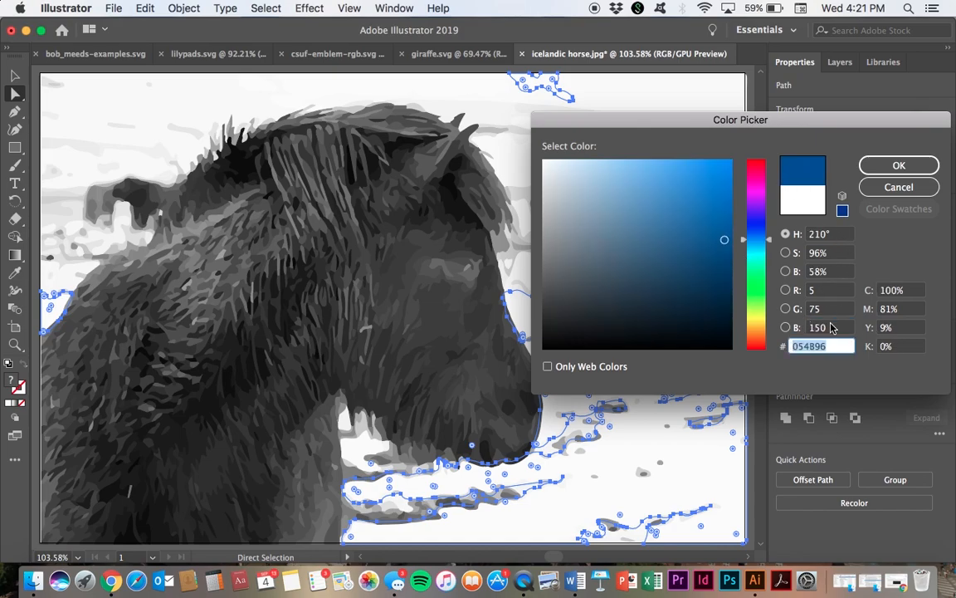
{"action": "left_click", "coordinate": [820, 327]}
{"action": "type", "text": "130"}
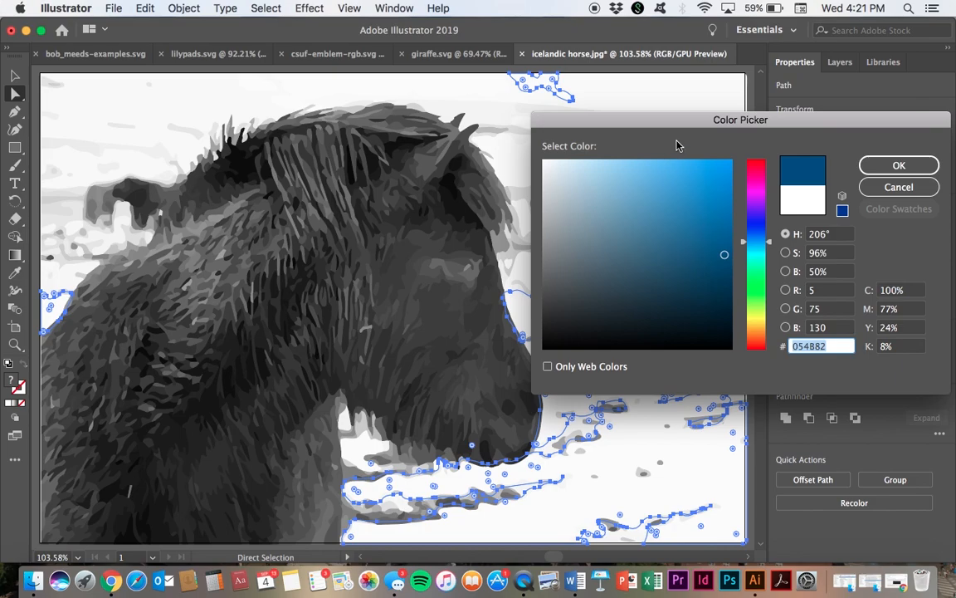
{"action": "mouse_move", "coordinate": [814, 173]}
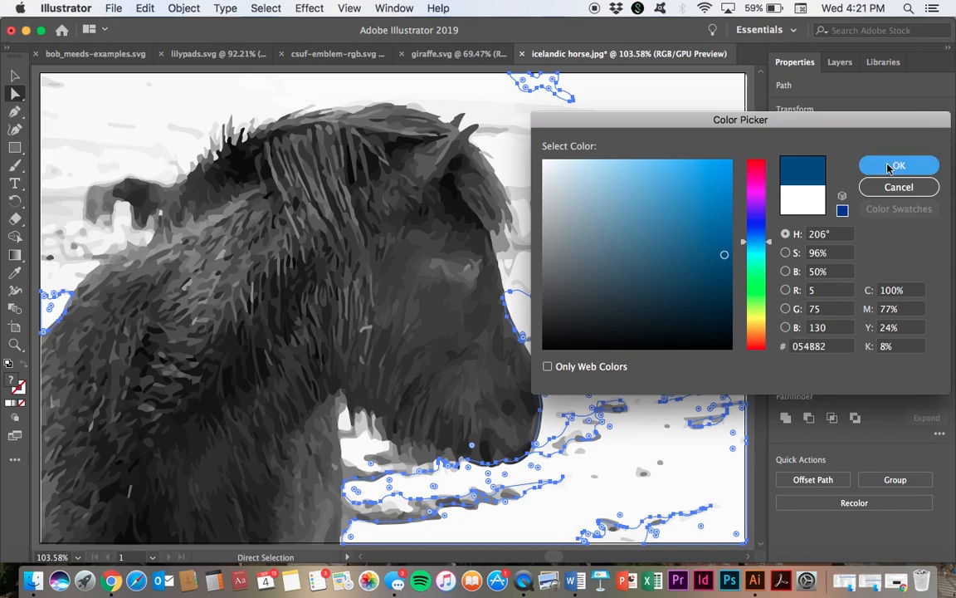
Step: Apply the deep blue fill to the snow shapes and lower its opacity to 10%
{"action": "left_click", "coordinate": [899, 166]}
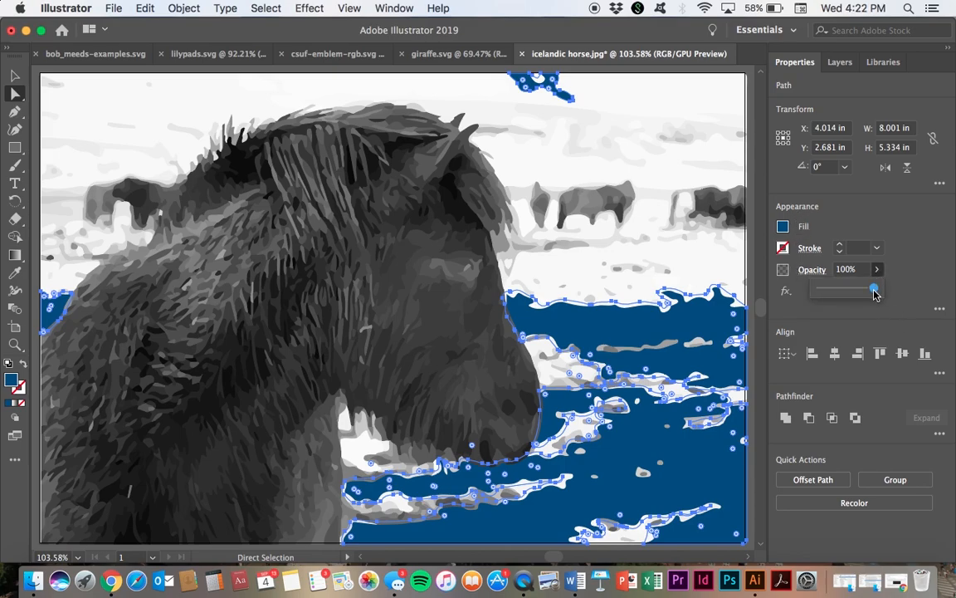
{"action": "left_click_drag", "start_coordinate": [873, 289], "coordinate": [833, 289]}
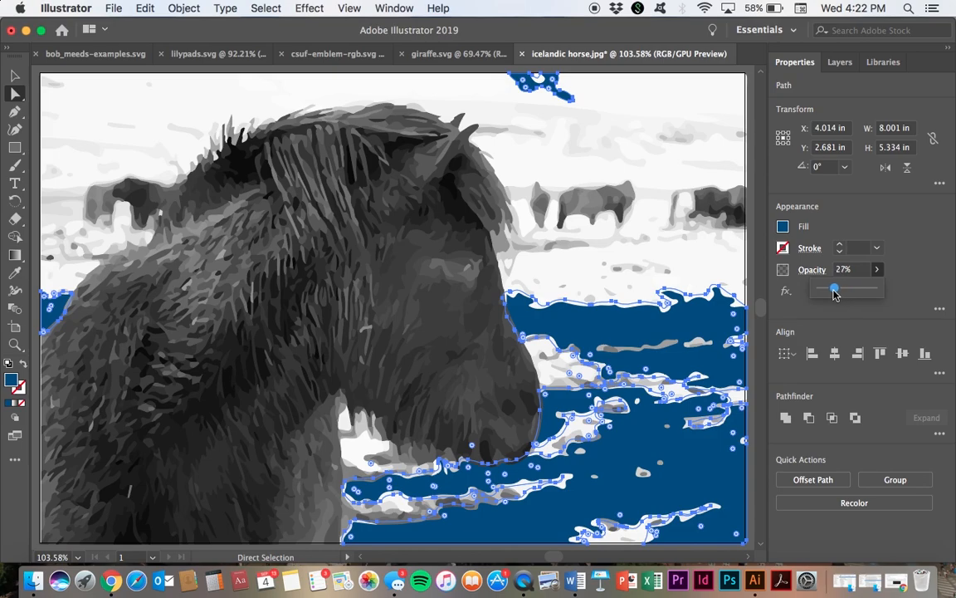
{"action": "left_click_drag", "start_coordinate": [833, 289], "coordinate": [830, 288]}
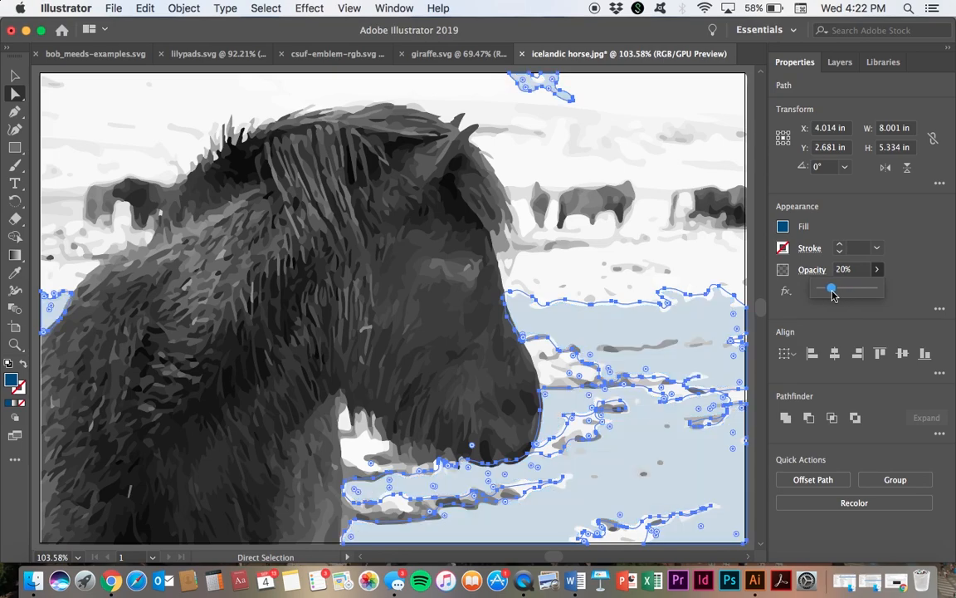
{"action": "left_click_drag", "start_coordinate": [830, 289], "coordinate": [837, 289]}
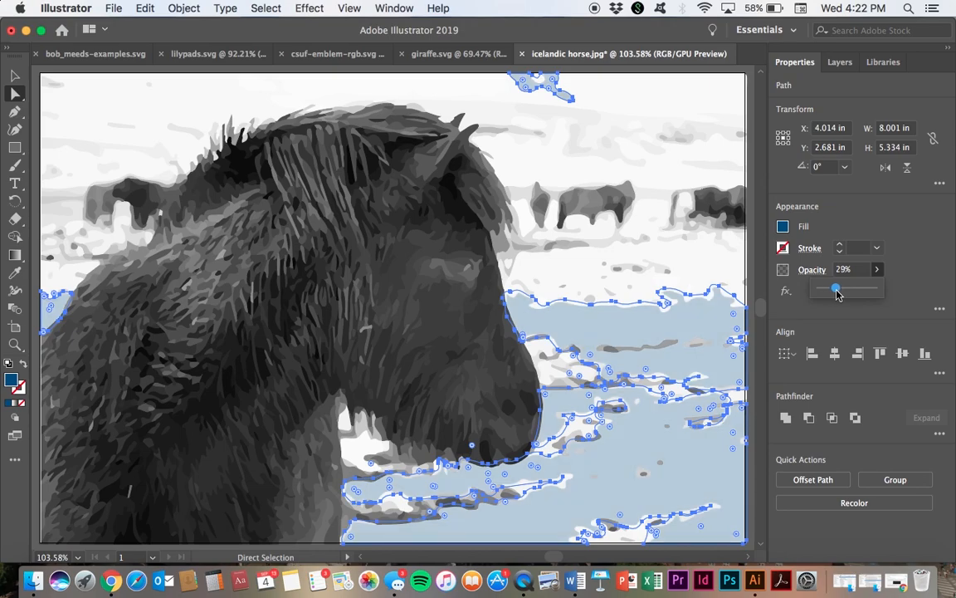
{"action": "left_click_drag", "start_coordinate": [837, 289], "coordinate": [826, 289]}
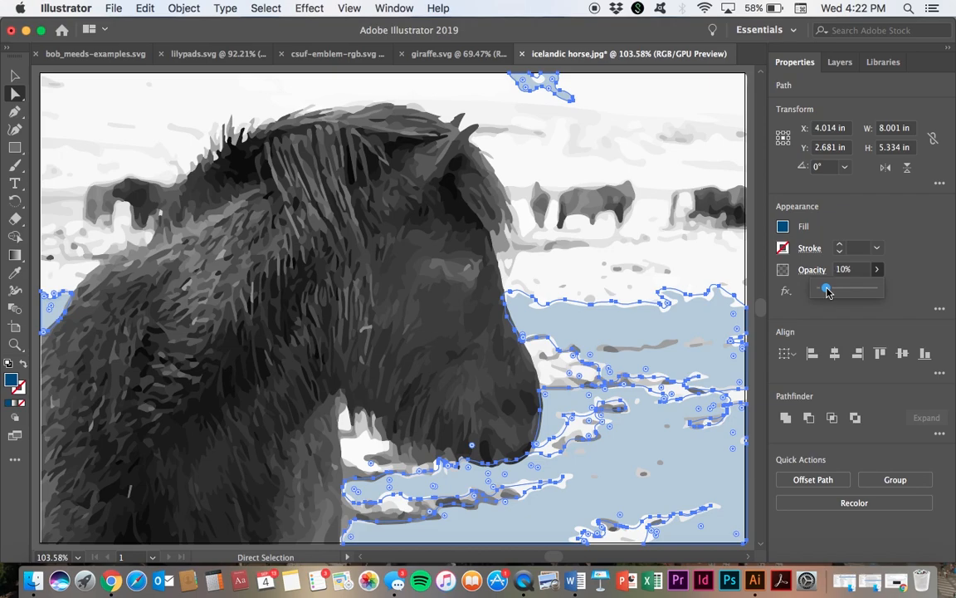